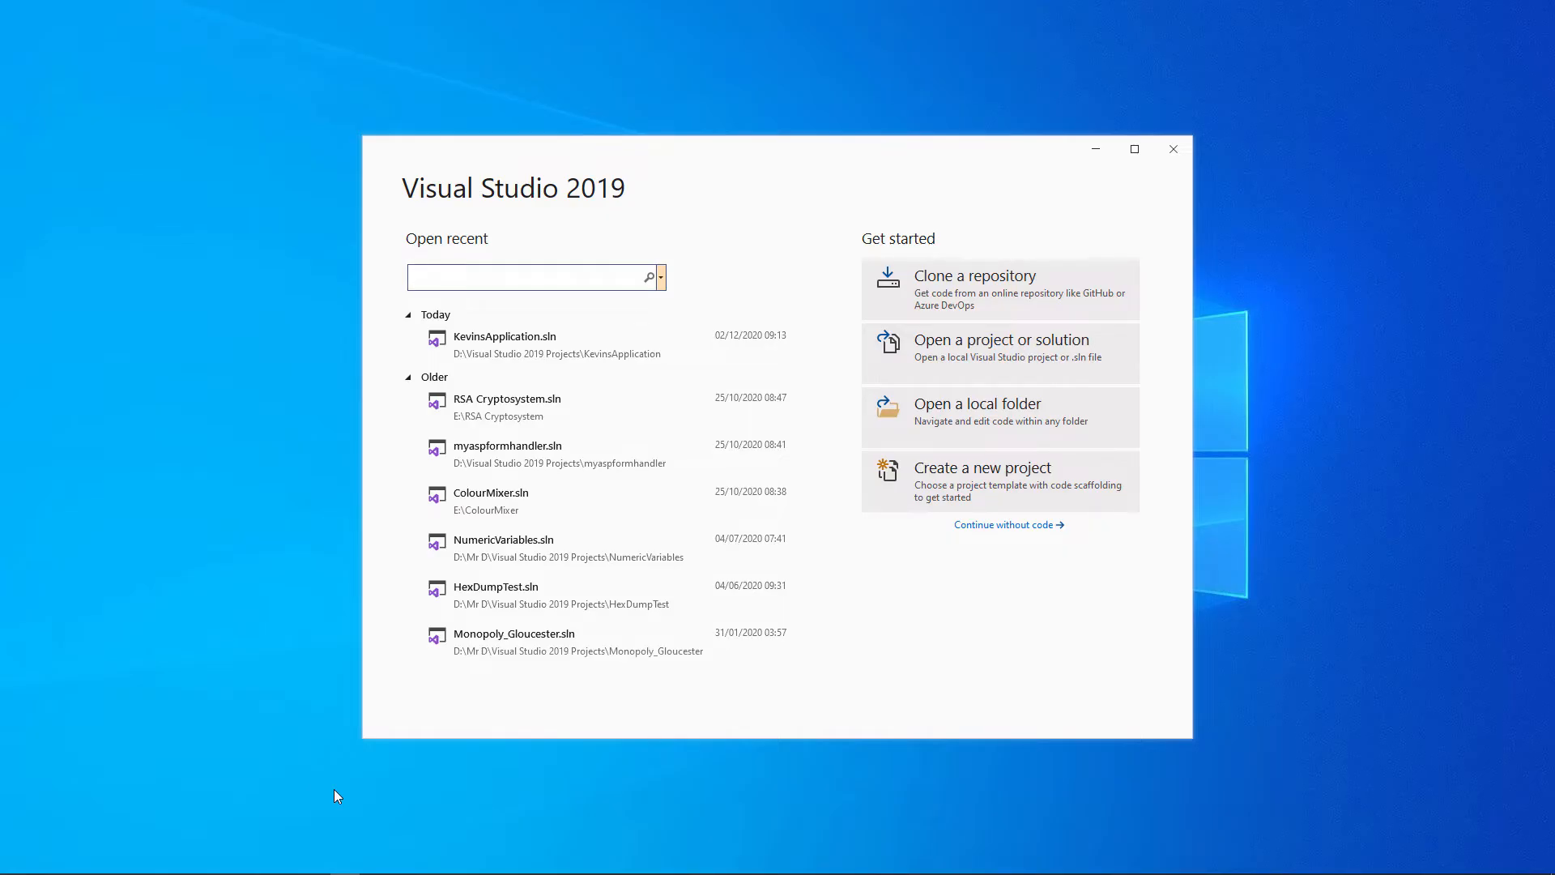
# Step: Create a Windows Forms App (.NET Framework) Visual Basic project called OtputAndVariables
pyautogui.click(528, 275)
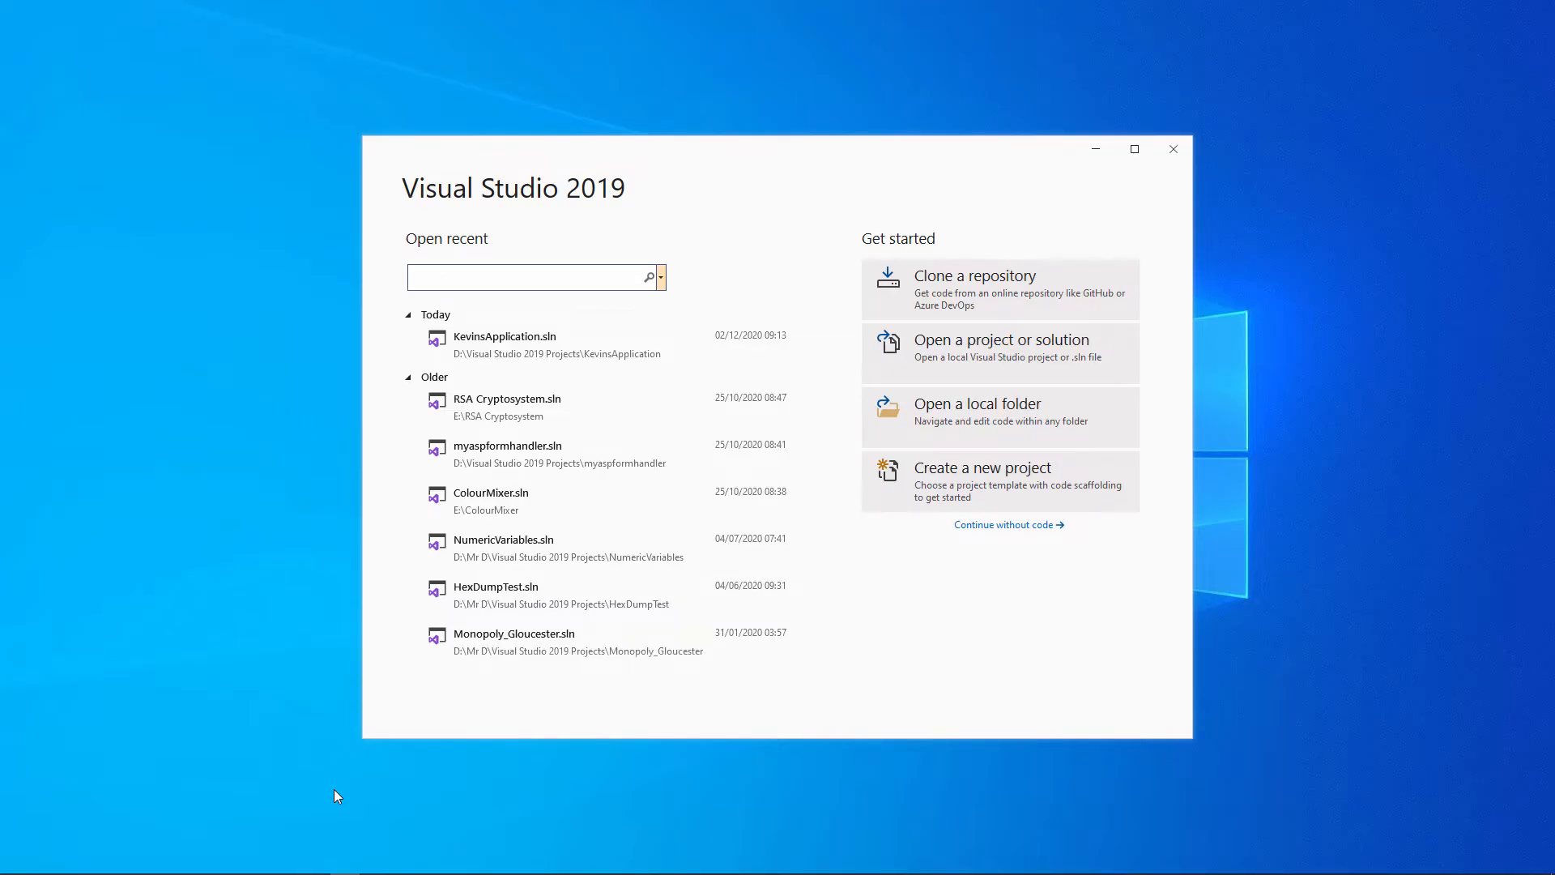
pyautogui.click(982, 467)
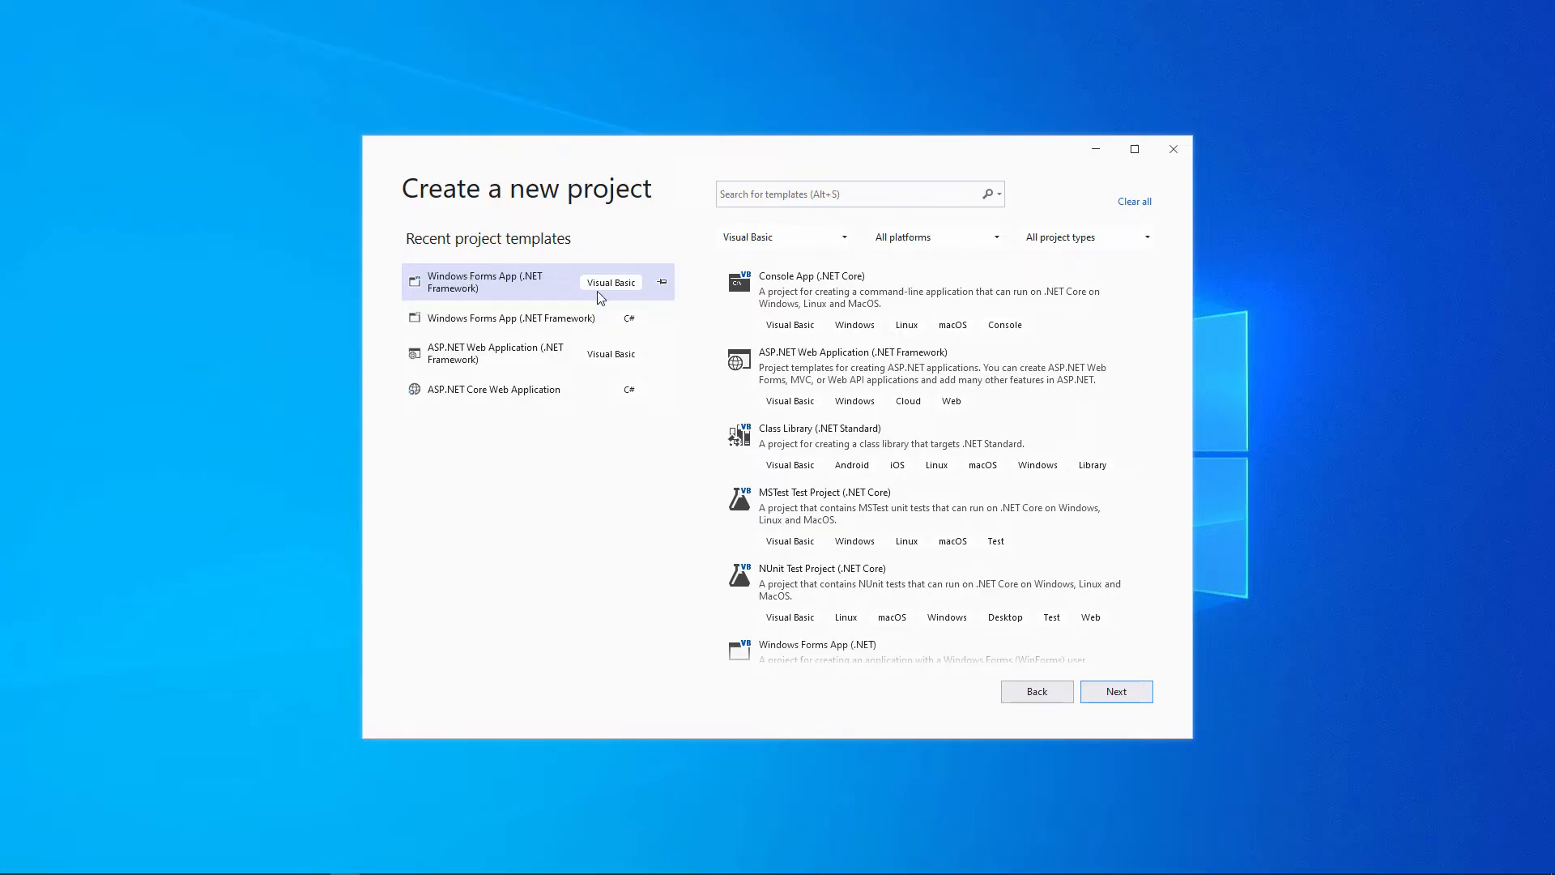
pyautogui.click(1115, 691)
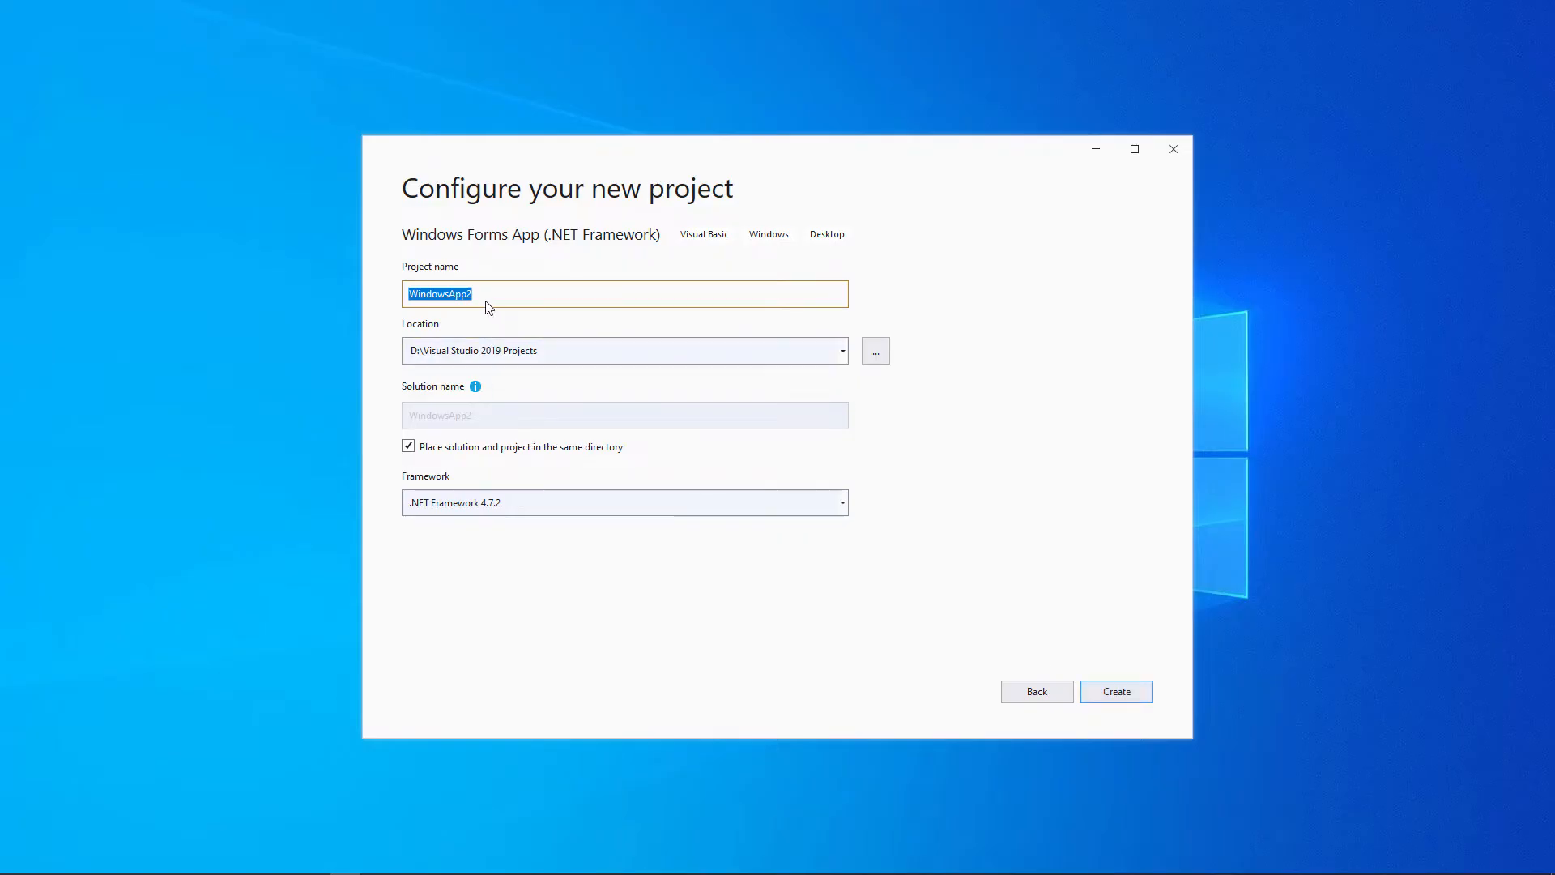
pyautogui.write('OtputA')
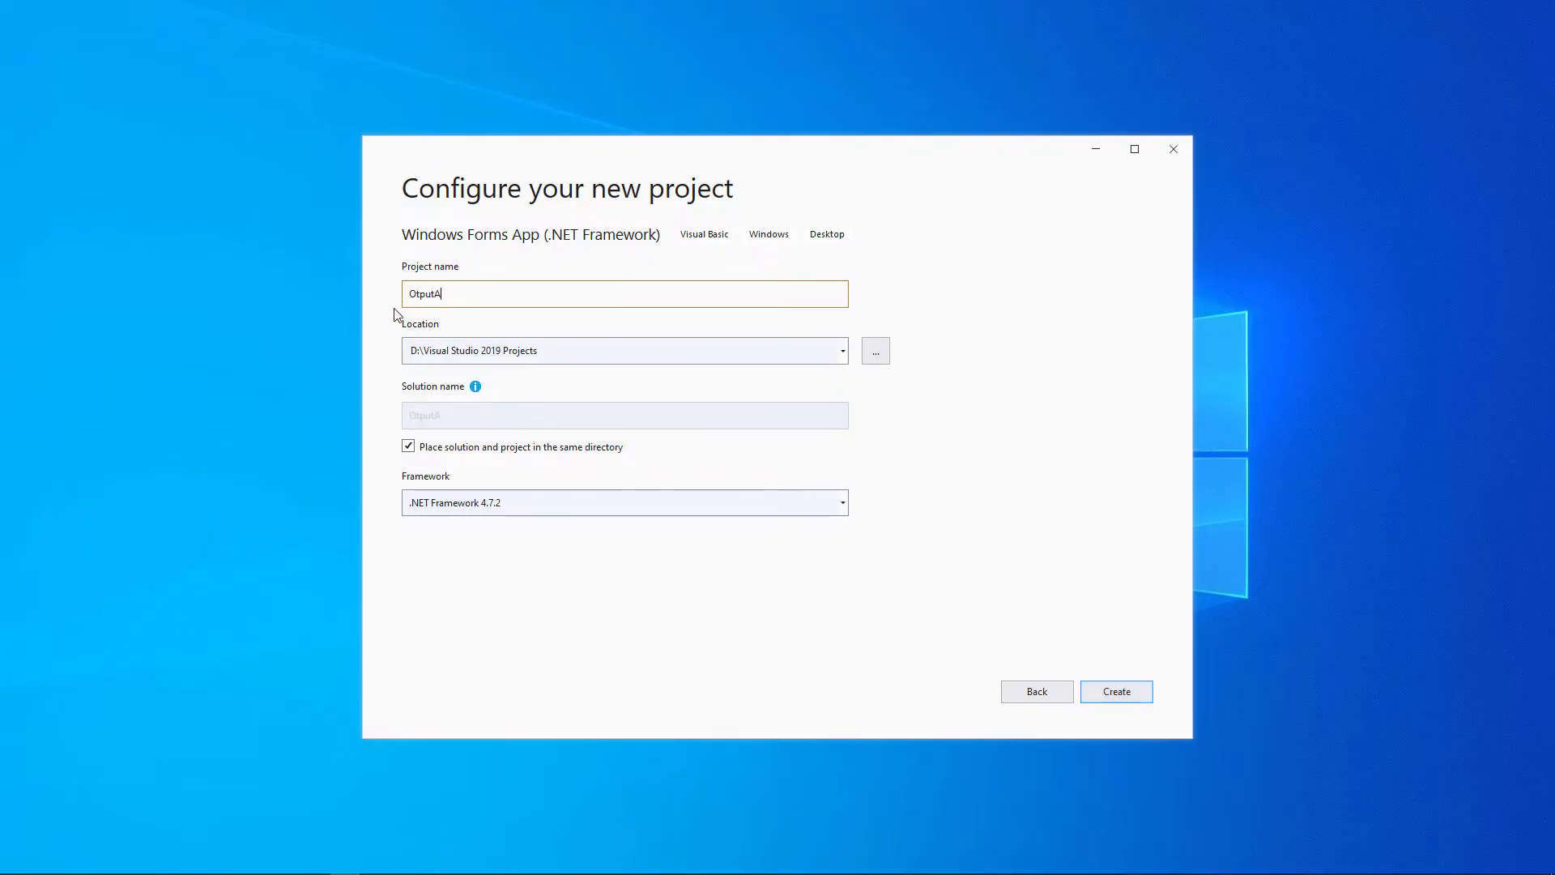
pyautogui.write('ndVariables')
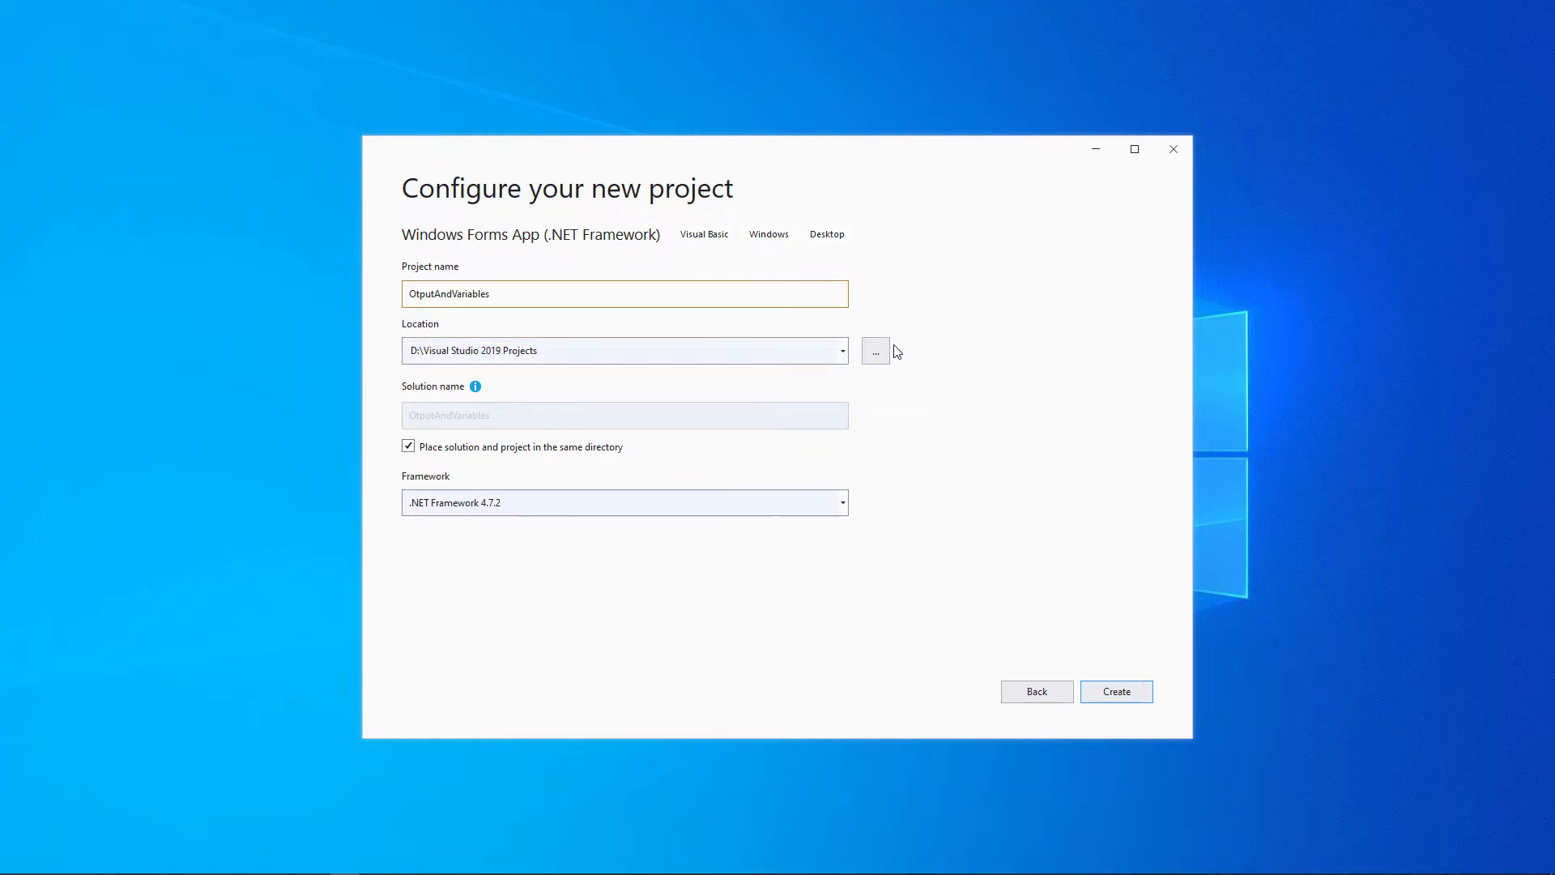
pyautogui.click(1116, 691)
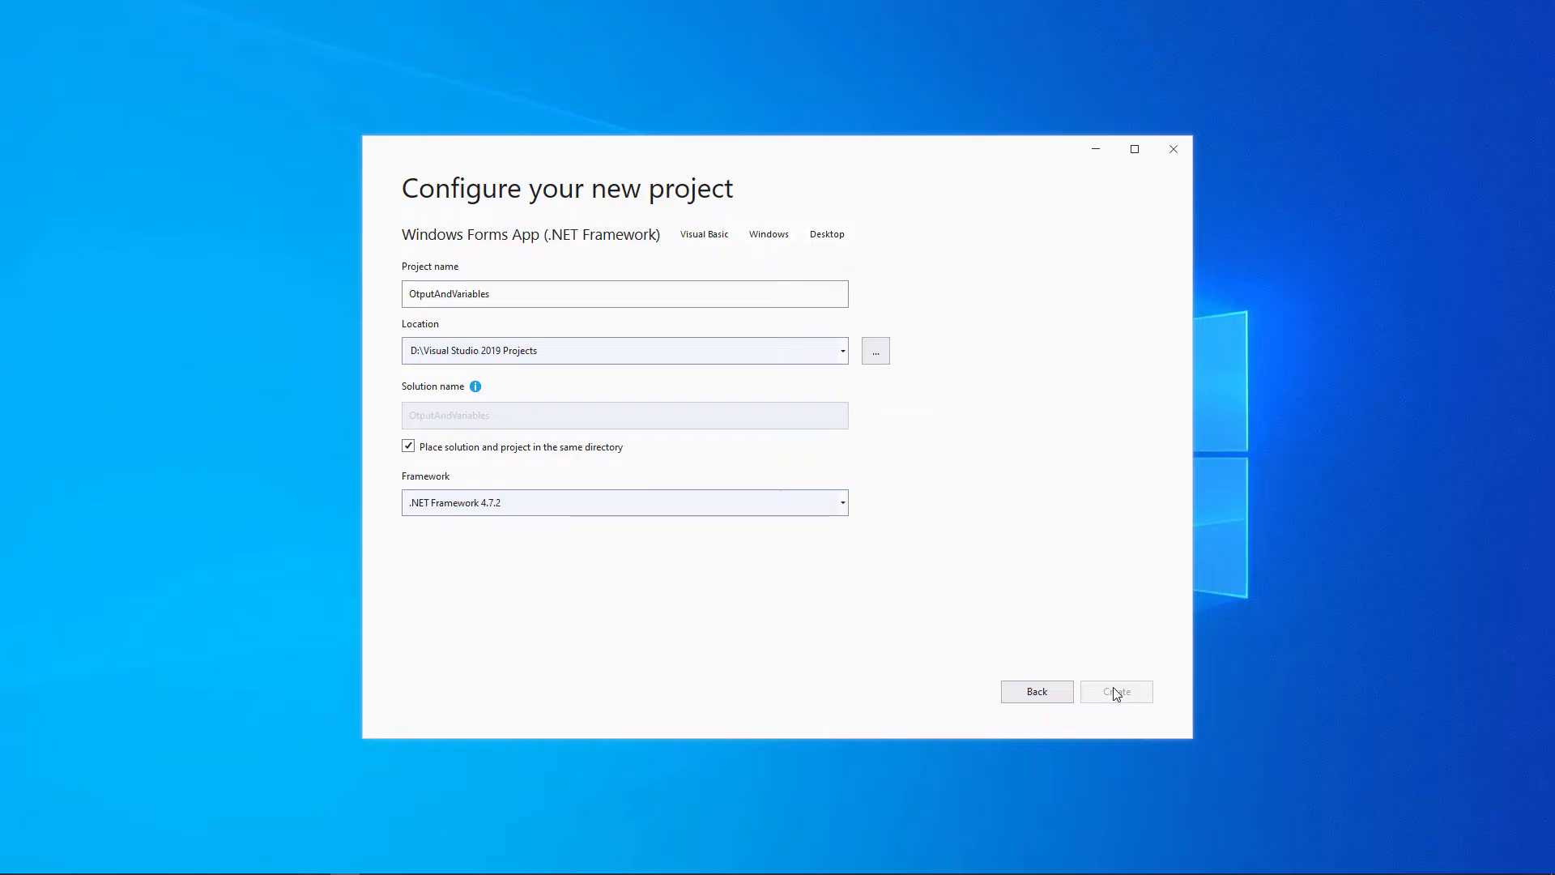
# Step: Finish creating the project, then rename Button1 to btnGo and set its Text to Go
pyautogui.click(1115, 691)
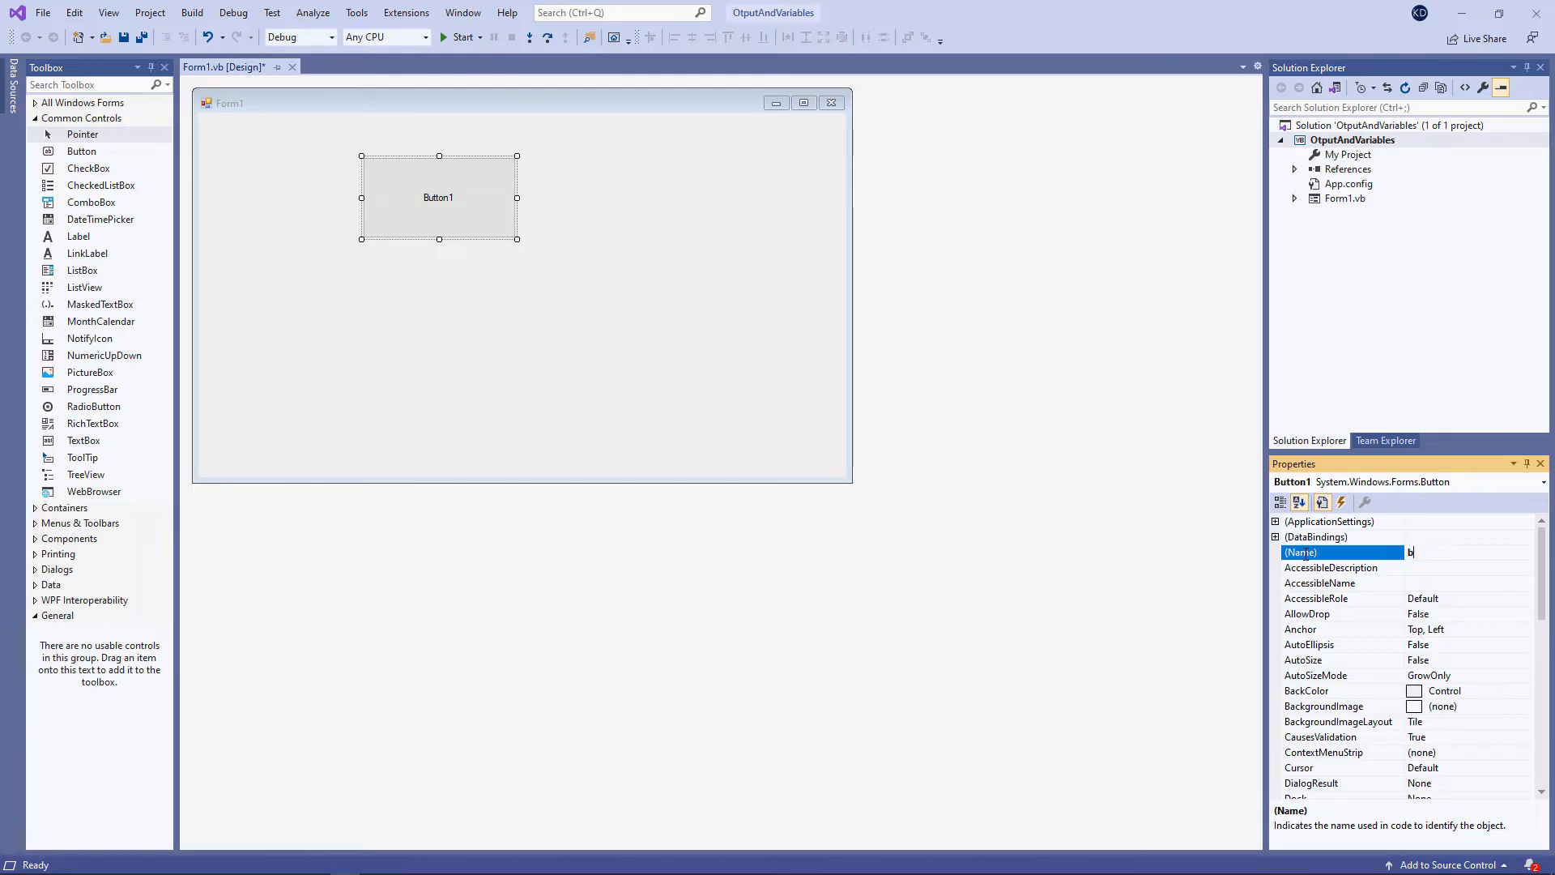
pyautogui.write('tnG')
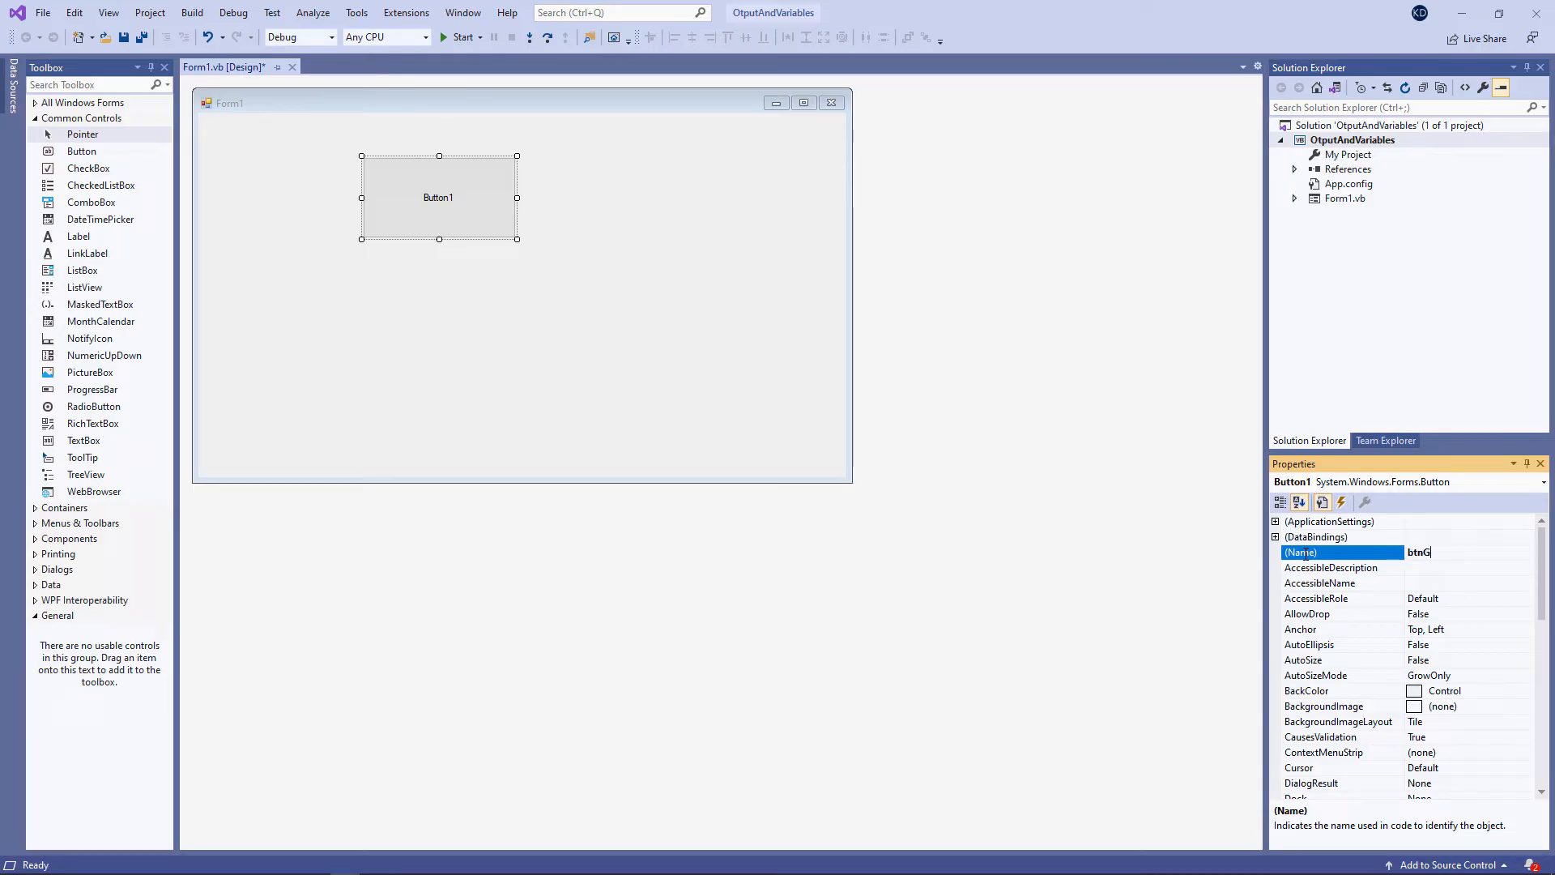
pyautogui.write('o')
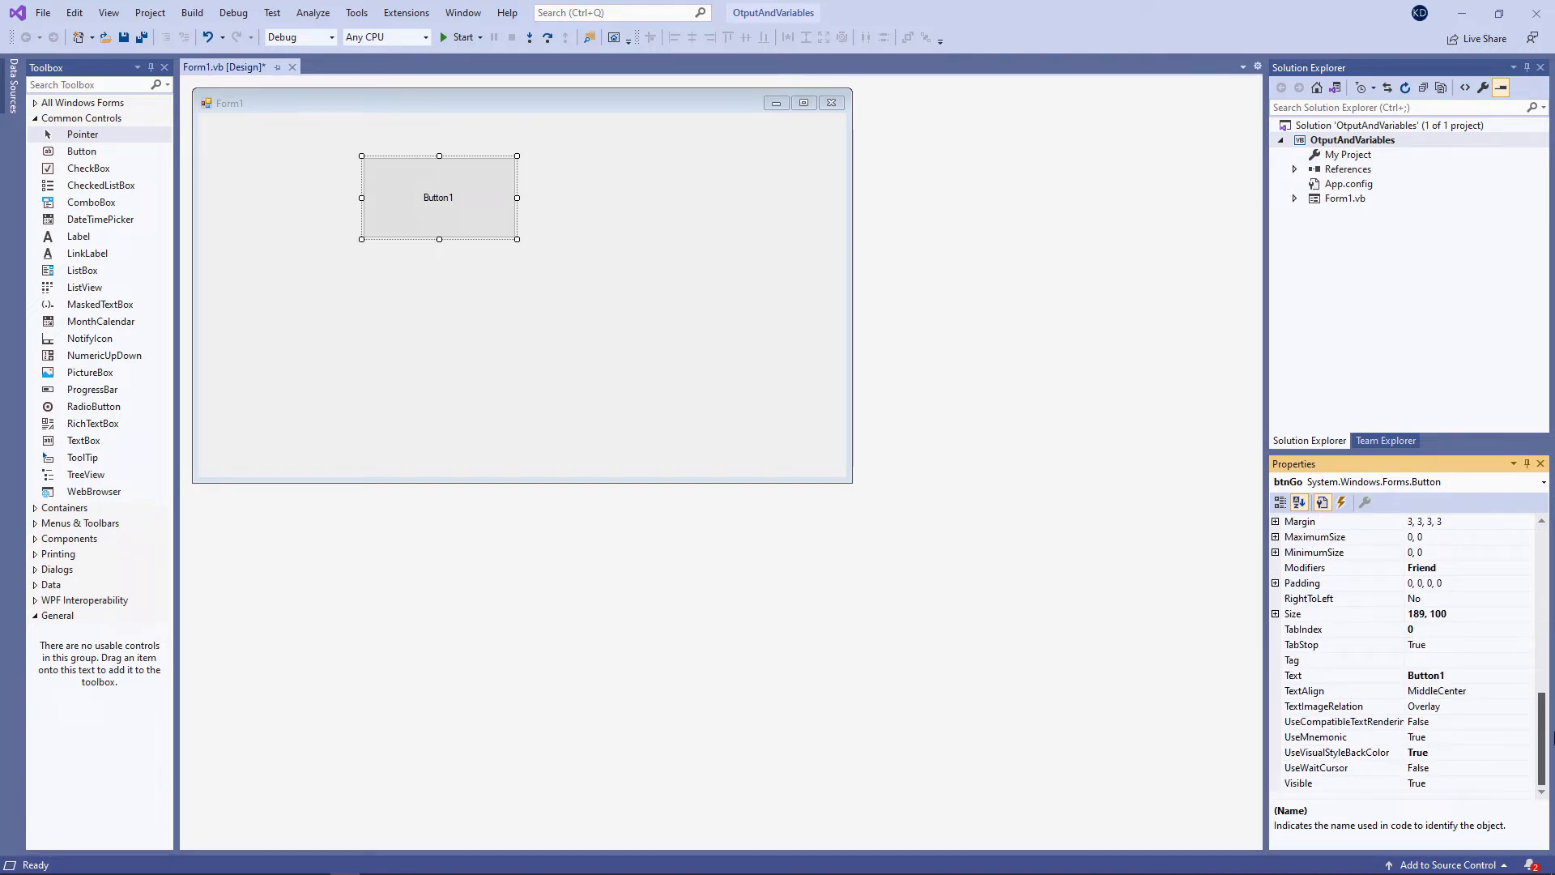
pyautogui.write('Go')
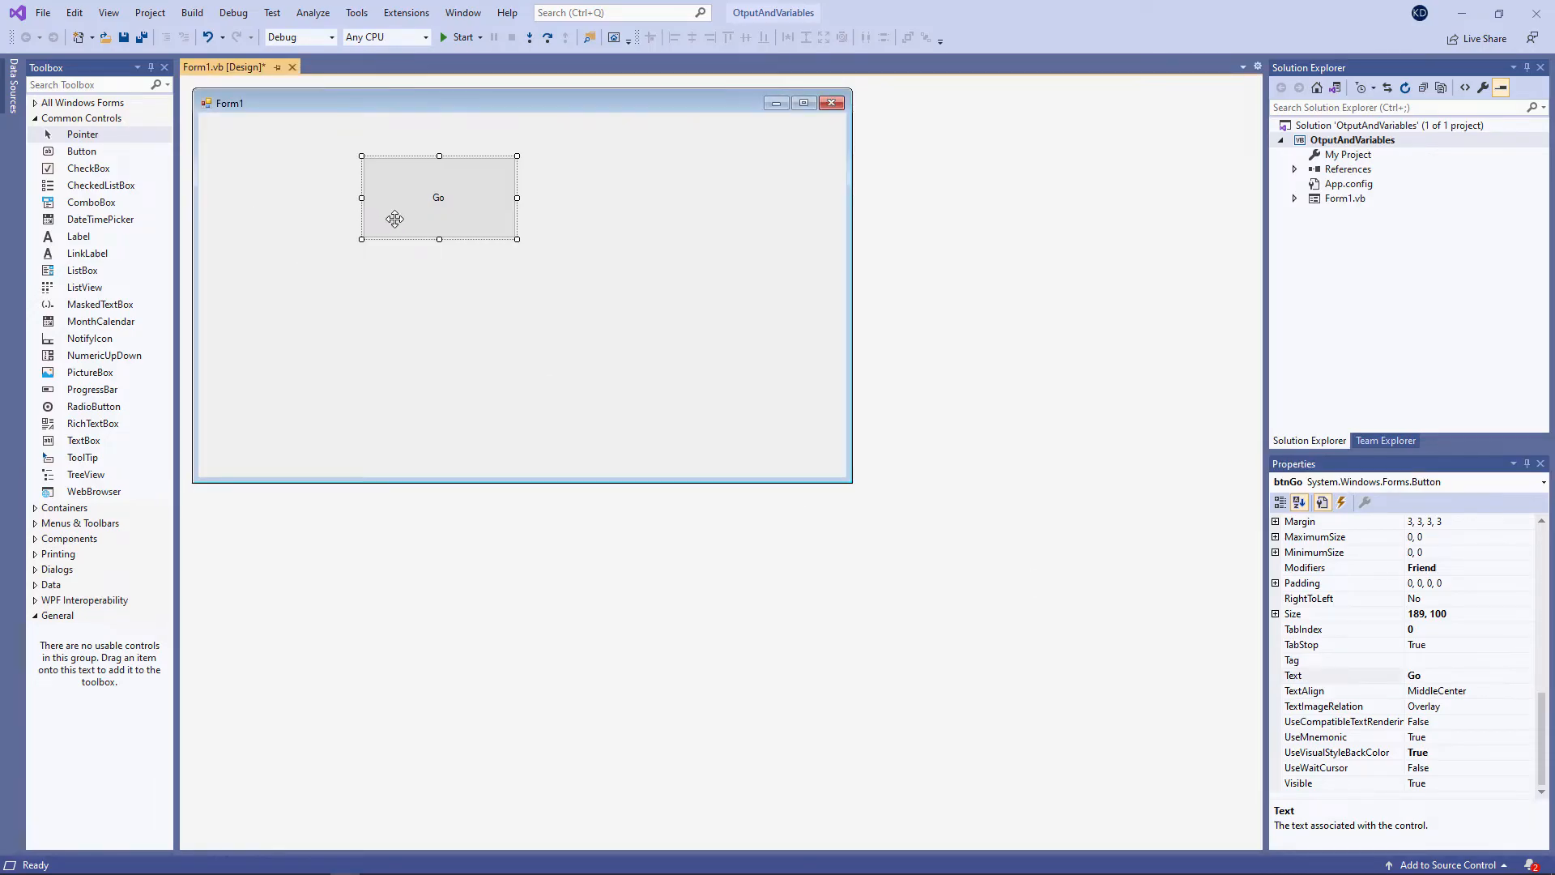
# Step: In btnGo_Click, add MsgBox("welcome to the VB.NET programming course") below a few blank lines
pyautogui.doubleClick(438, 196)
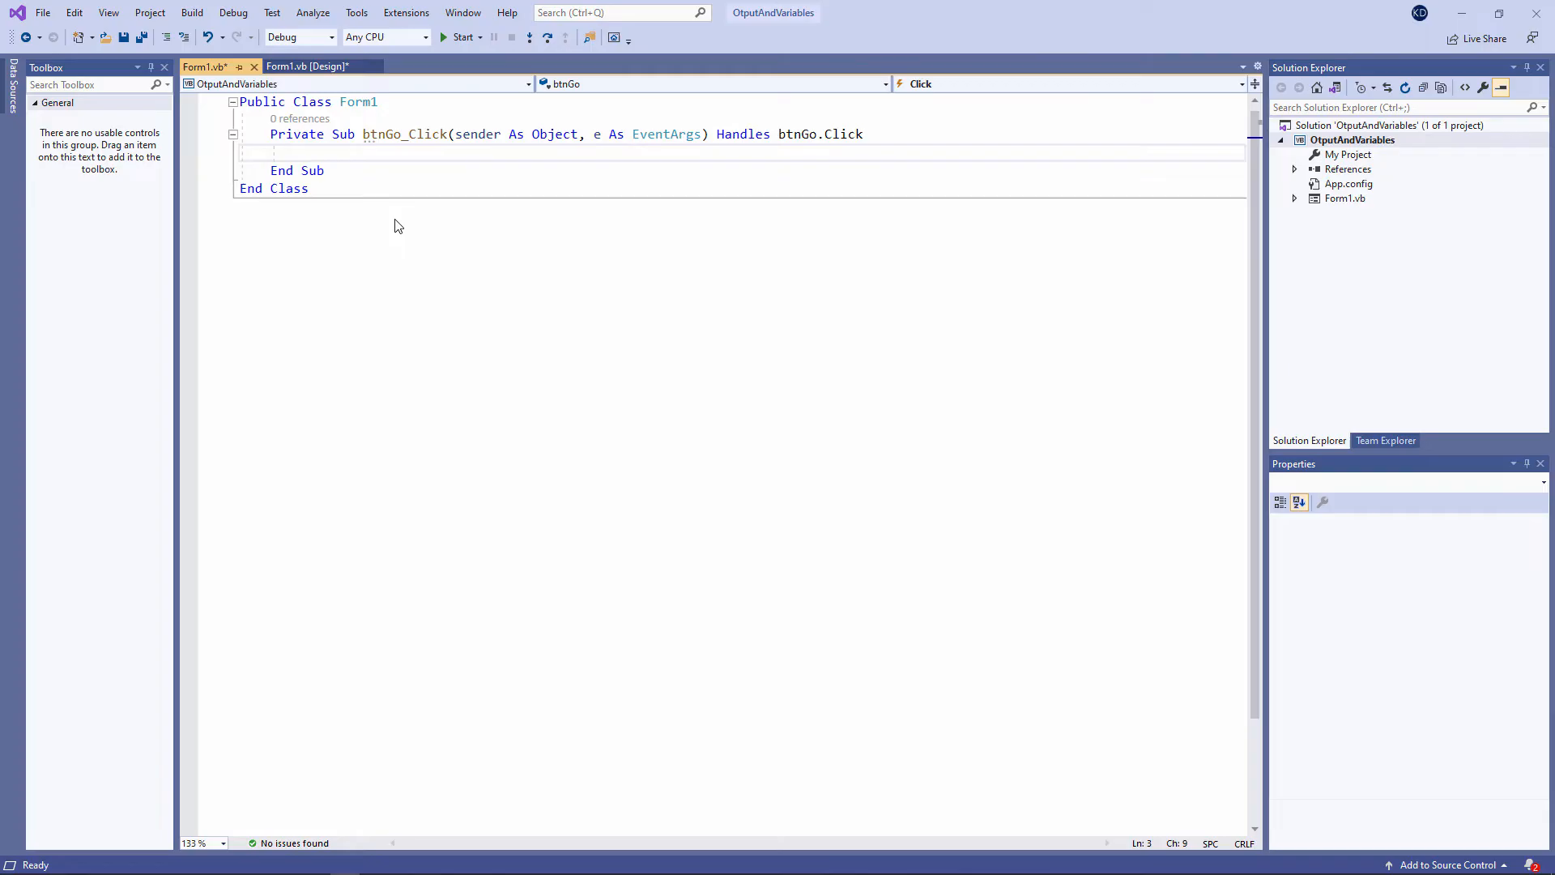
pyautogui.click(310, 188)
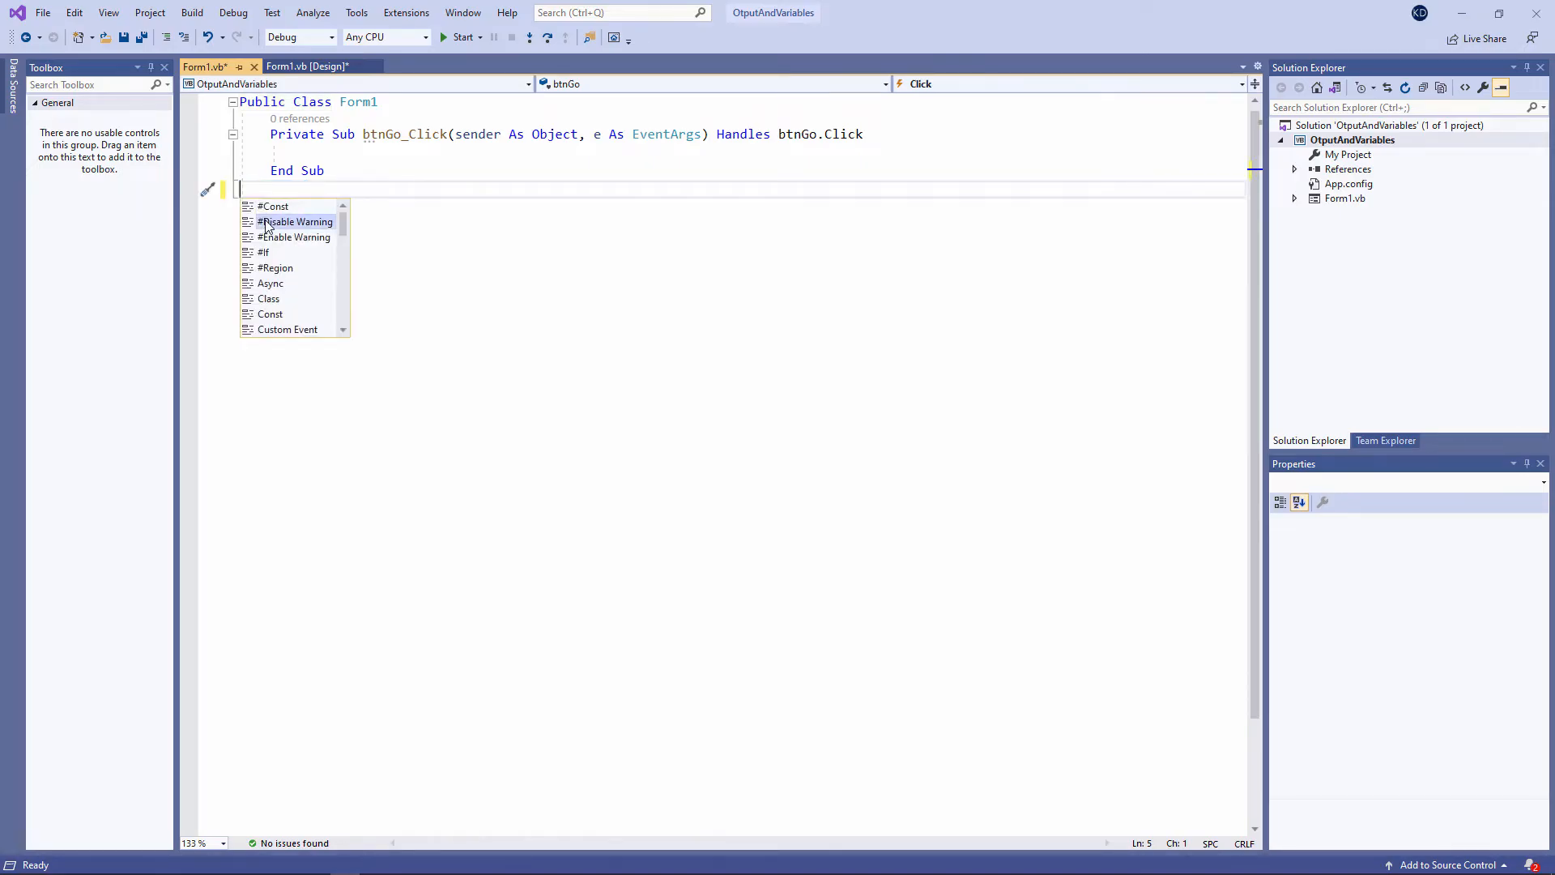
pyautogui.moveTo(294, 221)
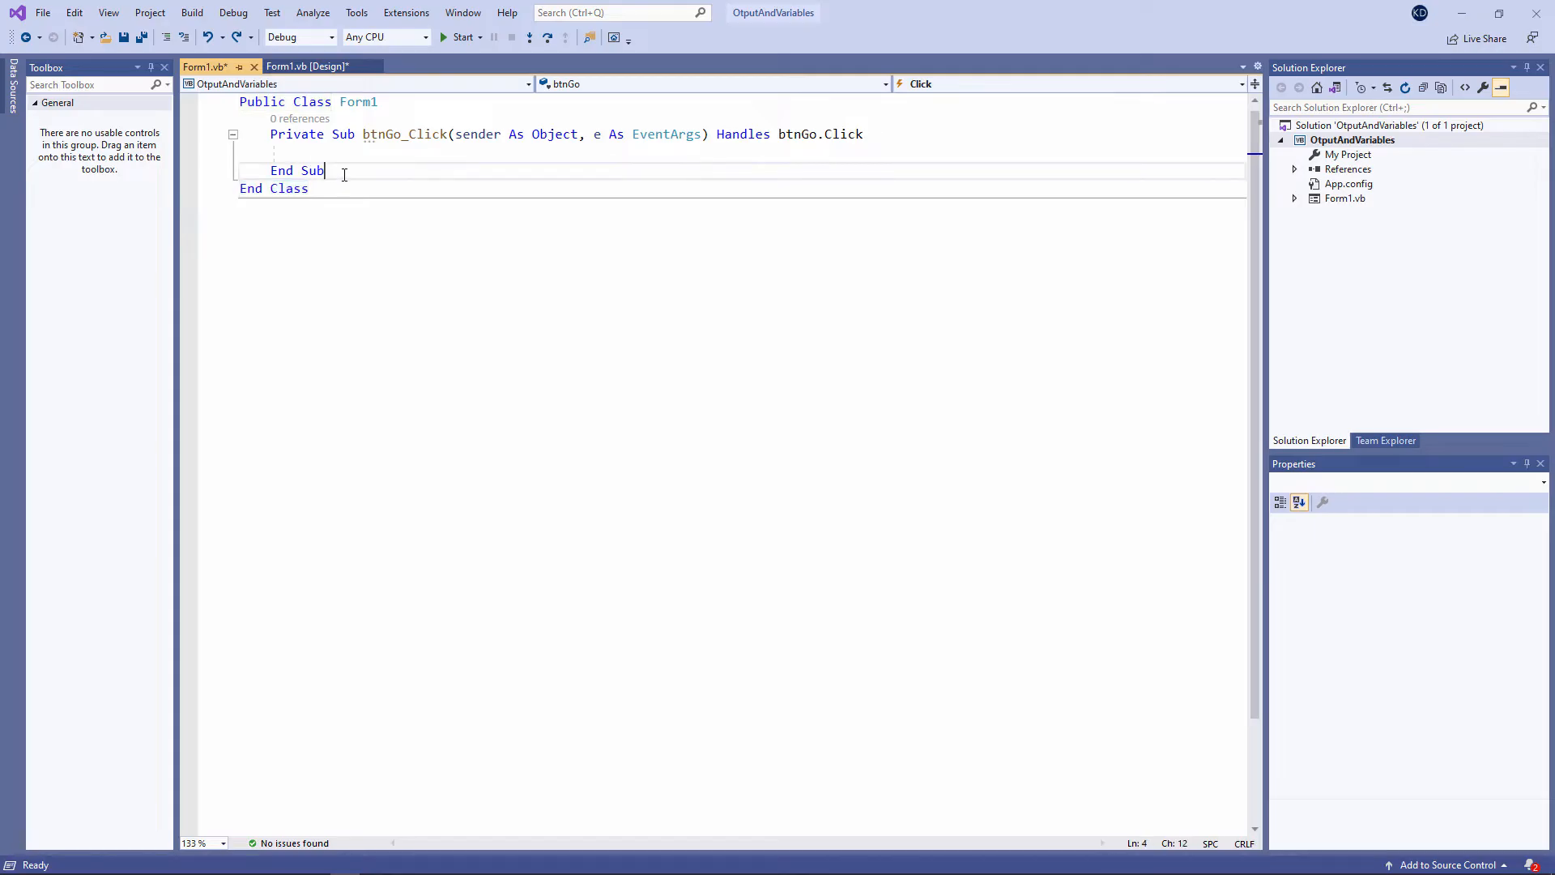
pyautogui.press('enter')
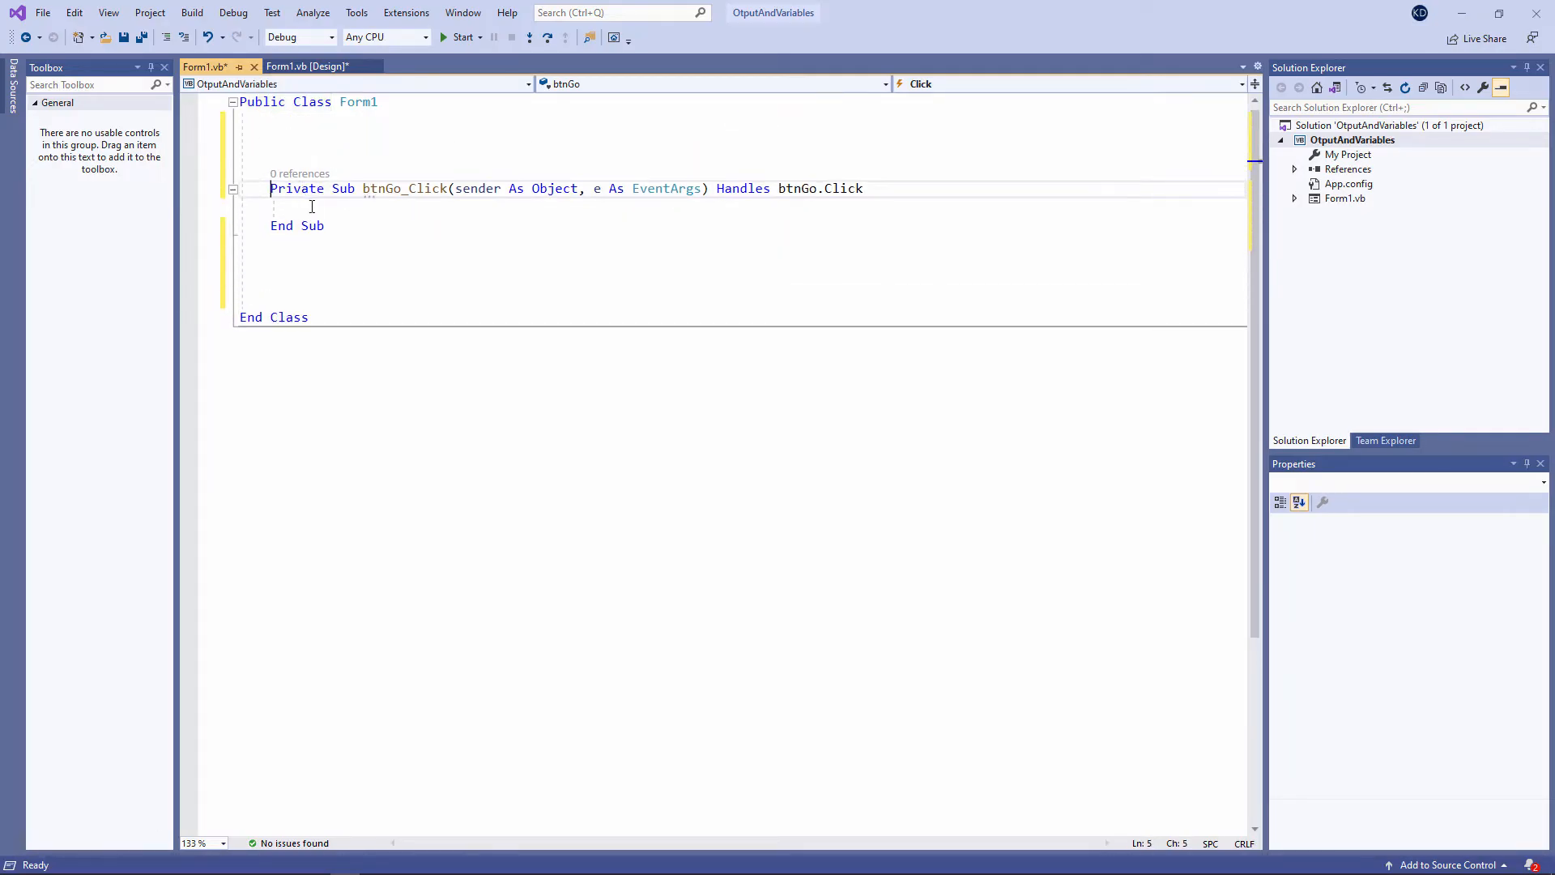
pyautogui.press('enter')
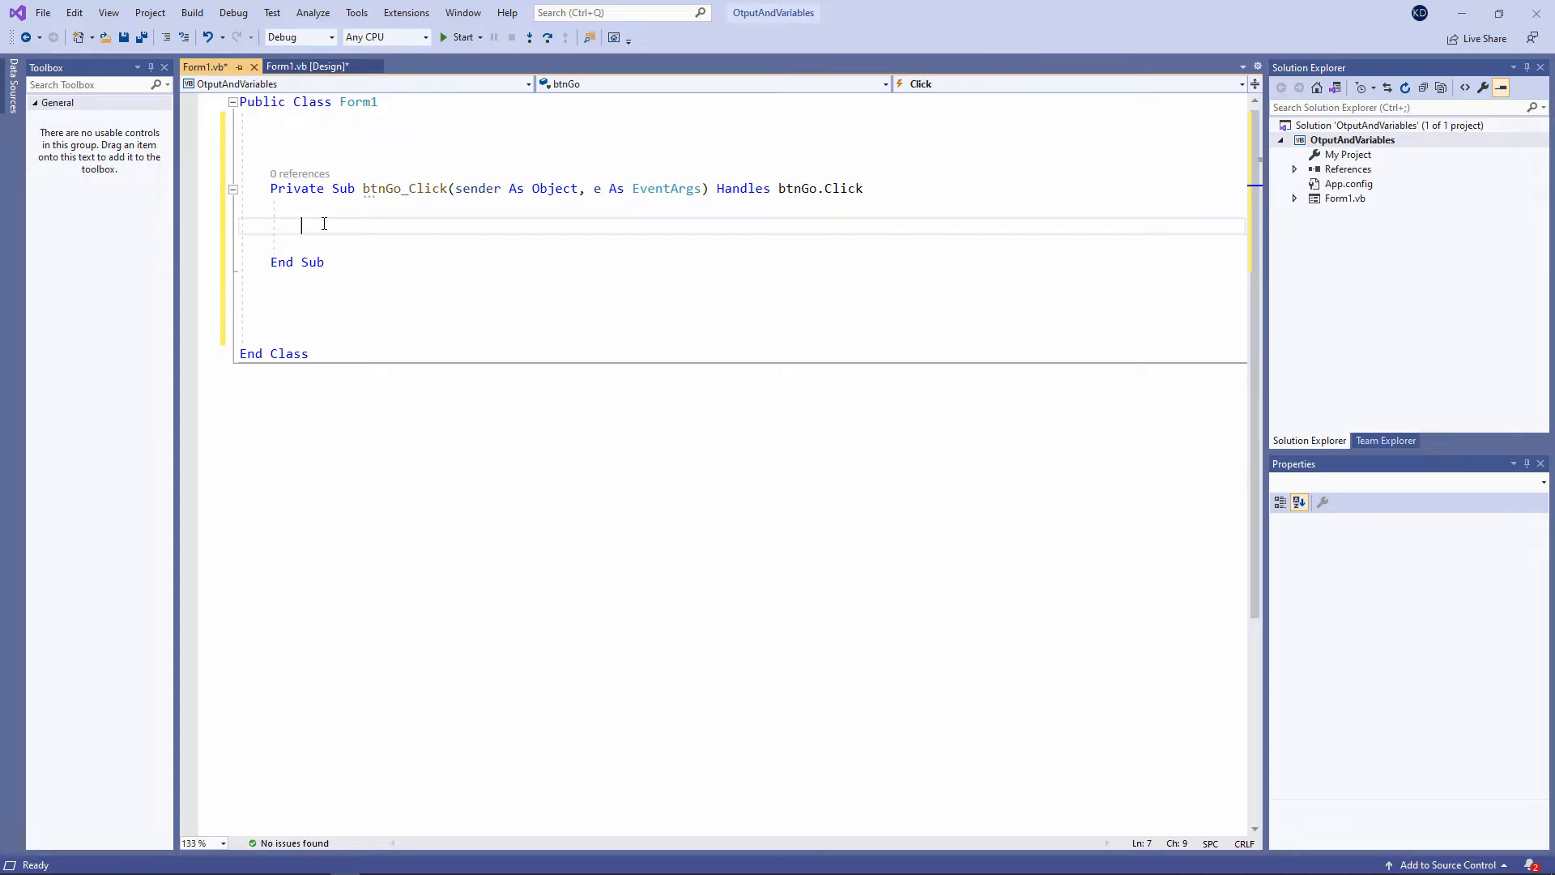
pyautogui.write('MsgBox("welcome to")')
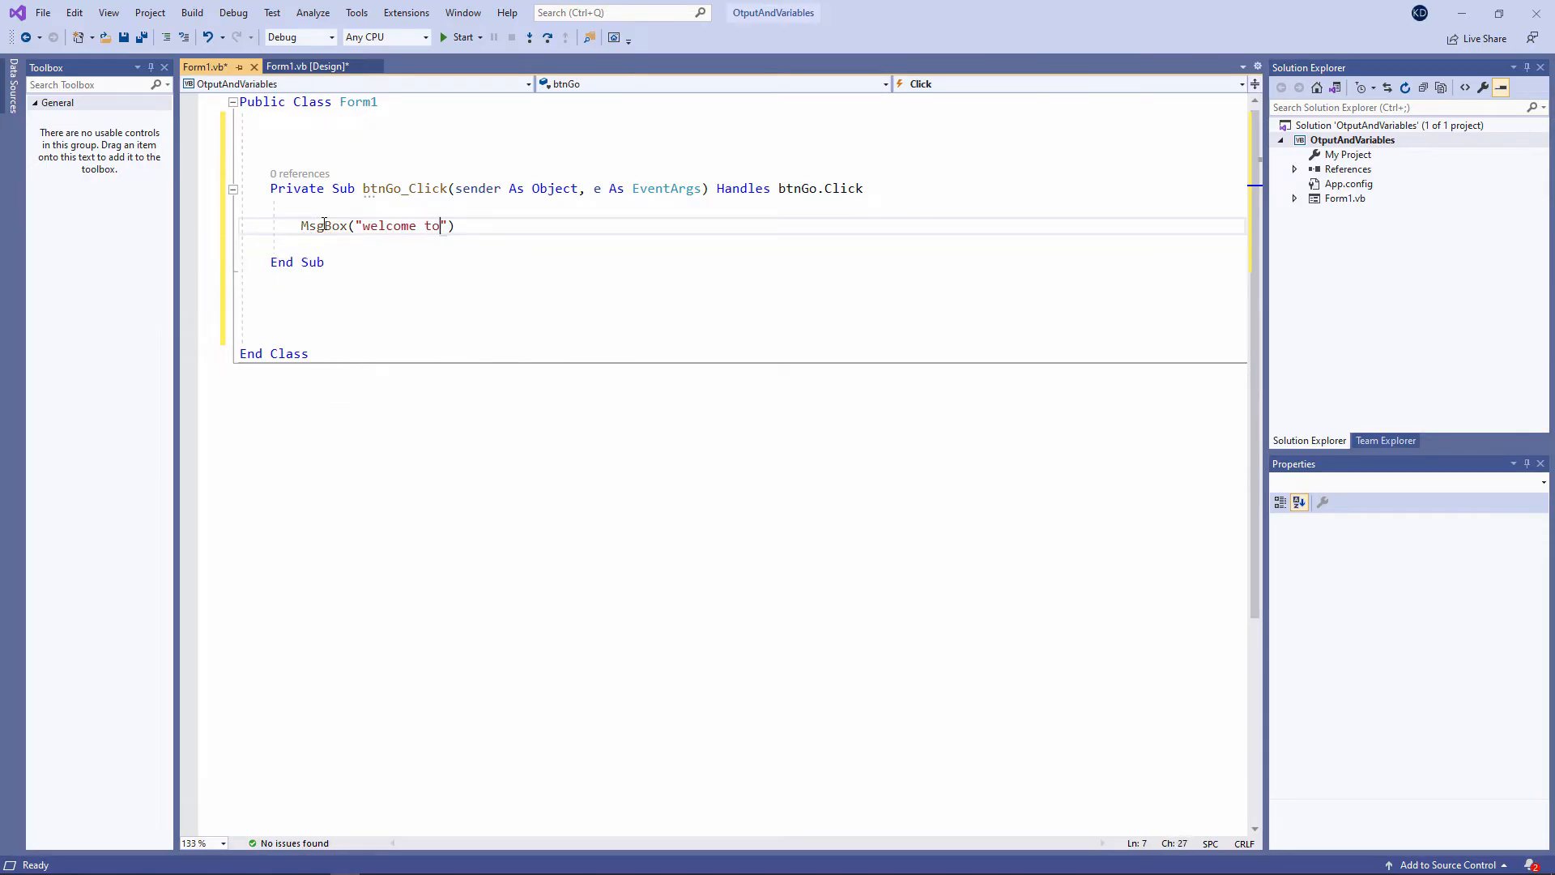
pyautogui.write('the VB.NET programming course')
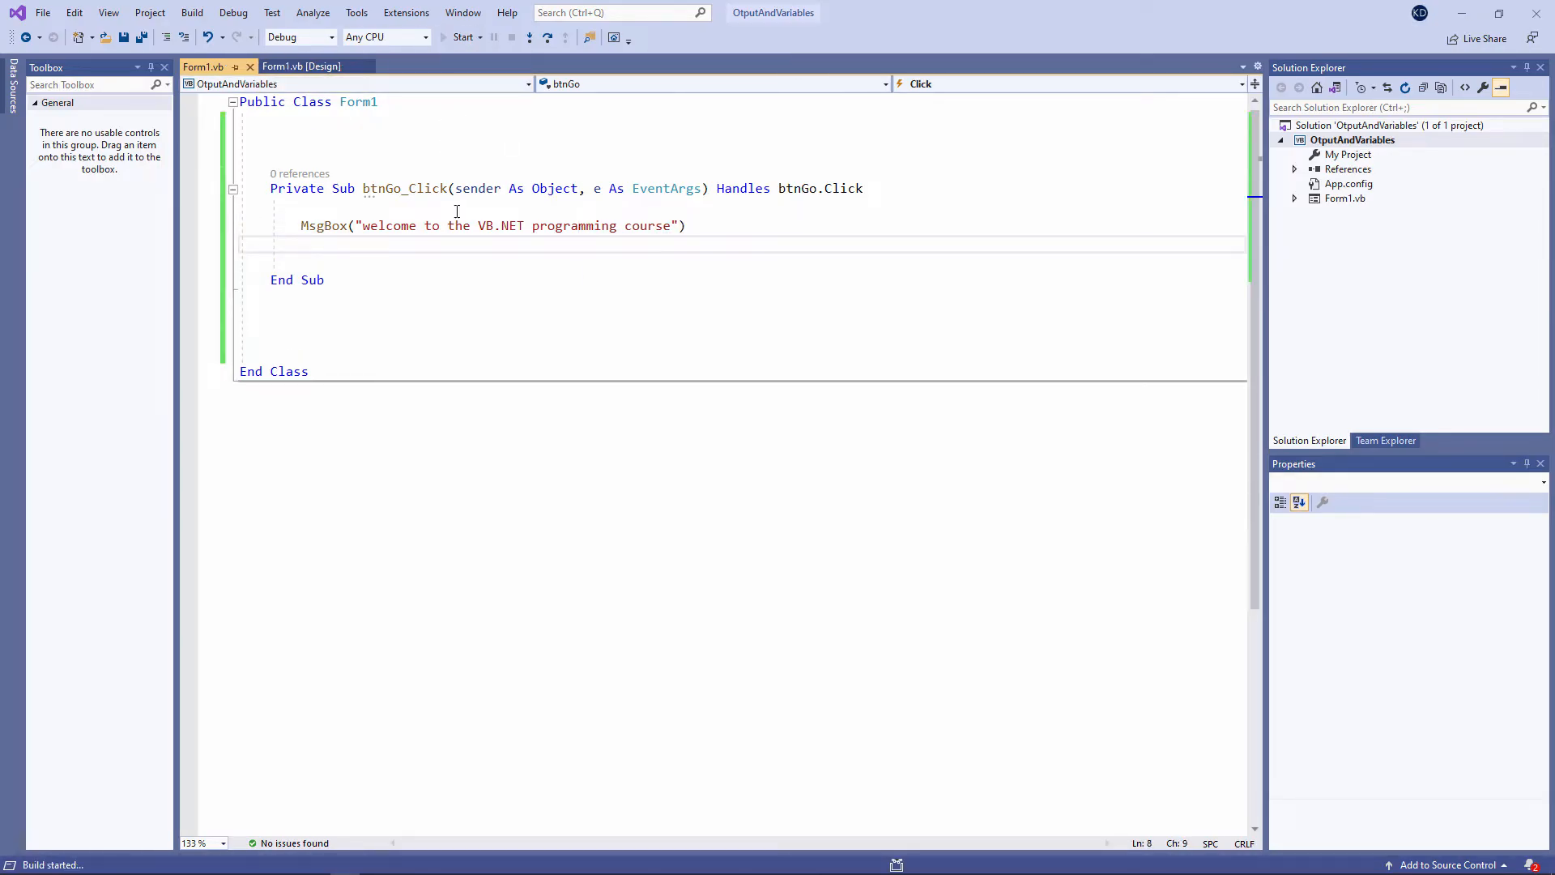
# Step: Run the app, press Go, and dismiss the welcome message box
pyautogui.click(460, 36)
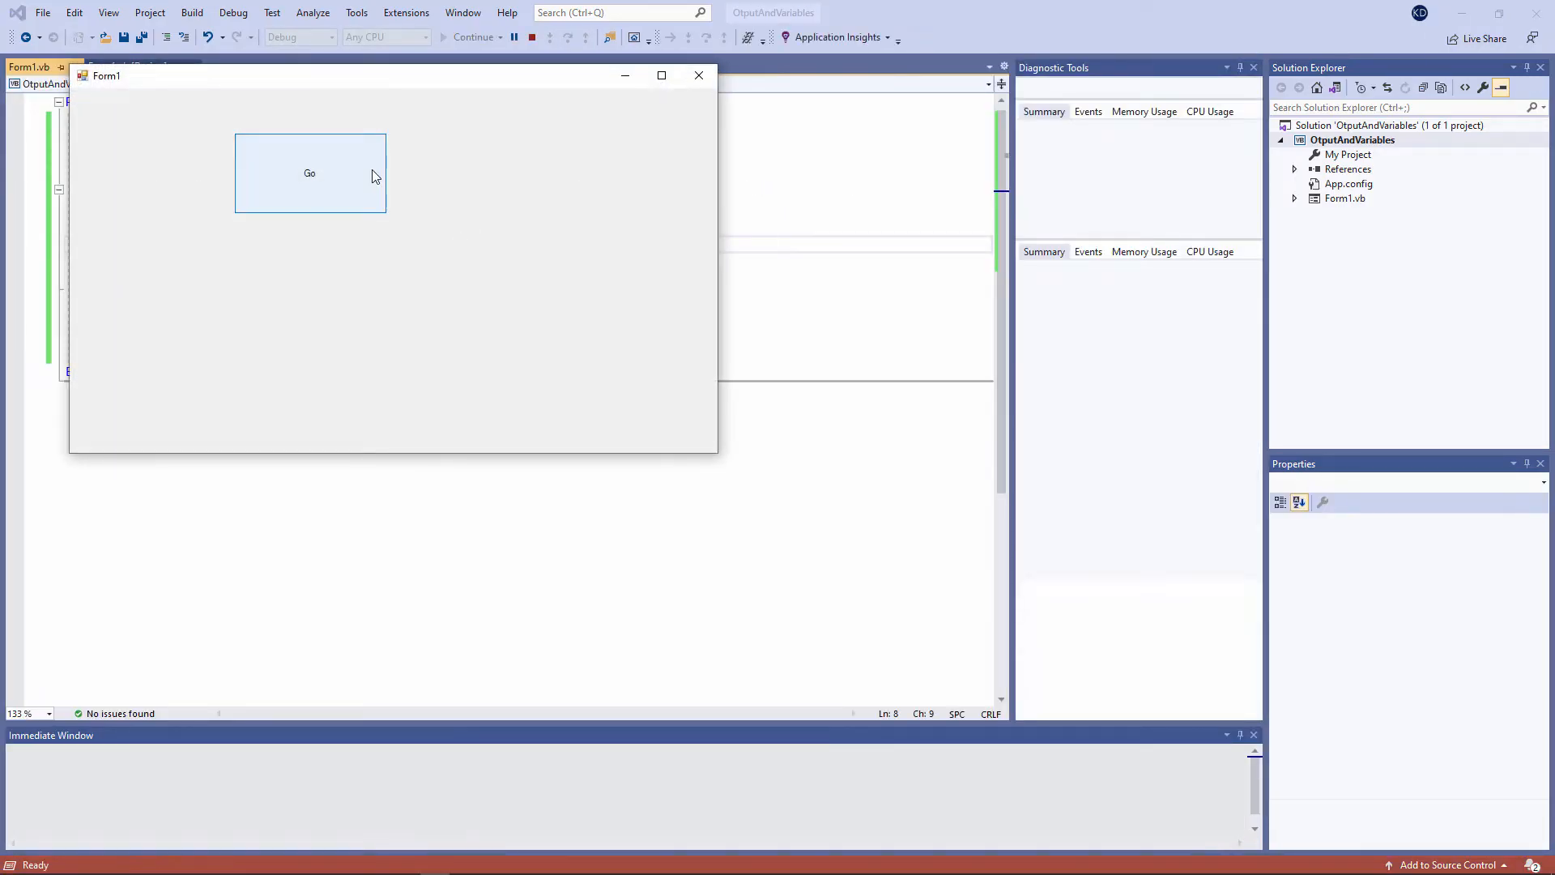
pyautogui.click(310, 173)
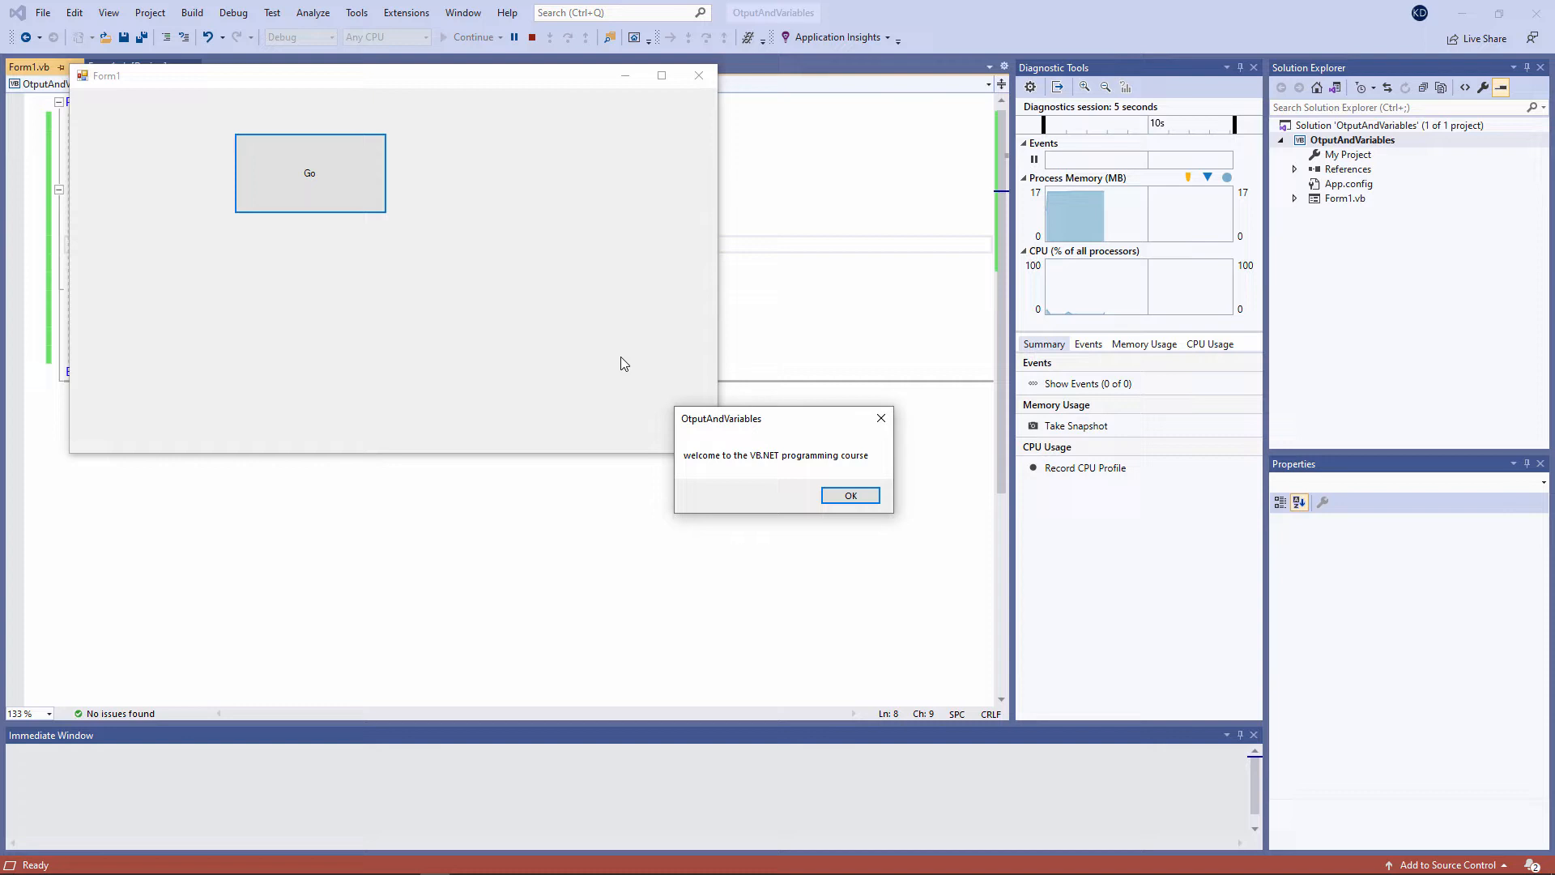
pyautogui.click(849, 495)
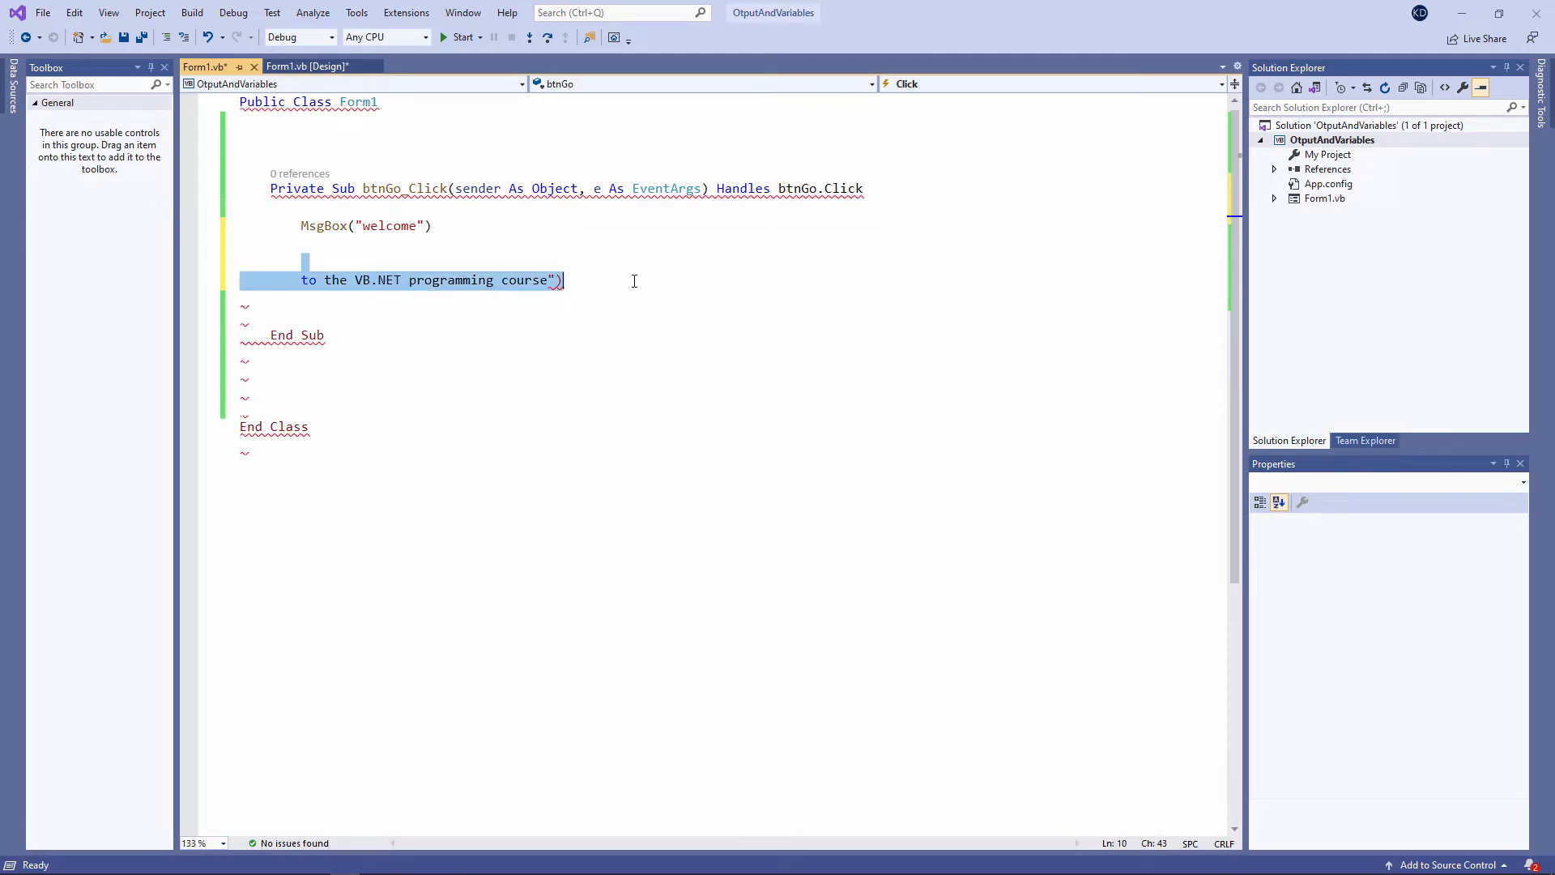
# Step: Put the words "to" and "the" into their own MsgBox lines
pyautogui.write('MsgBox("to")')
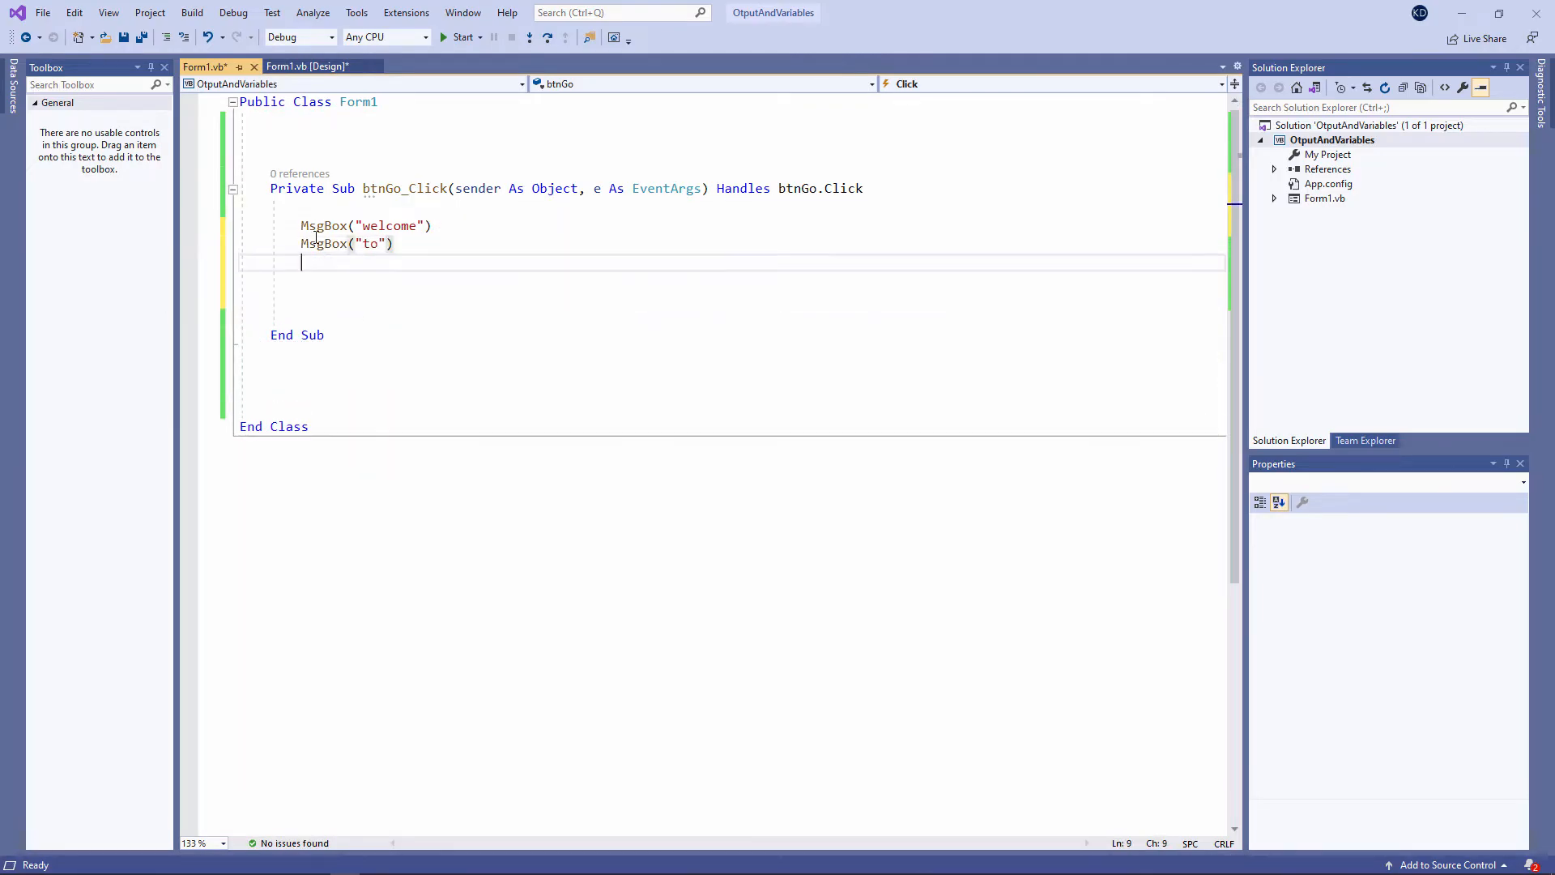
pyautogui.write('MsgBox("the")')
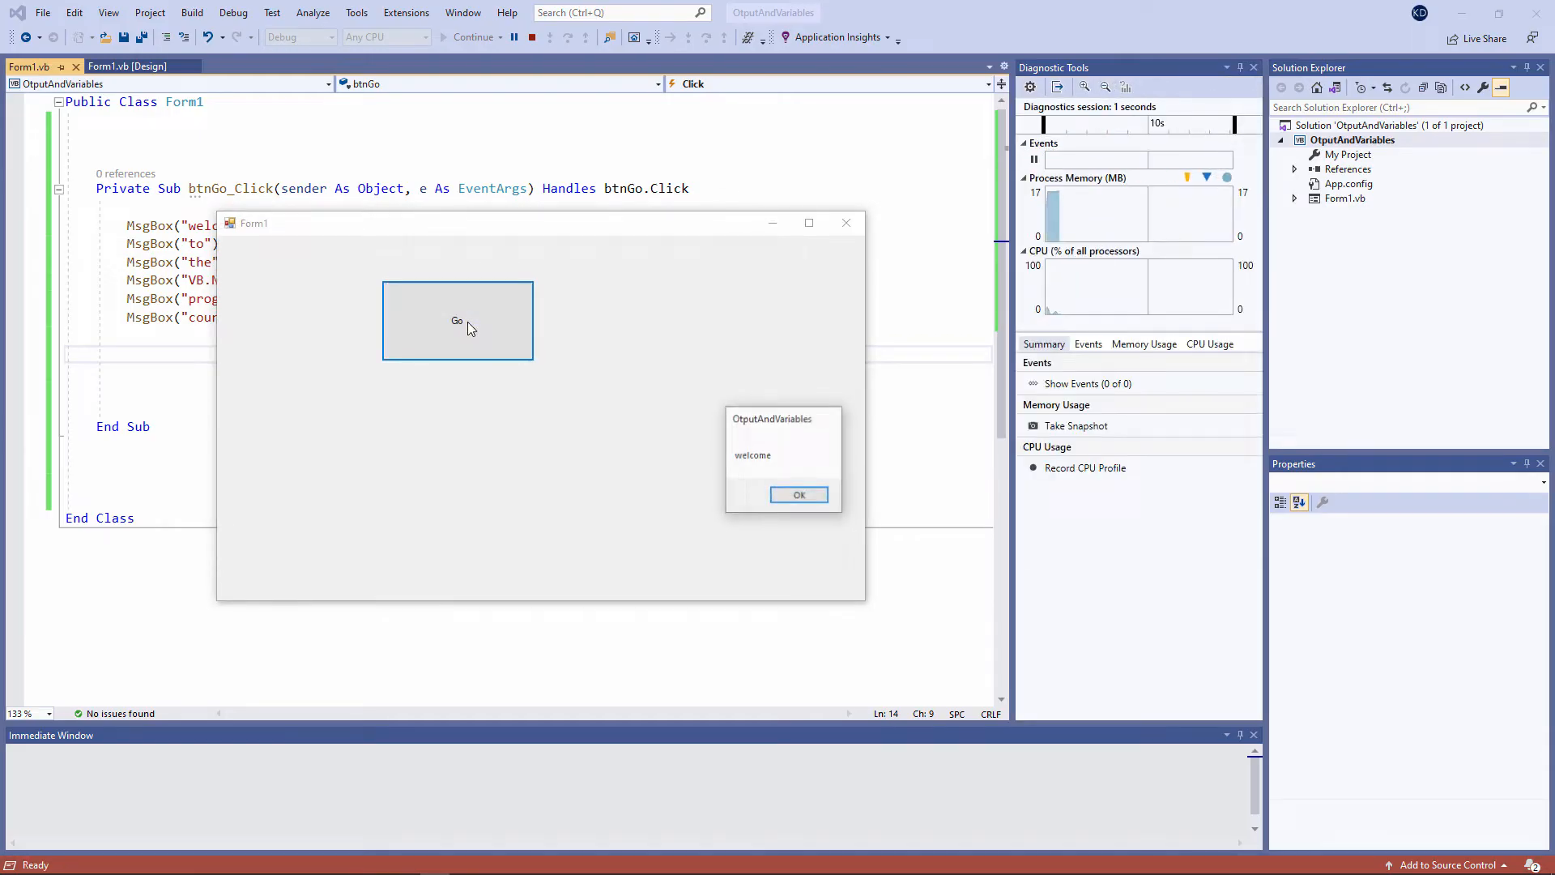
# Step: Dismiss the "welcome" message box and the next one-word message box
pyautogui.click(798, 494)
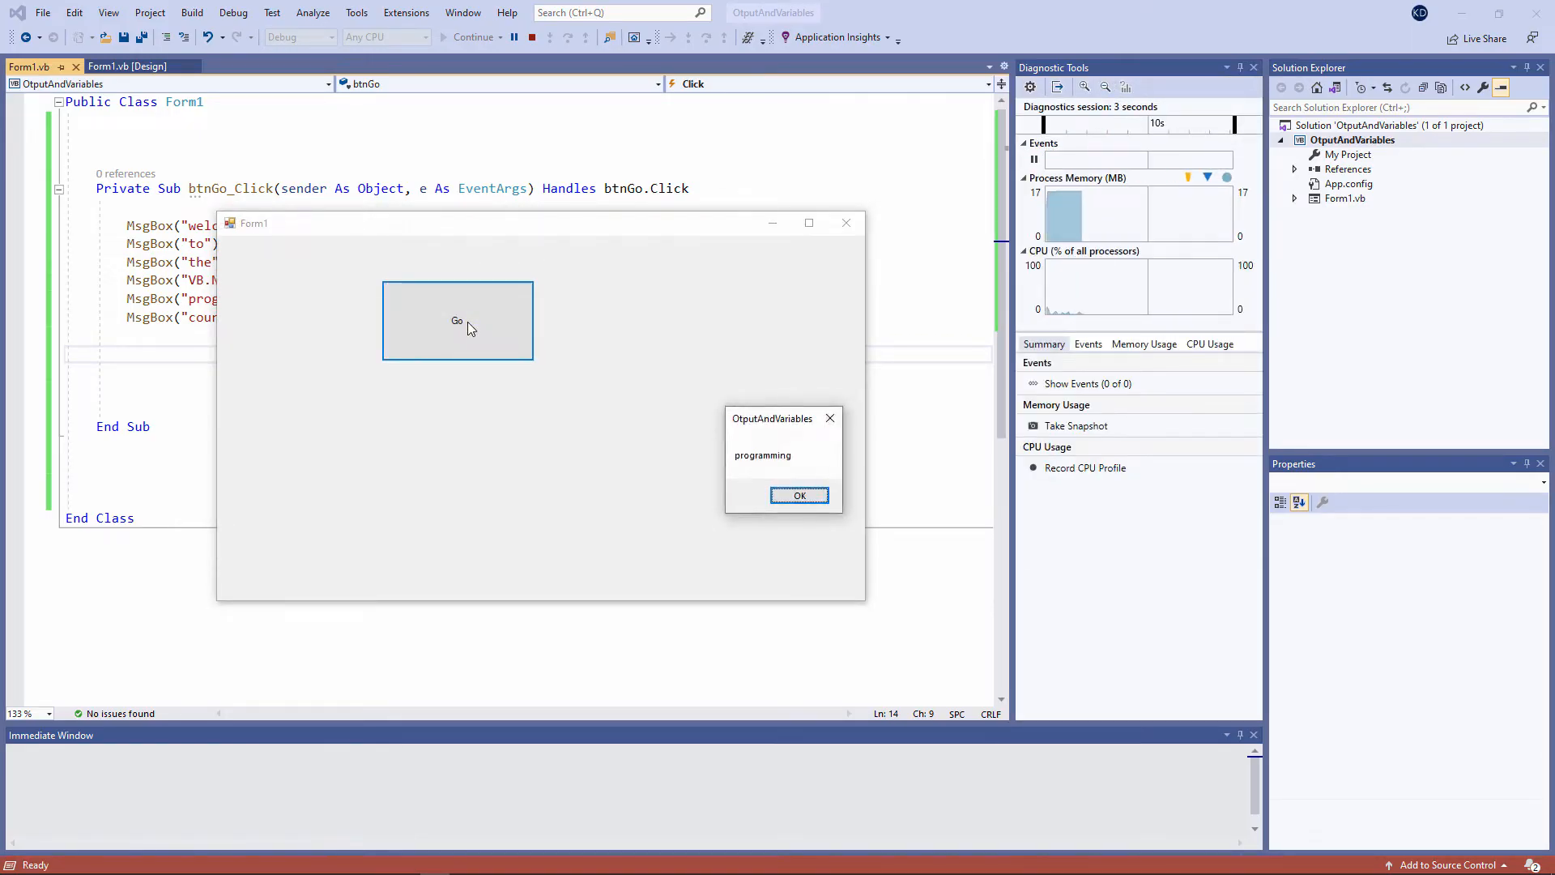
pyautogui.click(800, 494)
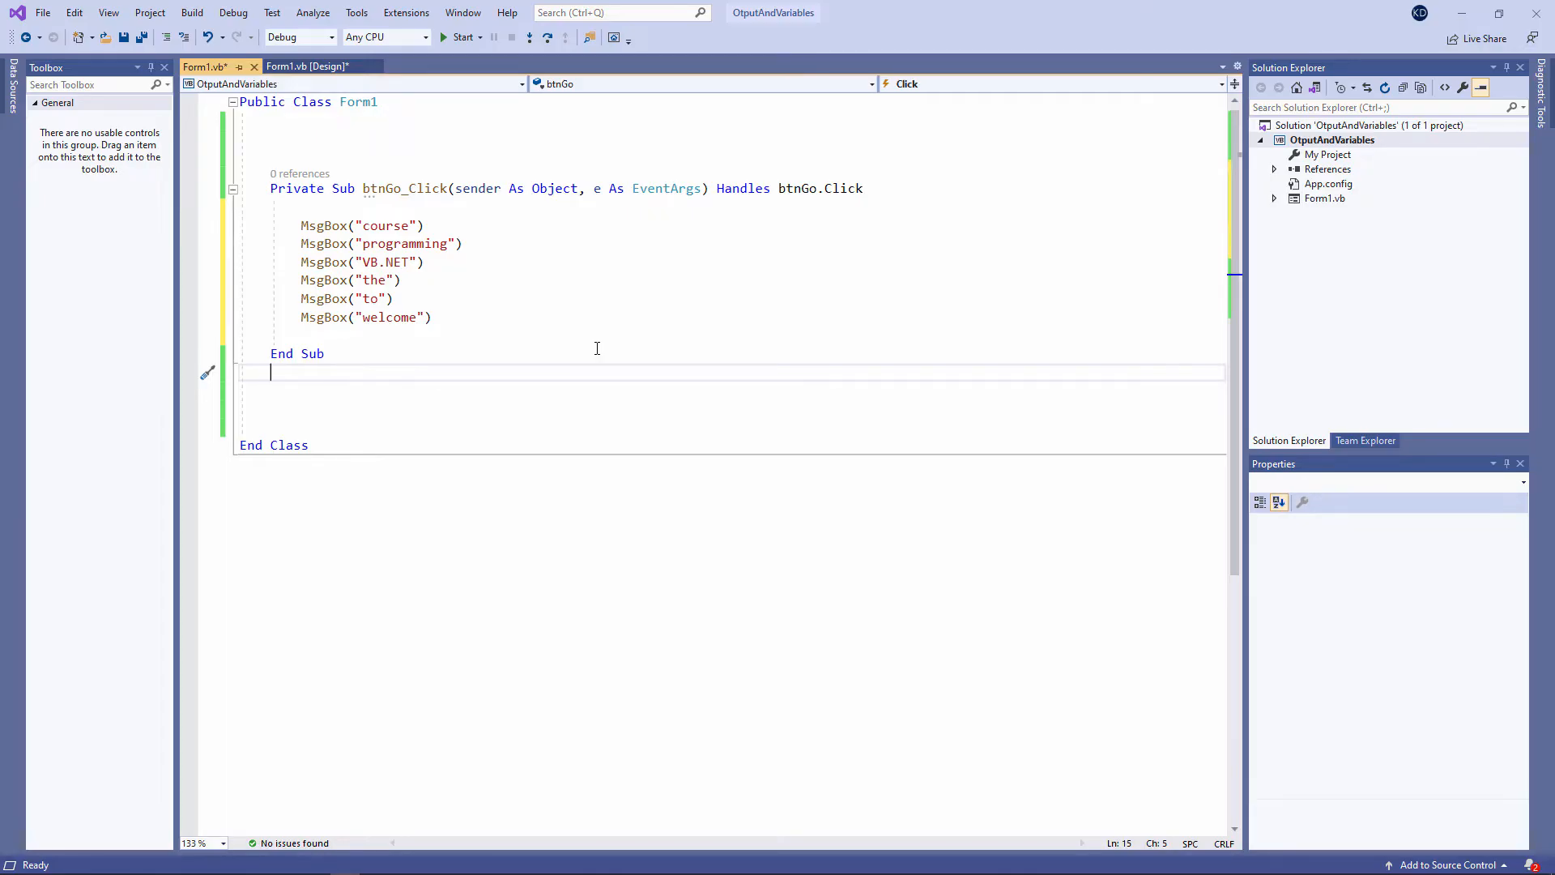
# Step: Finish placing the MsgBox lines in reverse order and run the program
pyautogui.click(394, 299)
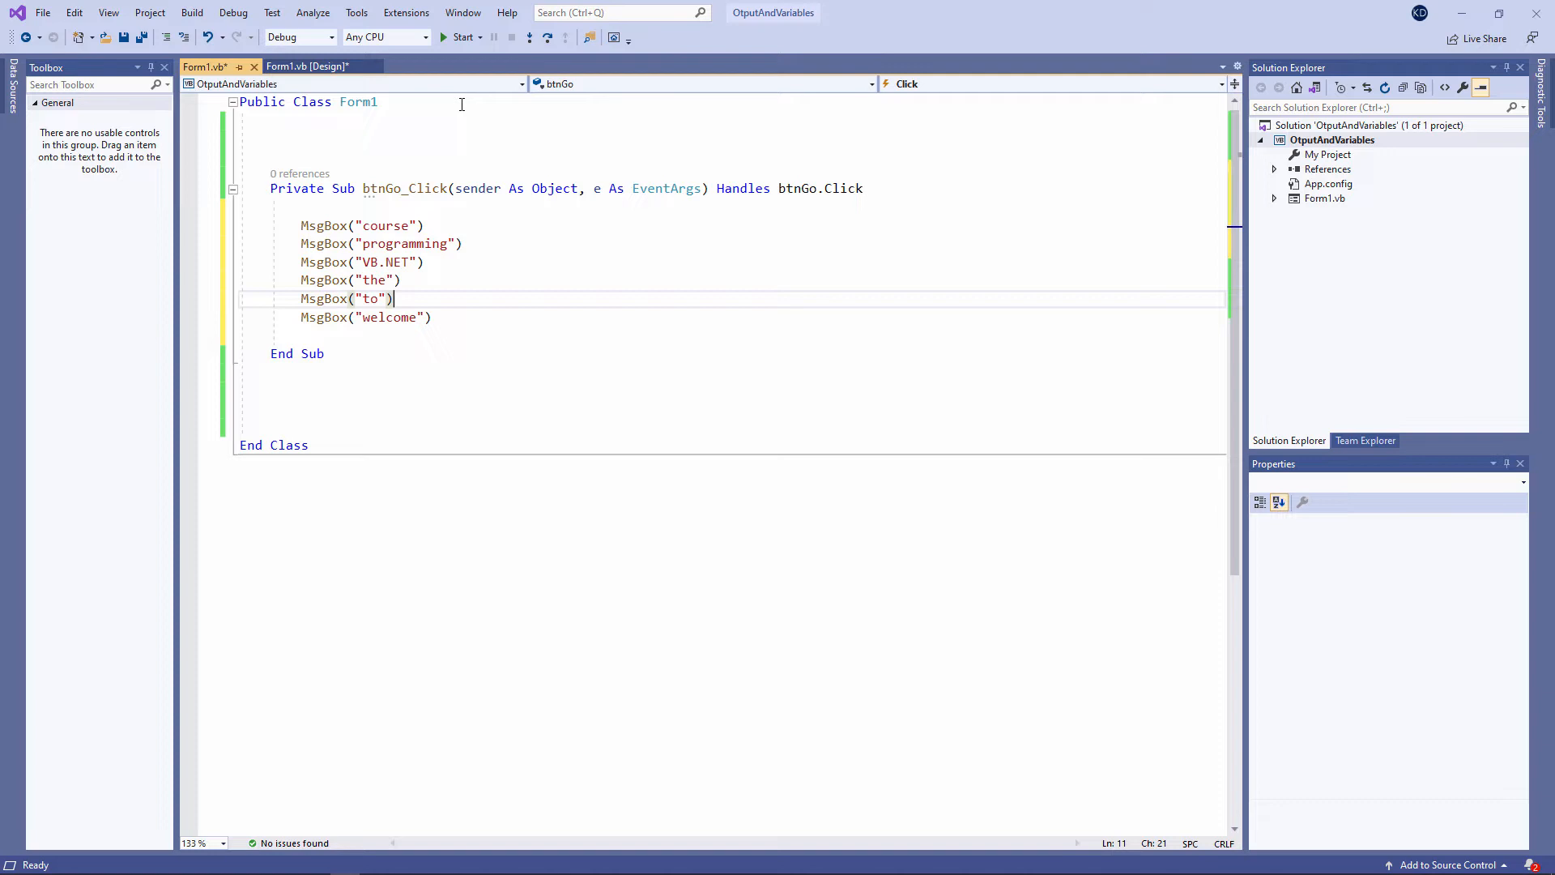
pyautogui.click(461, 36)
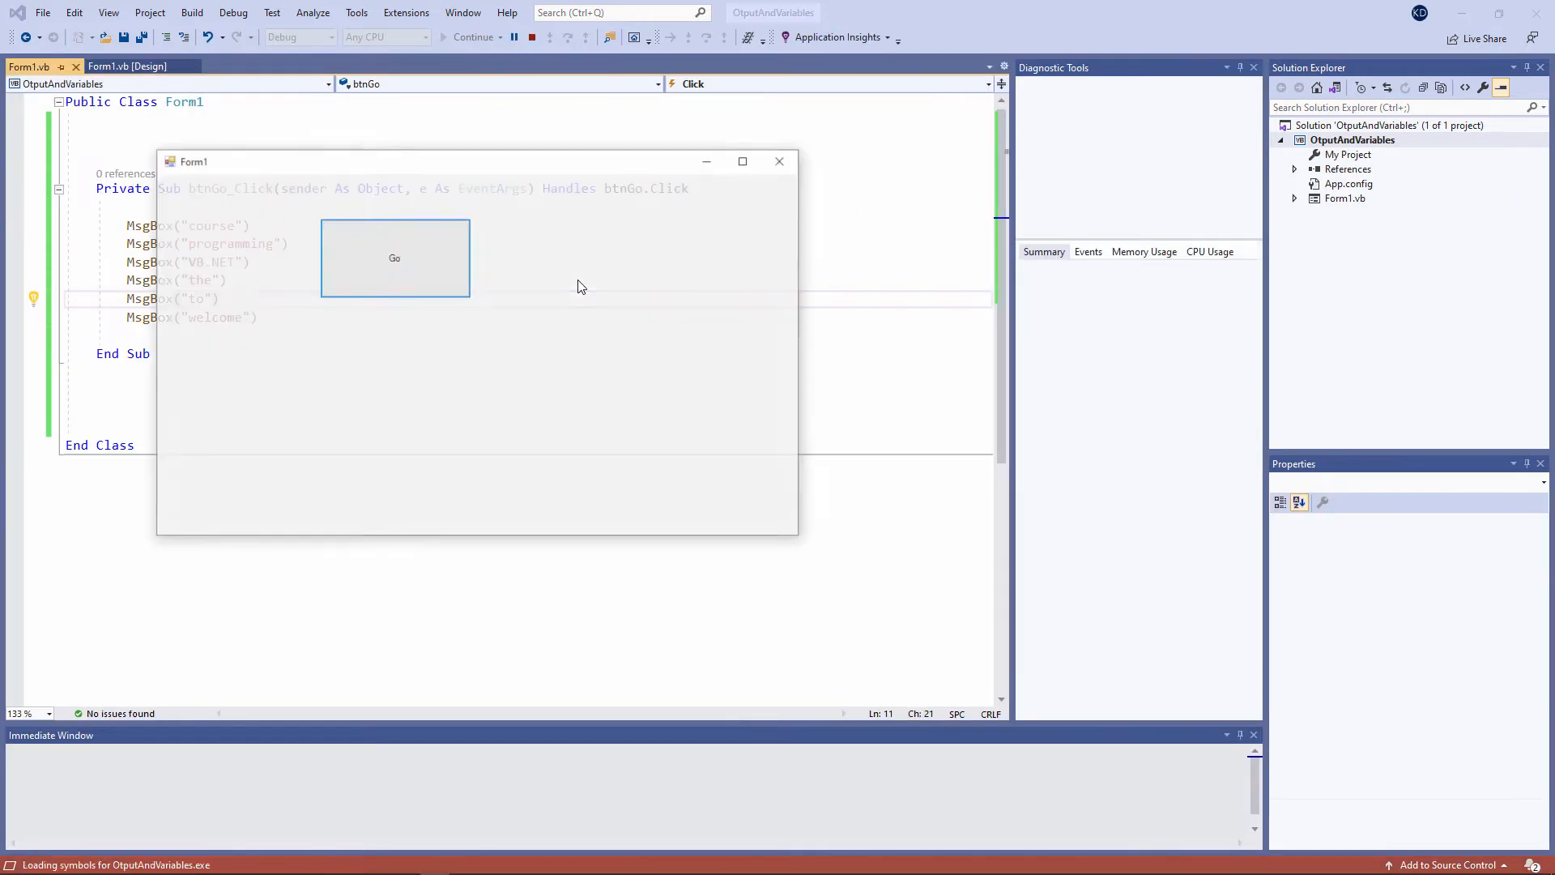
# Step: Press Go, click through the message boxes from "course" to "welcome", and close the form
pyautogui.click(394, 257)
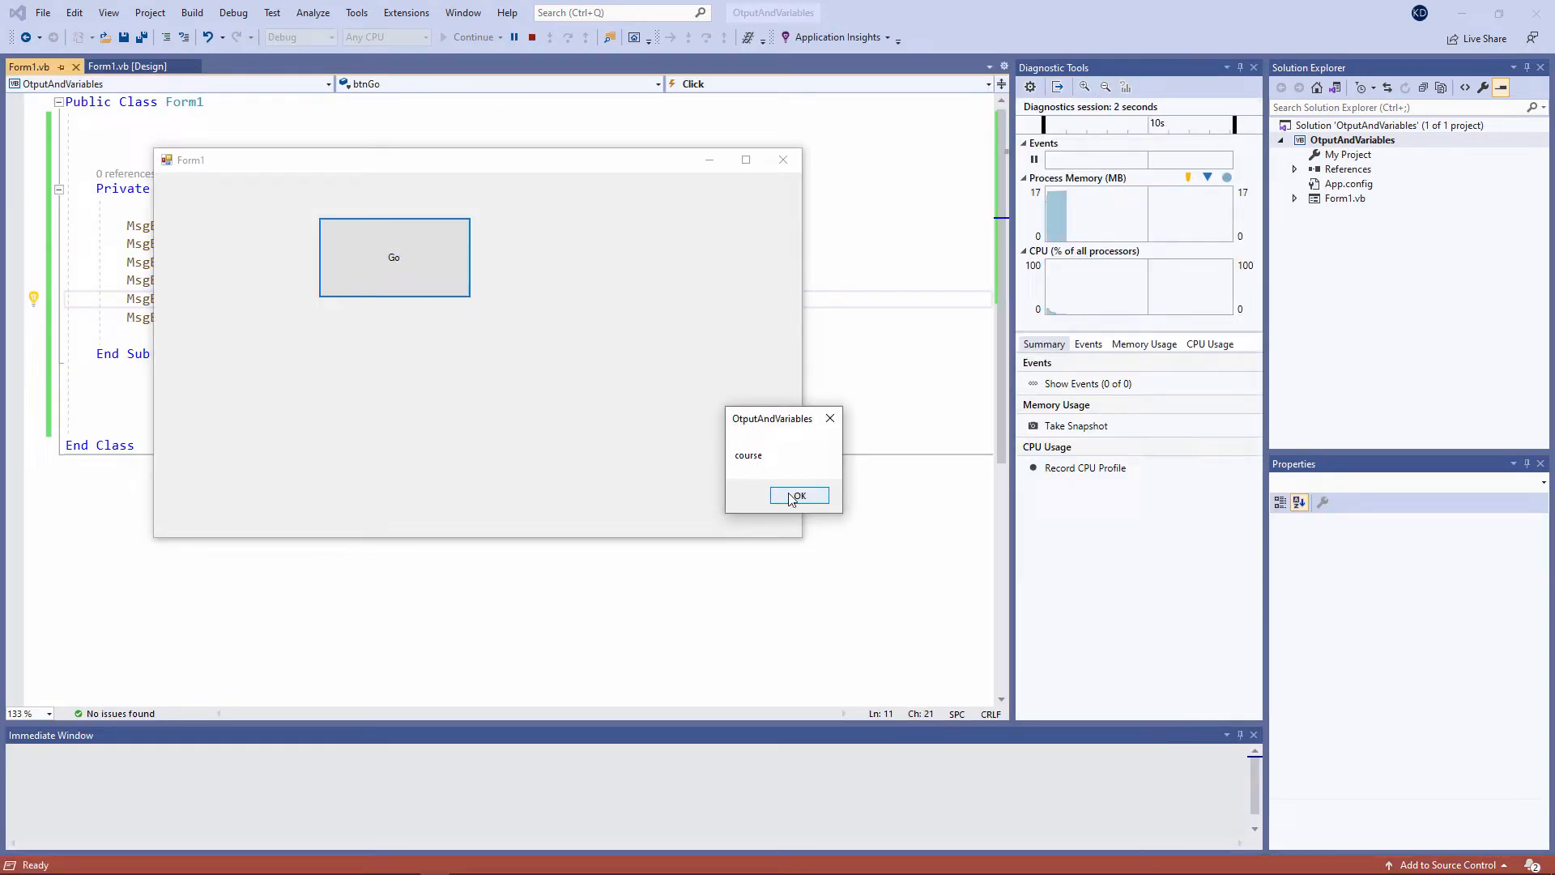
pyautogui.click(798, 495)
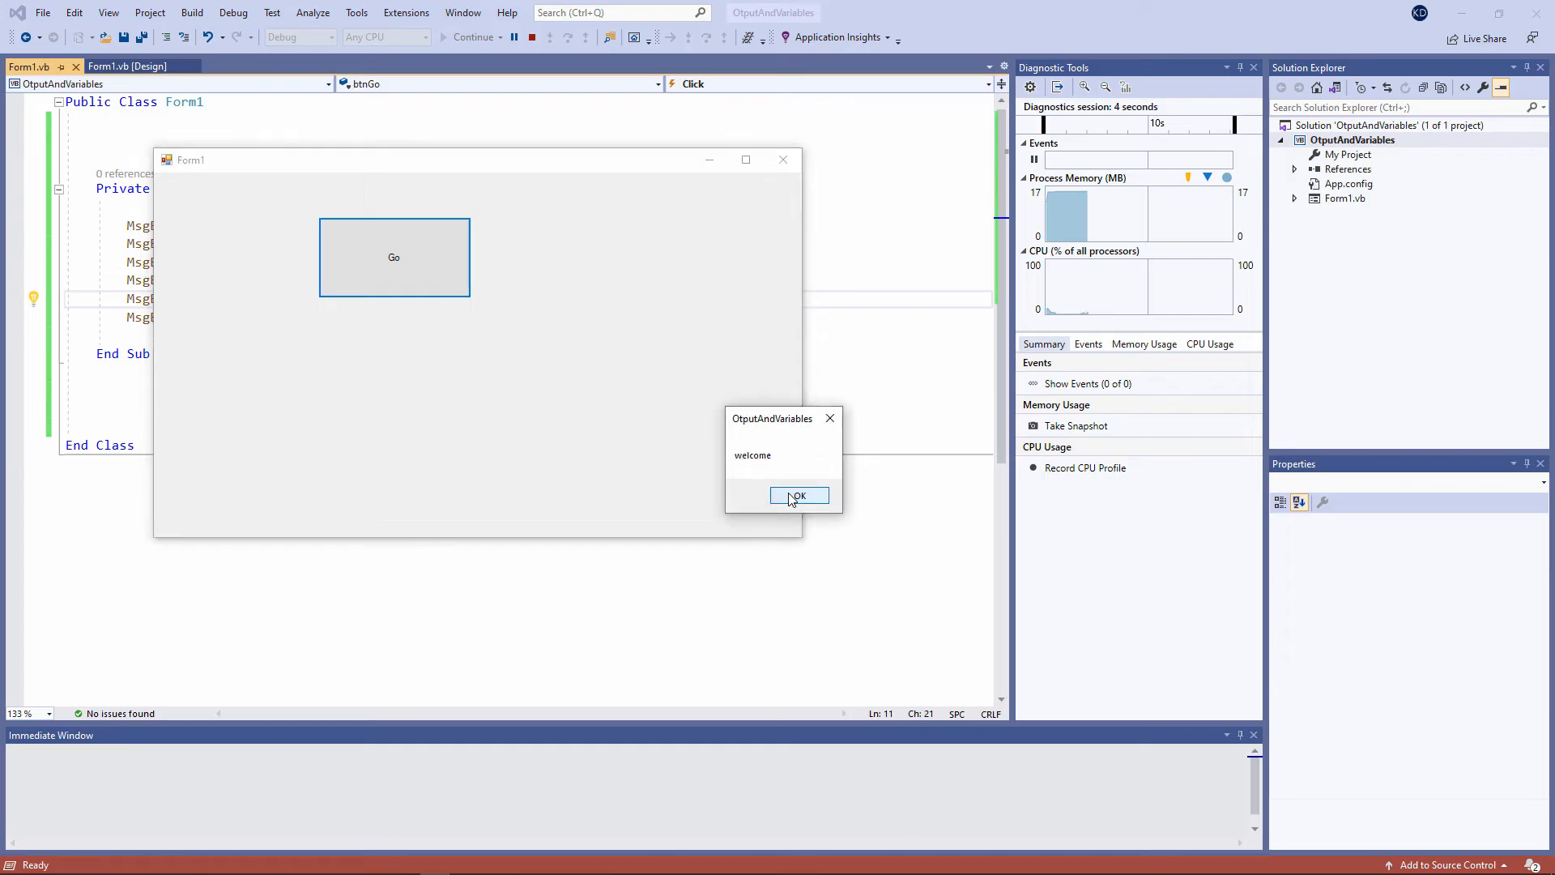
pyautogui.click(799, 495)
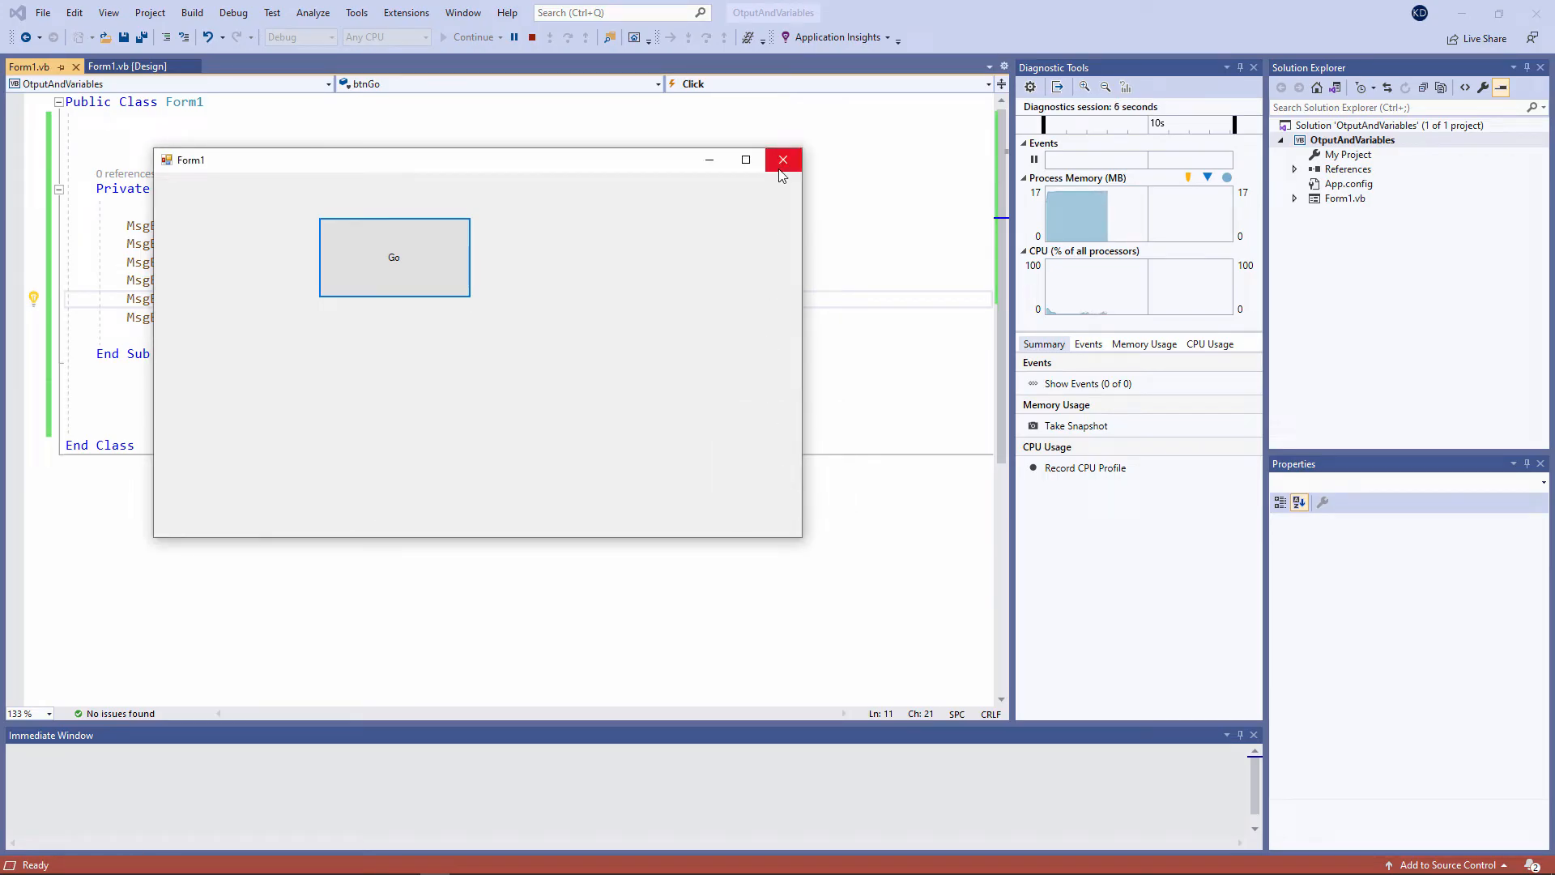
pyautogui.click(782, 160)
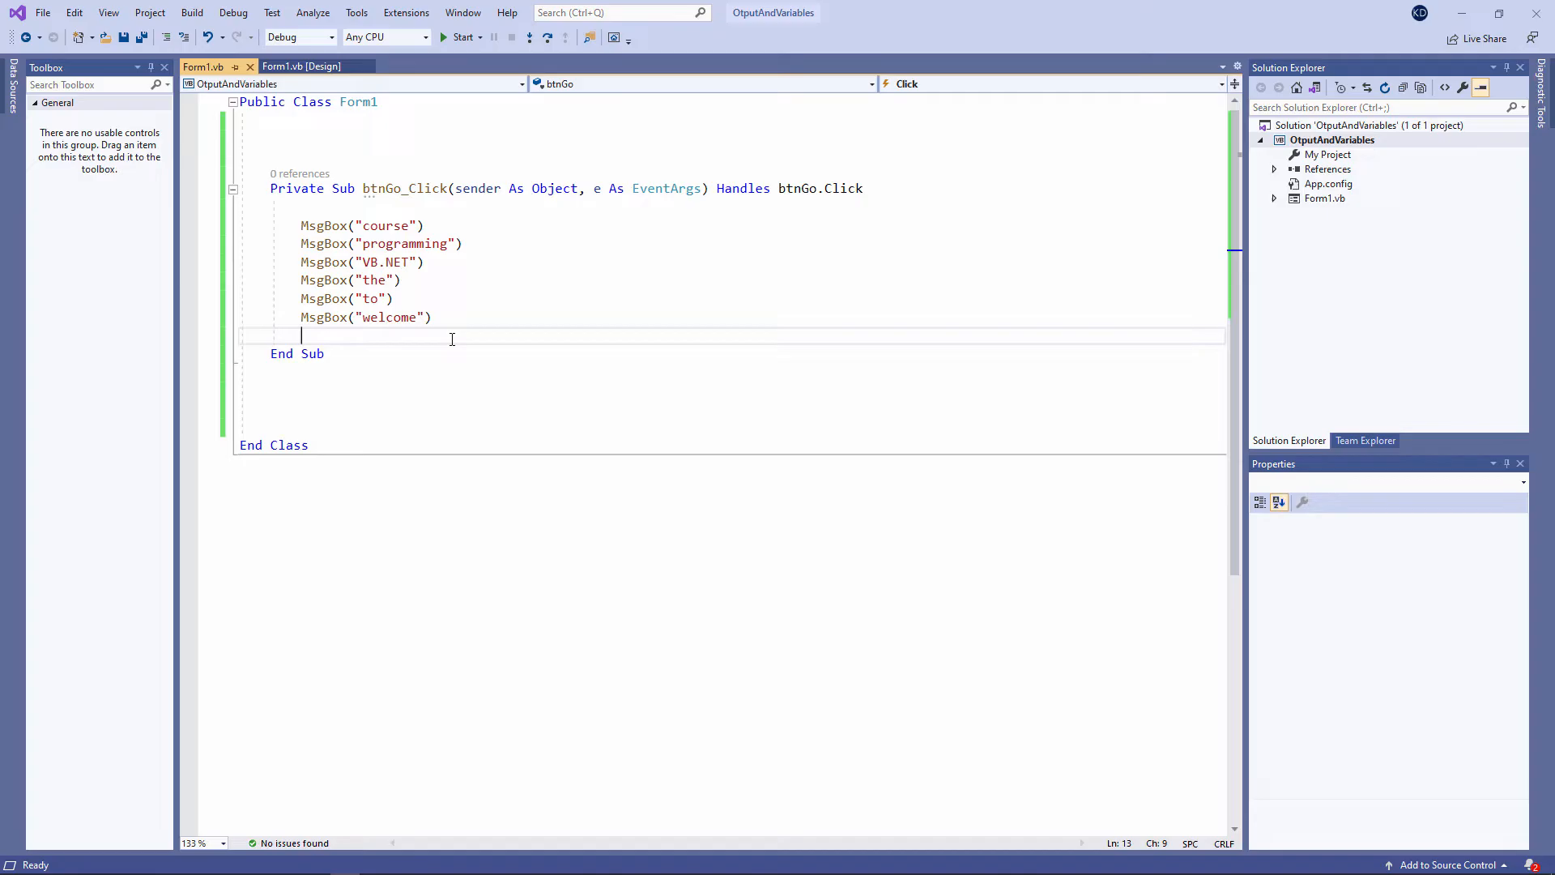
# Step: Add MessageBox.Show("this is another message") after MsgBox("welcome") and run the app
pyautogui.press('enter')
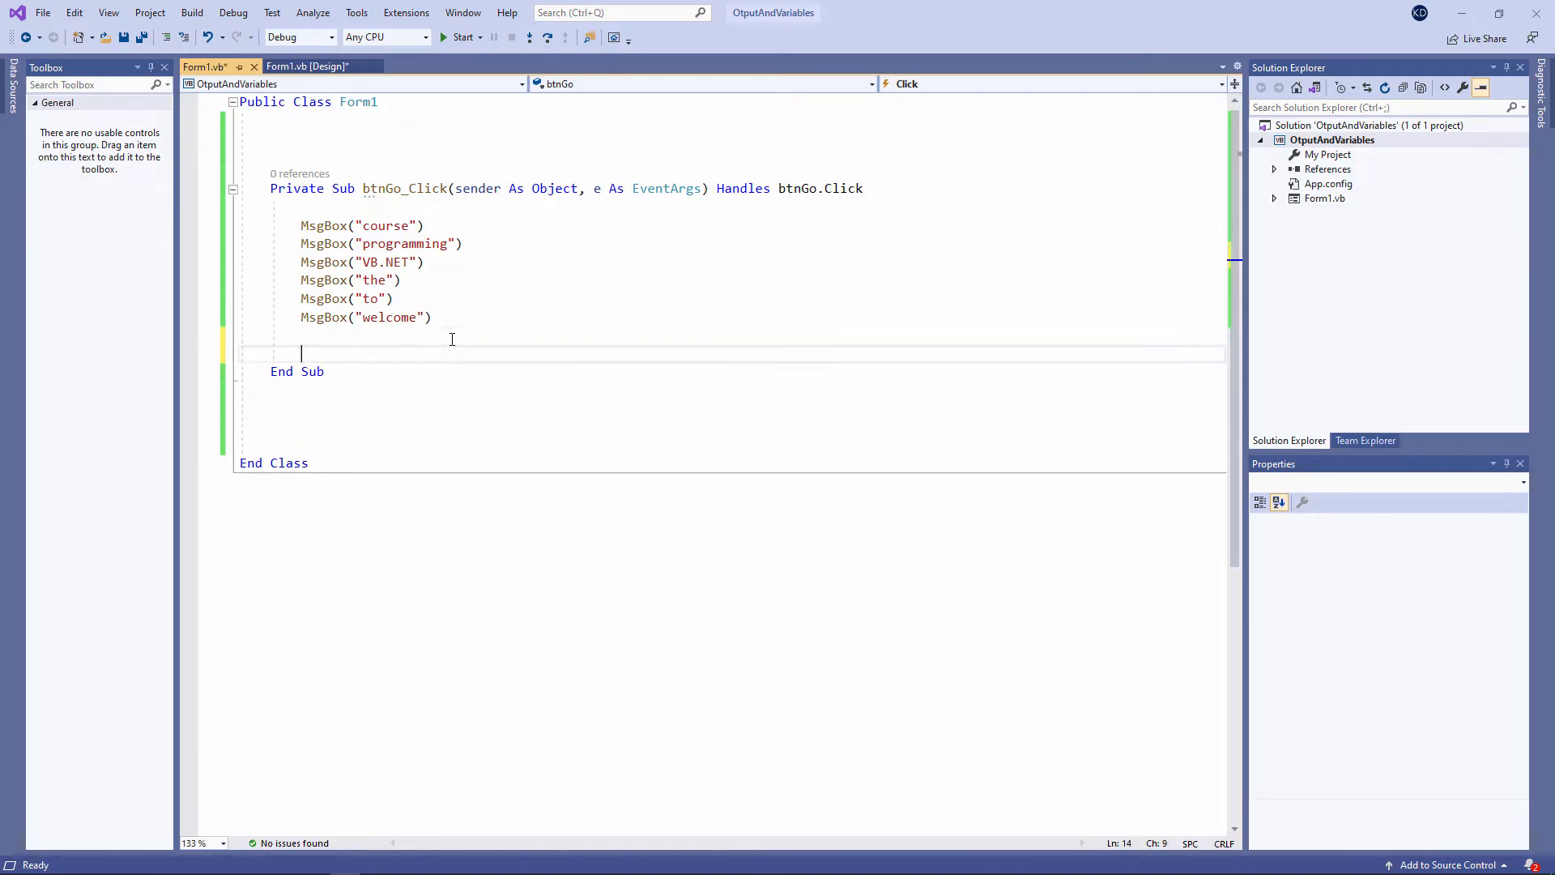
pyautogui.write('messageBox')
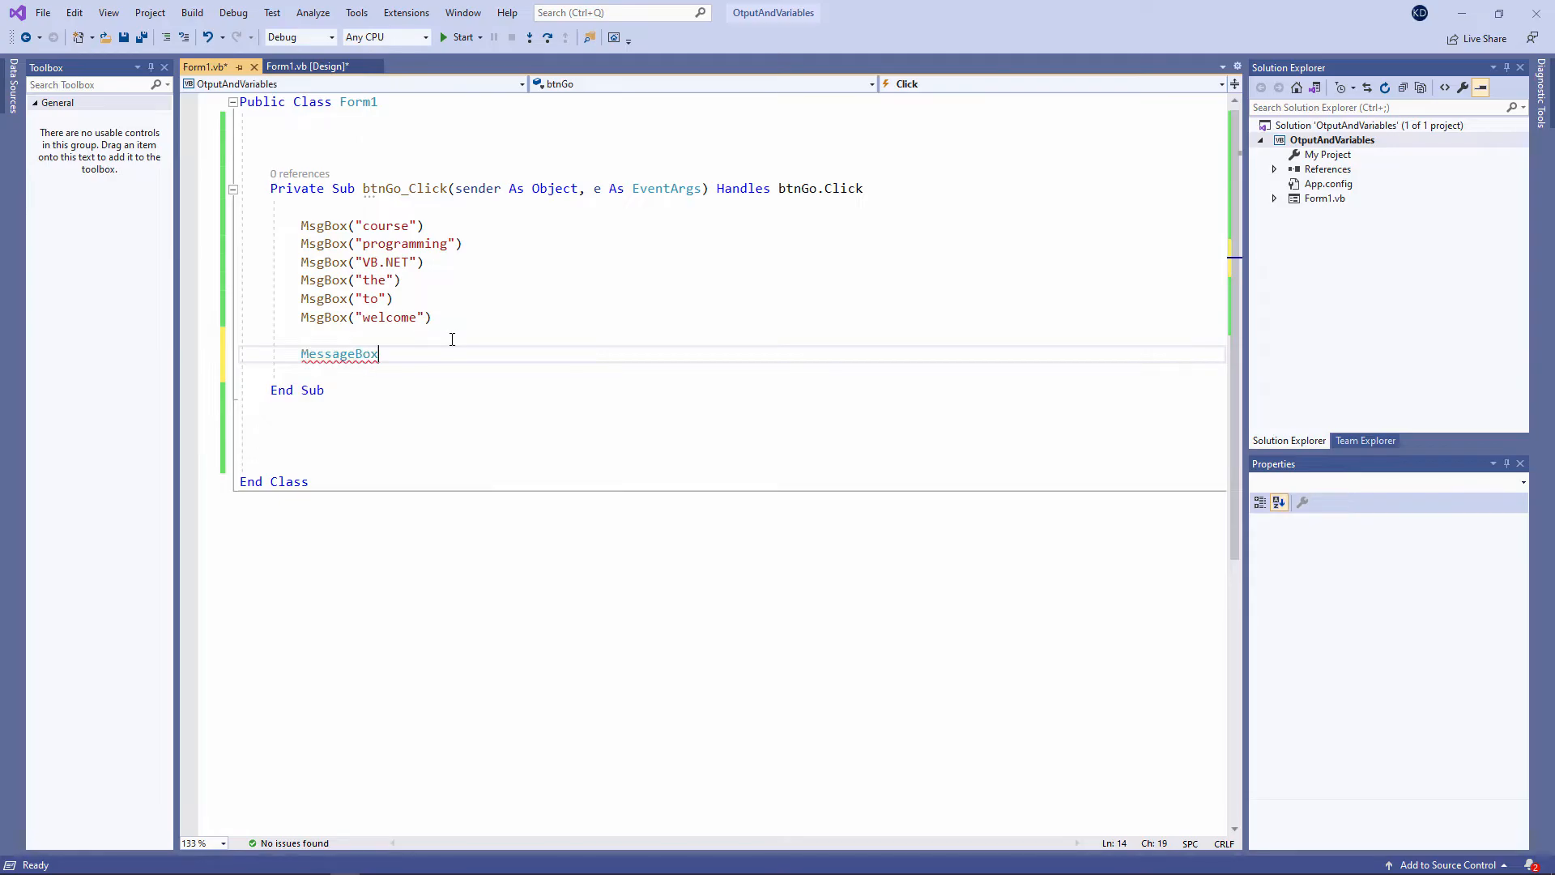
pyautogui.write('.')
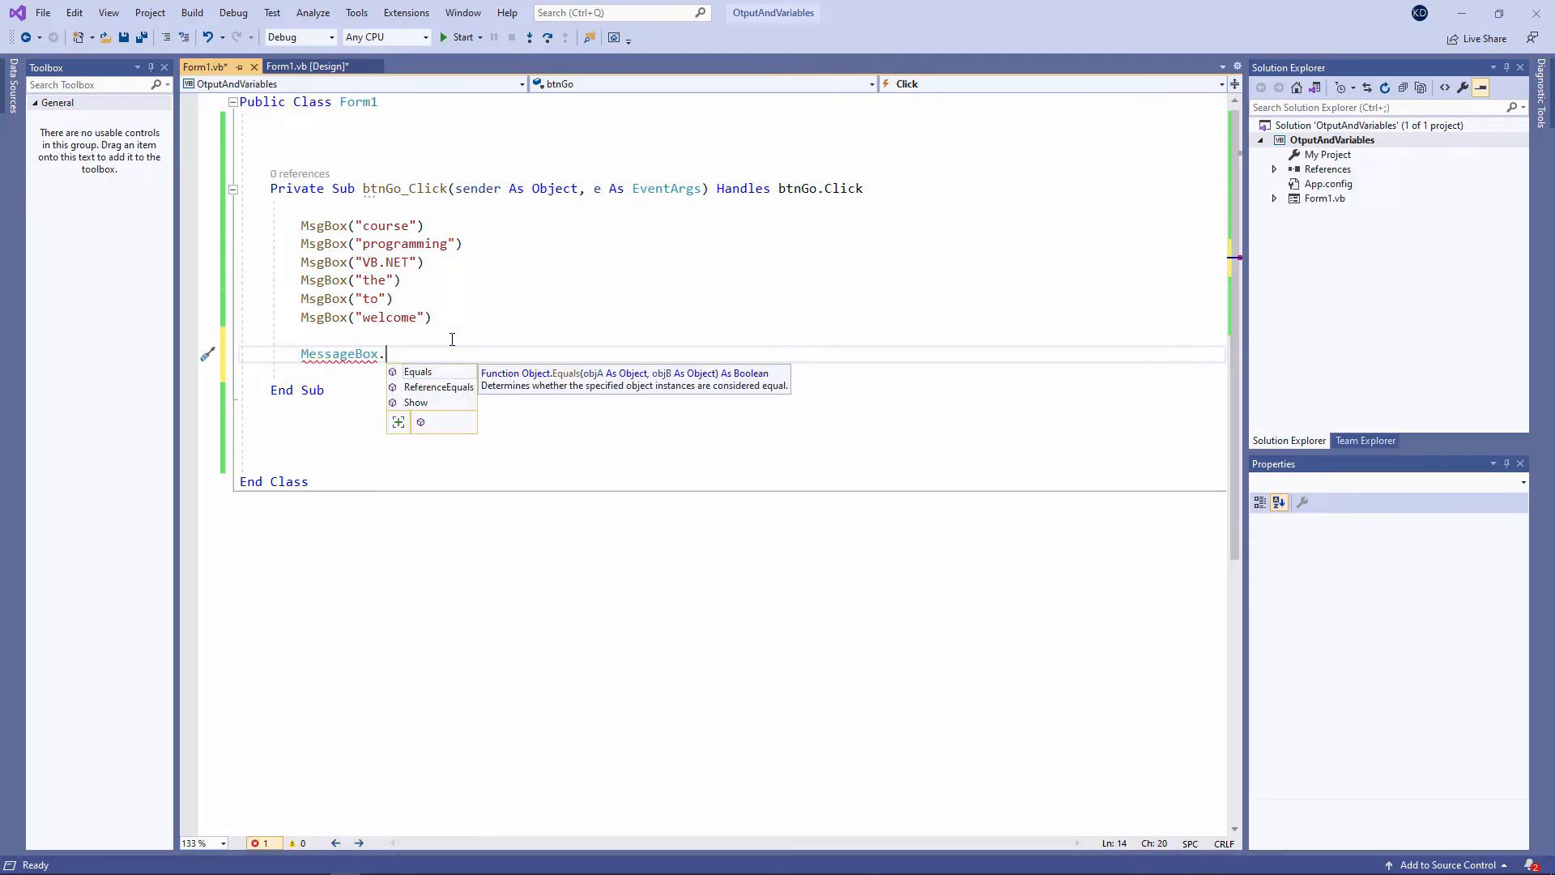
pyautogui.write('Show("")')
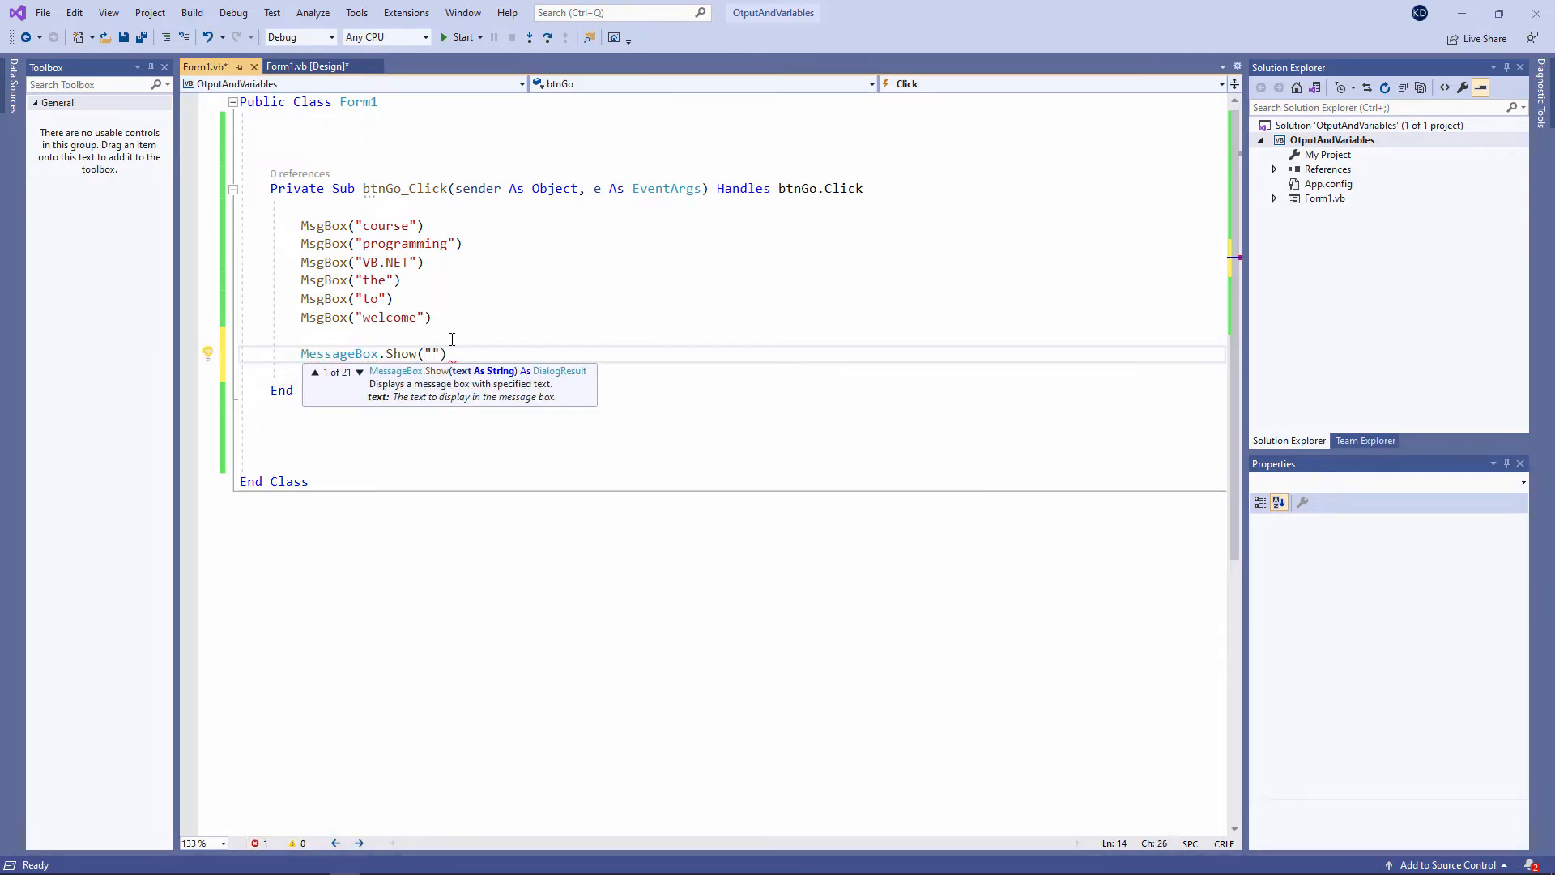
pyautogui.write('this is another message')
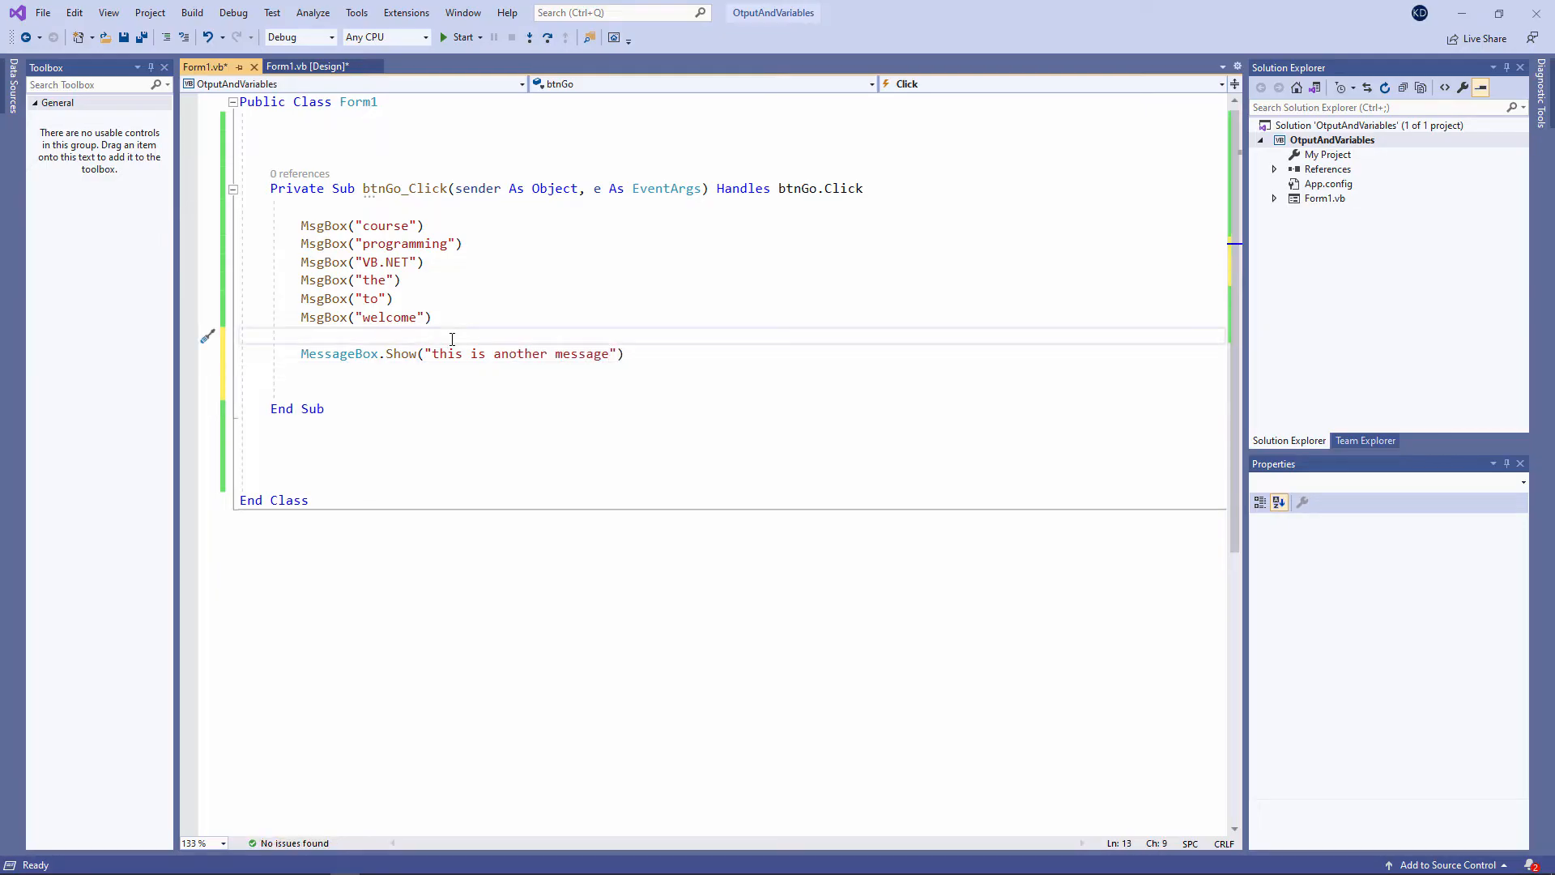
pyautogui.click(459, 36)
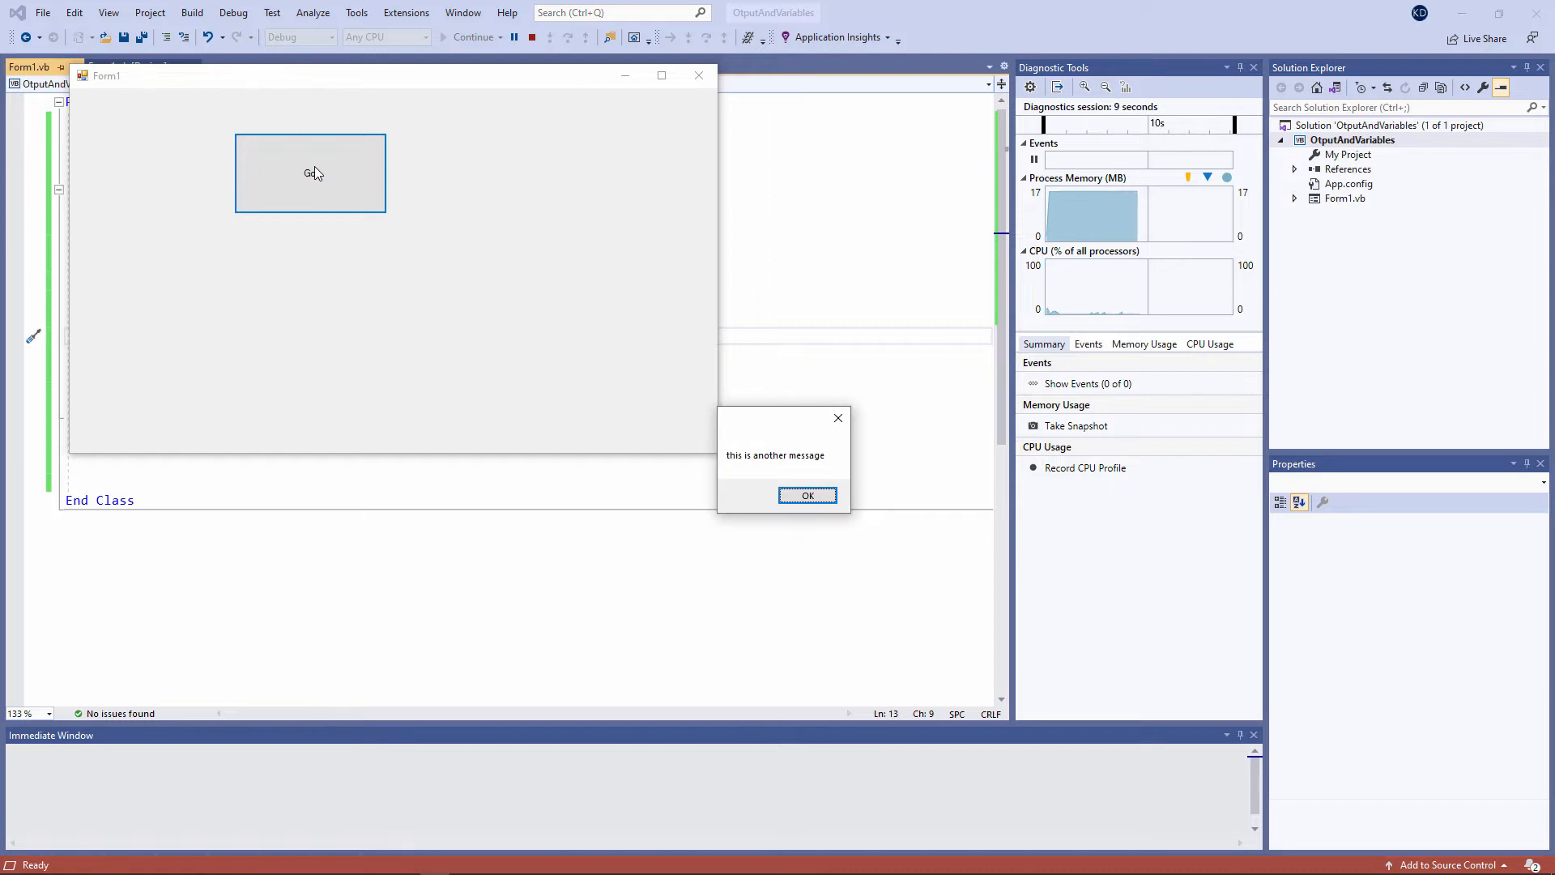
# Step: Dismiss the "this is another message" box and stop debugging
pyautogui.click(808, 495)
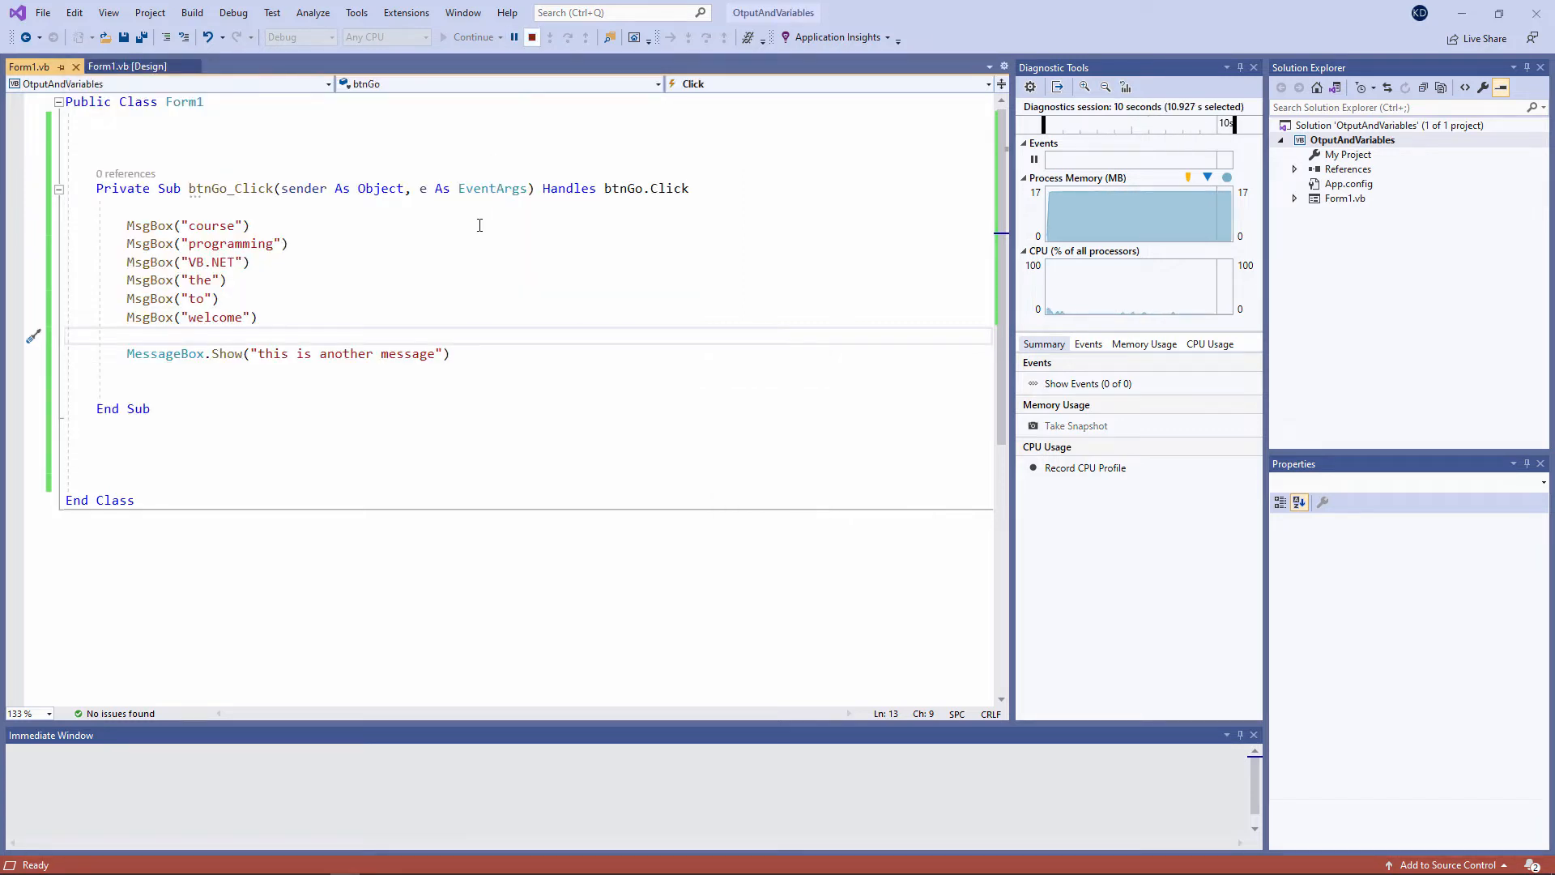
pyautogui.click(532, 36)
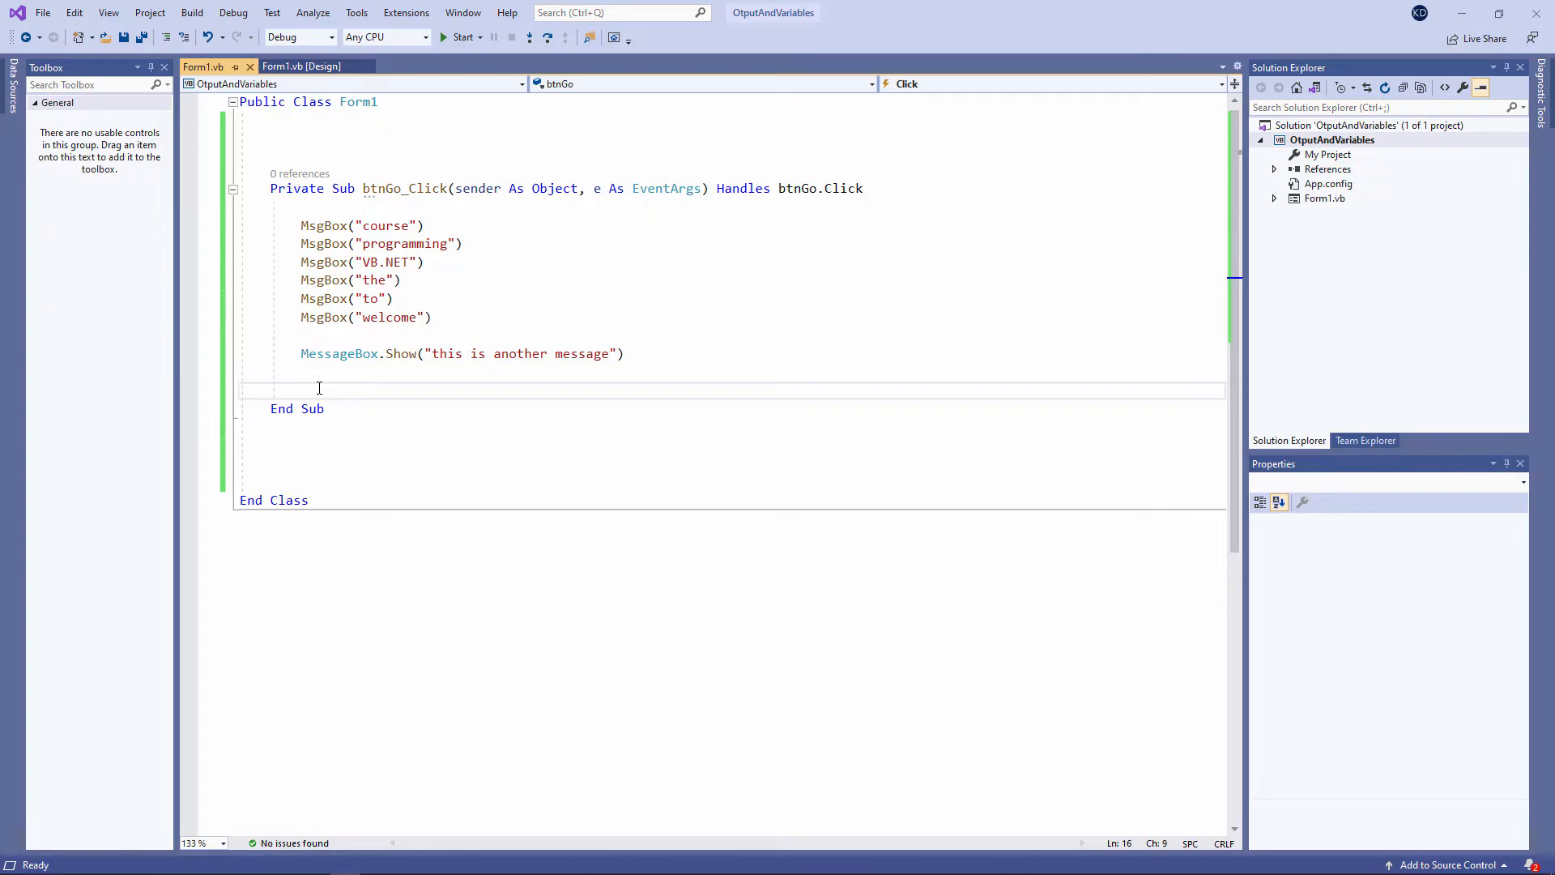
# Step: Delete the extra blank line between the MessageBox.Show call and End Sub
pyautogui.click(301, 389)
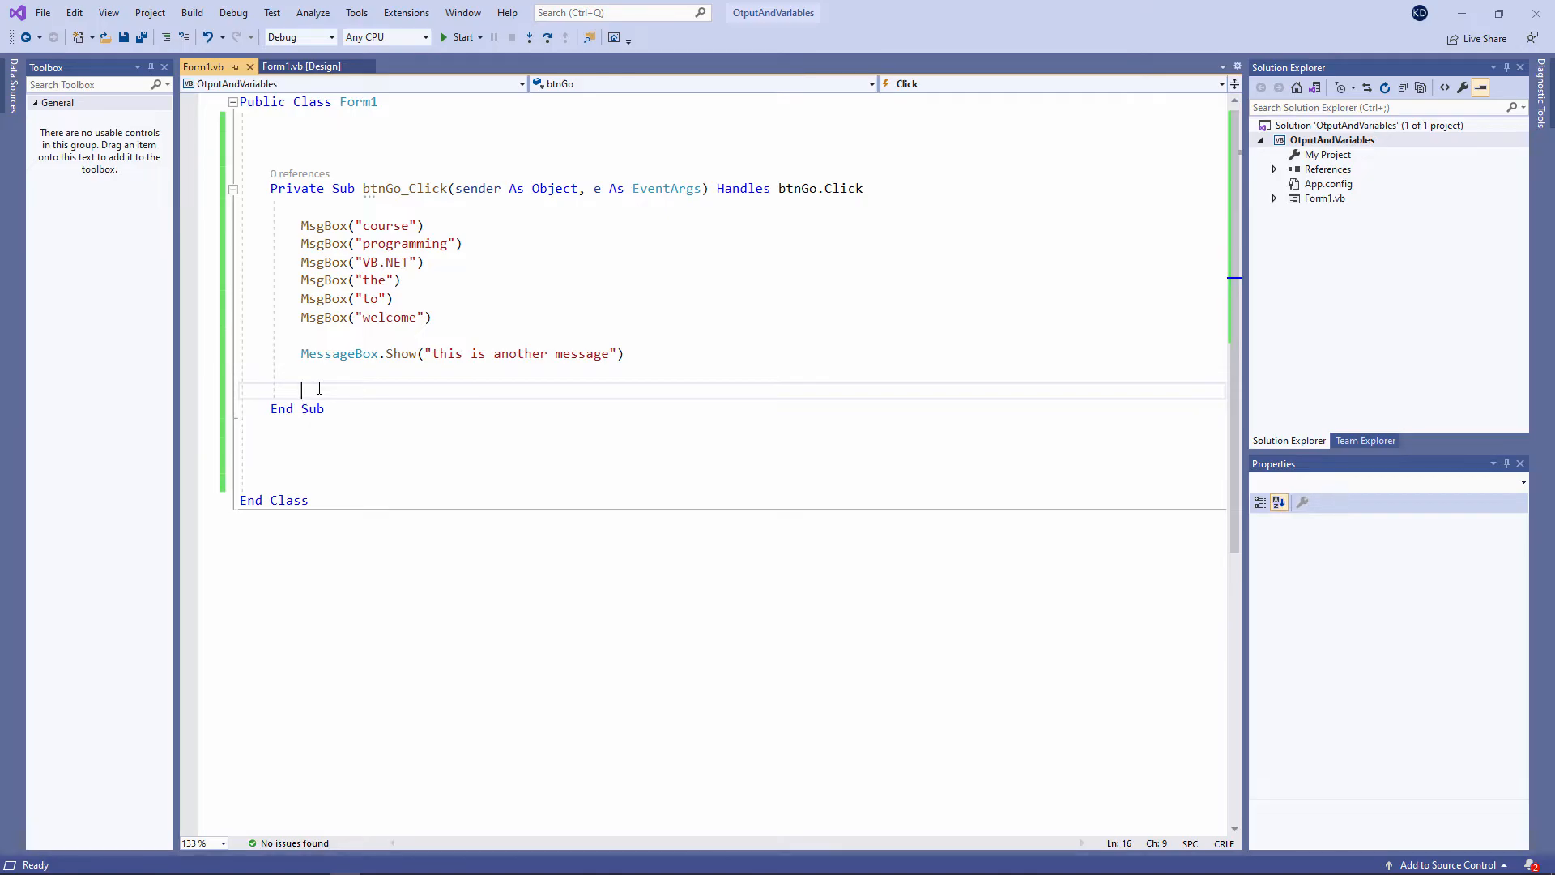
pyautogui.press('backspace')
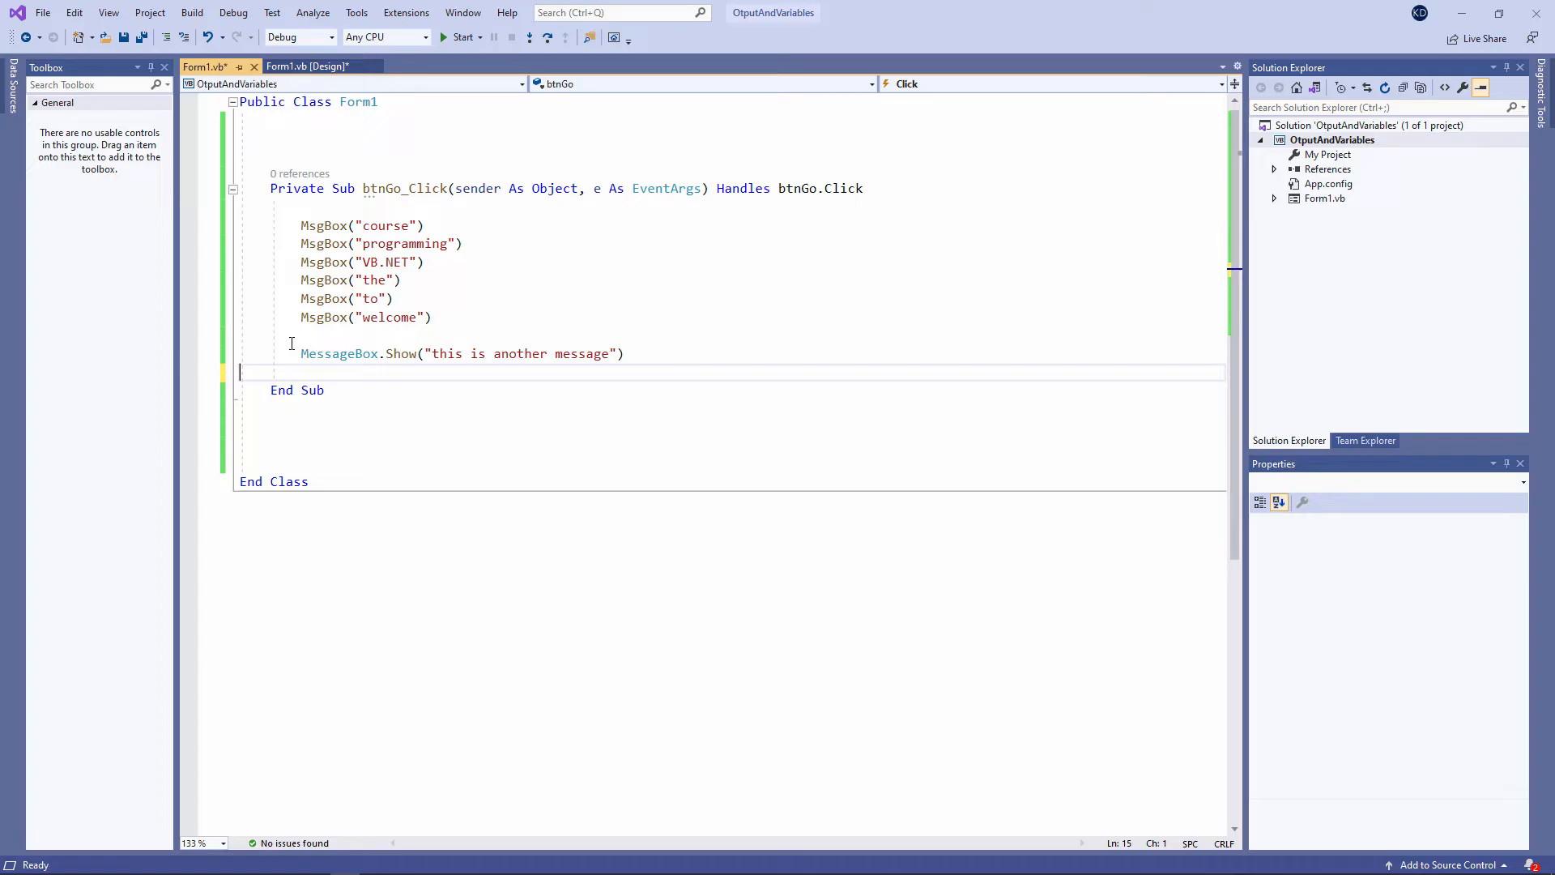
# Step: Place a new button beside Go, named btnVariables with text 'Variable Demonstration'
pyautogui.click(315, 65)
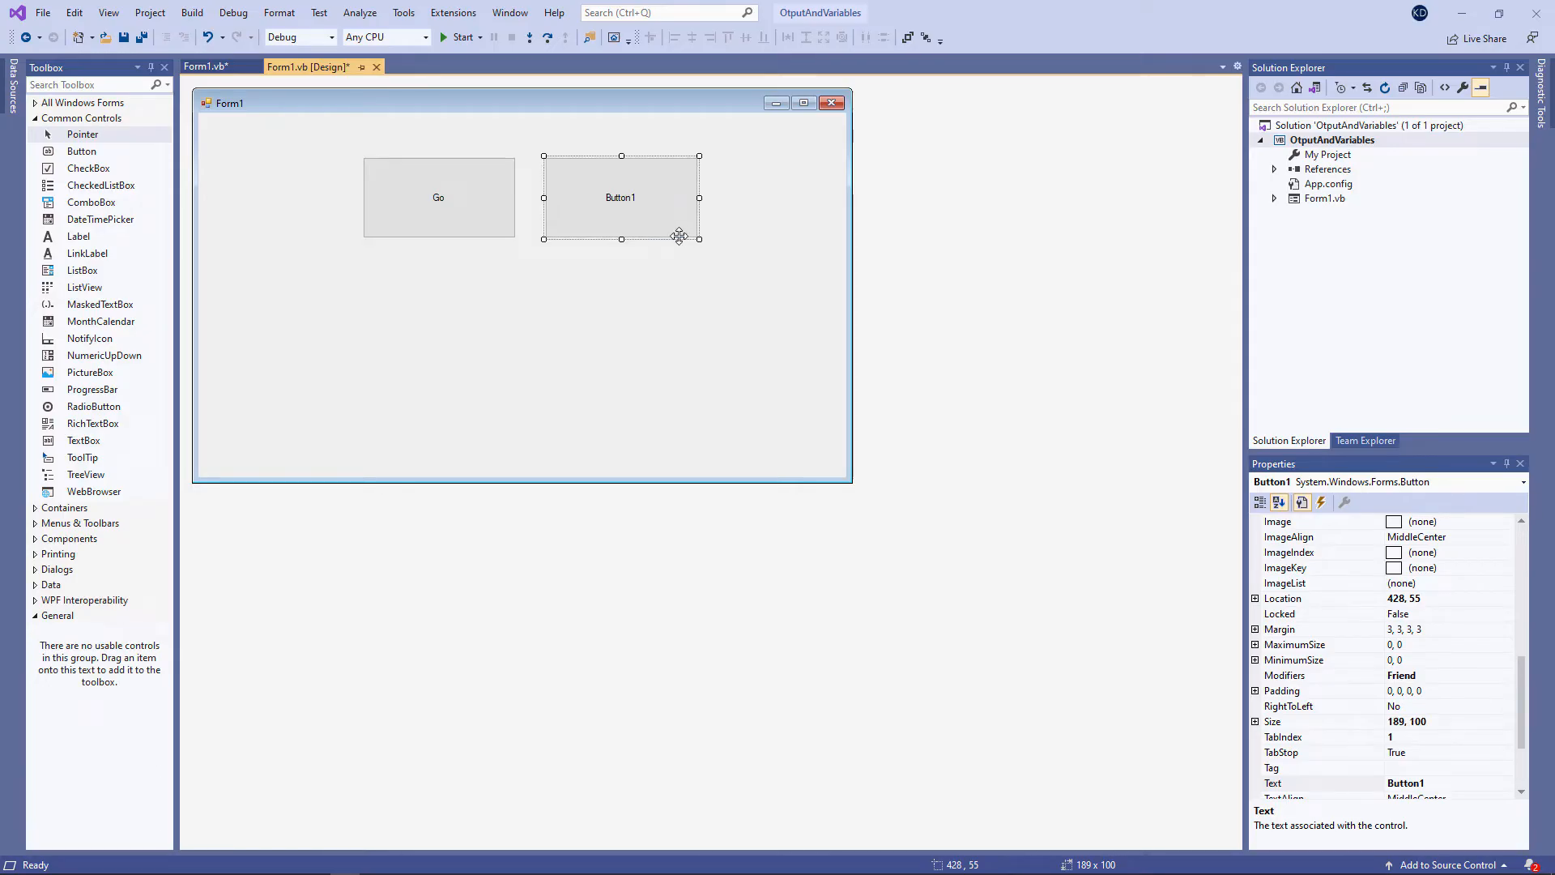
pyautogui.moveTo(621, 196); pyautogui.dragTo(456, 290)
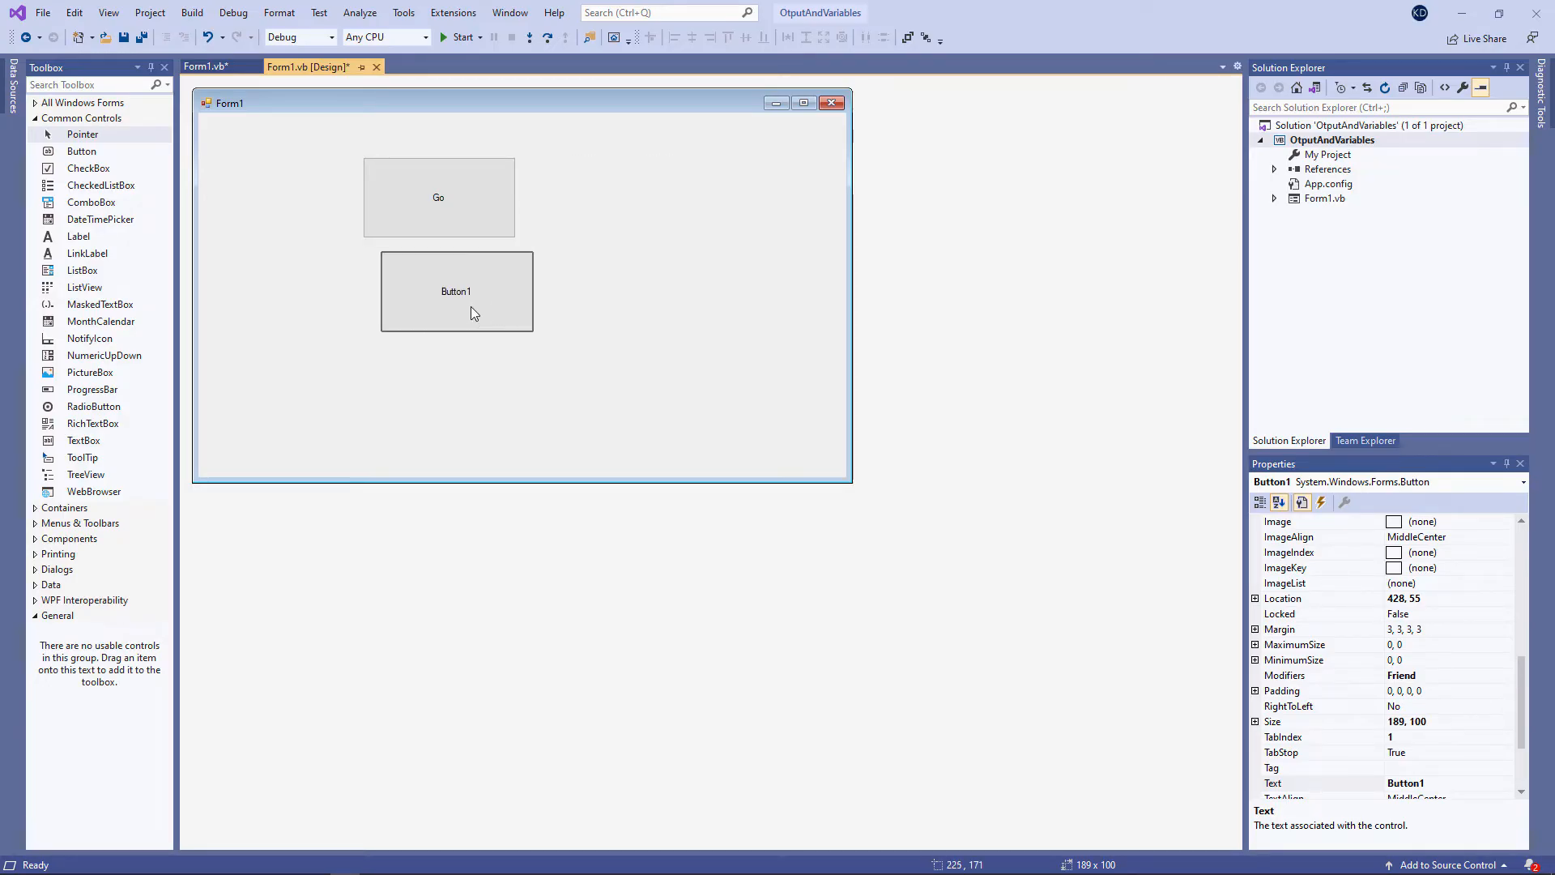
pyautogui.moveTo(456, 291); pyautogui.dragTo(635, 196)
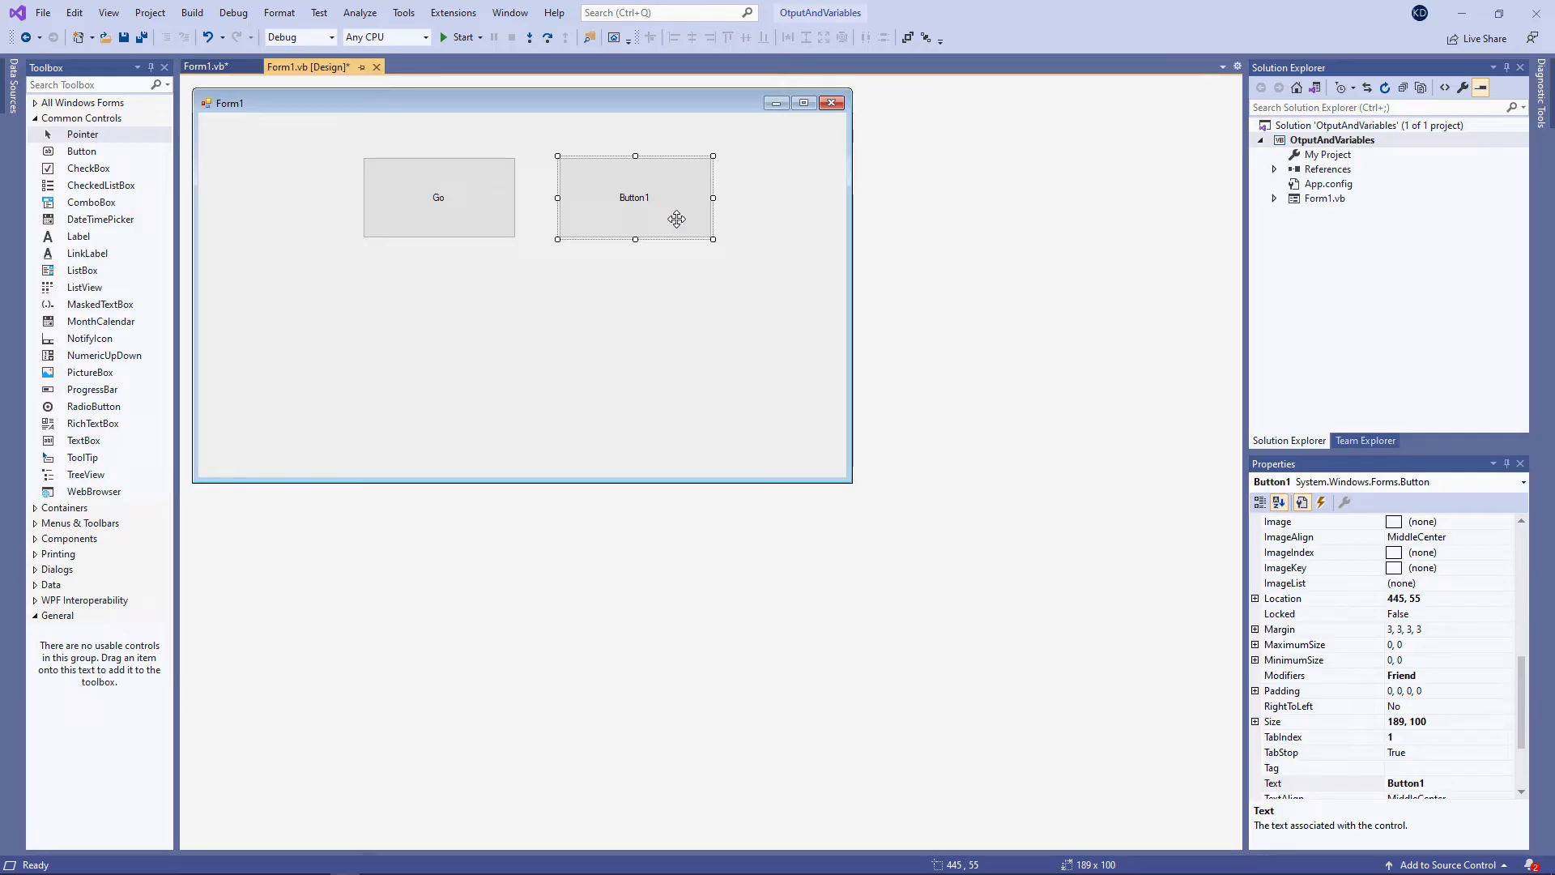
pyautogui.click(1279, 502)
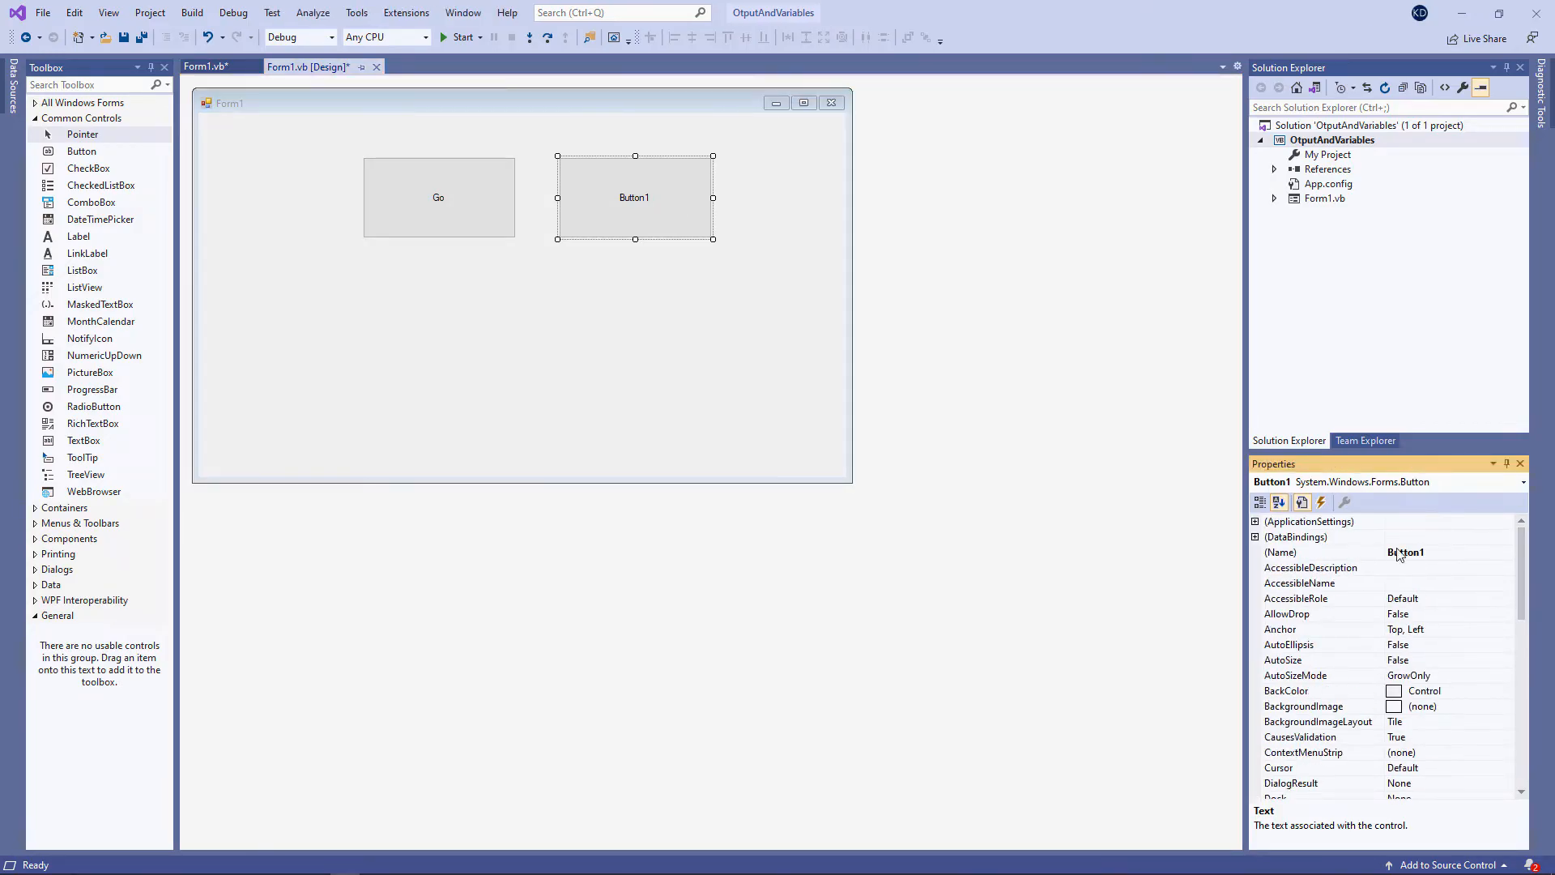
pyautogui.write('btnVariables')
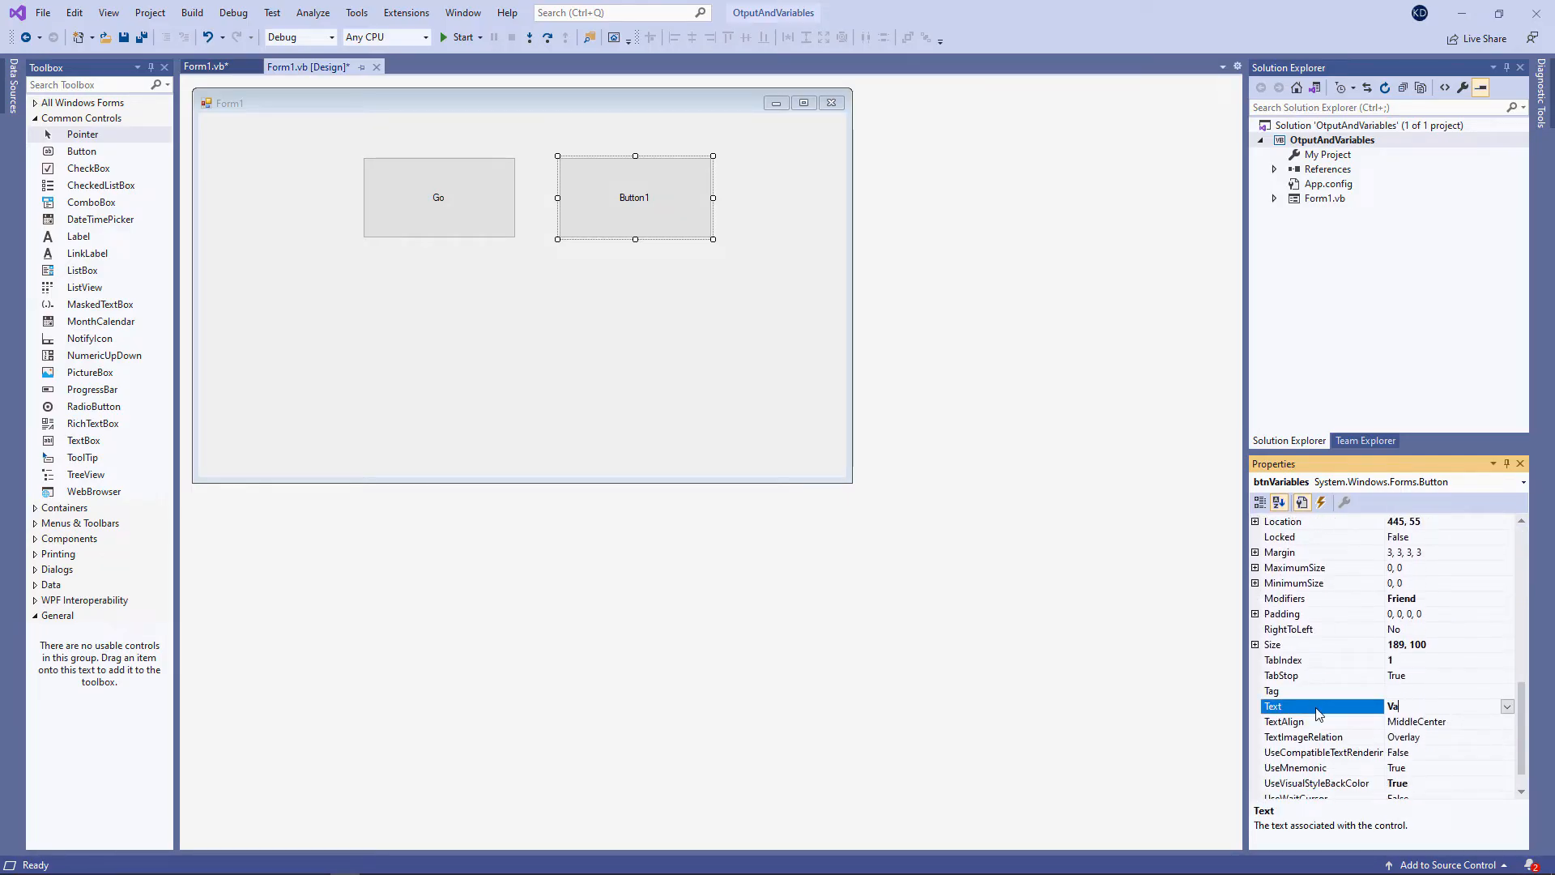
pyautogui.write('Variable Demonstration')
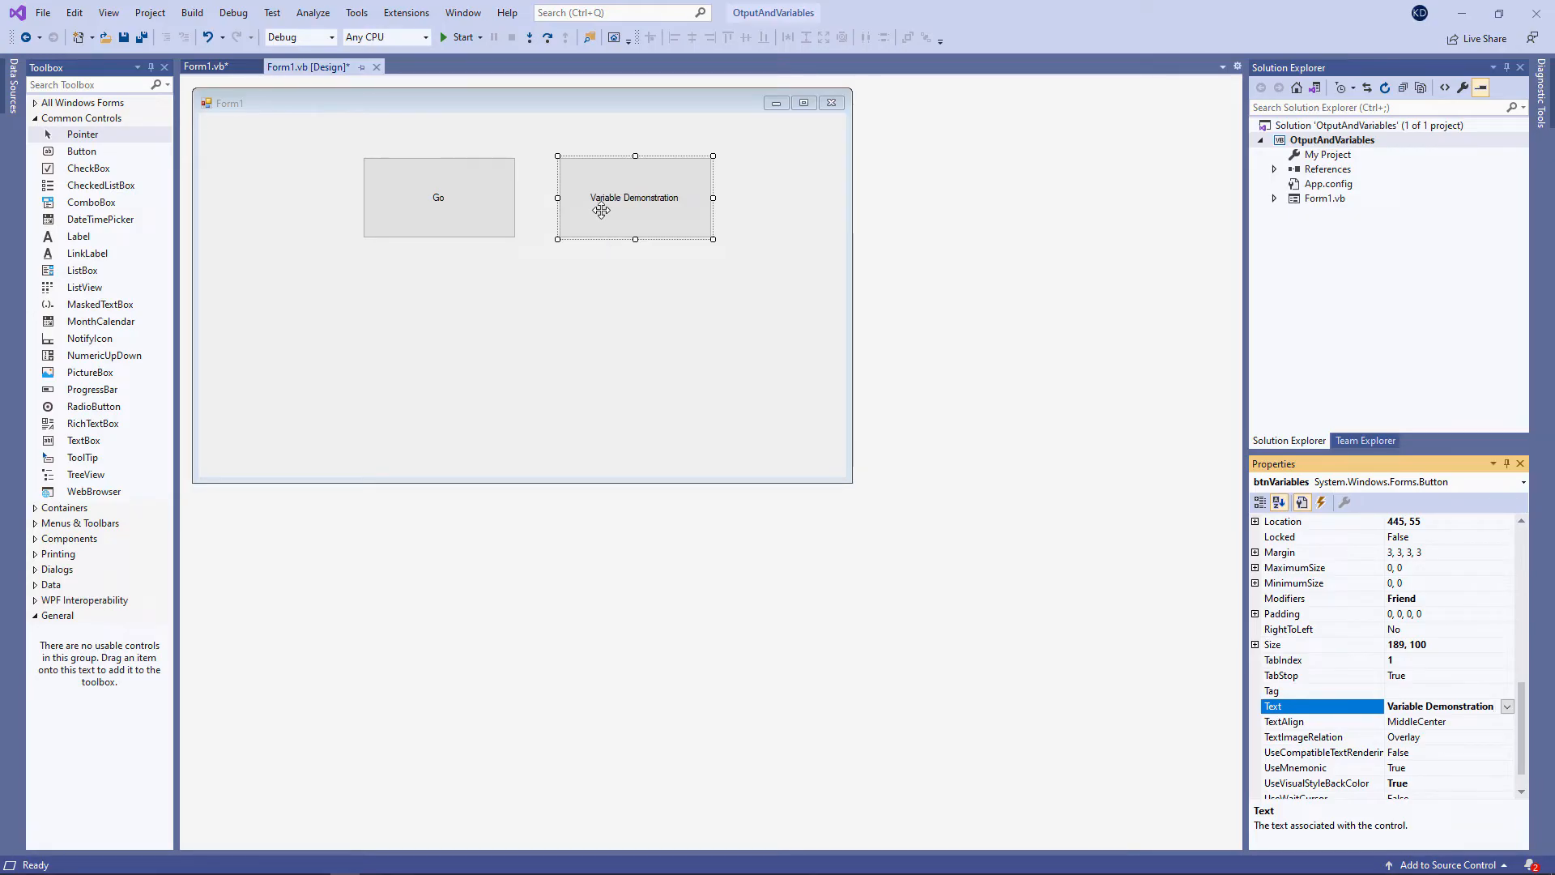
# Step: Generate the btnVariables_Click handler from the new button and place the caret inside it
pyautogui.doubleClick(633, 196)
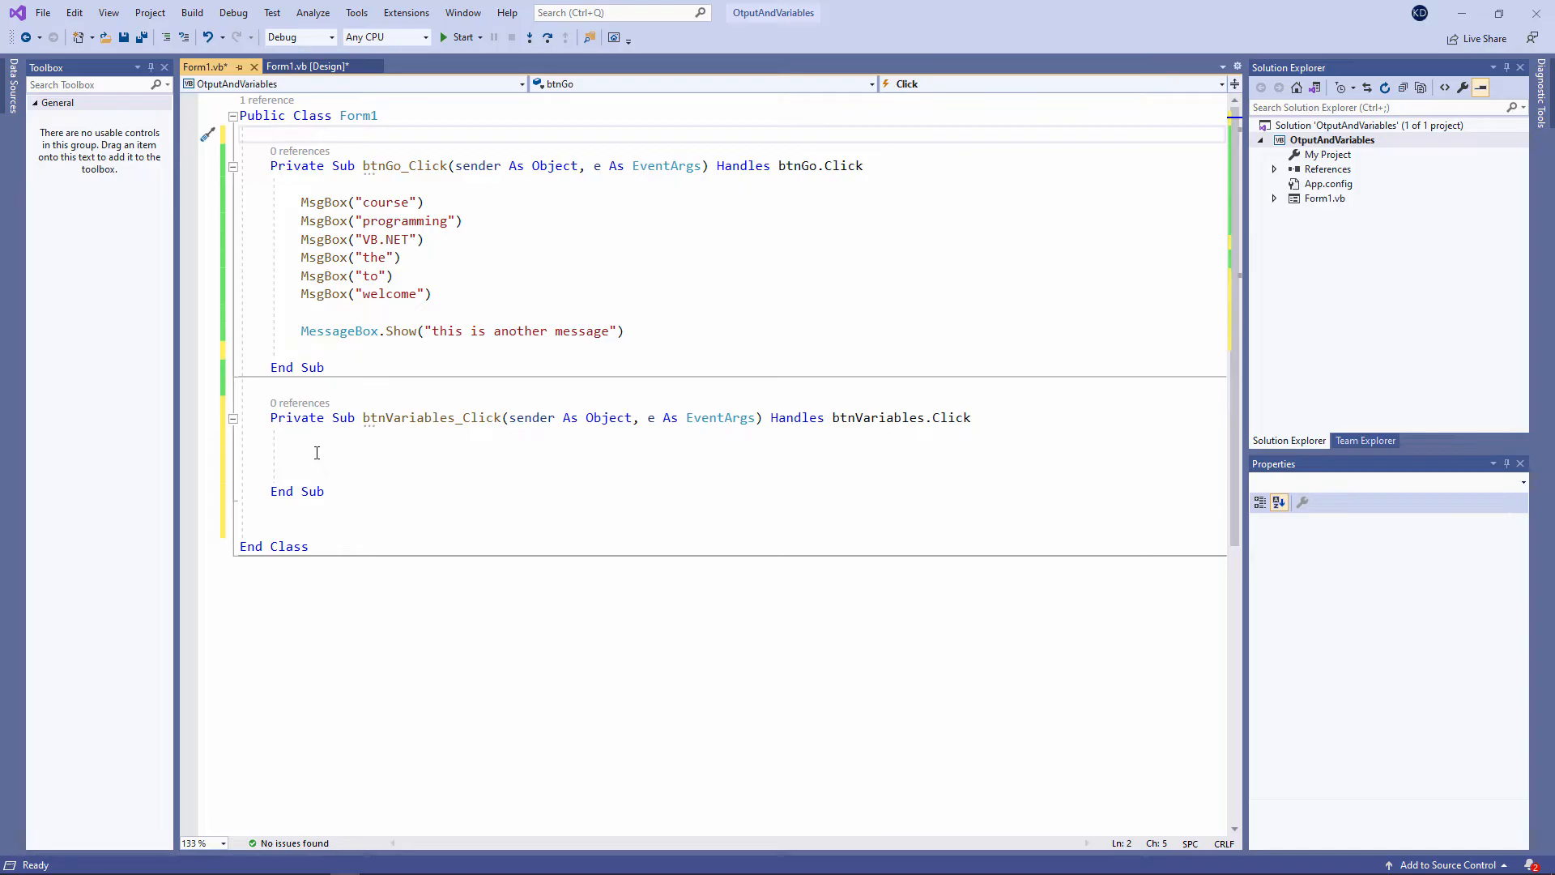
pyautogui.click(317, 454)
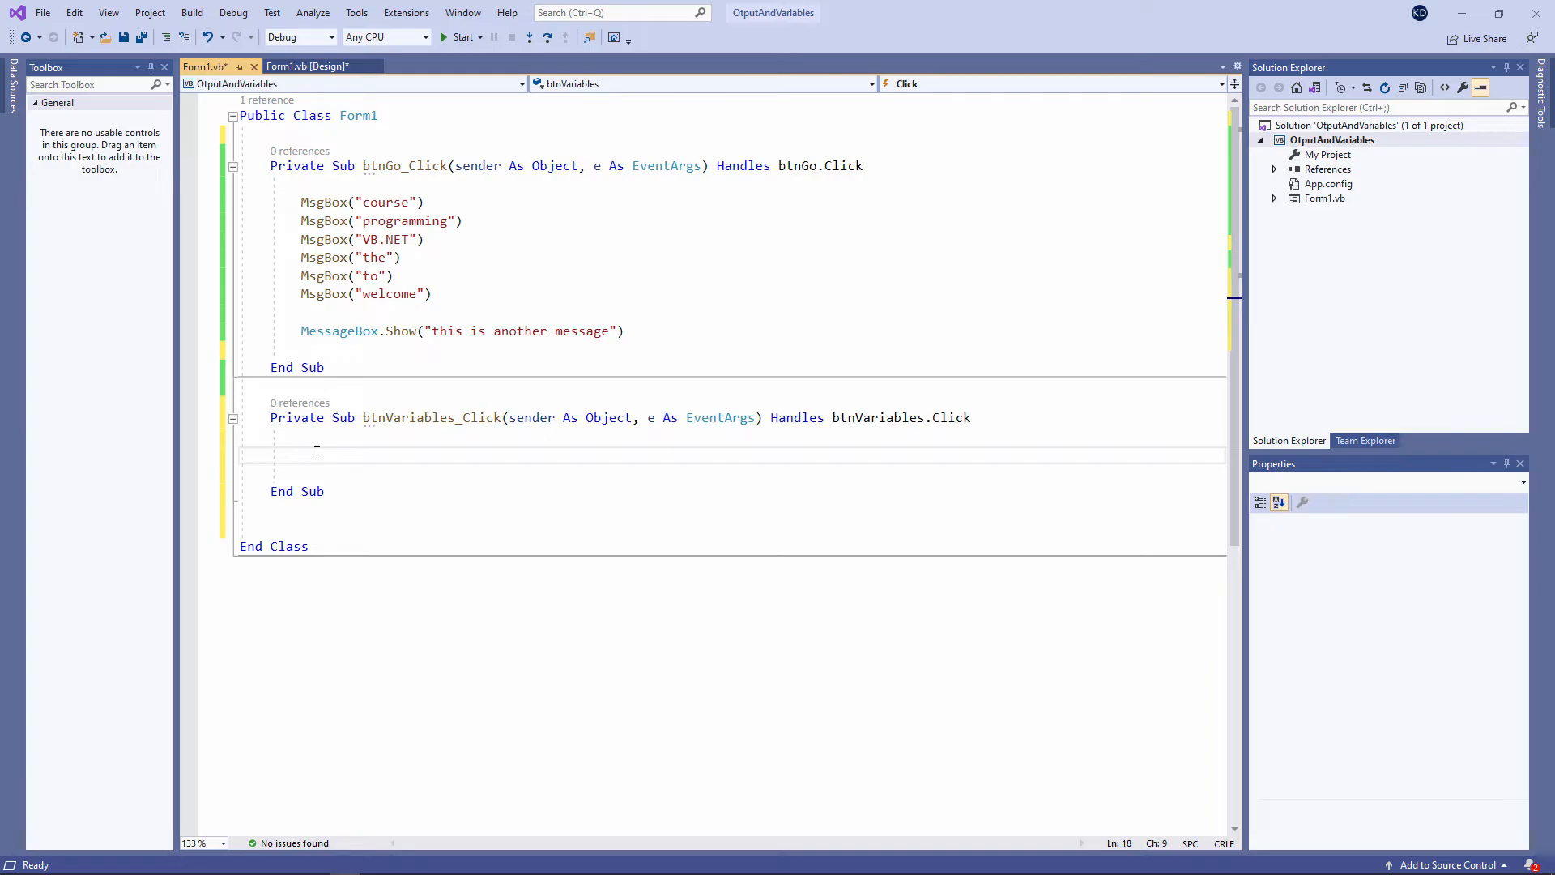
# Step: Declare 'Dim stFirstName As String' in btnVariables_Click and highlight the variable name
pyautogui.write('Dim')
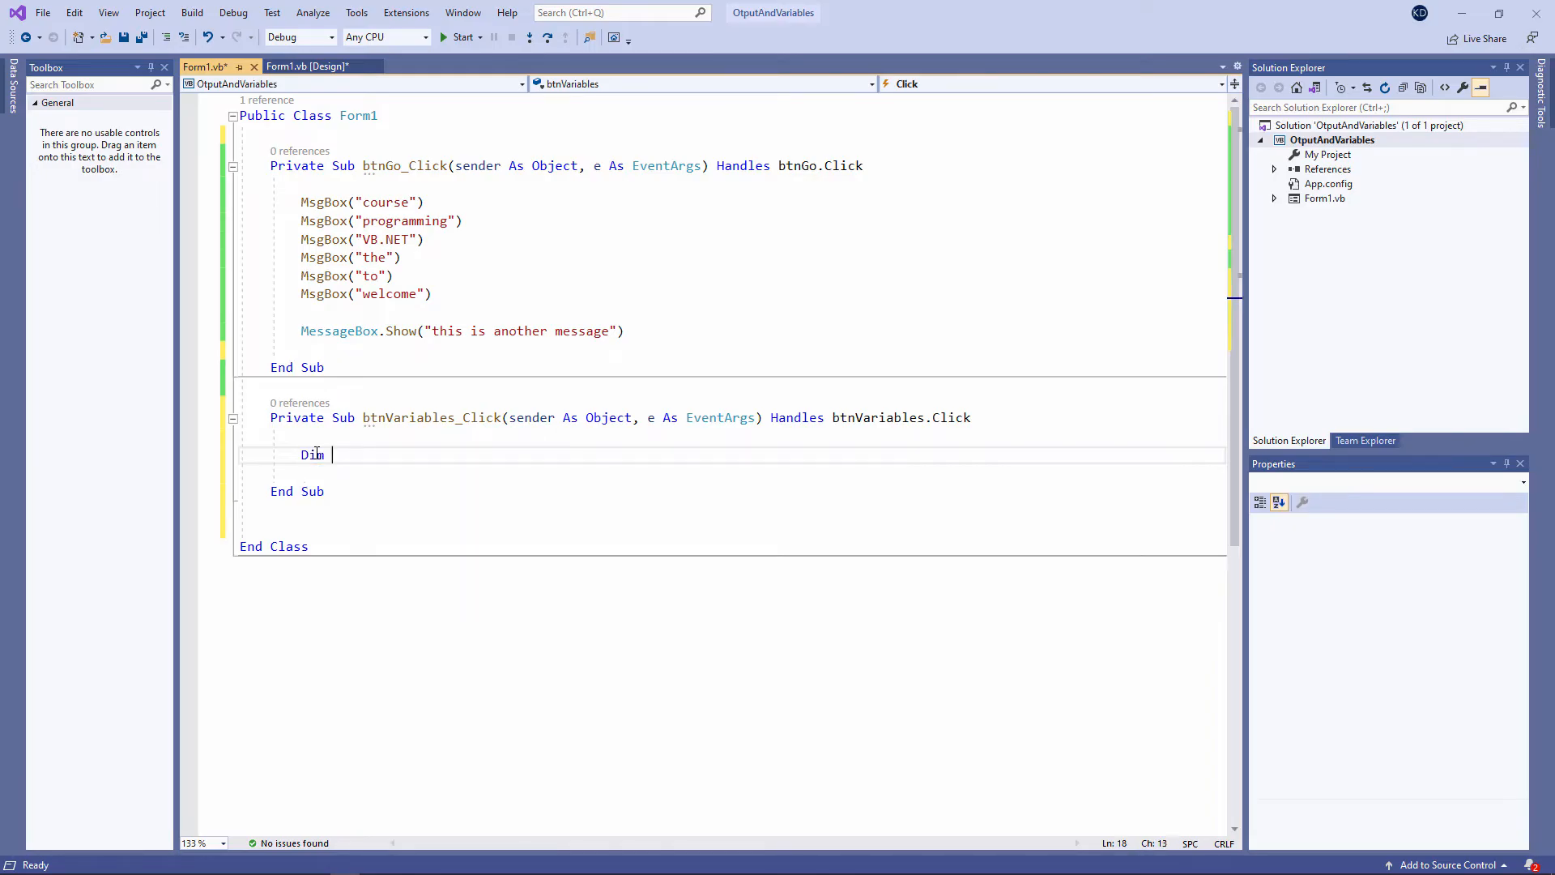
pyautogui.write('stFirstName As String')
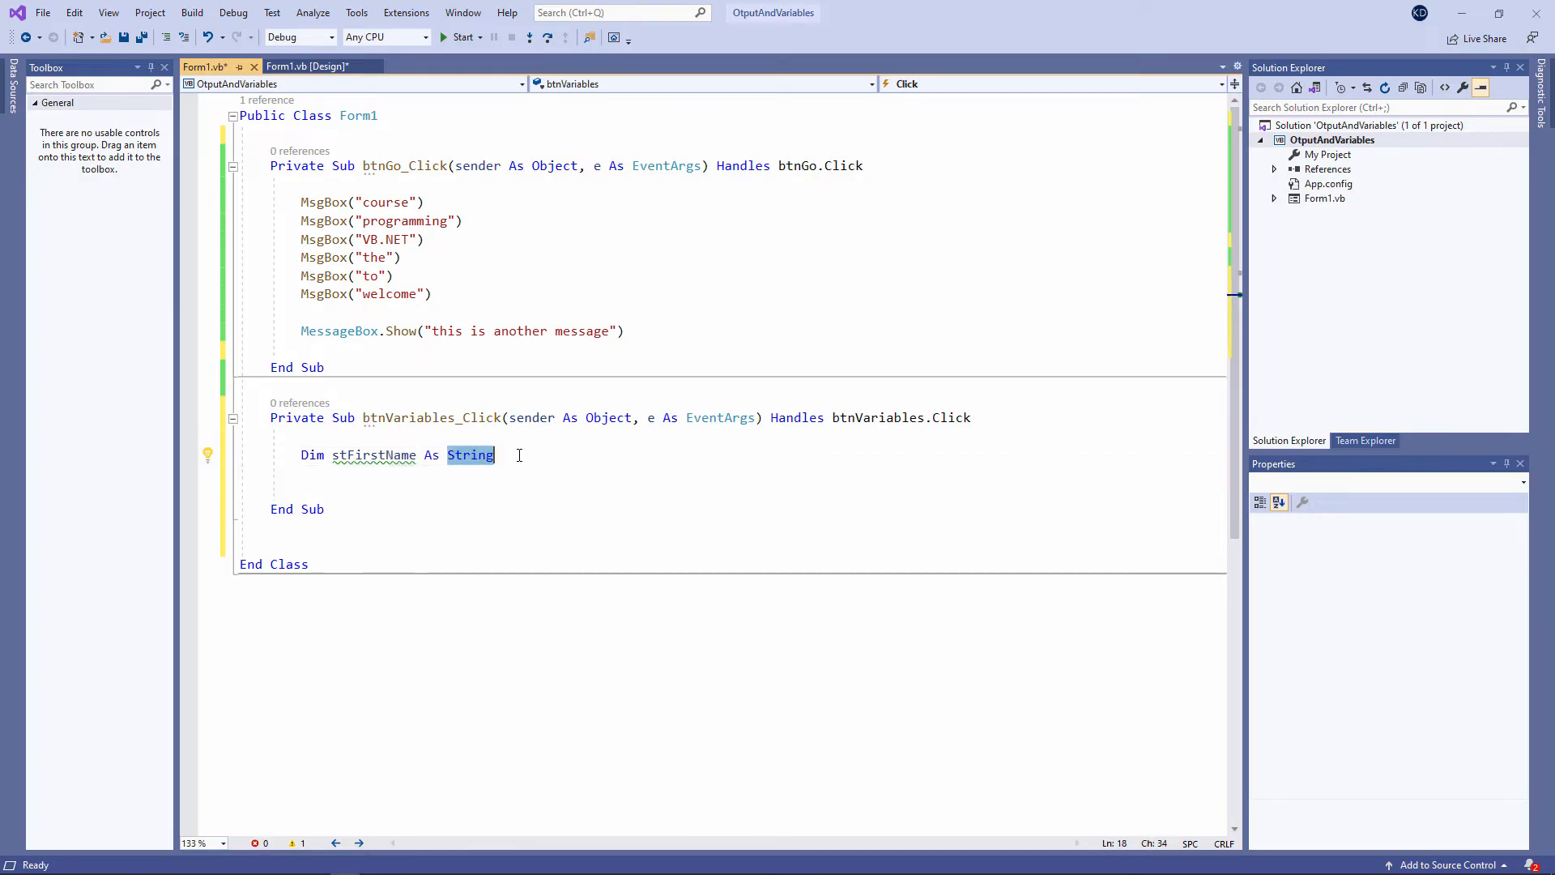
pyautogui.press('enter')
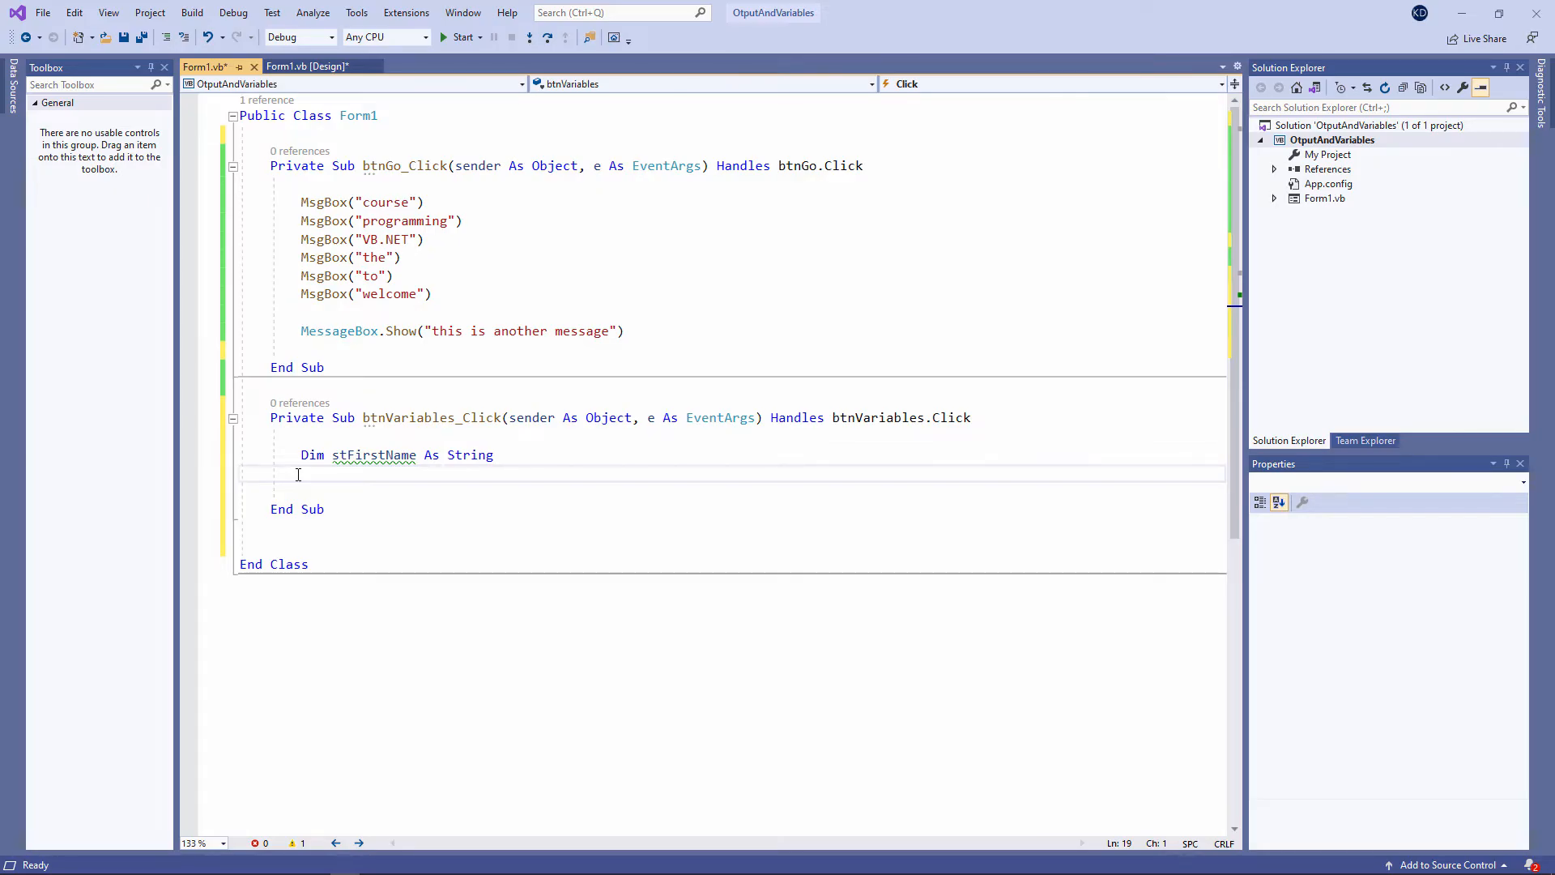
pyautogui.click(299, 473)
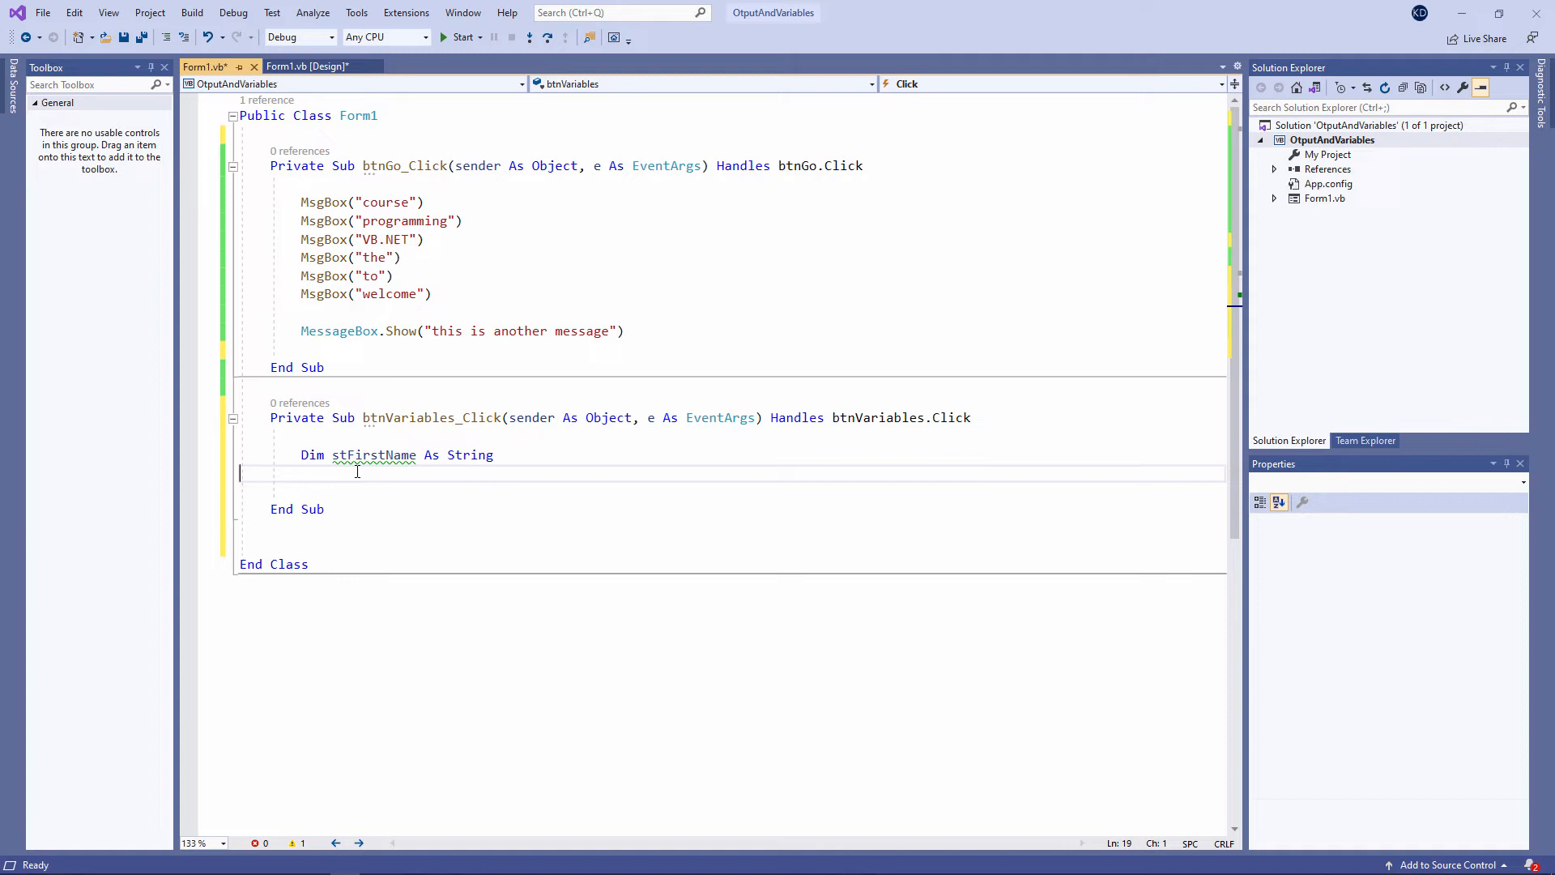
pyautogui.doubleClick(469, 455)
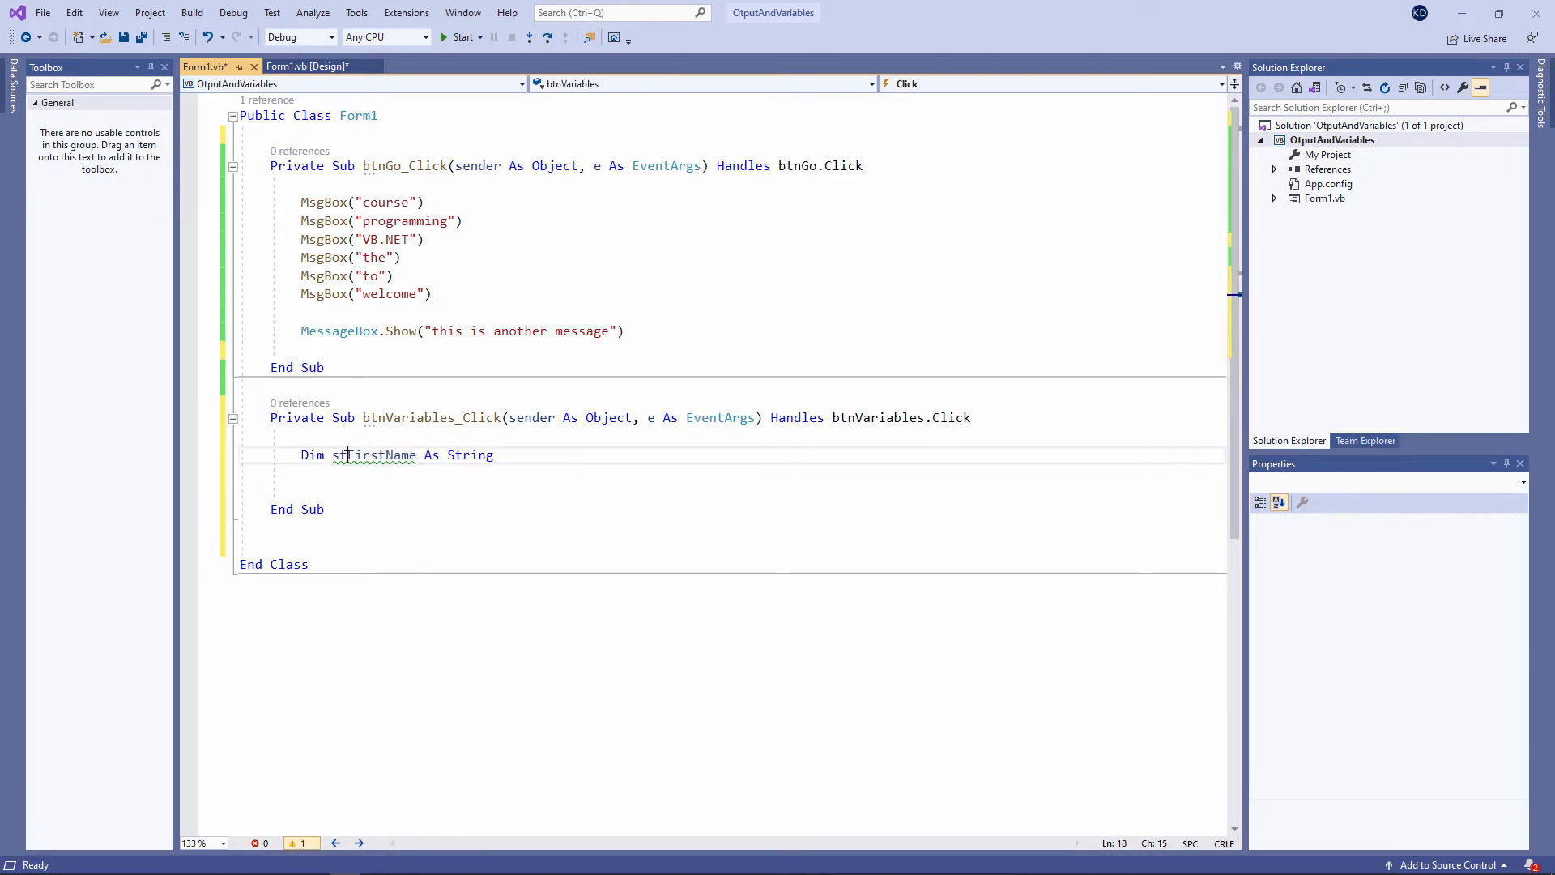
pyautogui.doubleClick(375, 455)
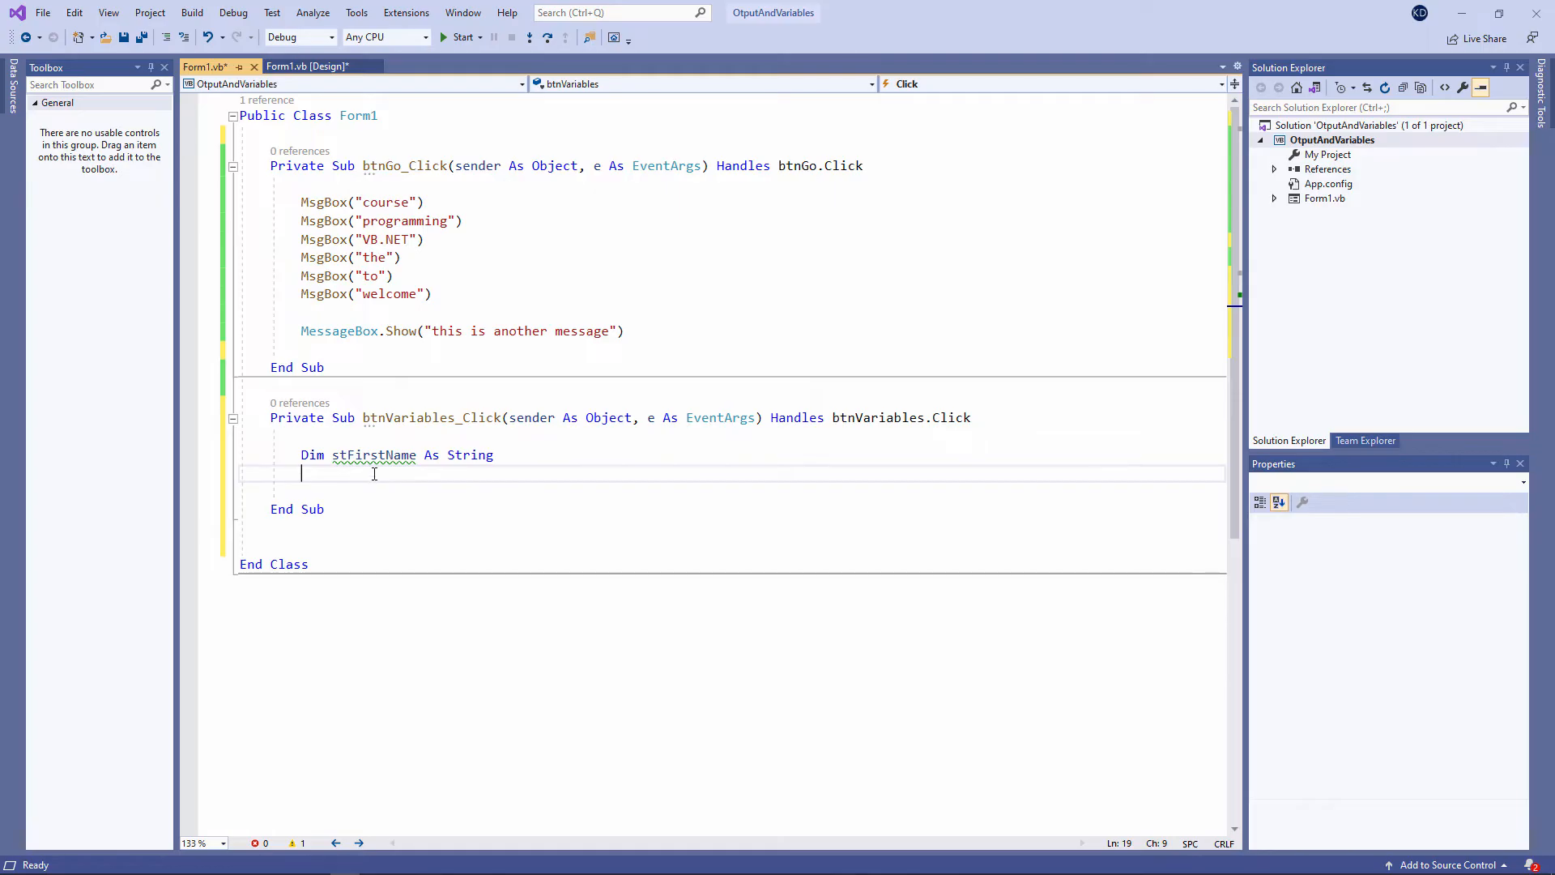
pyautogui.moveTo(375, 454)
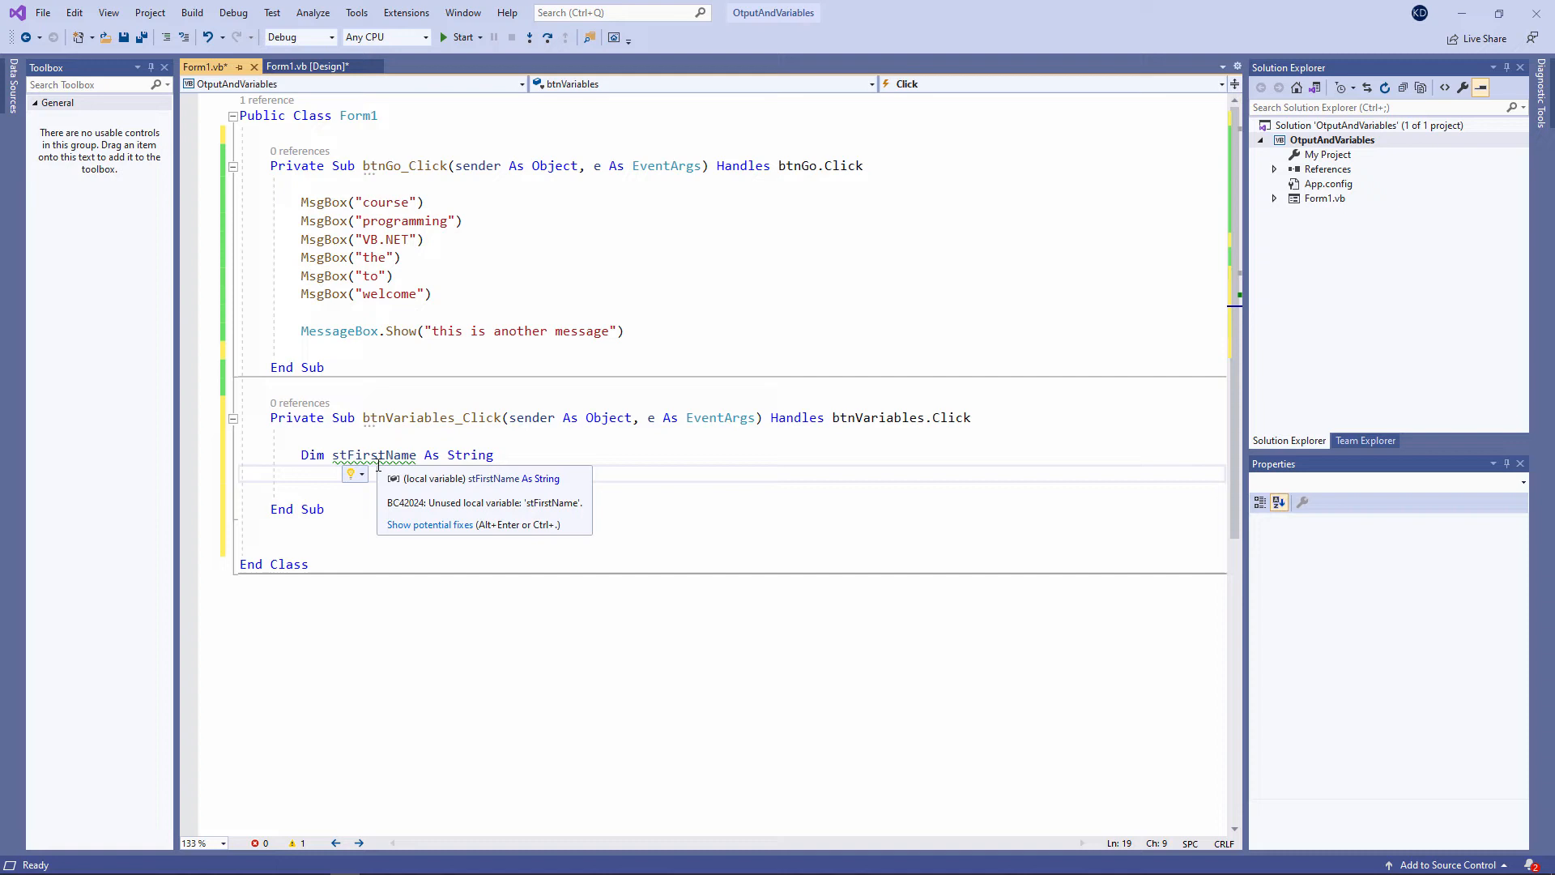
# Step: Write stFirstName = "Kevin" below the declaration using autocomplete
pyautogui.write('stfirst')
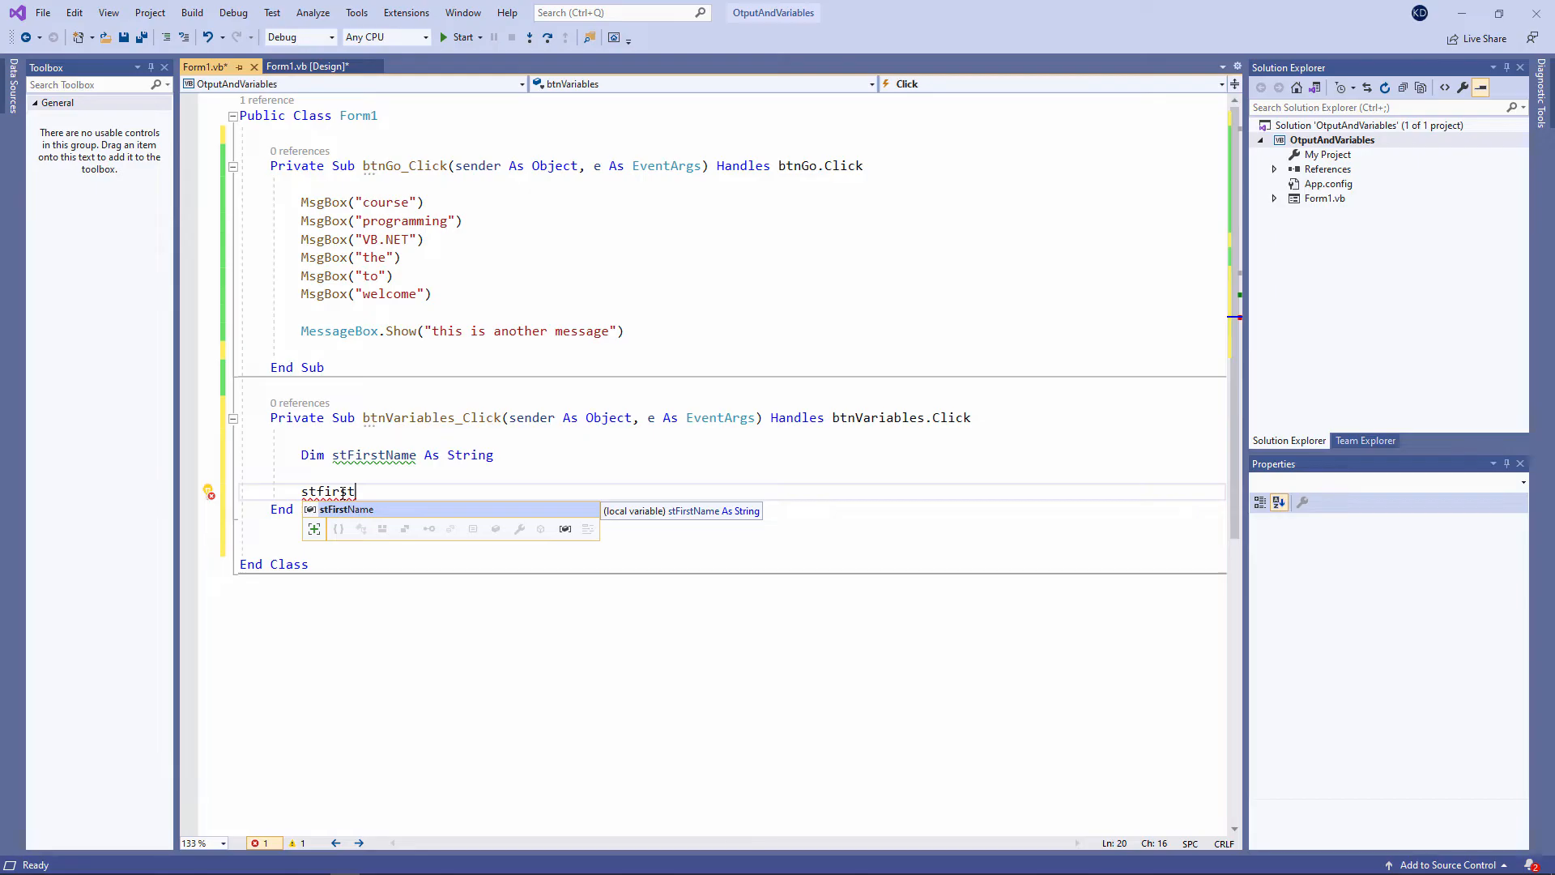
pyautogui.press('Tab')
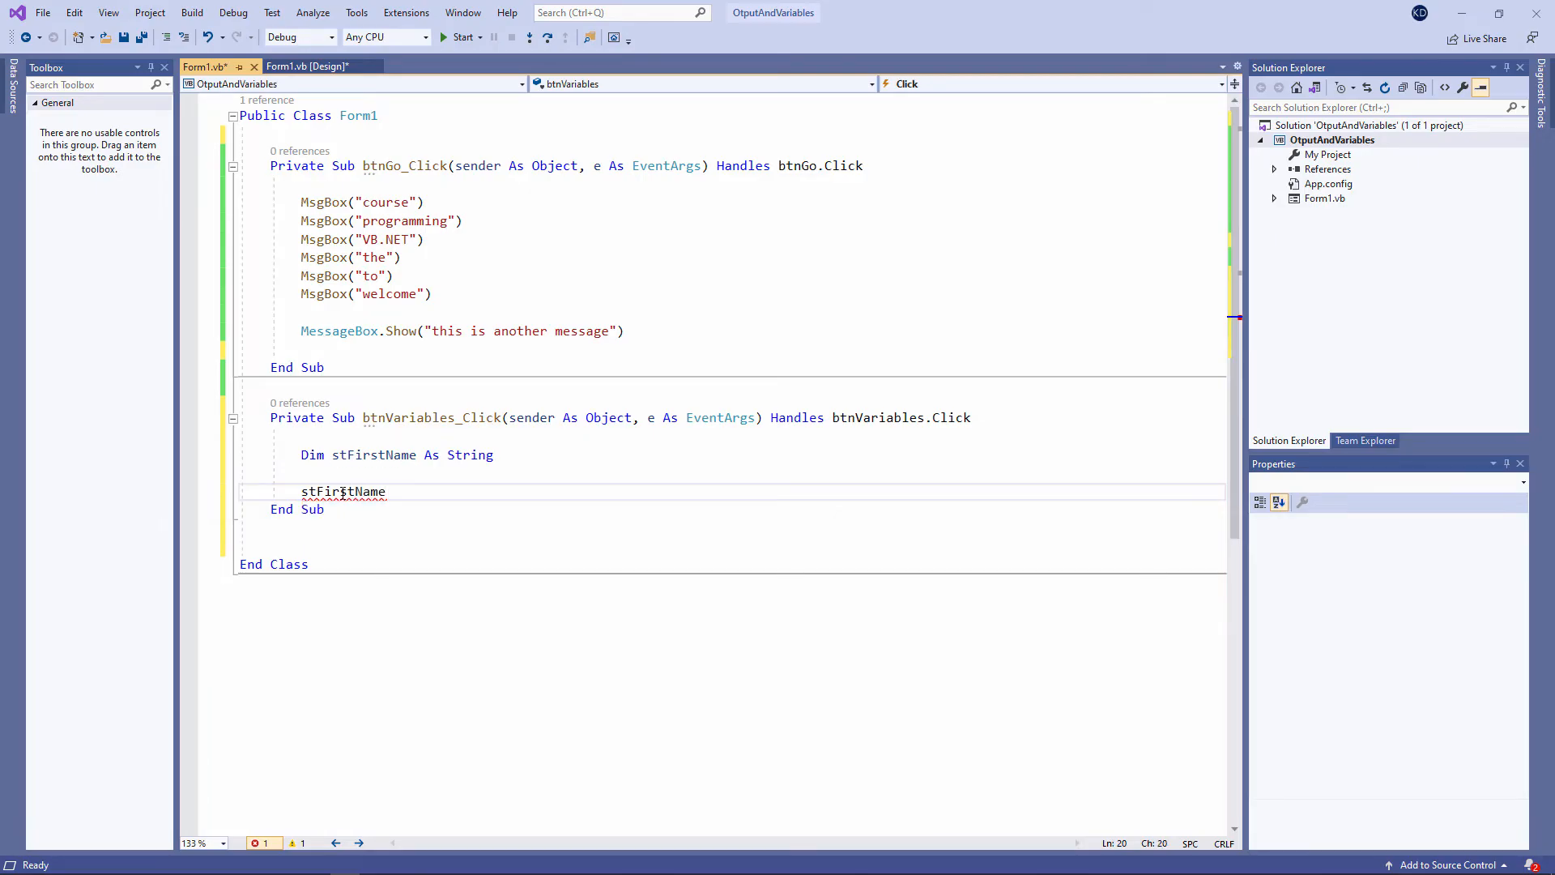
pyautogui.write('=')
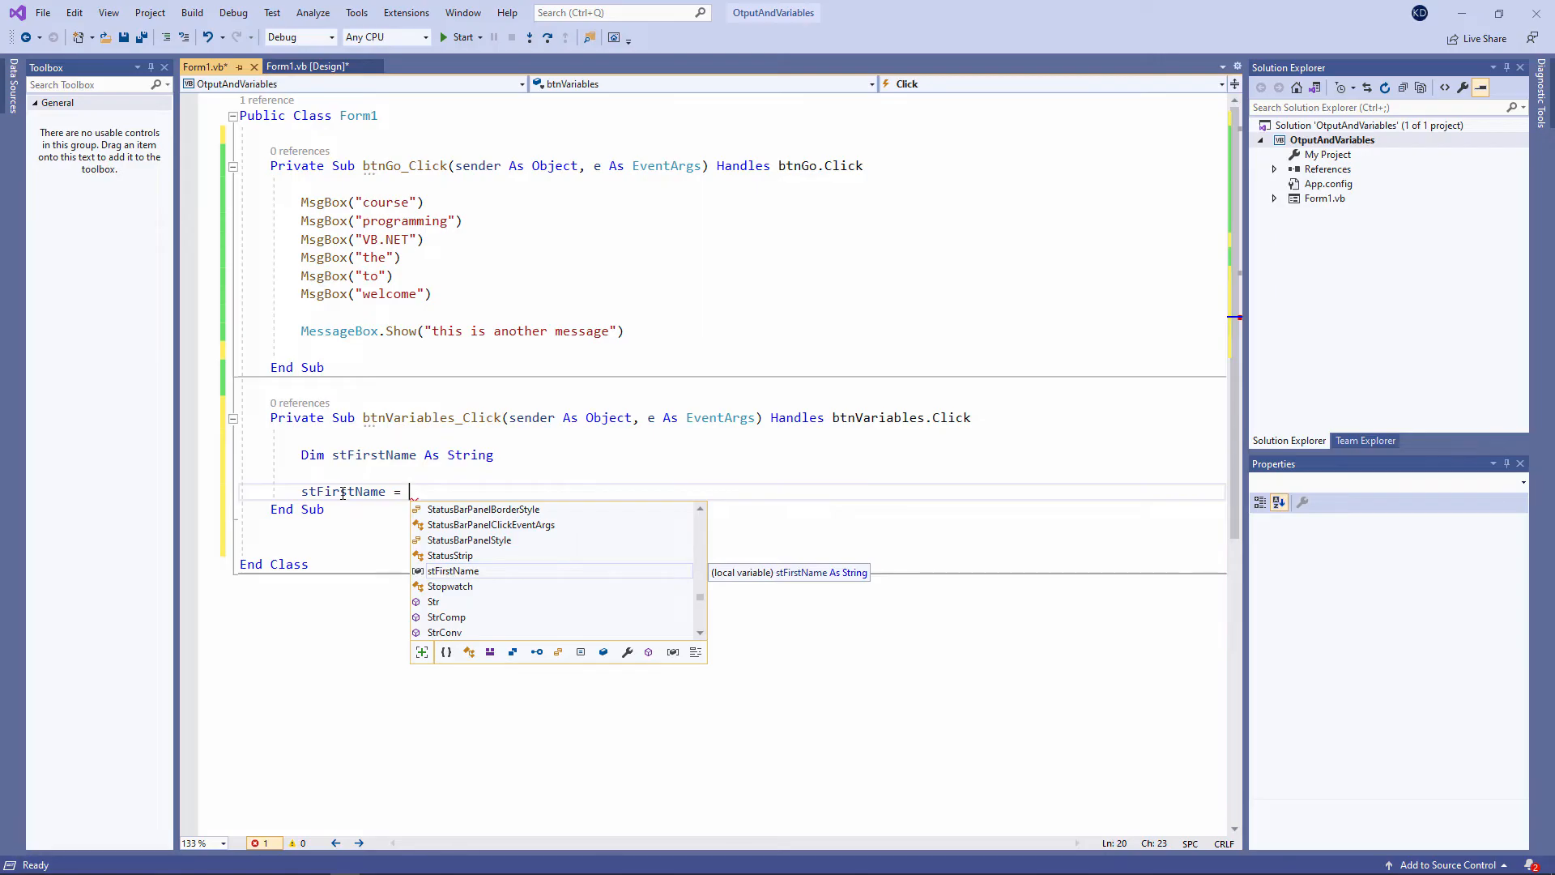
pyautogui.write('"Kevin"')
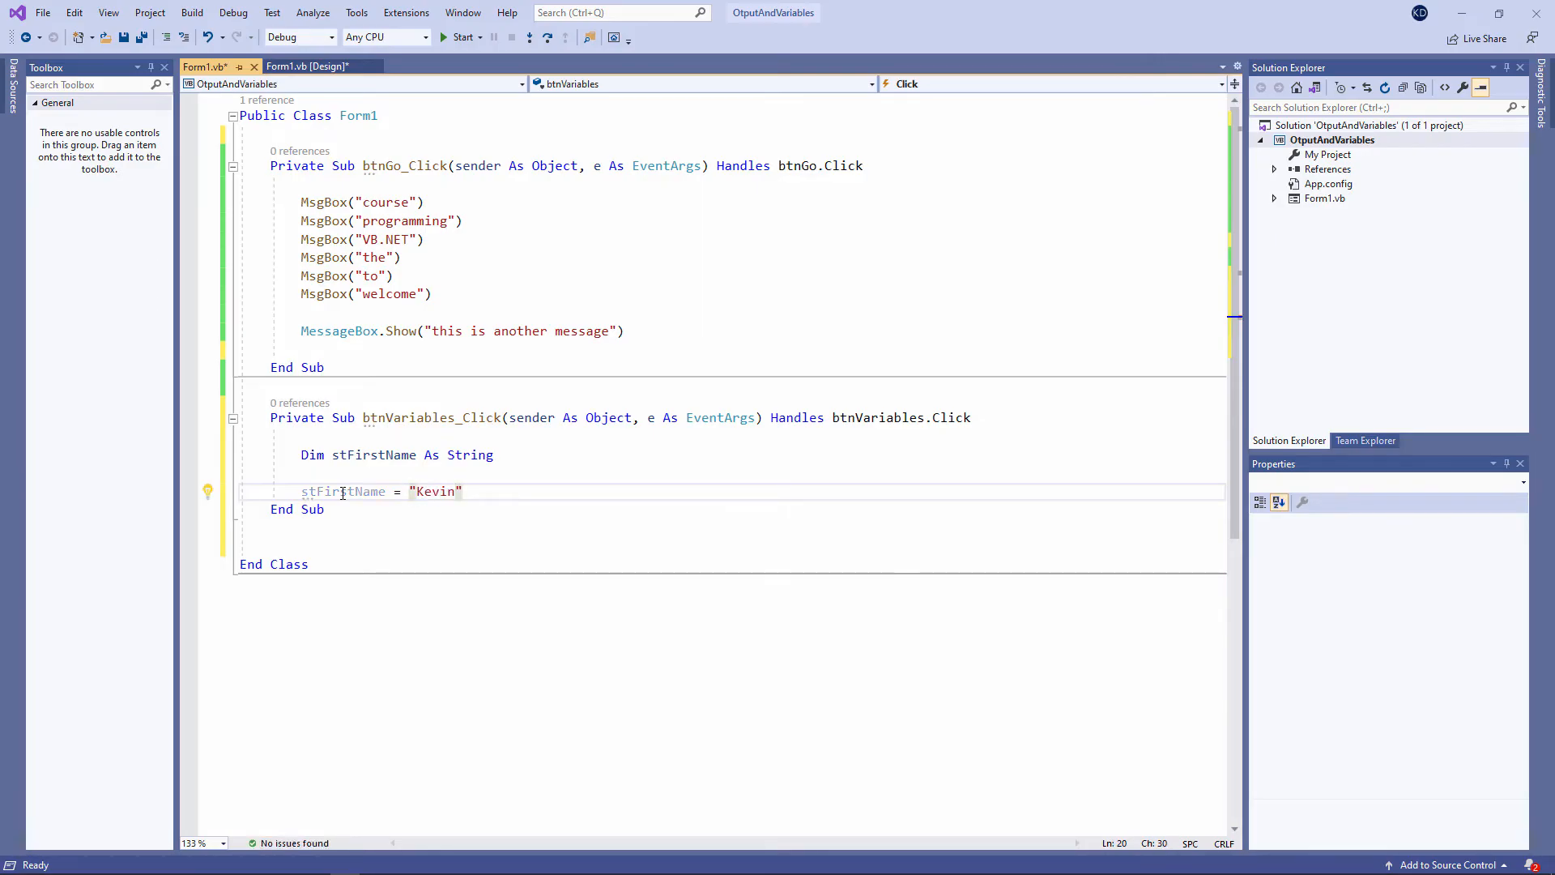
pyautogui.press('enter')
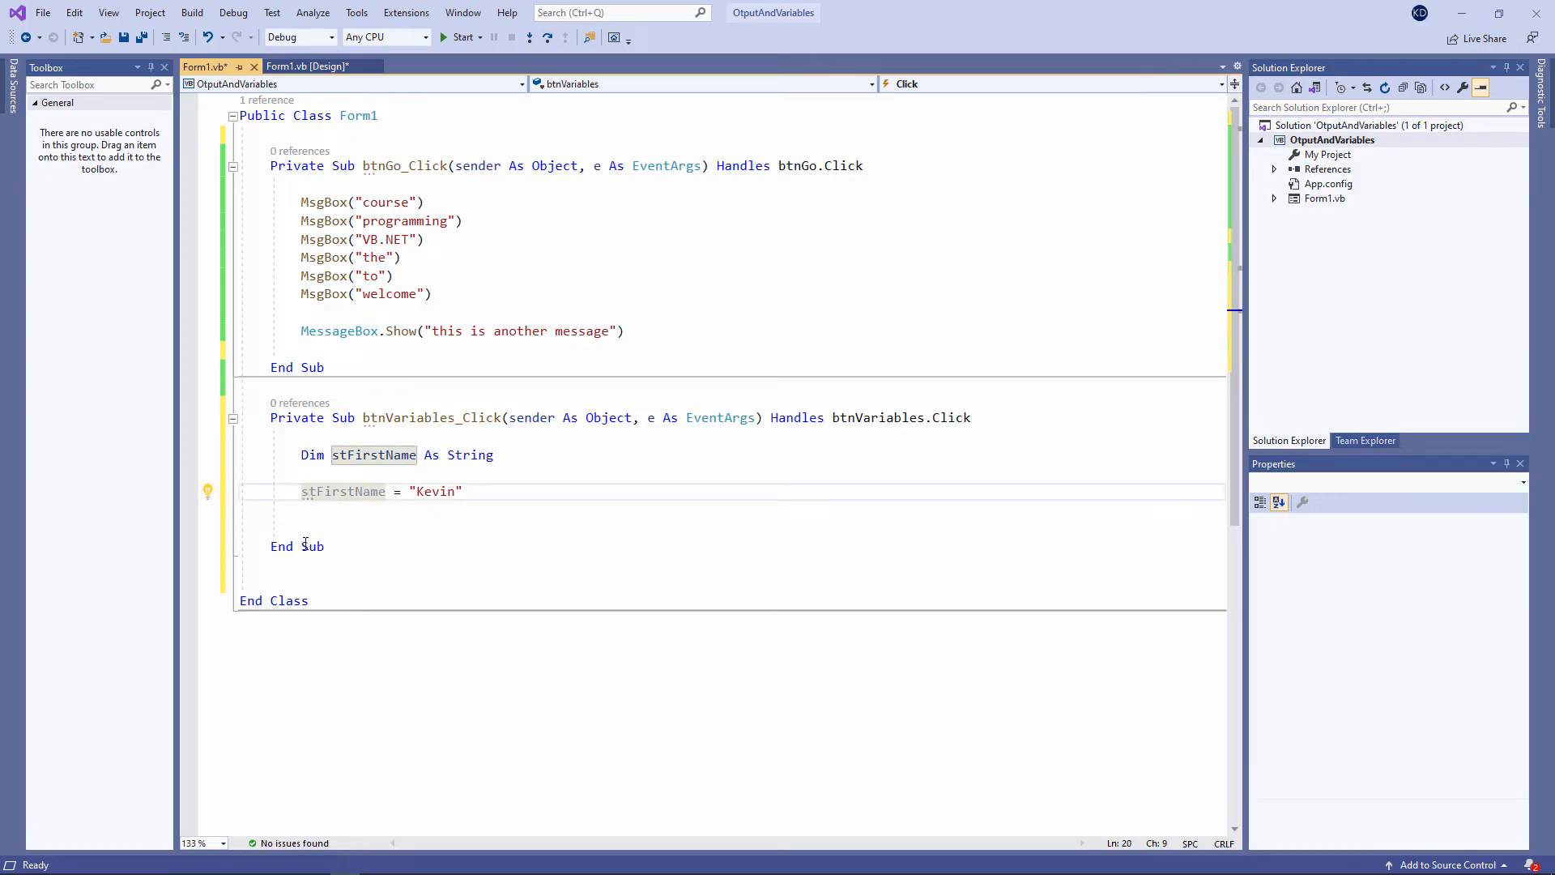
# Step: Type 'let', highlight the "Kevin" string value, and add another blank line
pyautogui.write('let')
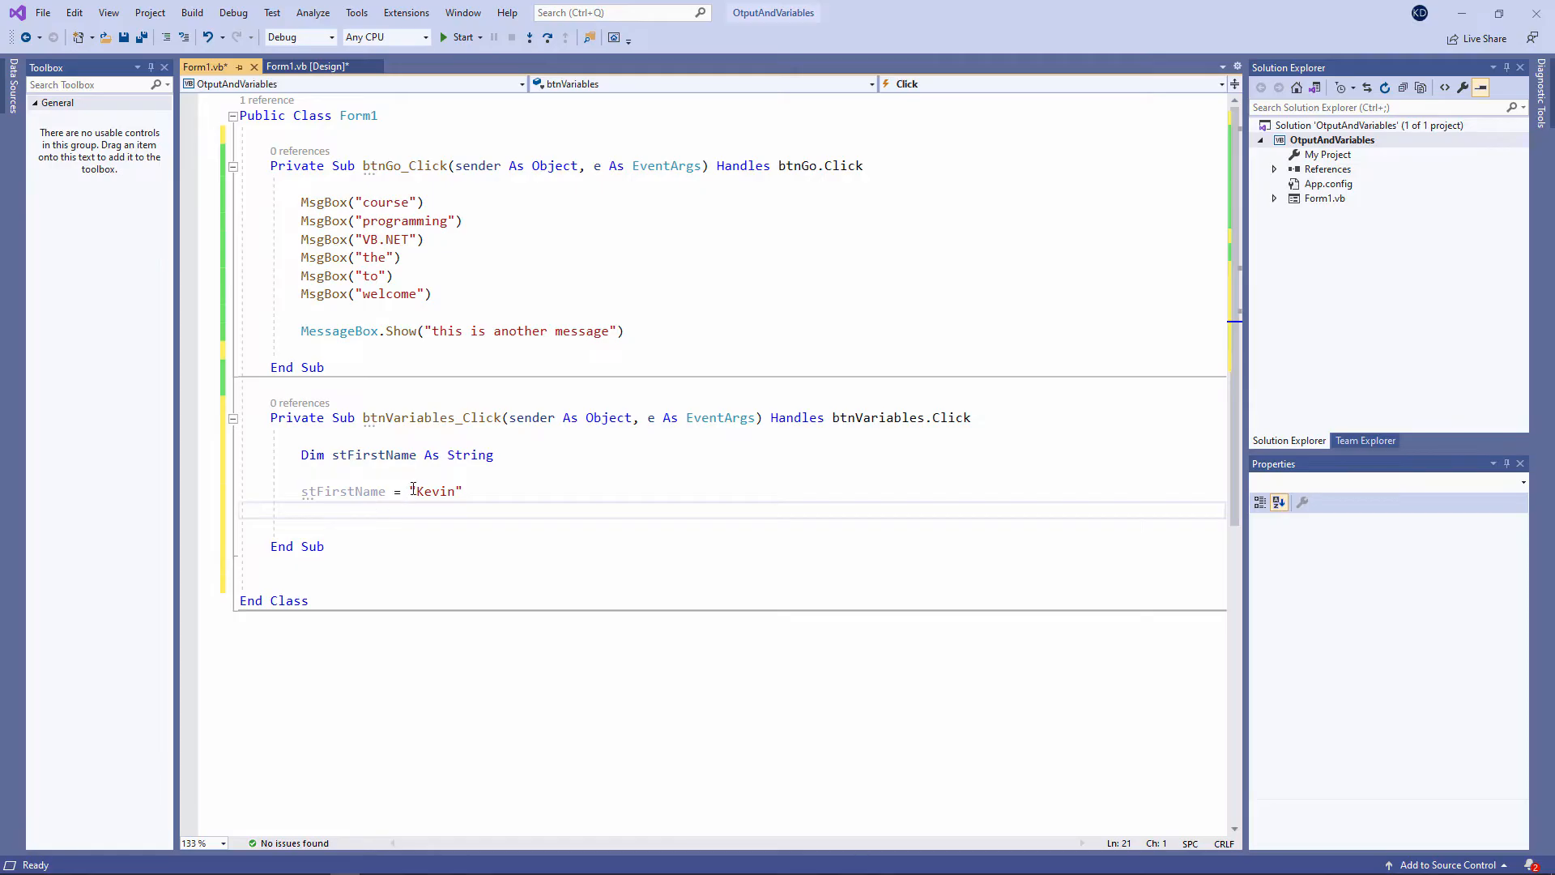
pyautogui.doubleClick(434, 491)
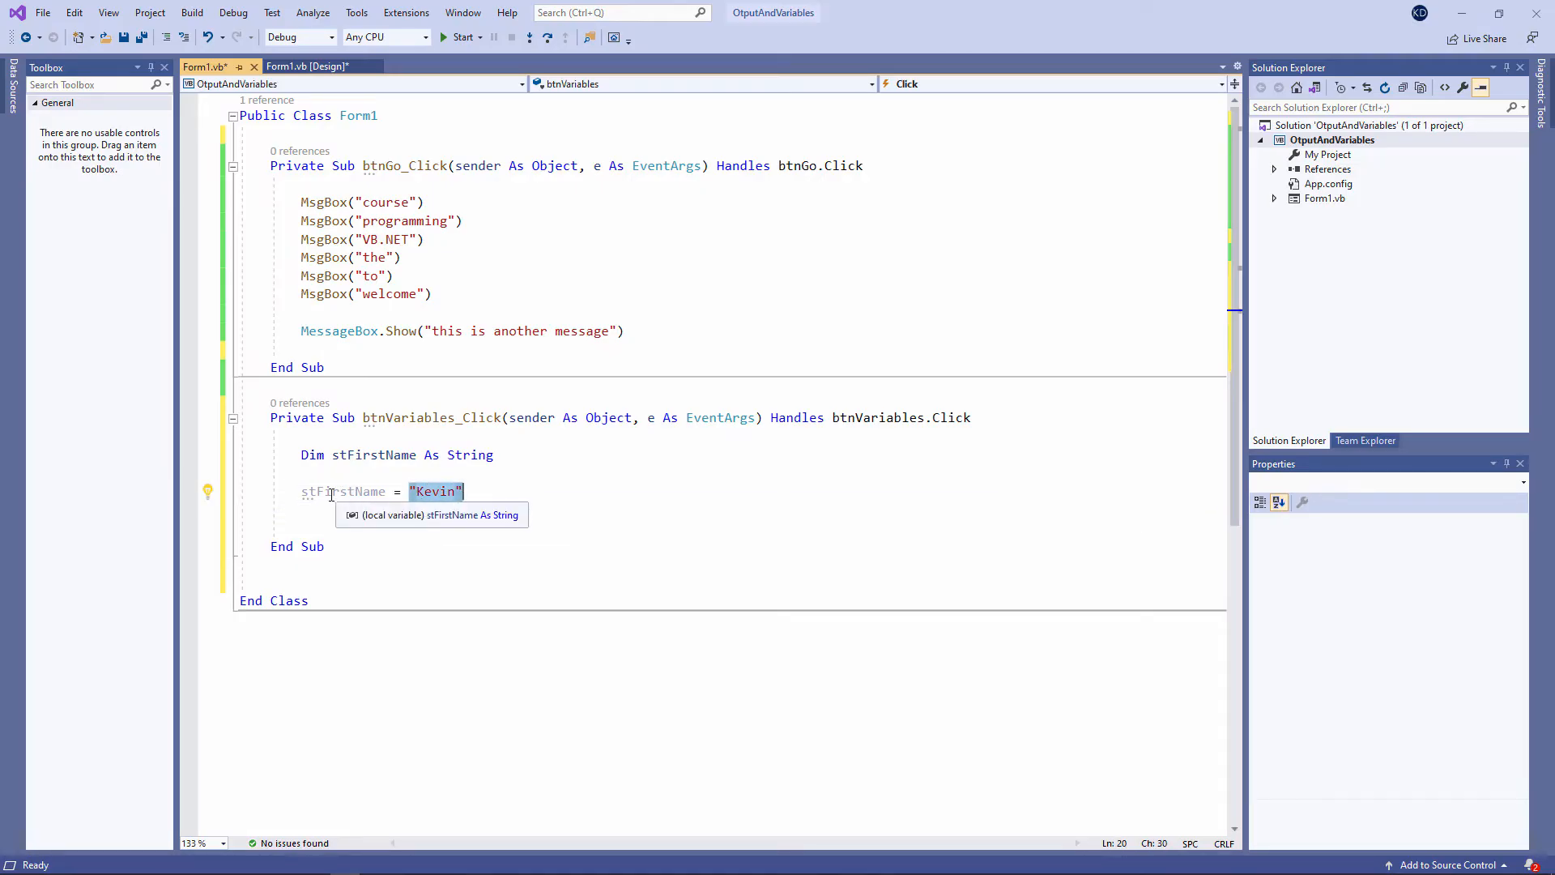
pyautogui.moveTo(317, 500)
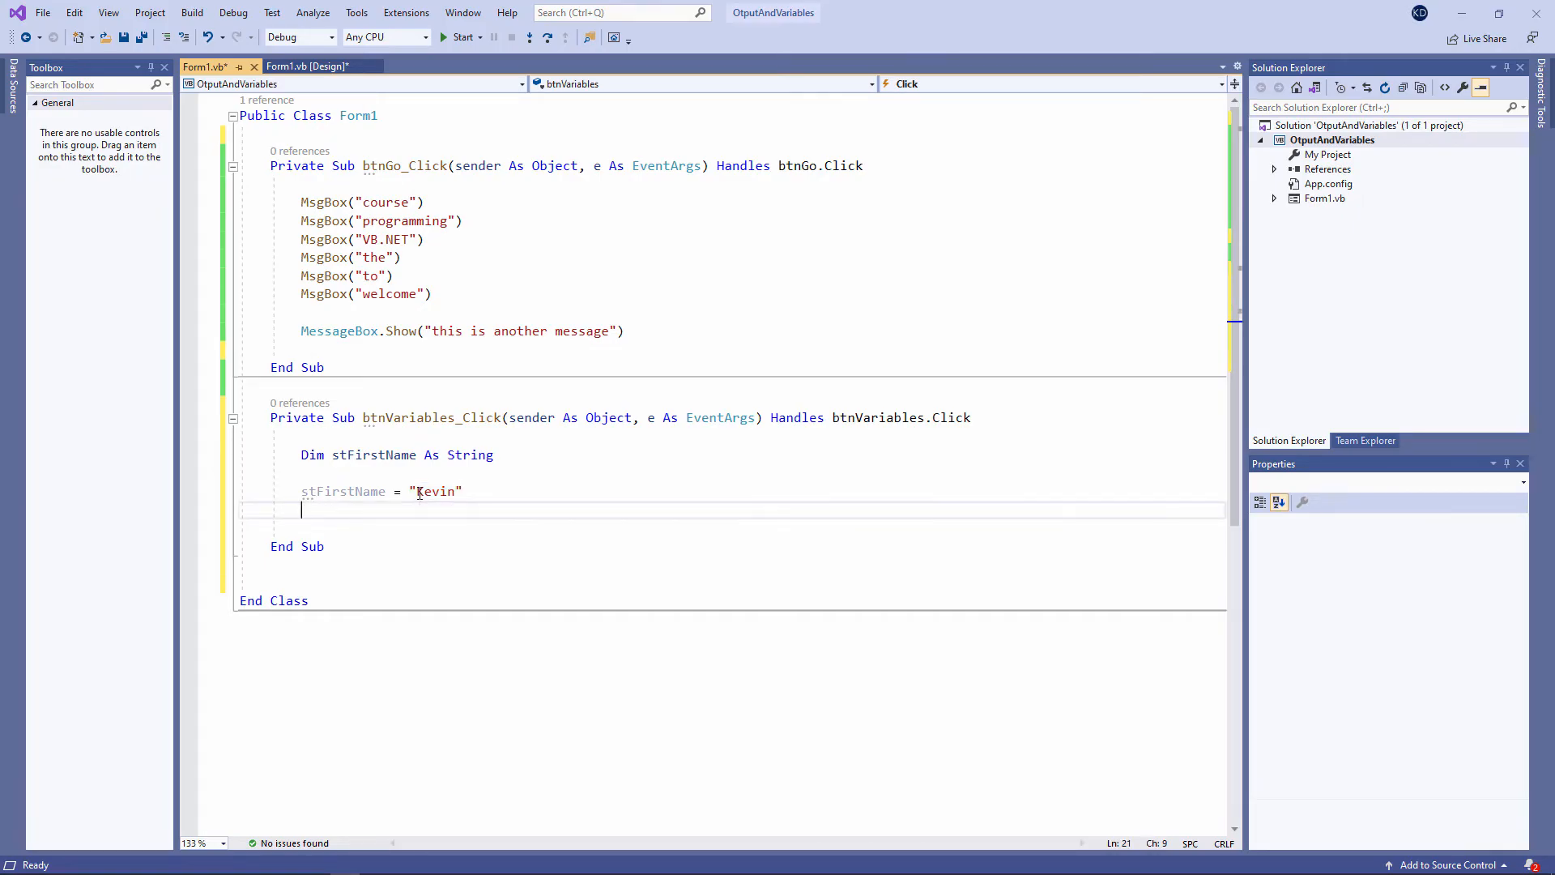
pyautogui.doubleClick(434, 491)
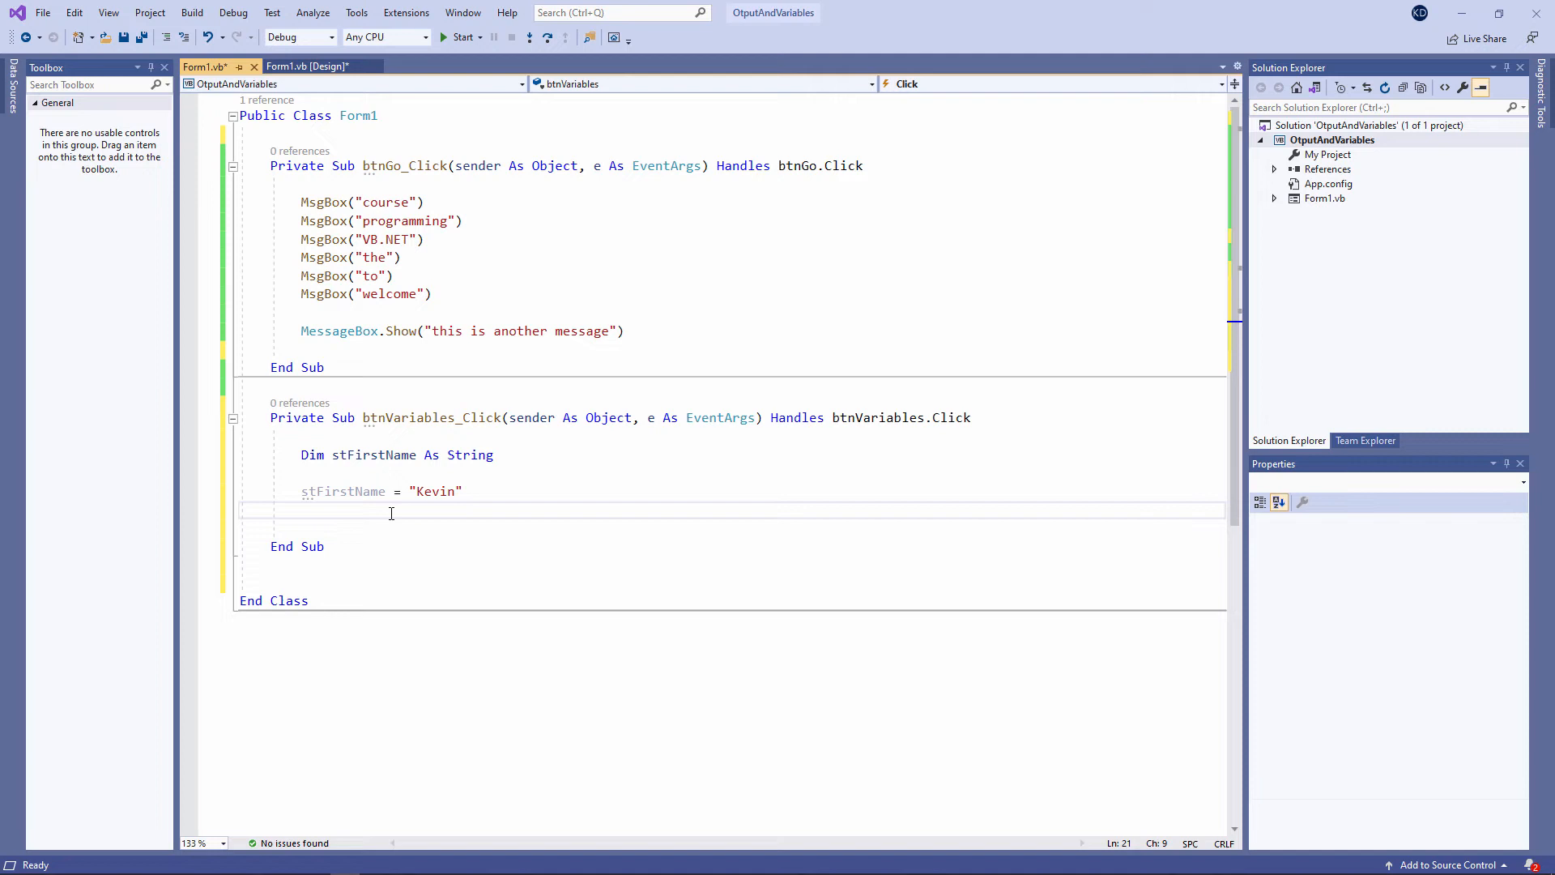
pyautogui.press('enter')
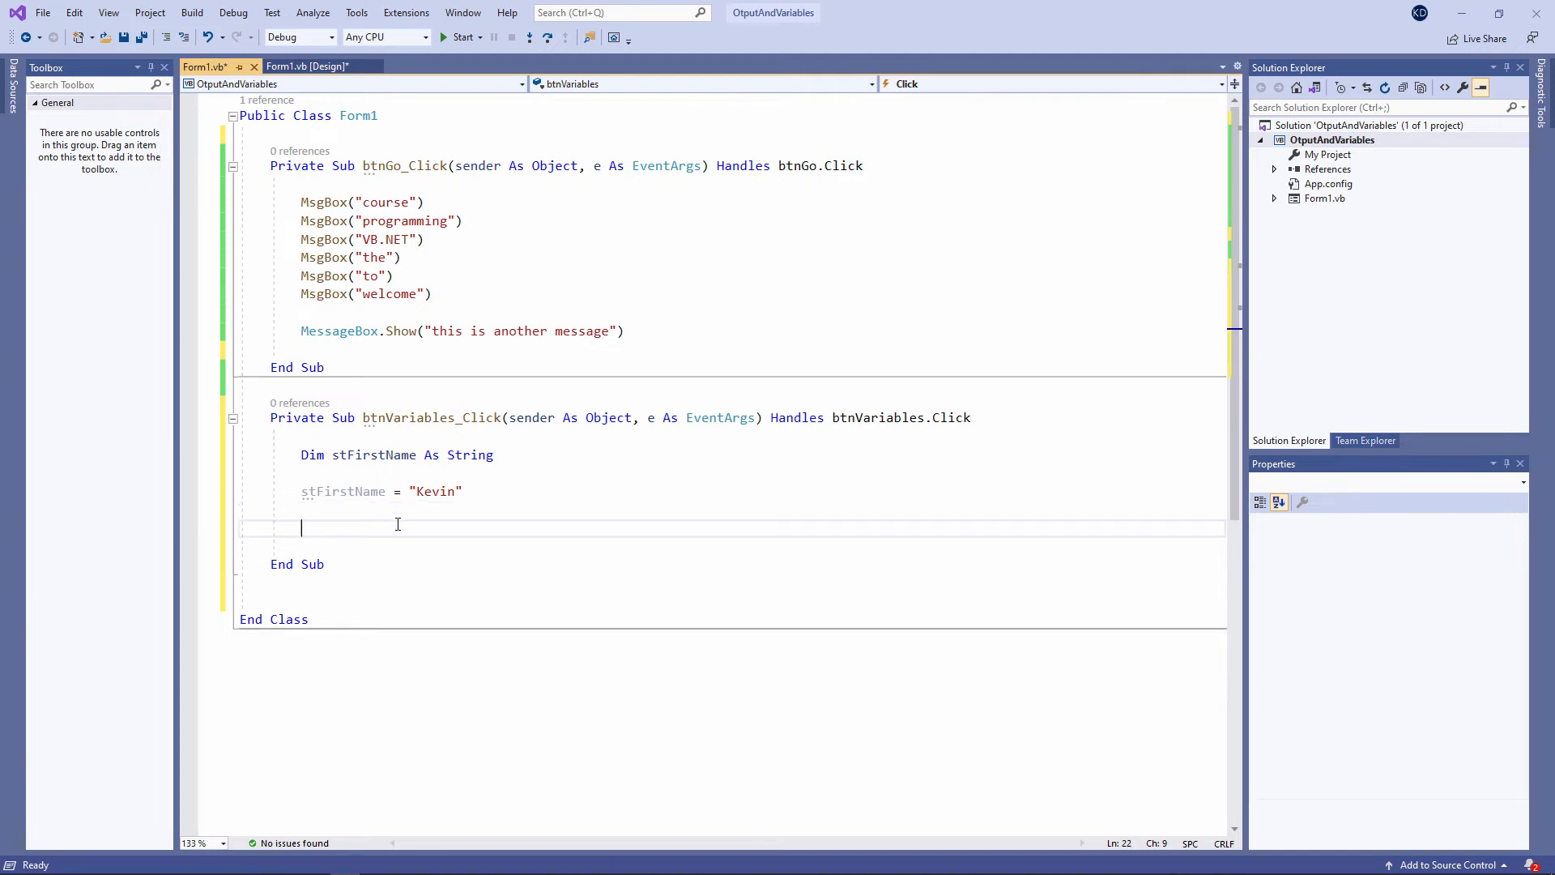
# Step: Add MsgBox(stFirstName) below the assignment, point out the variable, and start a test run
pyautogui.write('MsgBox(')
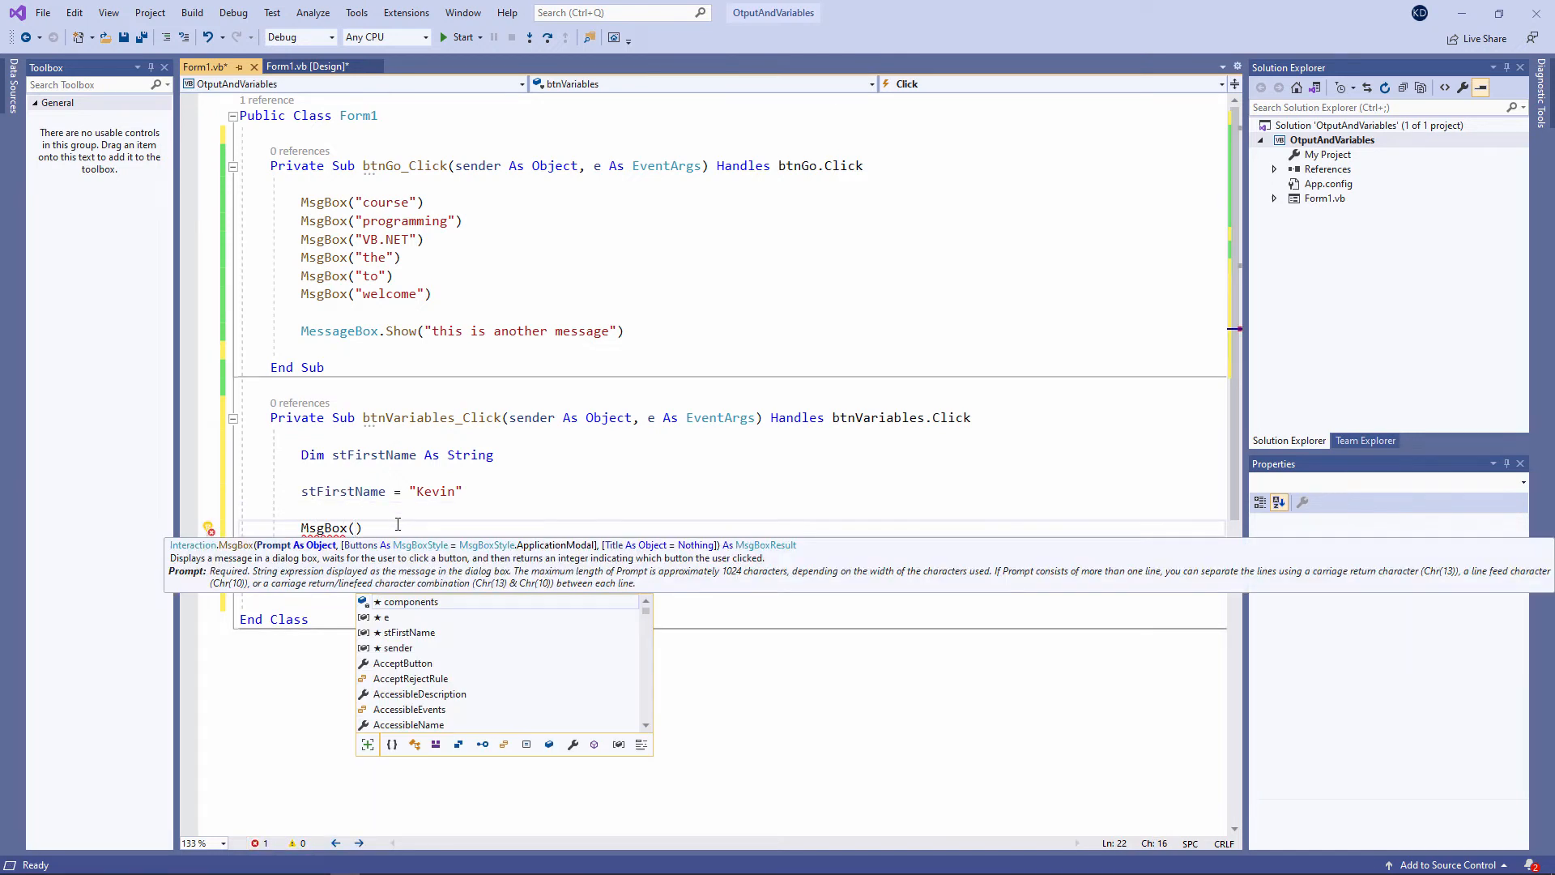
pyautogui.write('stFirstName')
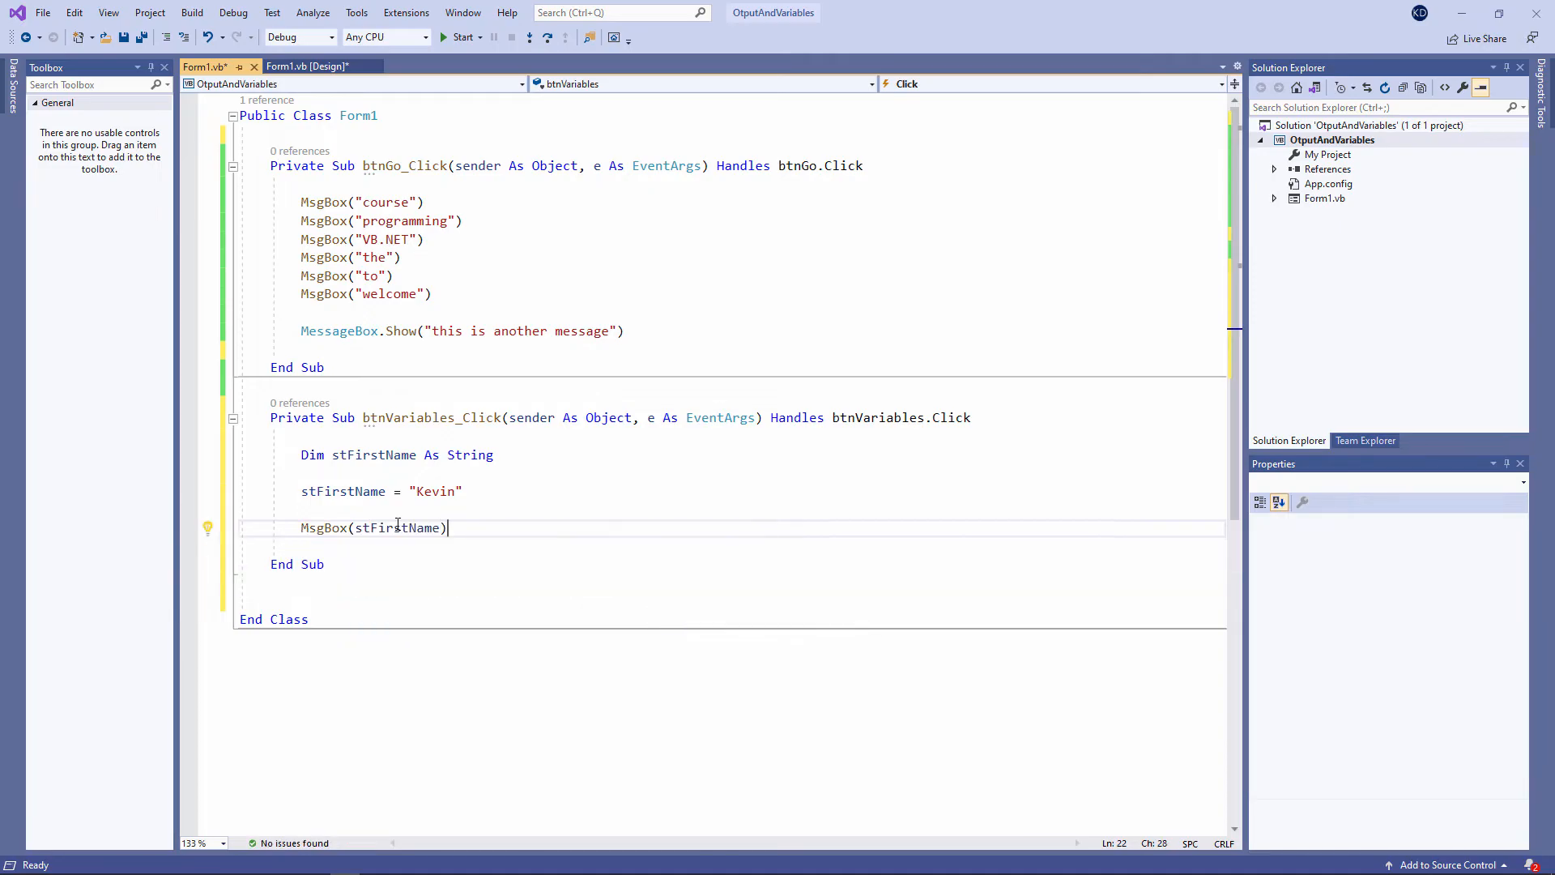
pyautogui.press('enter')
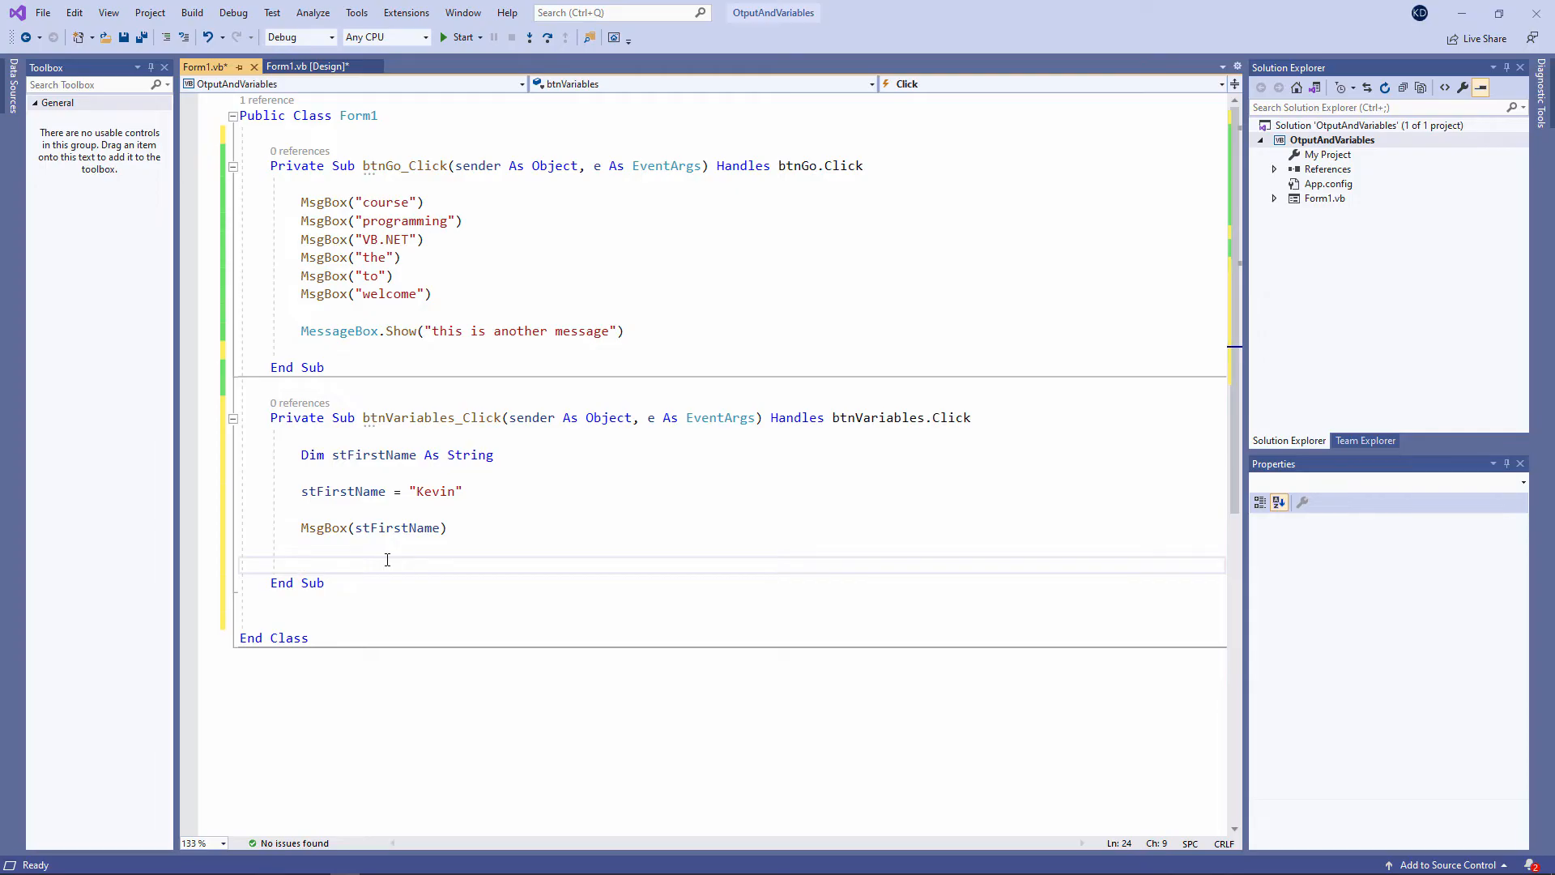
pyautogui.click(357, 528)
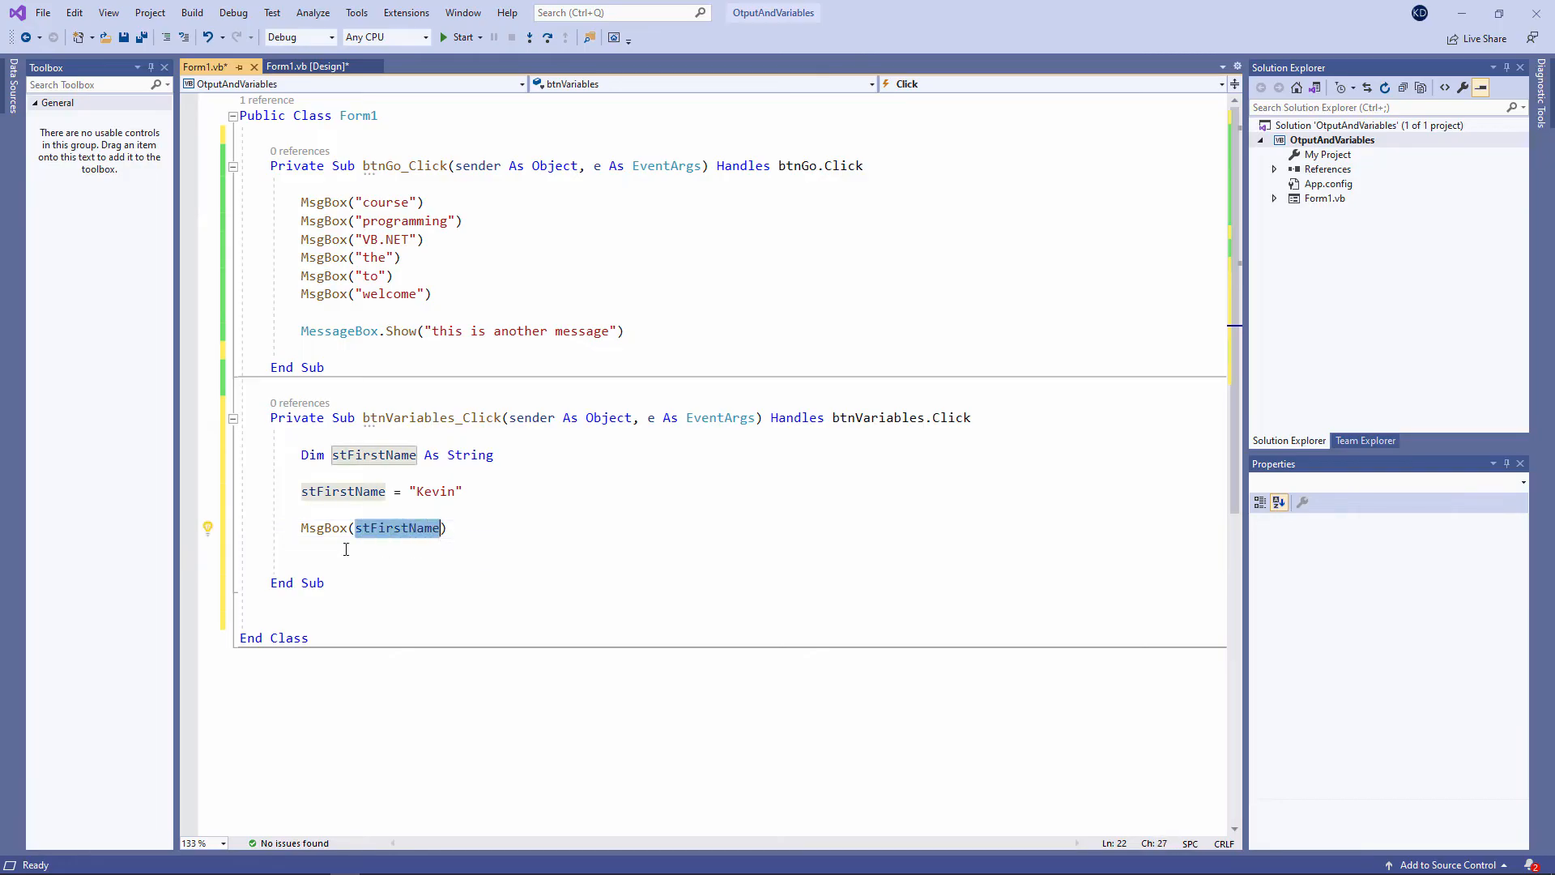
pyautogui.click(345, 549)
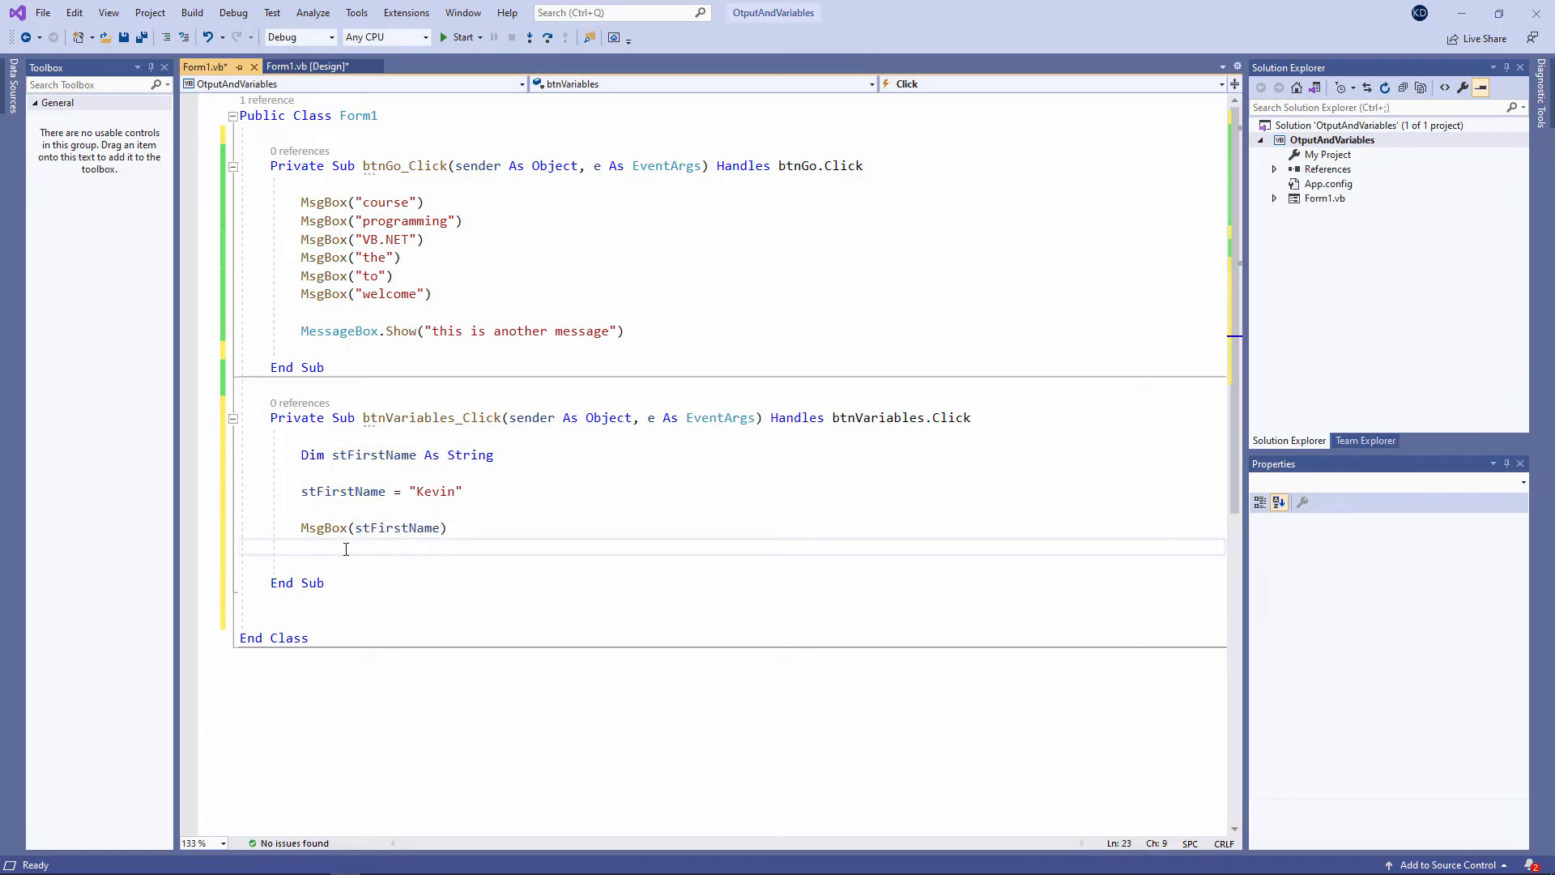
pyautogui.click(460, 37)
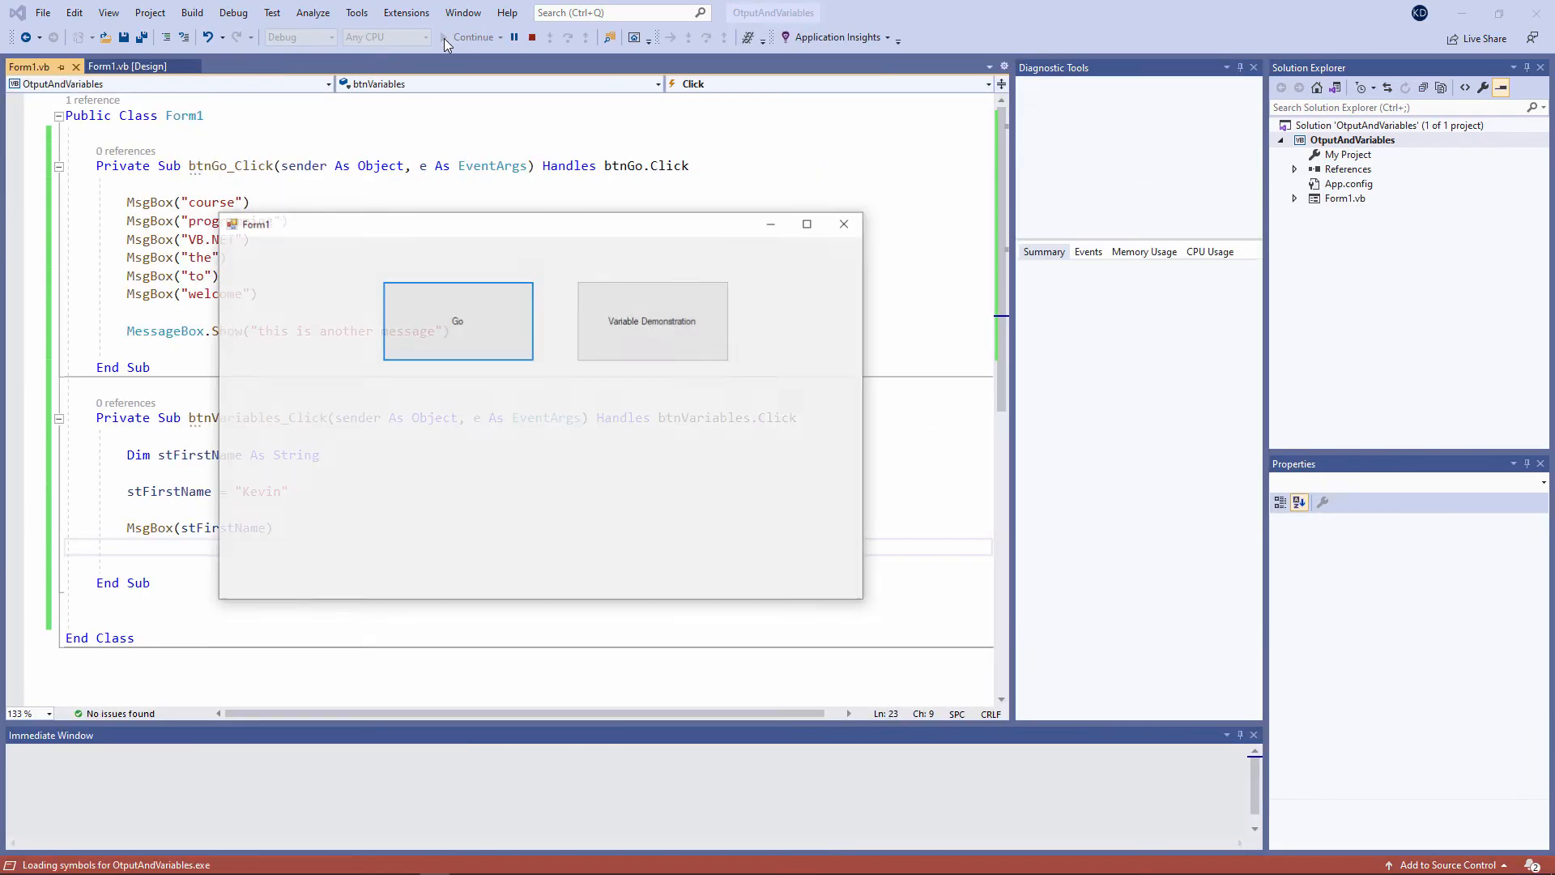
pyautogui.click(652, 319)
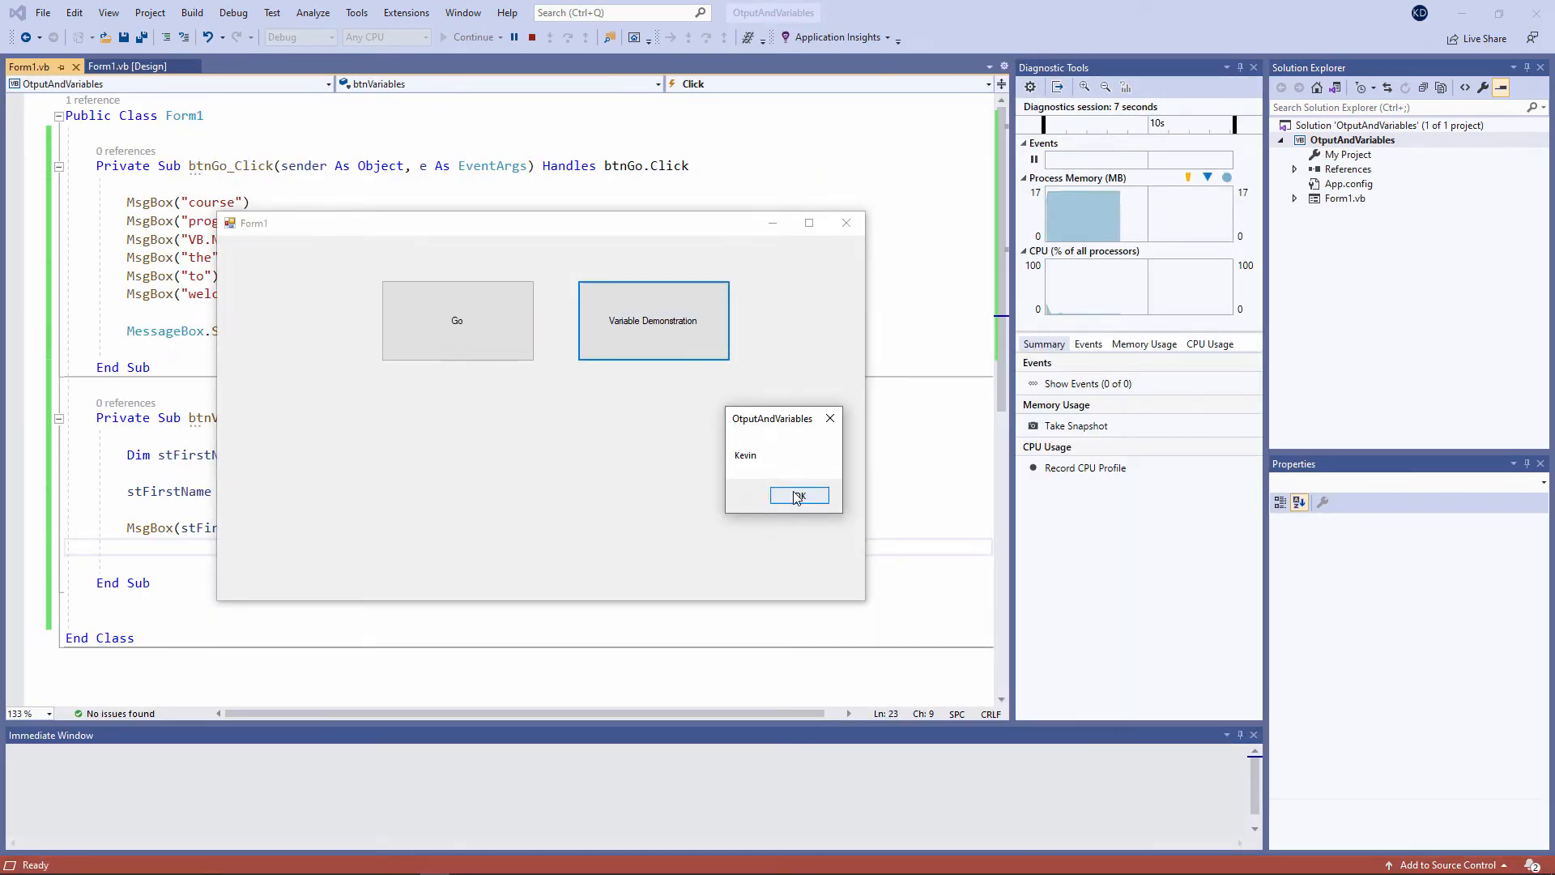
pyautogui.click(799, 494)
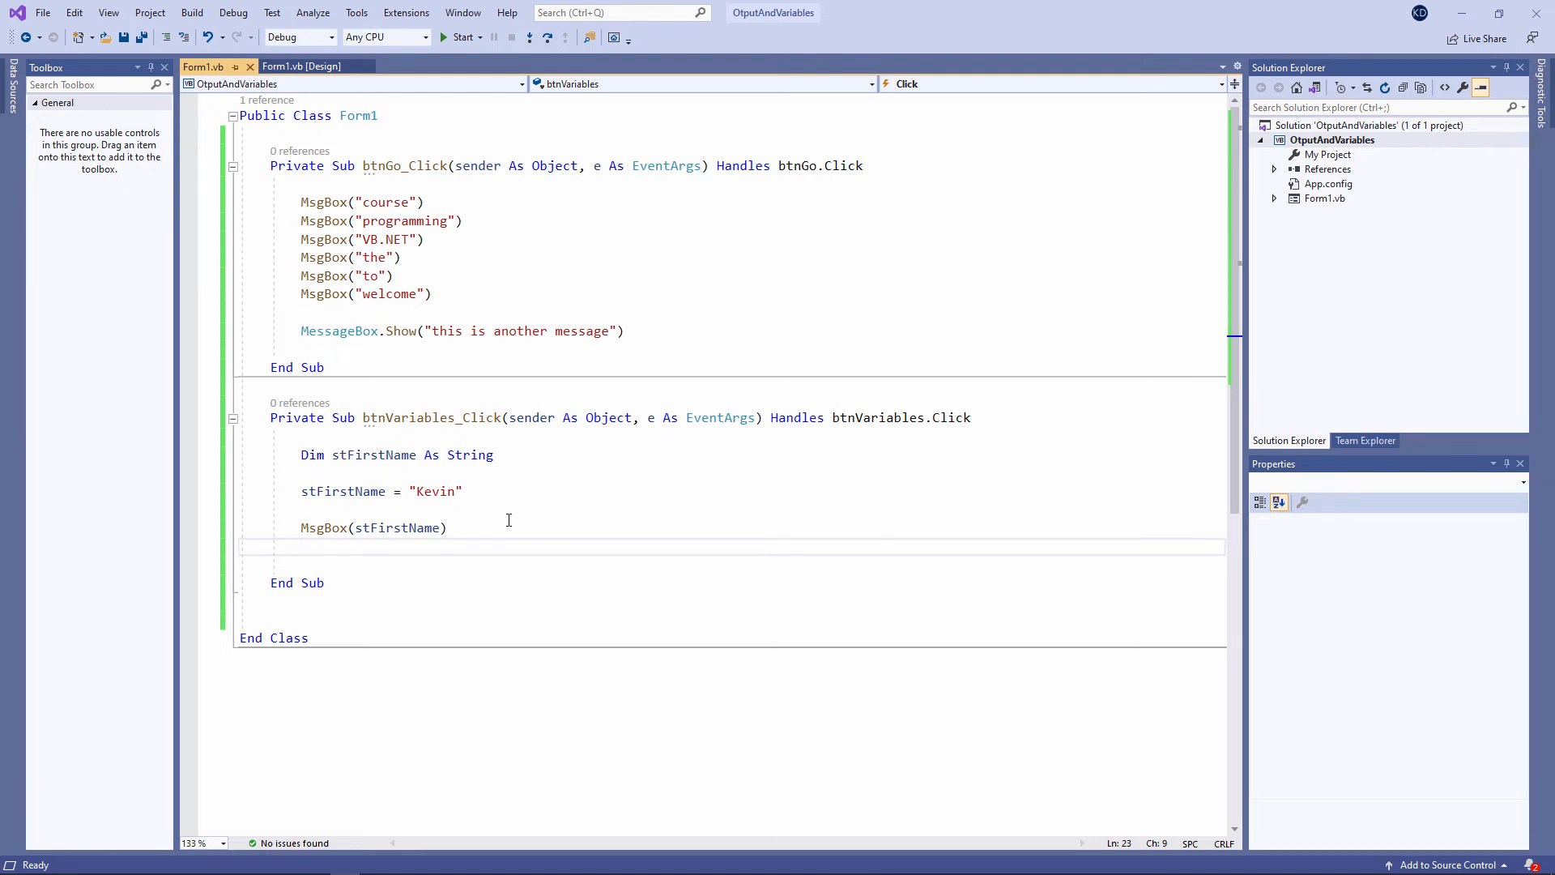
# Step: Make the MsgBox show "hello and welcome " & stFirstName & " I hope you are well"
pyautogui.doubleClick(396, 527)
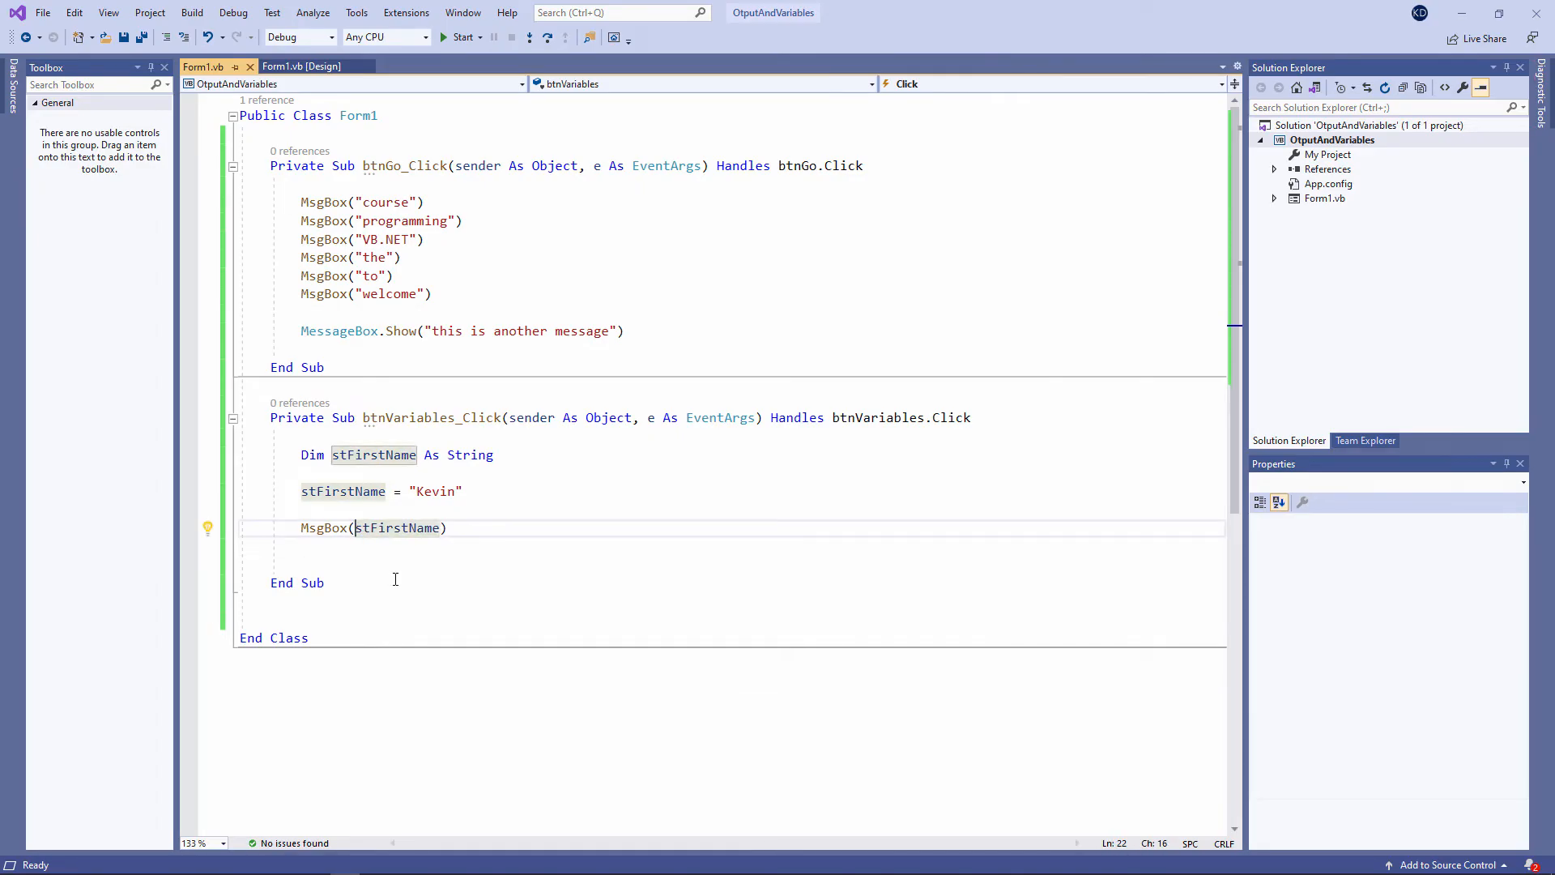
pyautogui.write('"hello and welcome "')
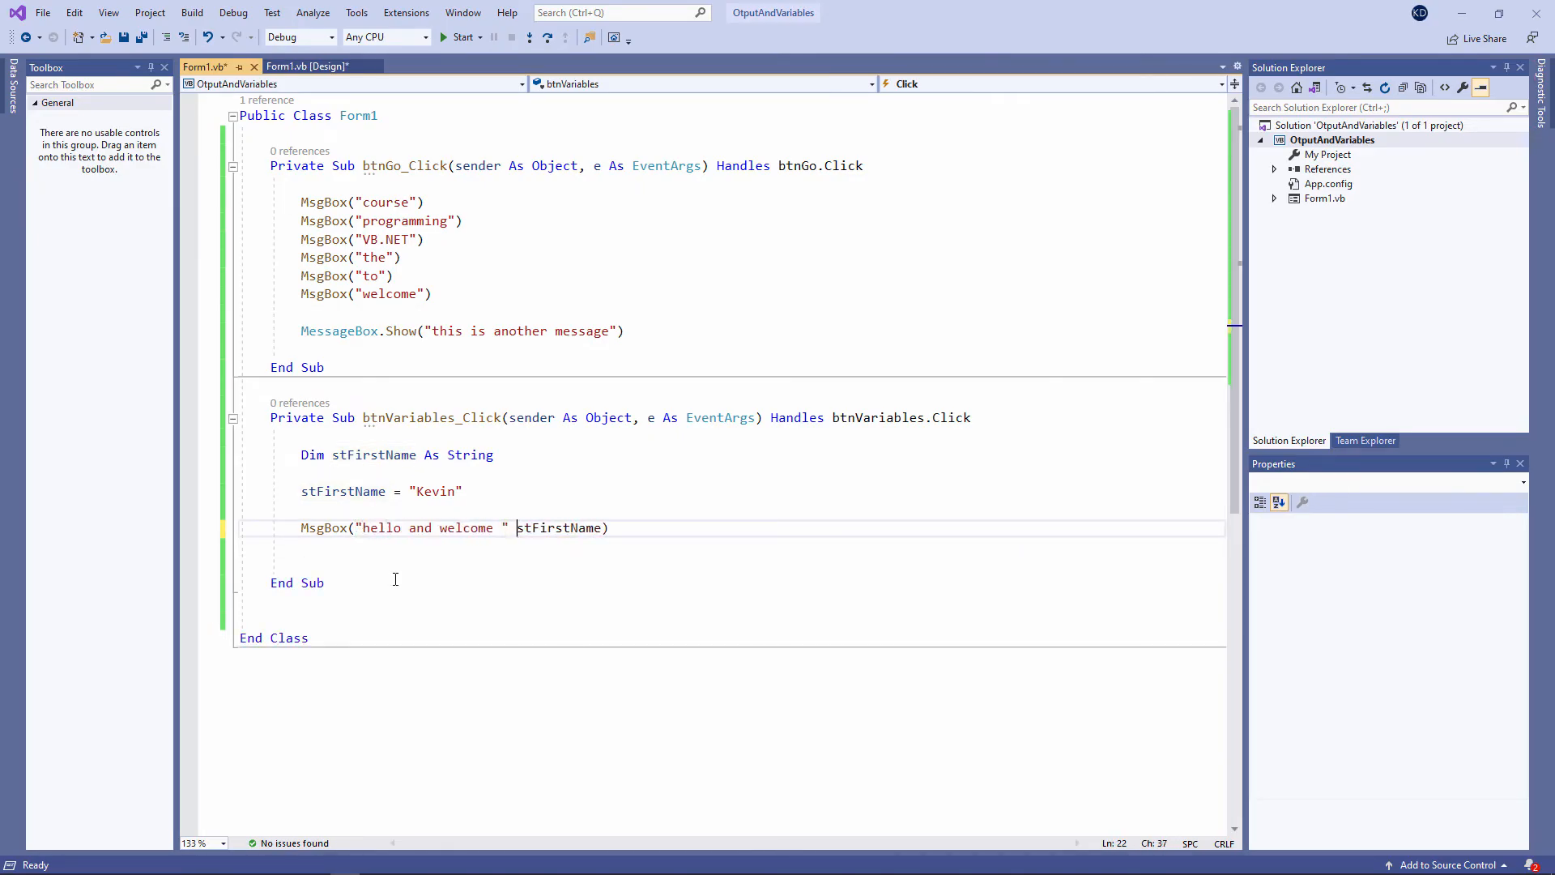
pyautogui.write('&')
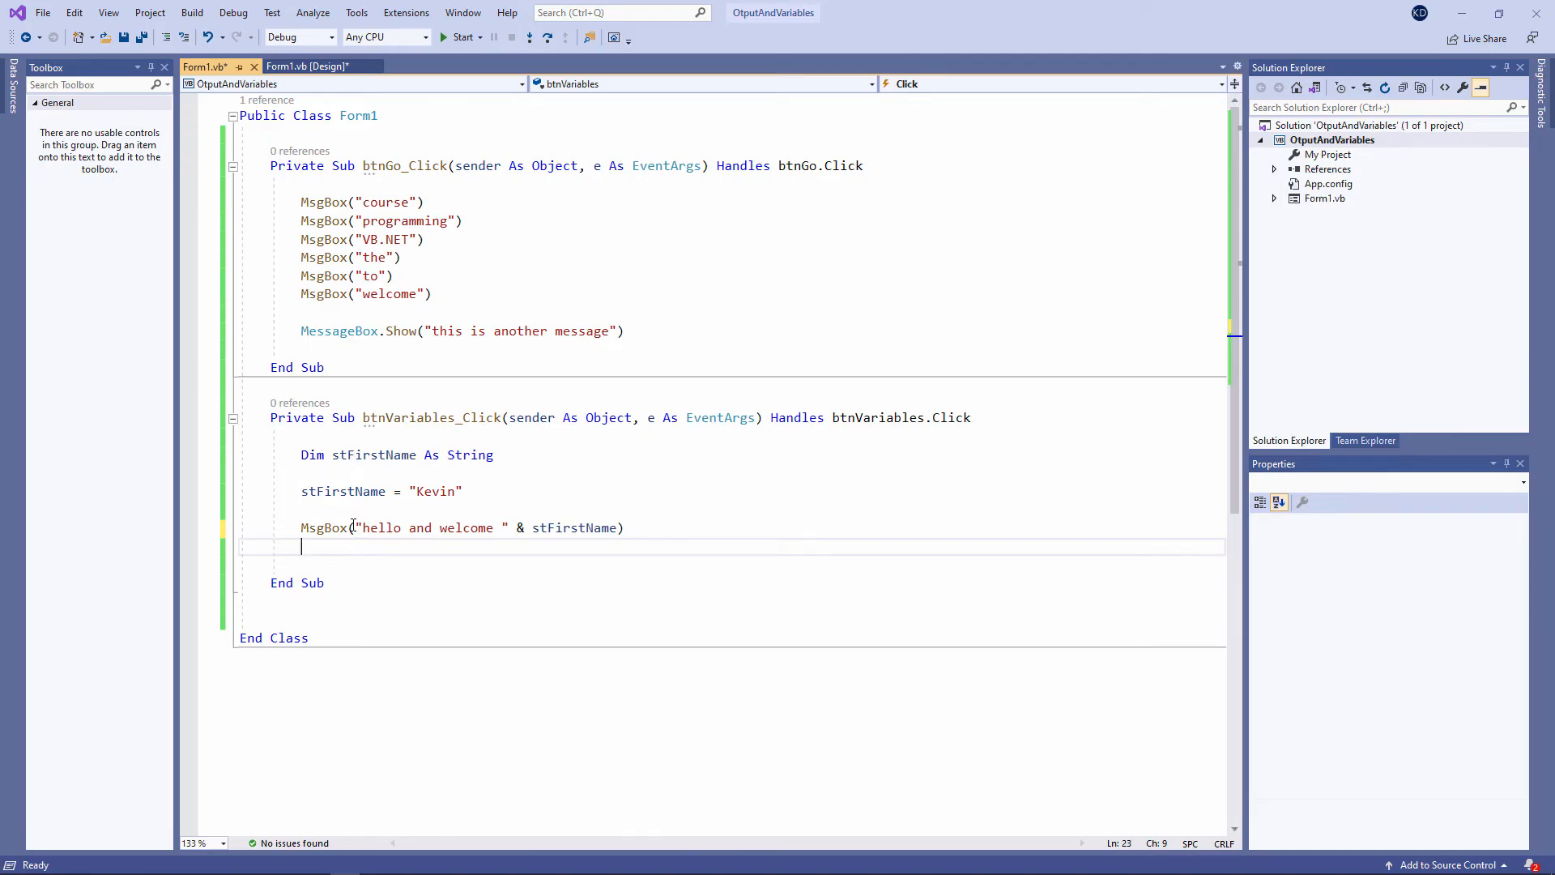
pyautogui.moveTo(359, 526); pyautogui.dragTo(505, 526)
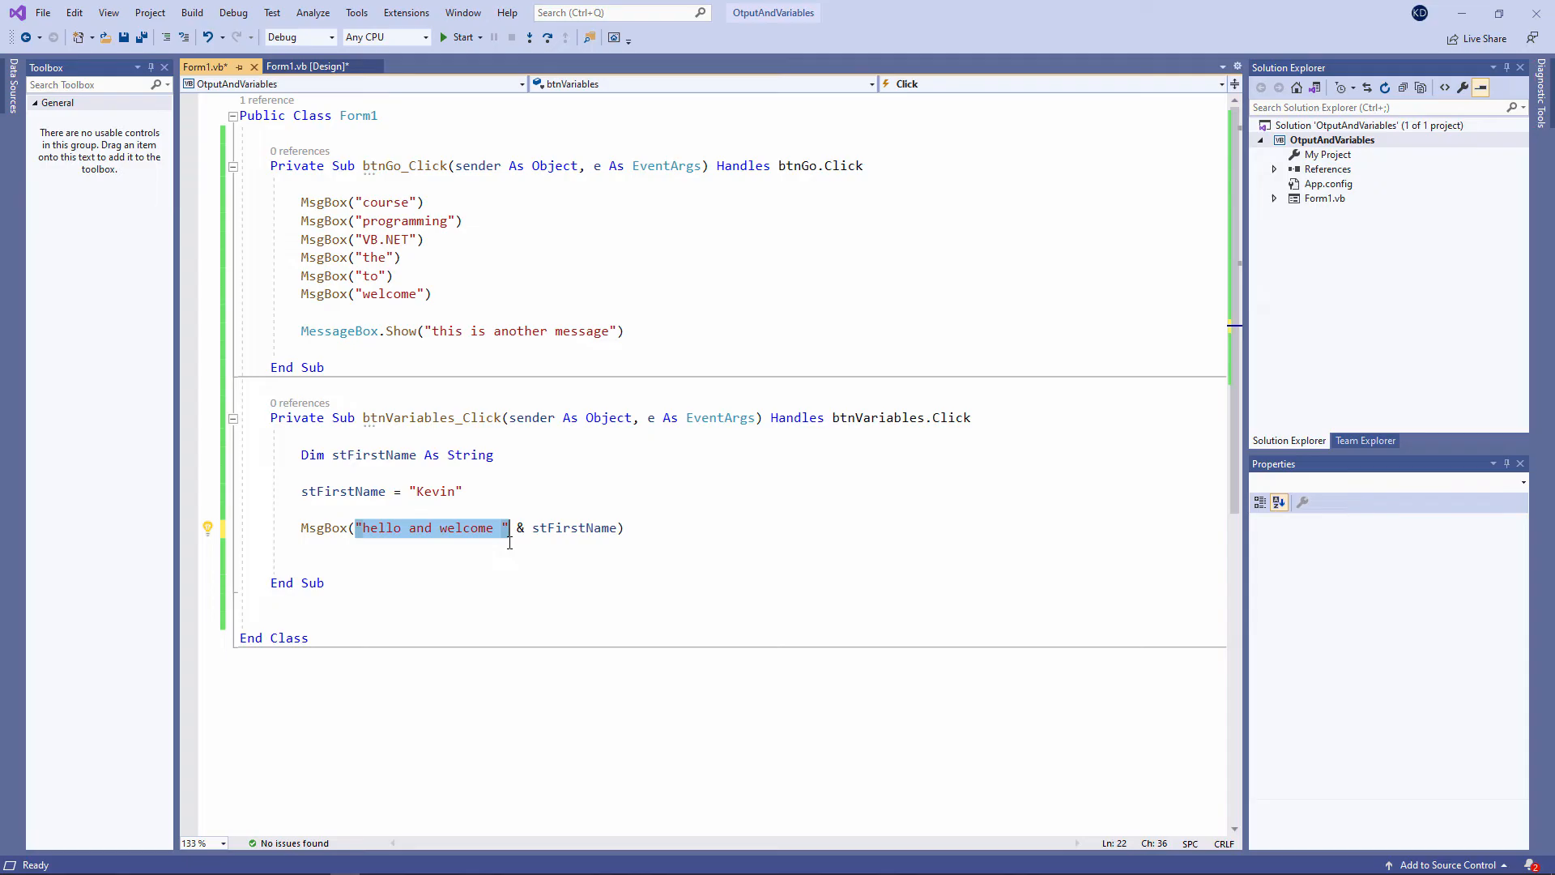
pyautogui.doubleClick(573, 527)
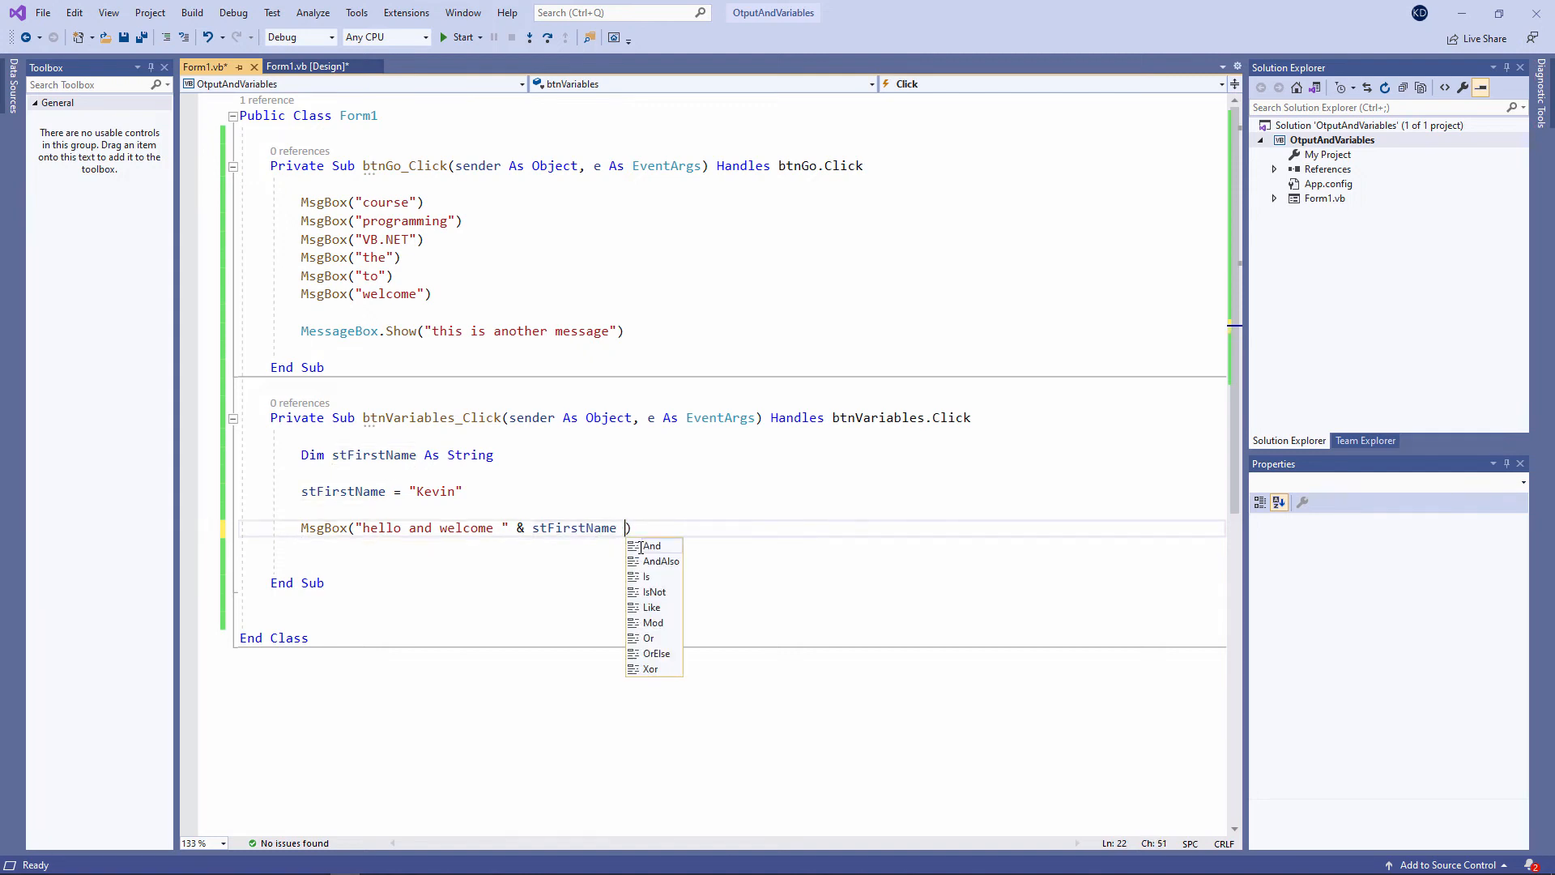
pyautogui.write('& " I hope you are well')
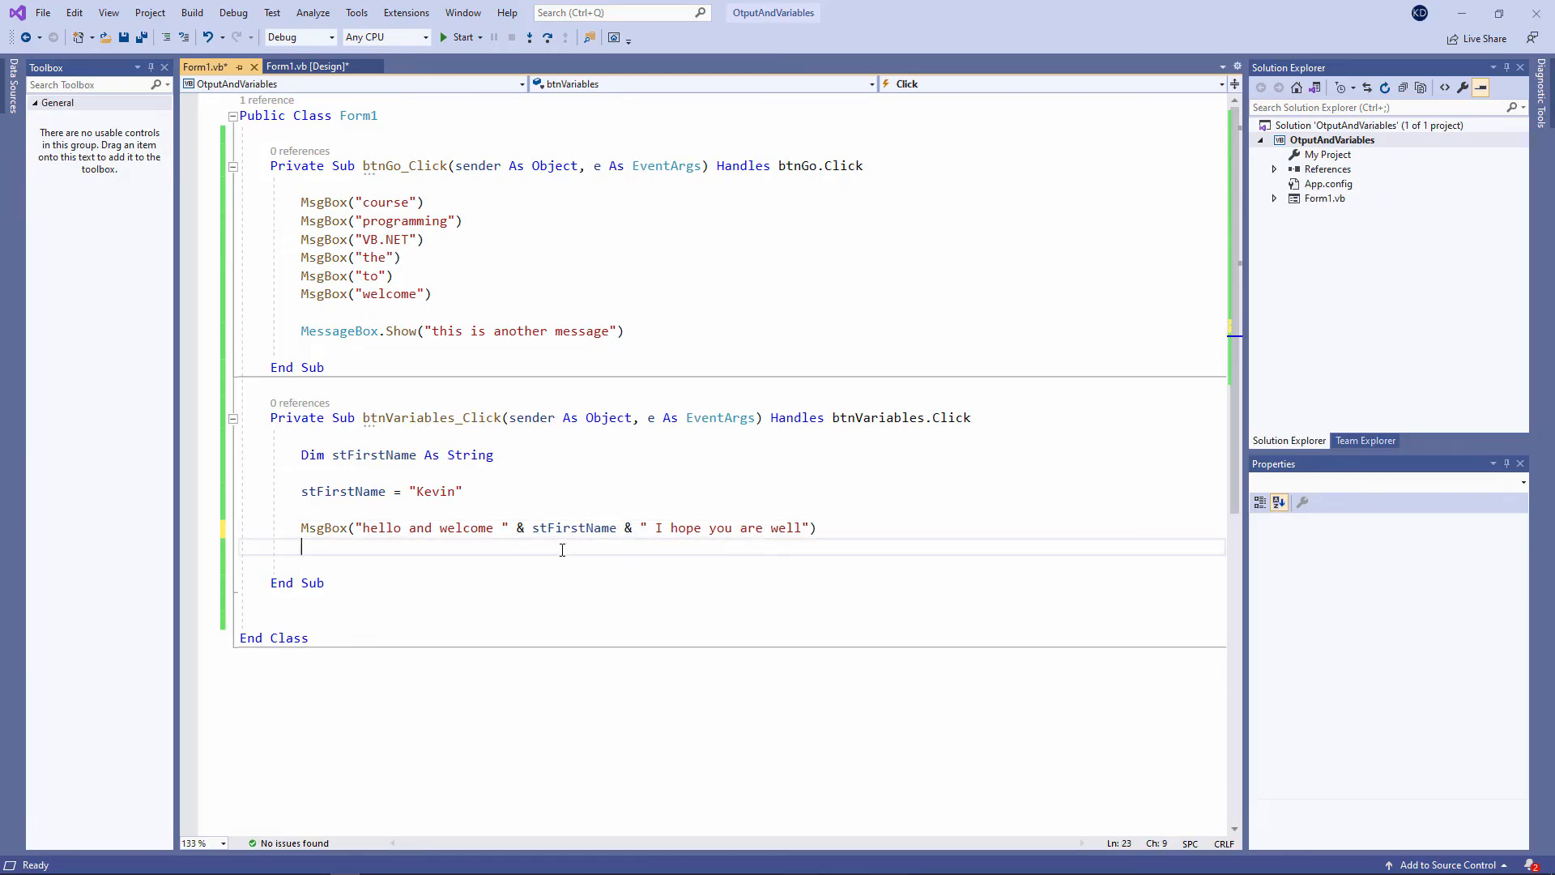
pyautogui.click(459, 37)
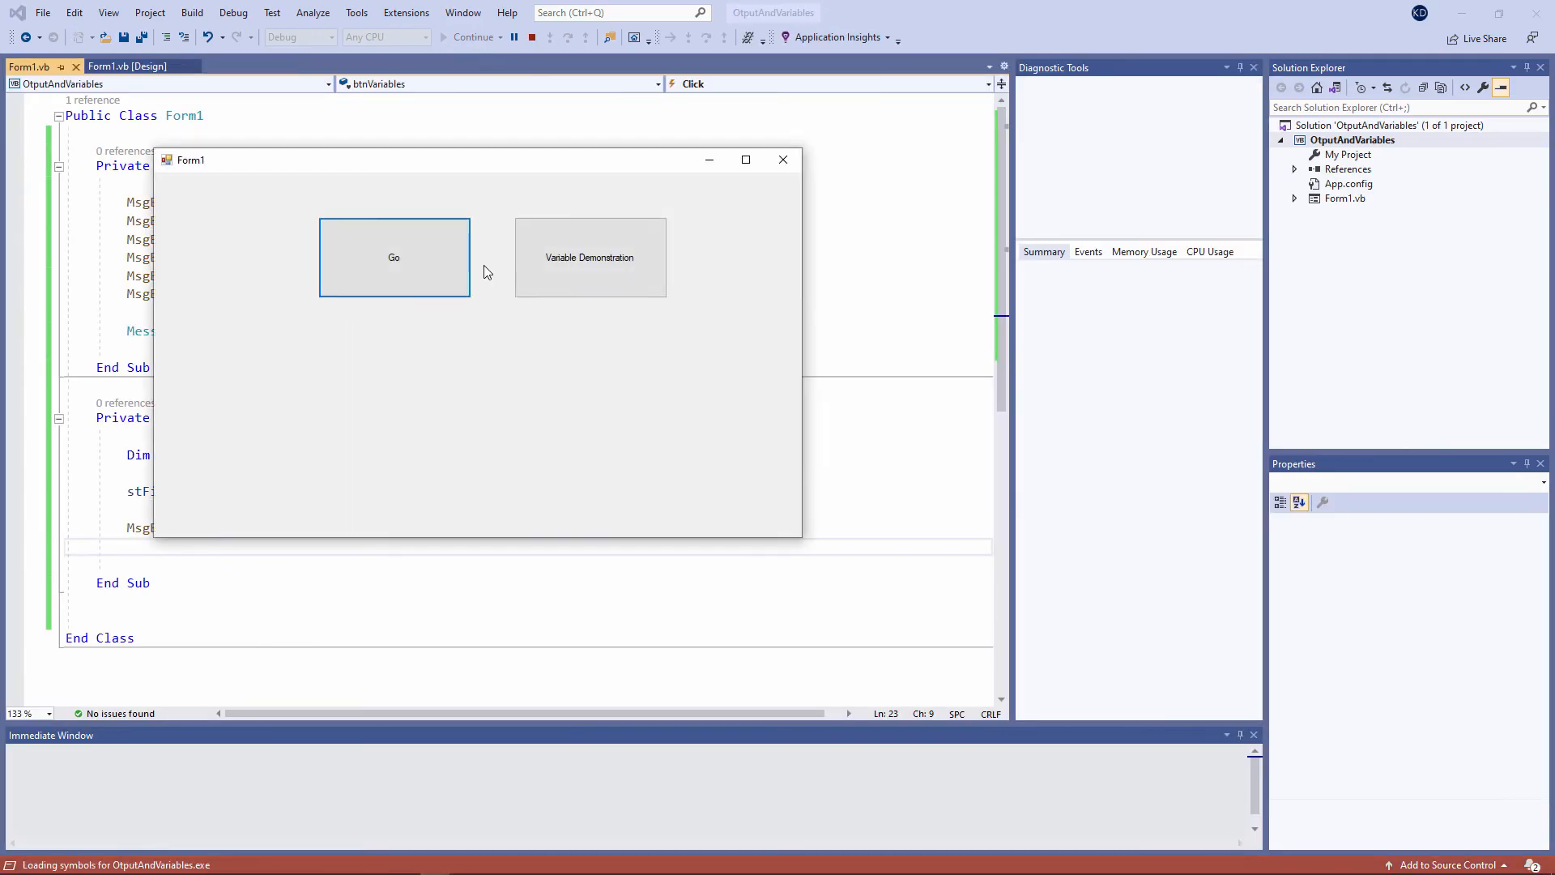
pyautogui.click(589, 256)
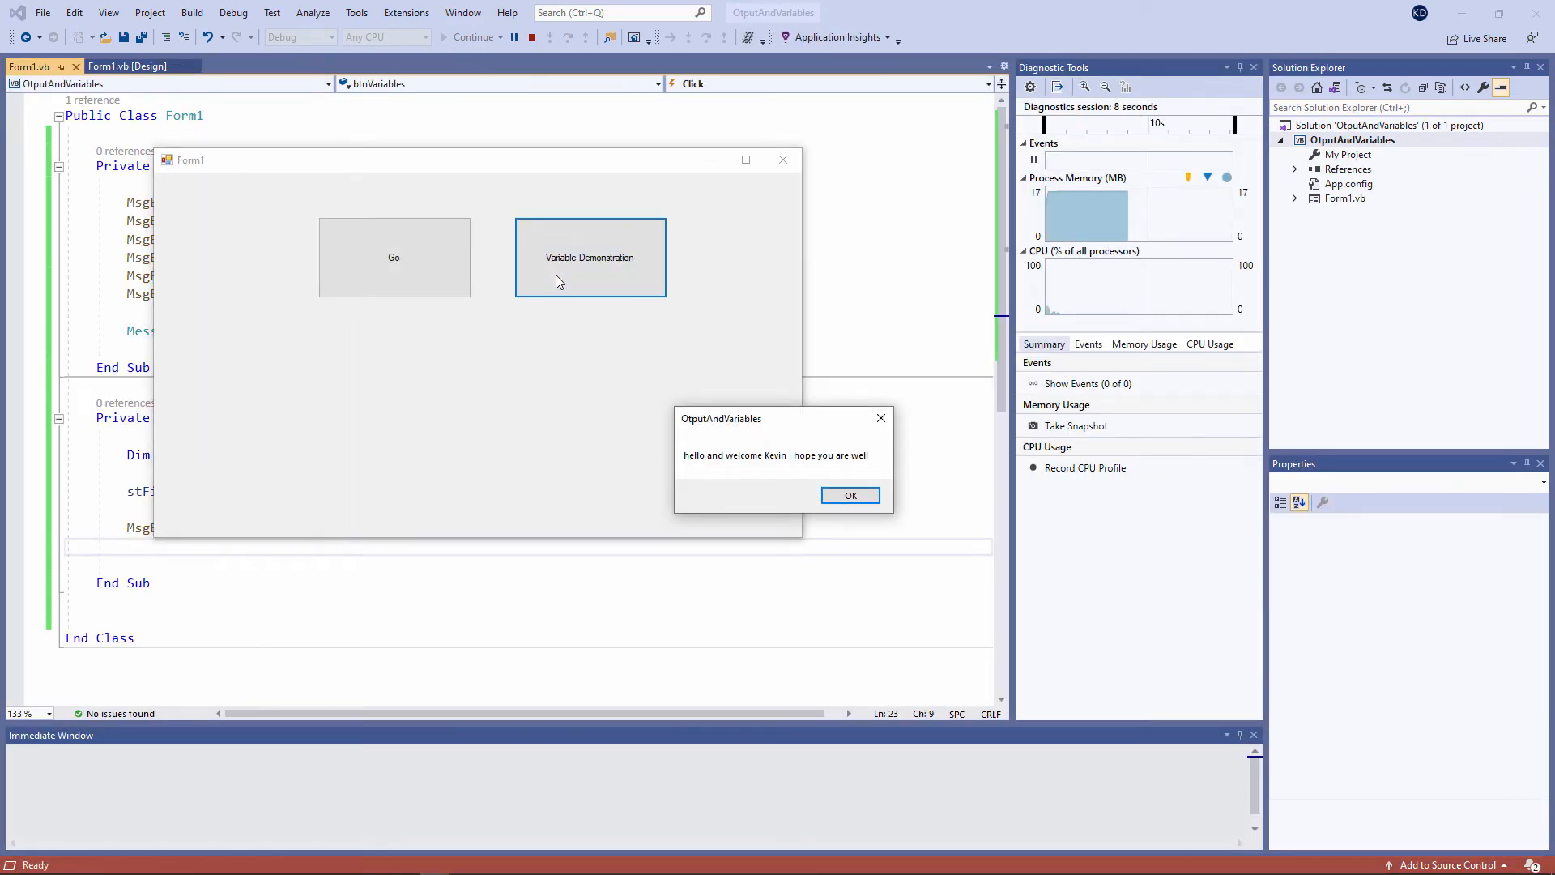
pyautogui.click(849, 494)
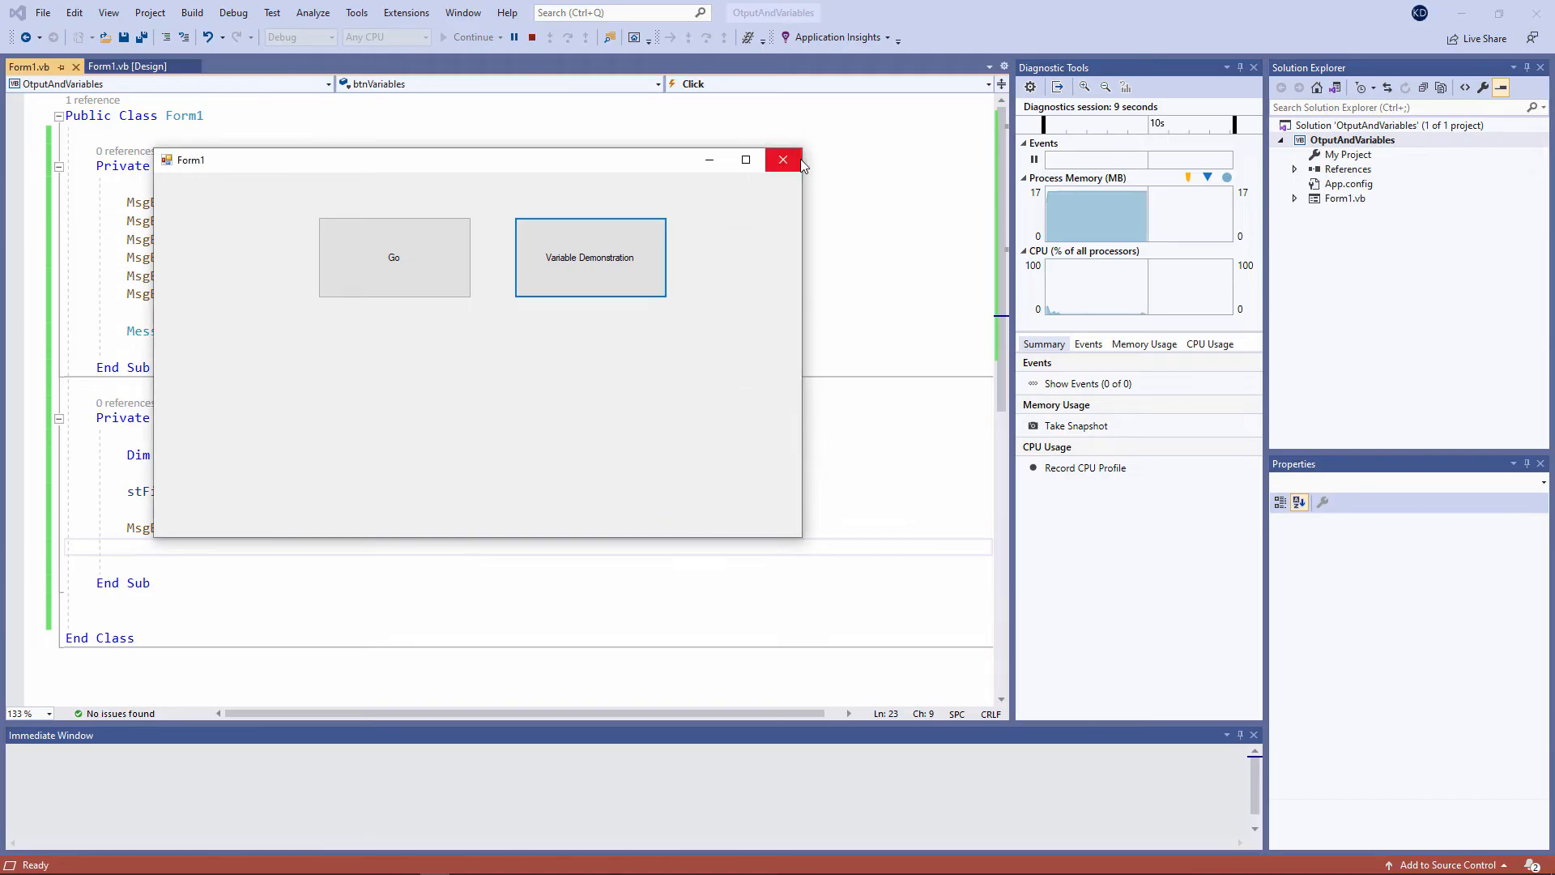
pyautogui.click(782, 159)
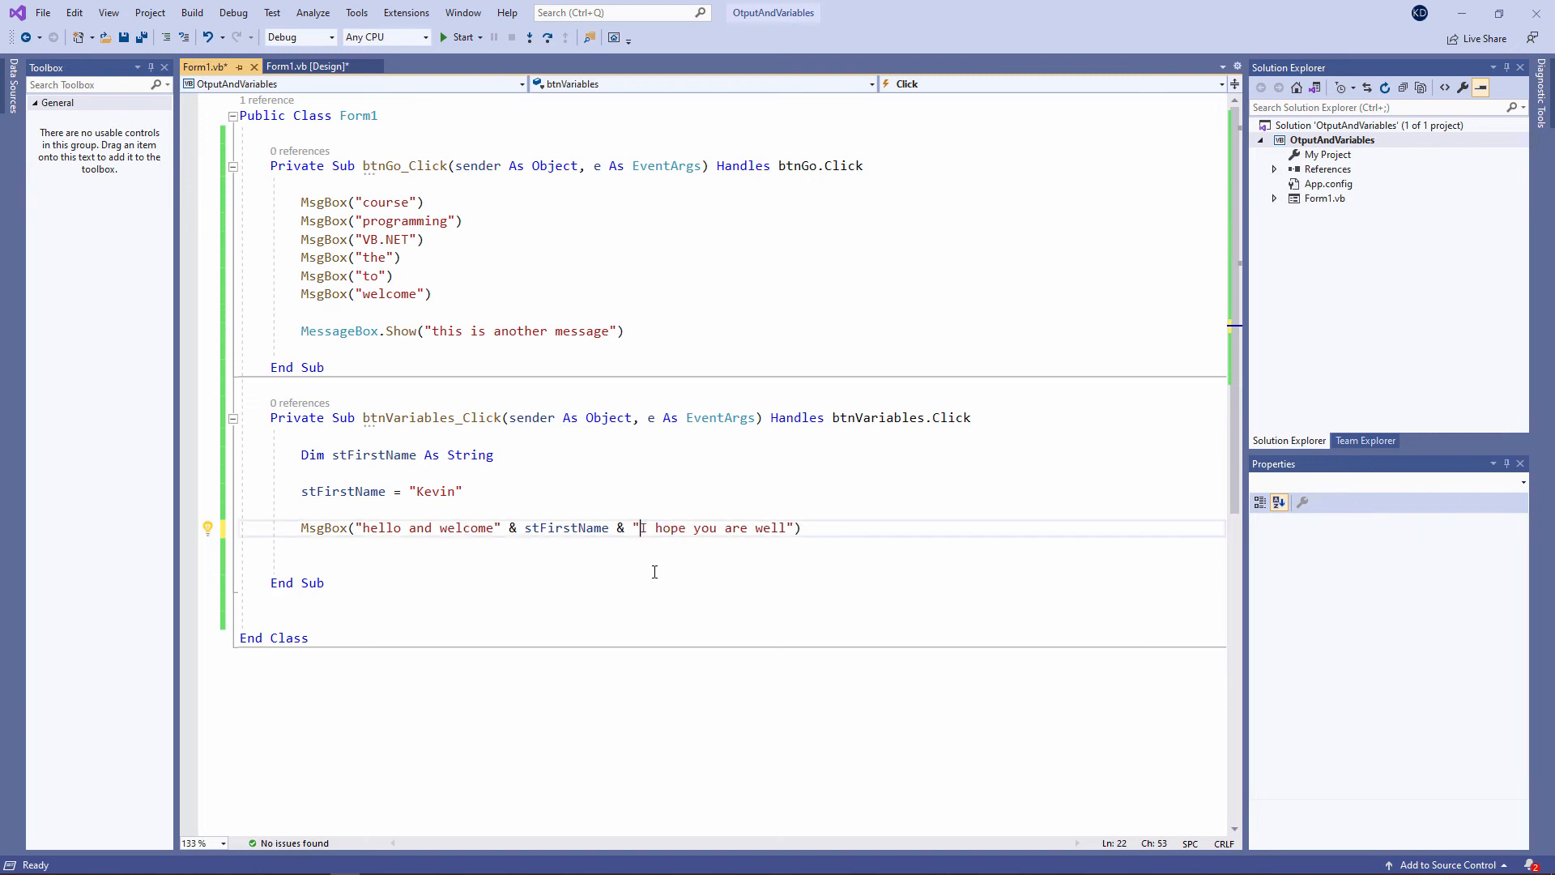
# Step: Run the program with the unspaced greeting and dismiss the run-together message
pyautogui.press('enter')
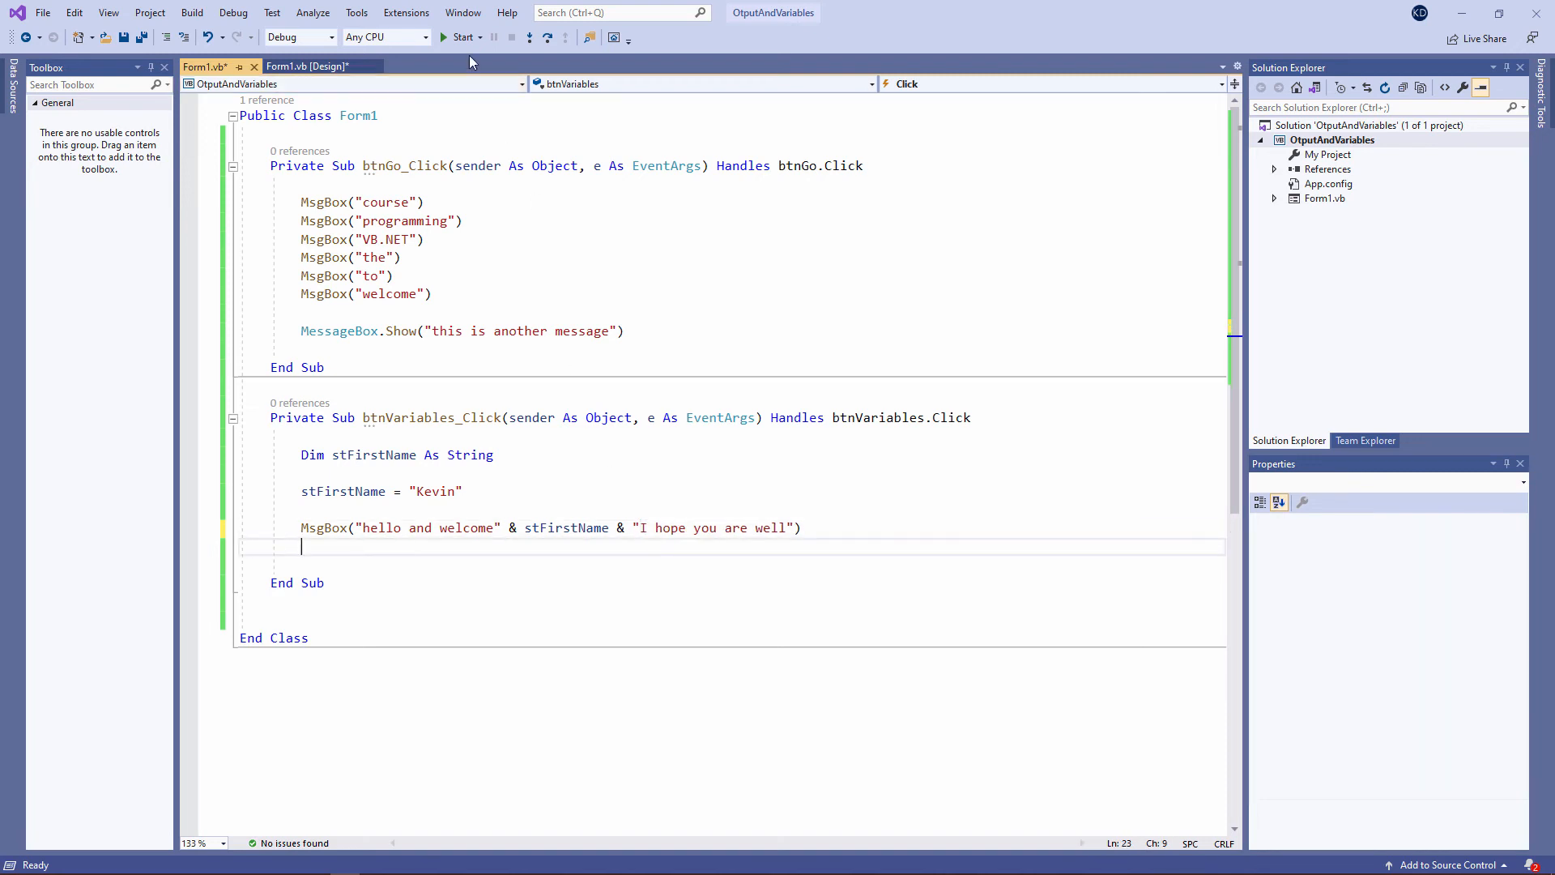
pyautogui.click(460, 36)
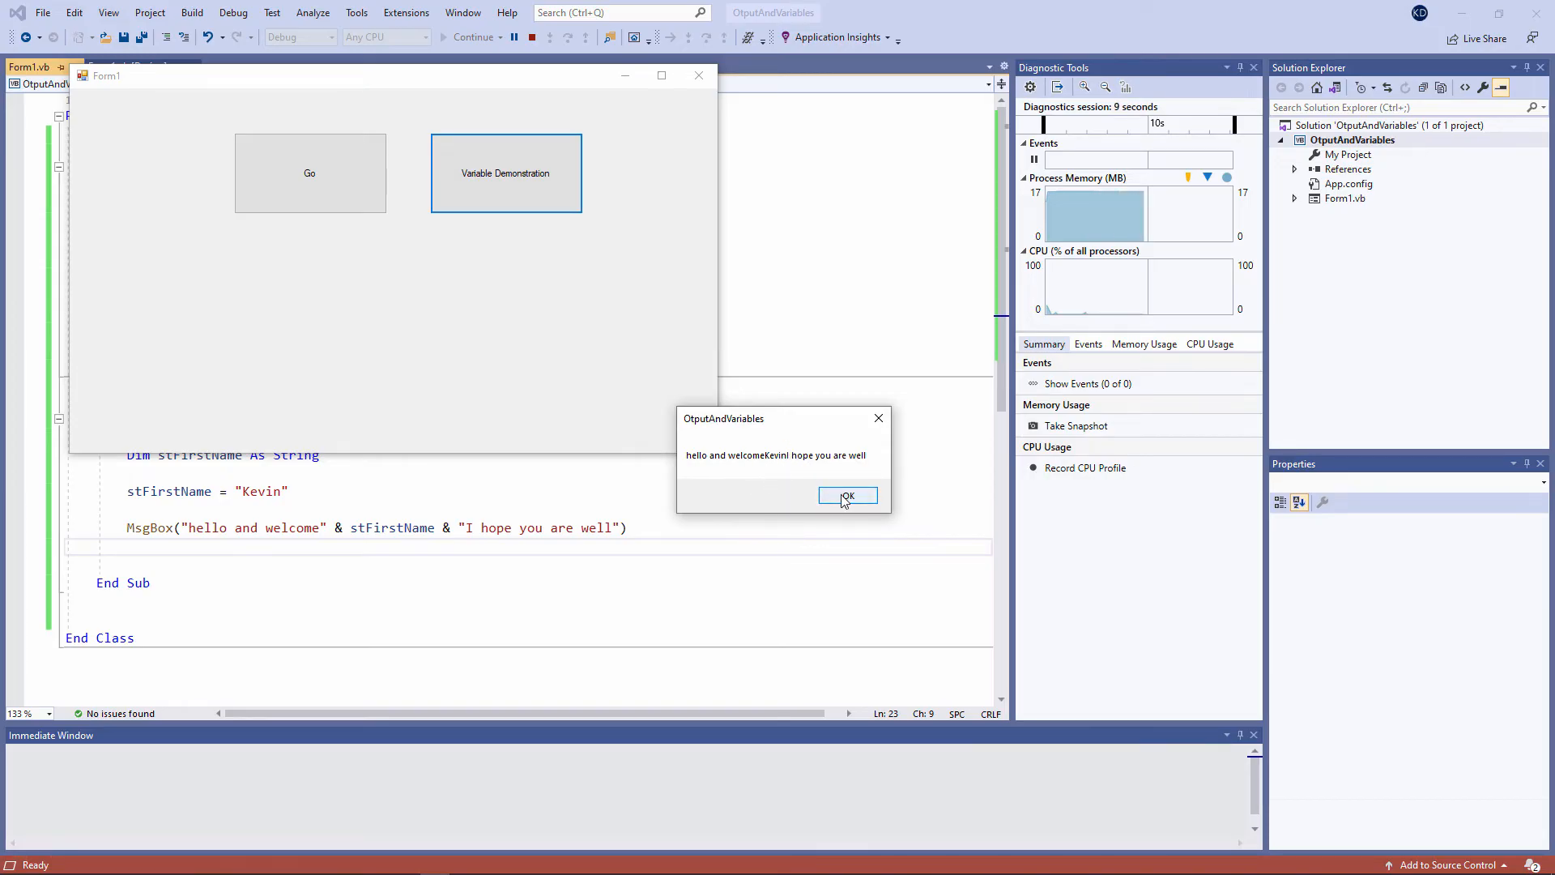
pyautogui.click(847, 495)
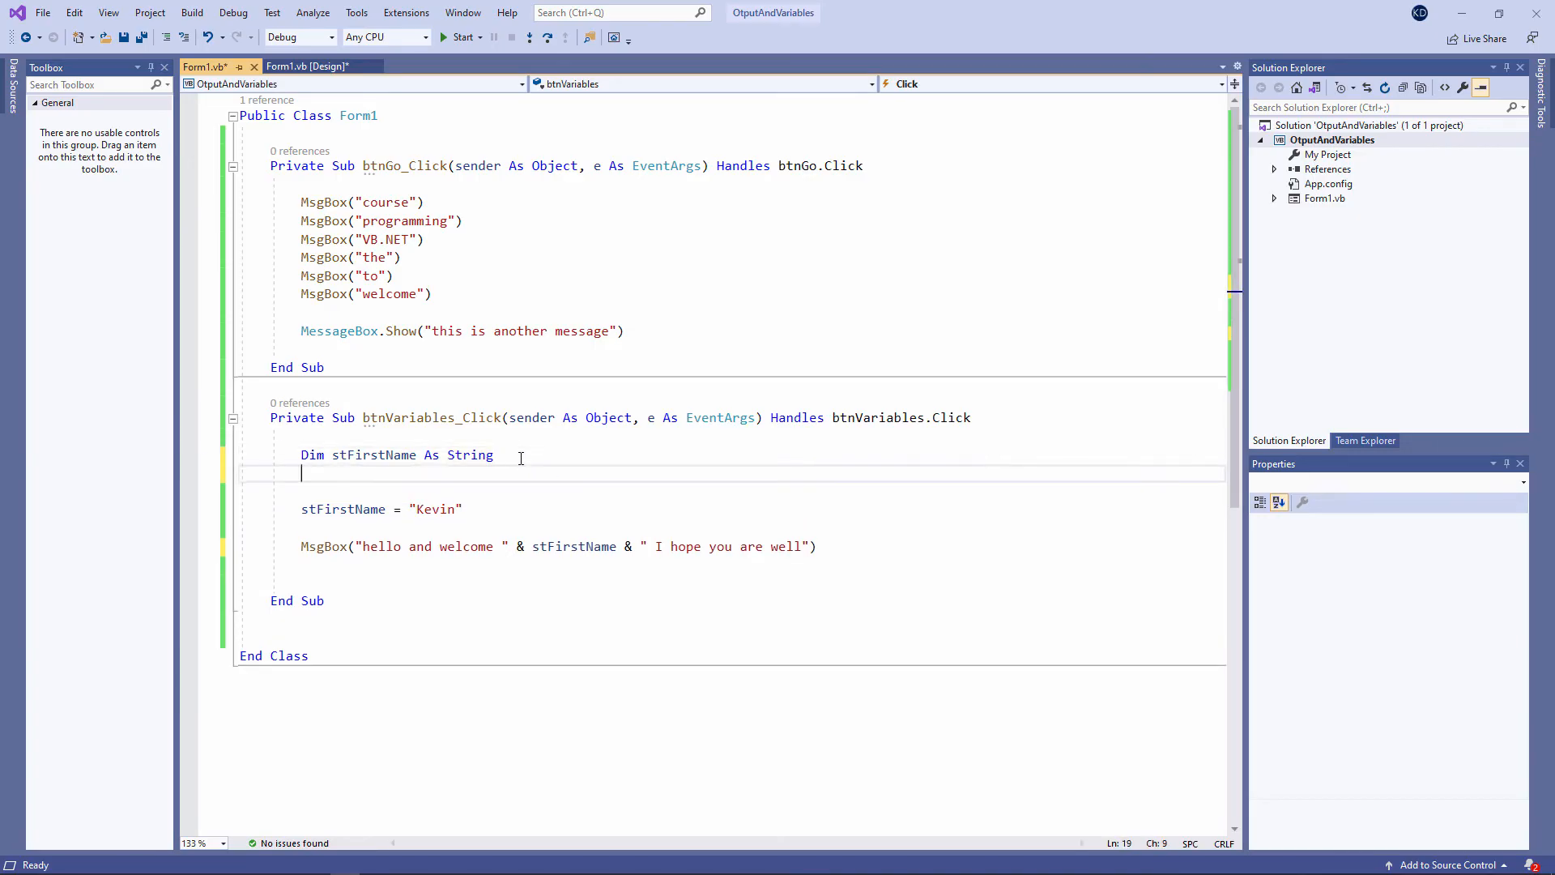
# Step: Declare stLastName As String, assign it "Drumm", and begin adding it to the greeting
pyautogui.write('Dim stLas')
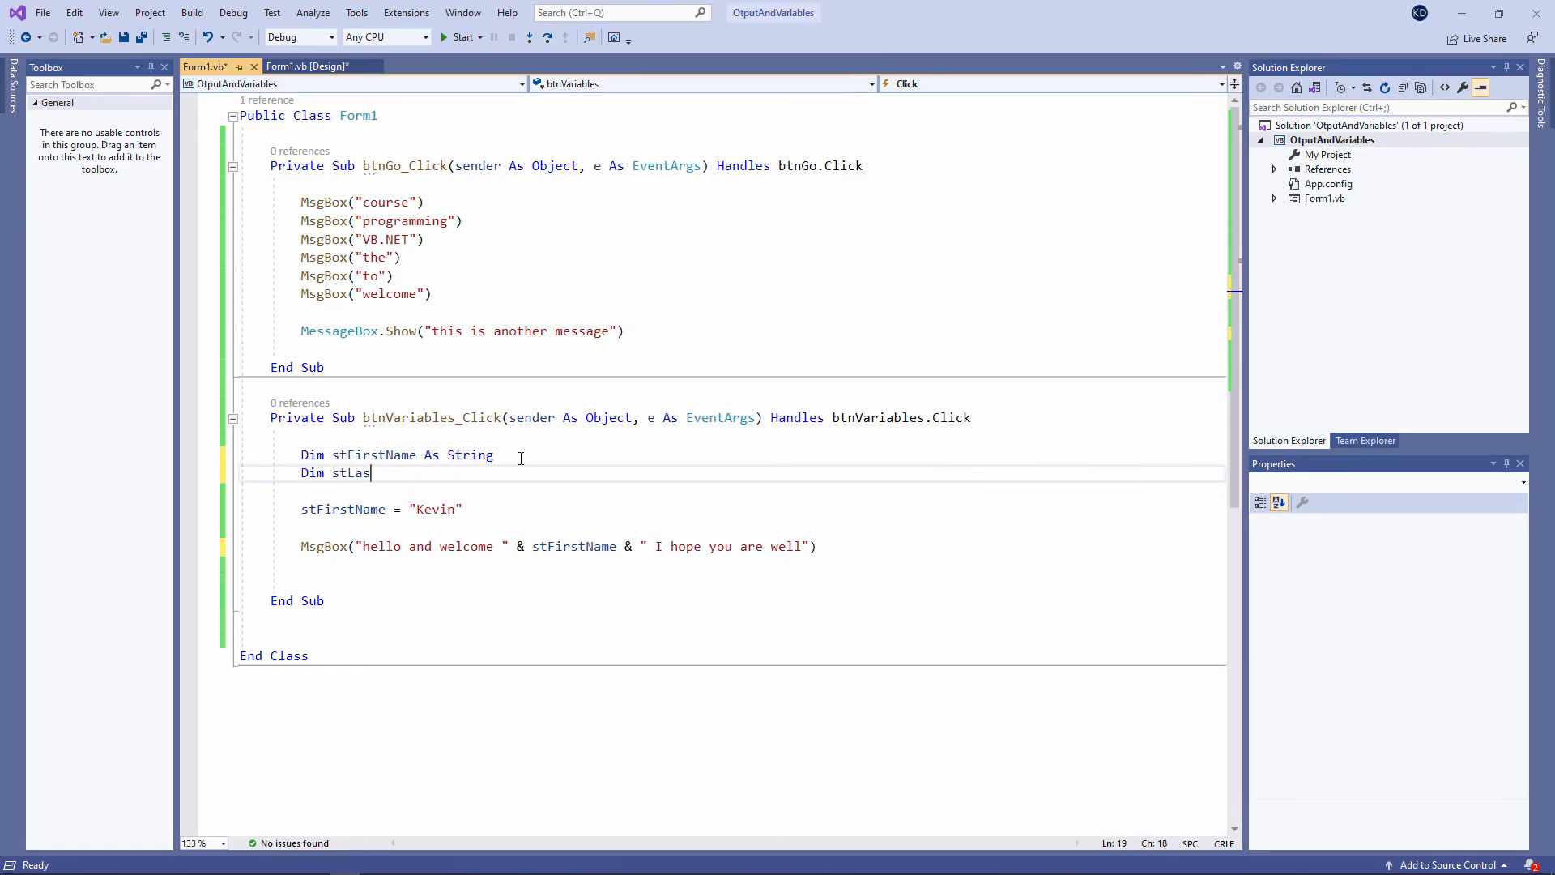
pyautogui.write('tName As String')
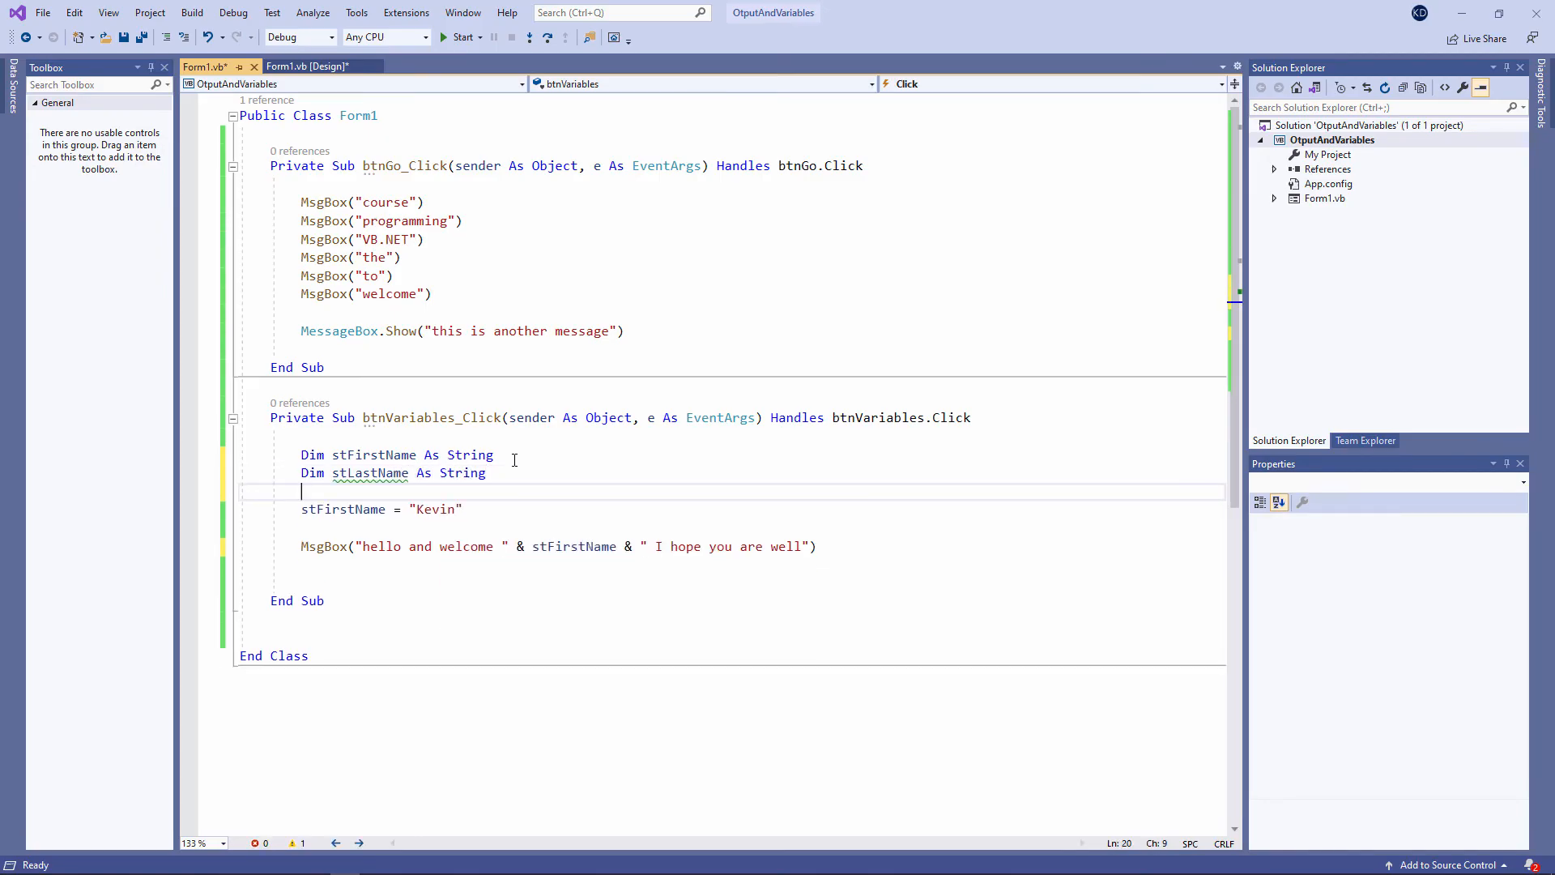
pyautogui.write('stLastName=')
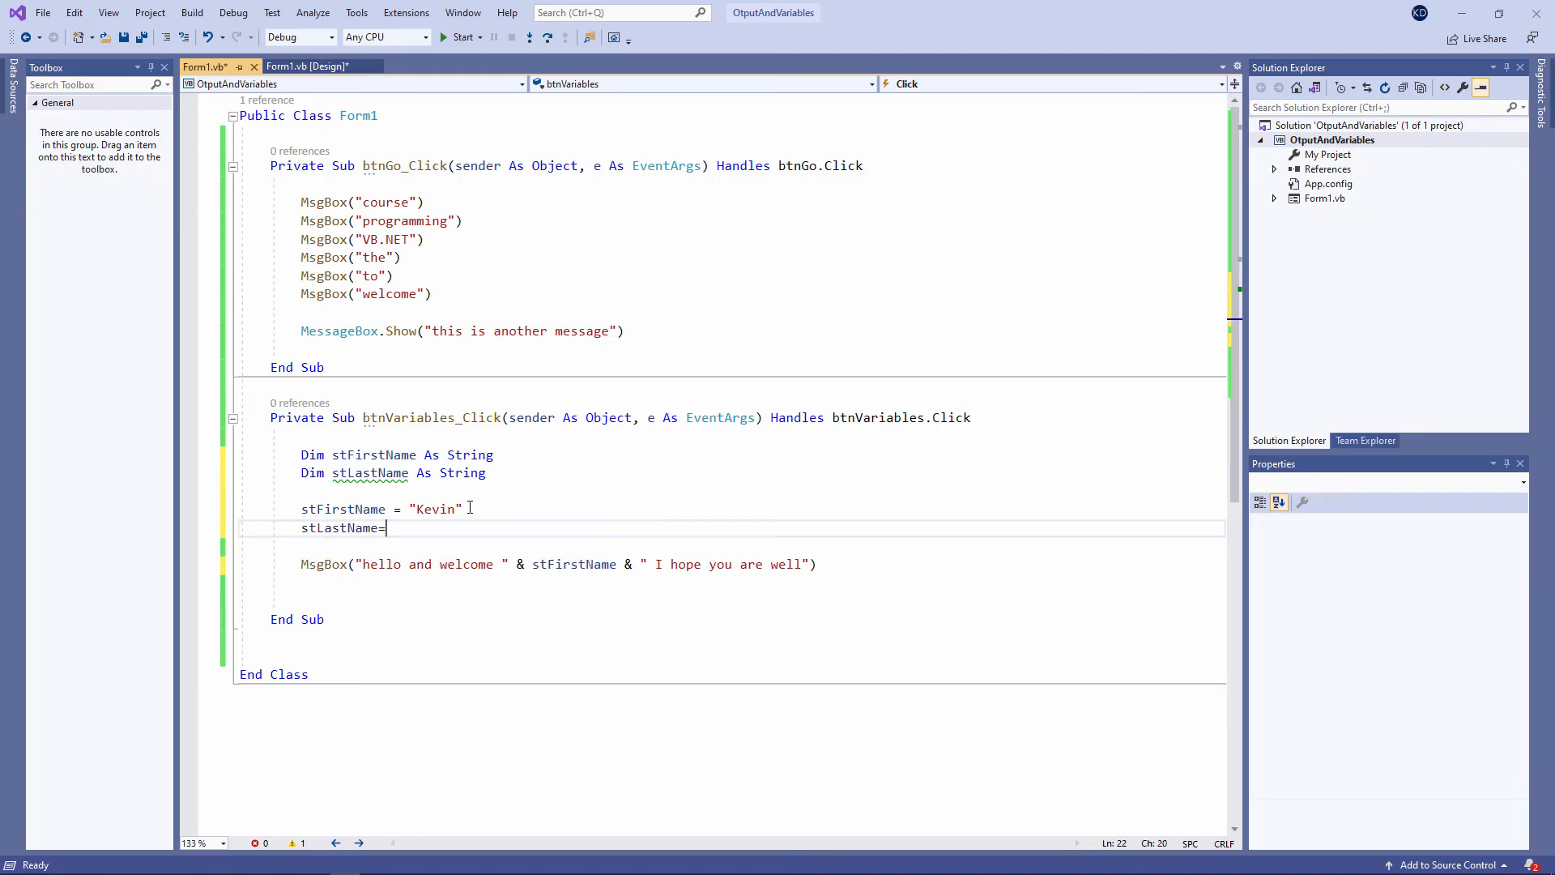
pyautogui.write('"Drumm"')
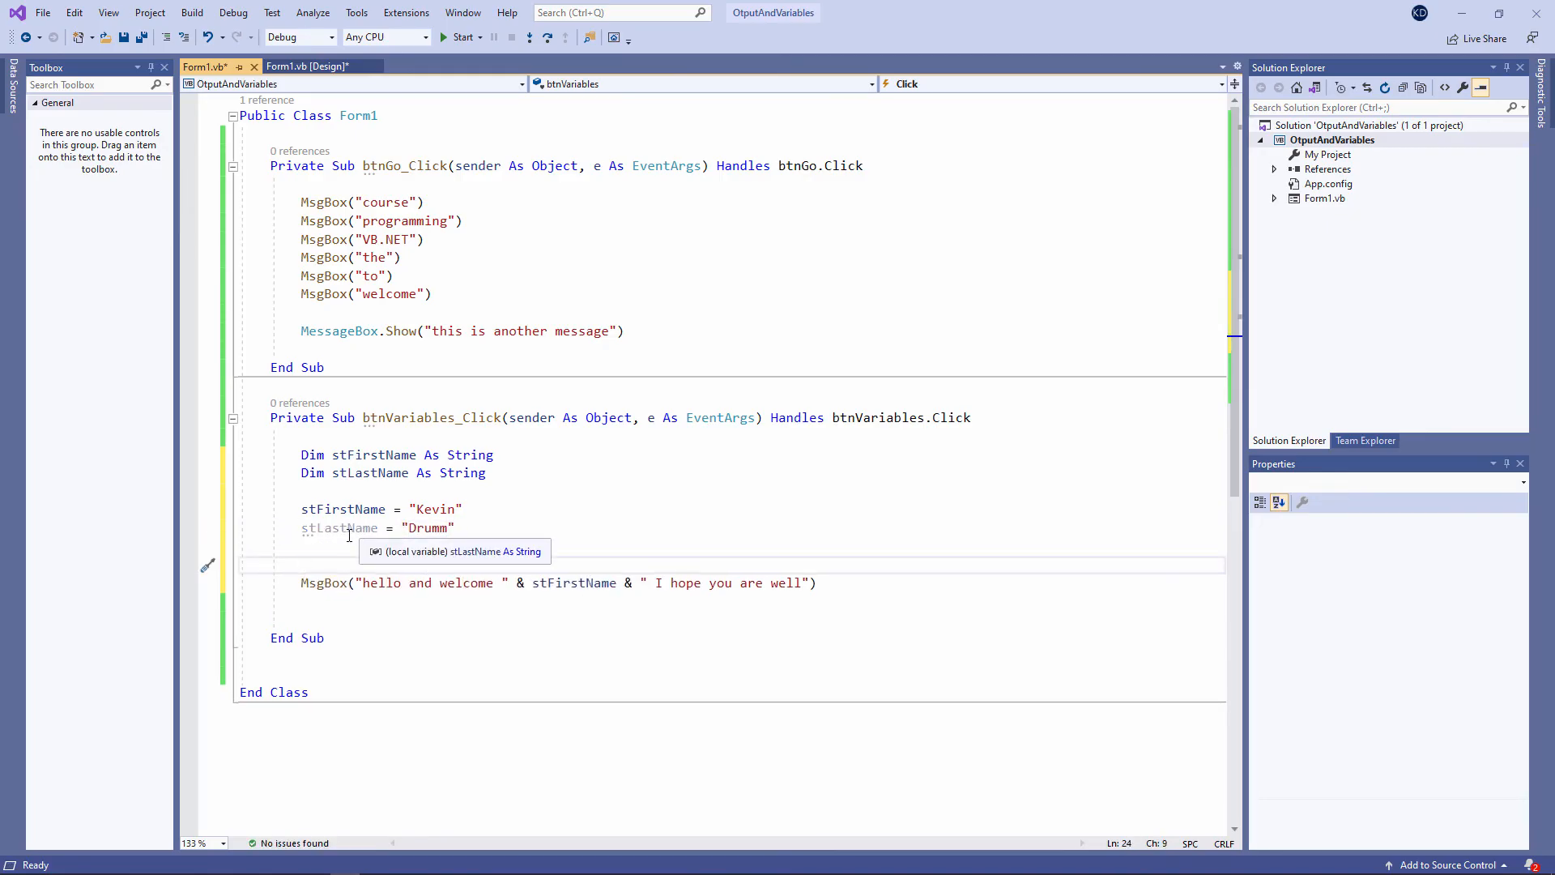
pyautogui.write('stLastName &')
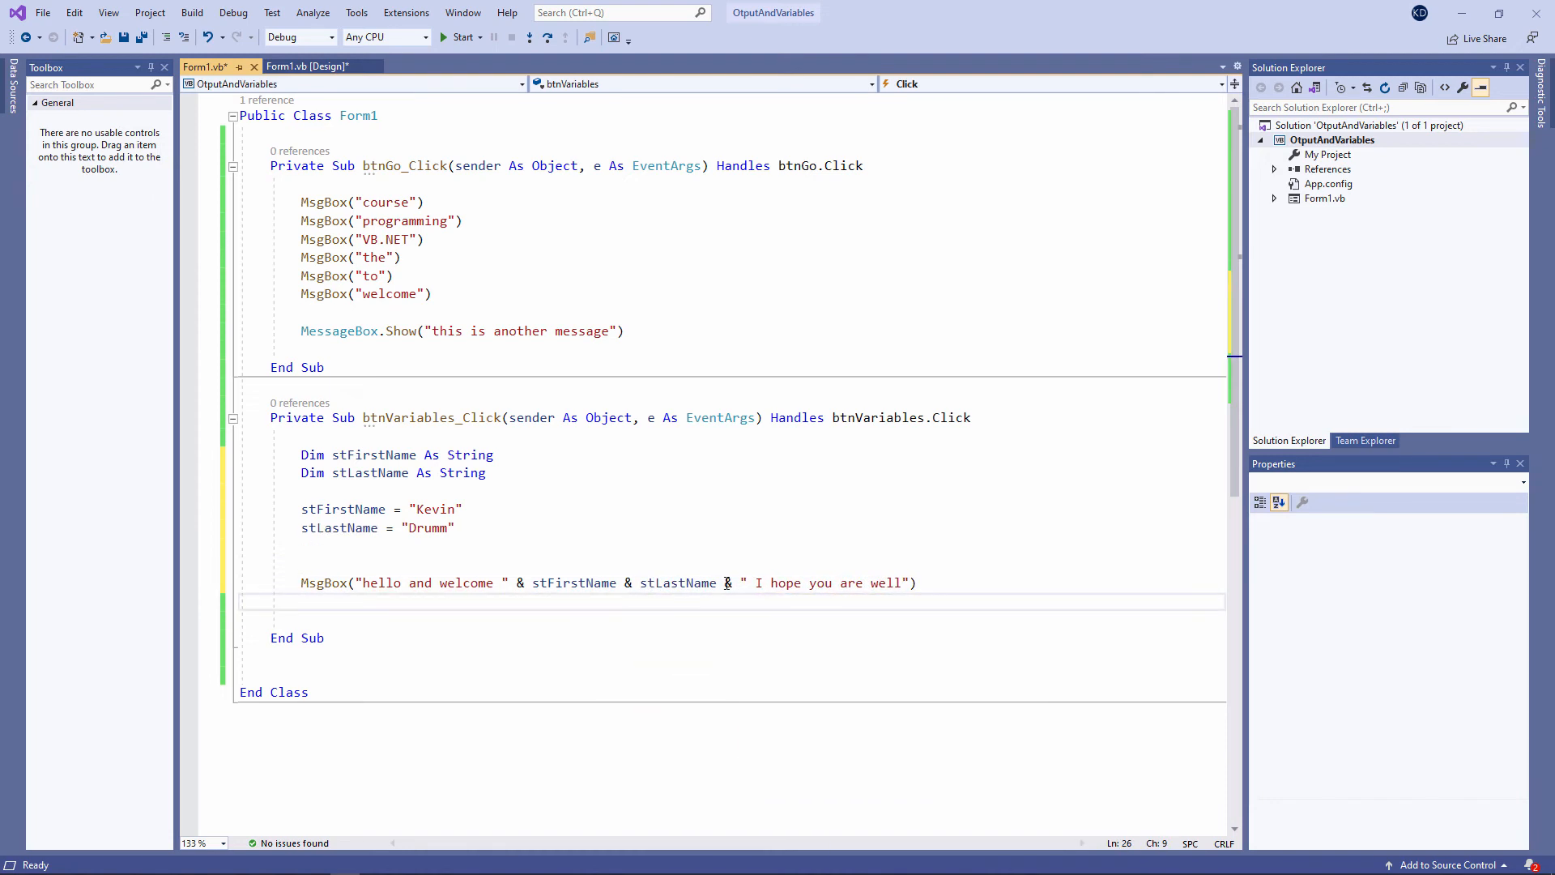
pyautogui.click(726, 582)
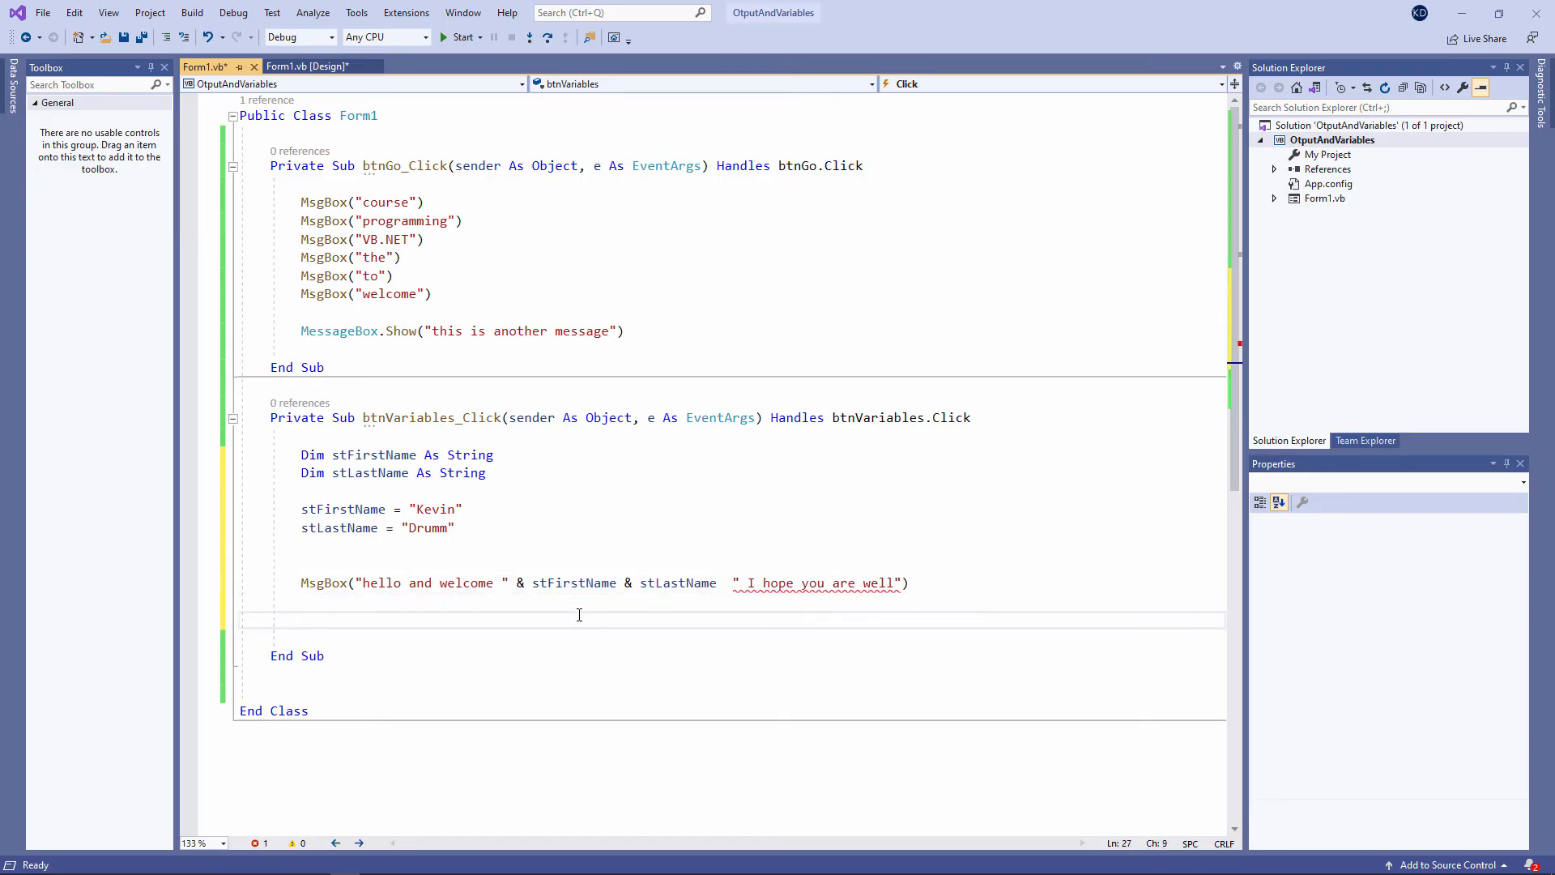
pyautogui.moveTo(794, 582)
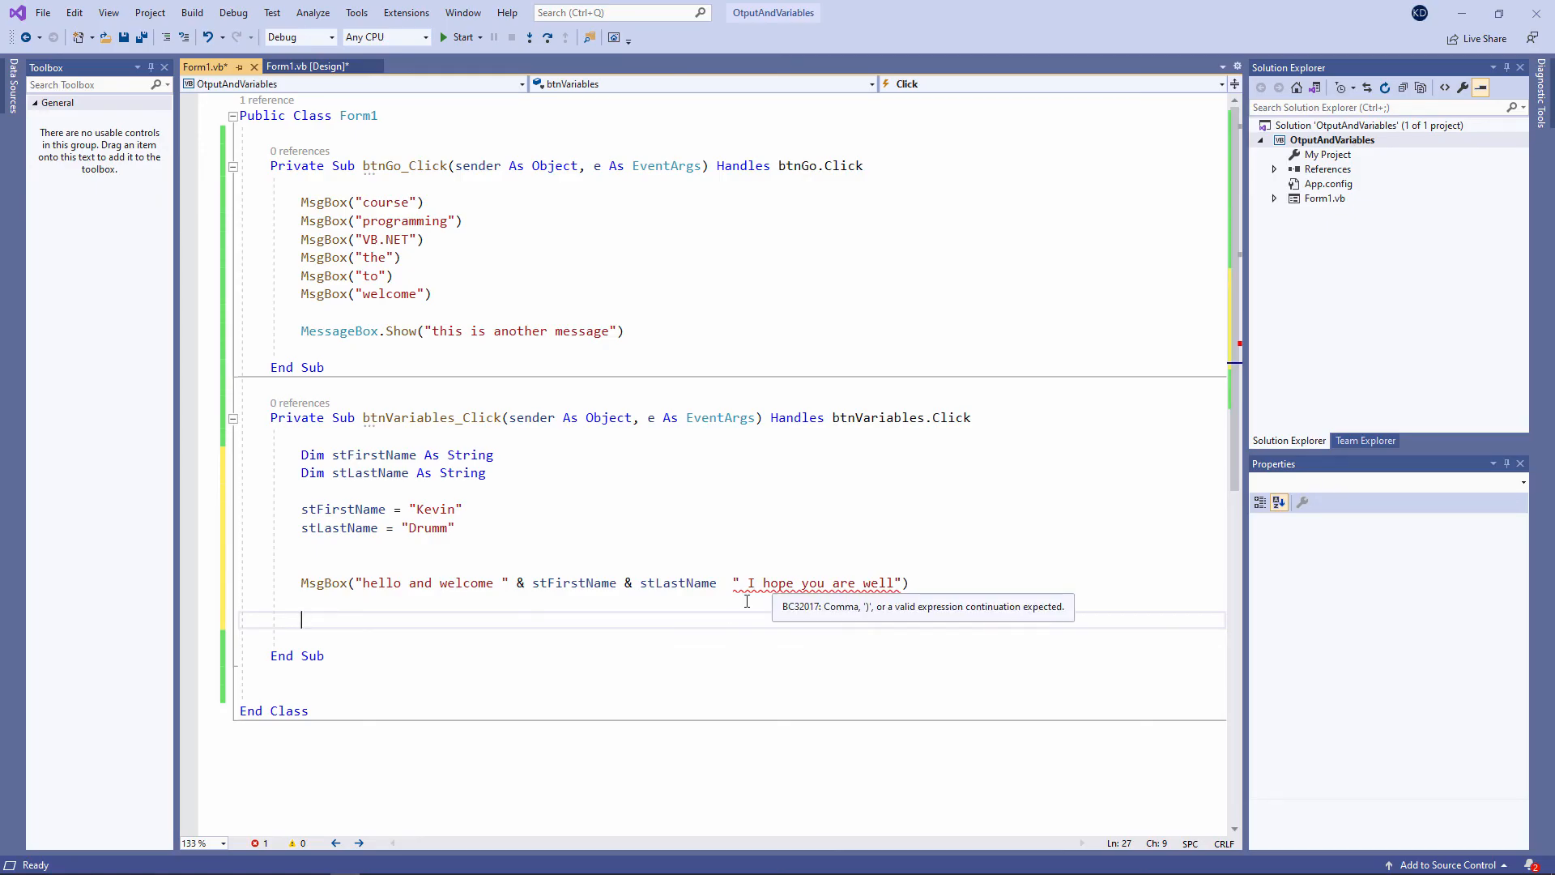
pyautogui.moveTo(703, 601)
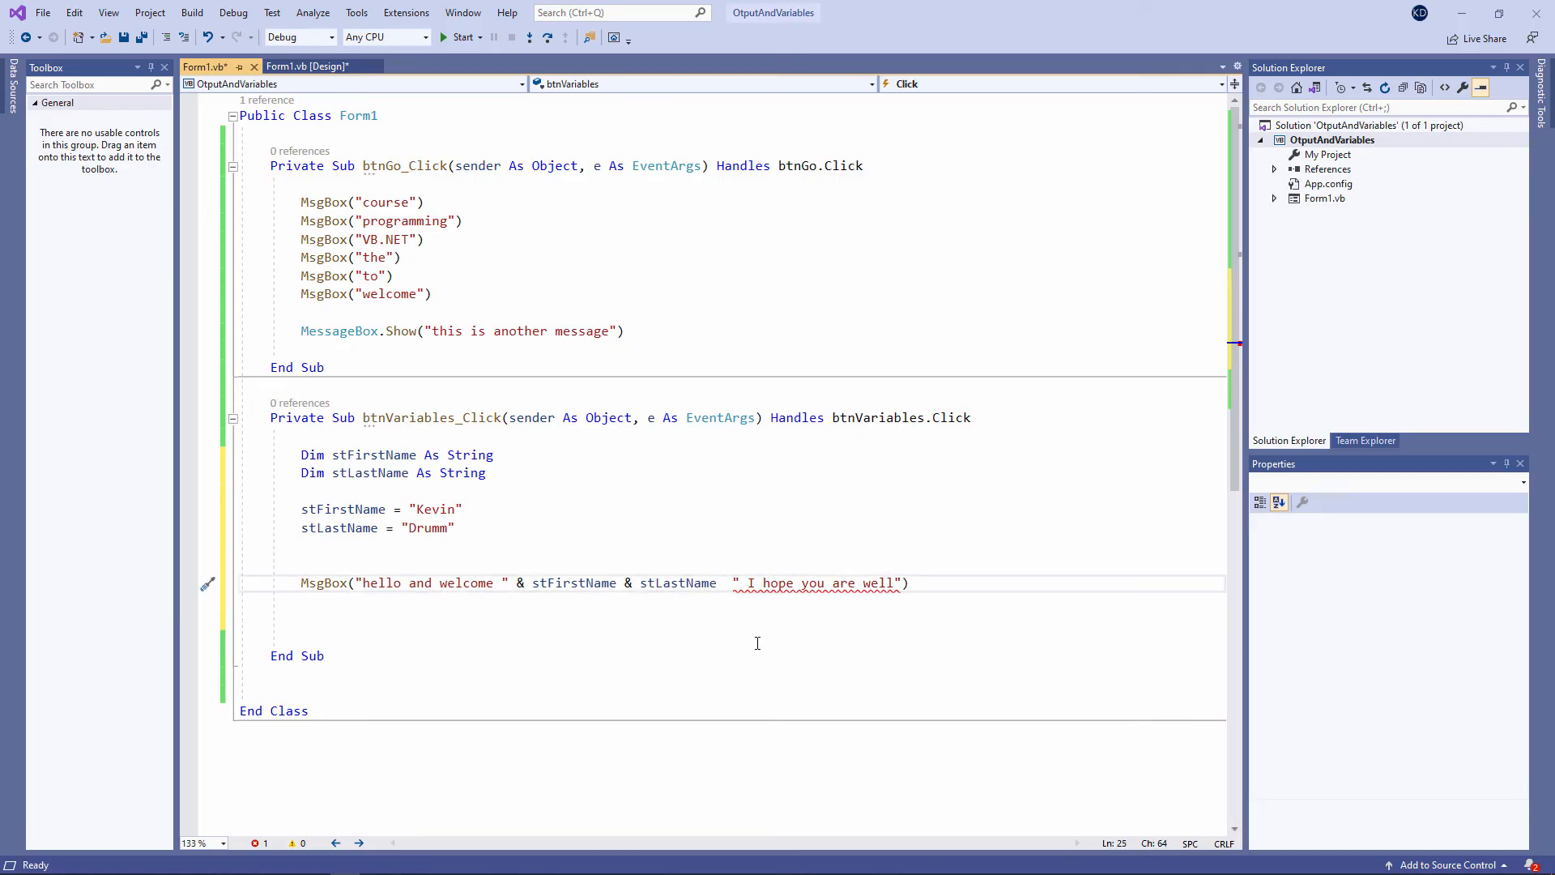
pyautogui.write('"')
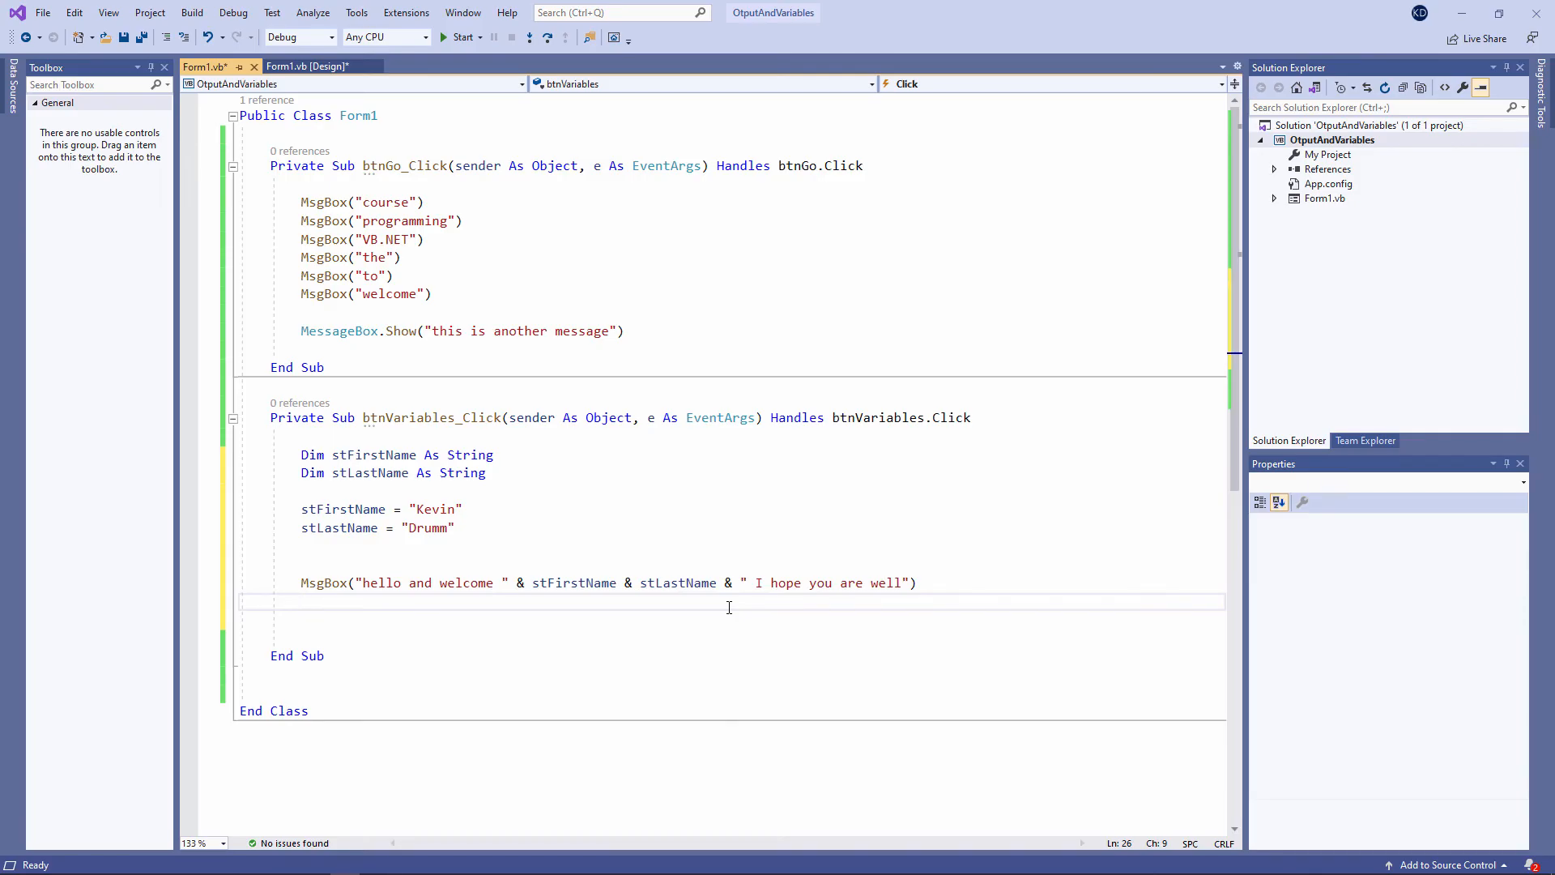
pyautogui.click(302, 602)
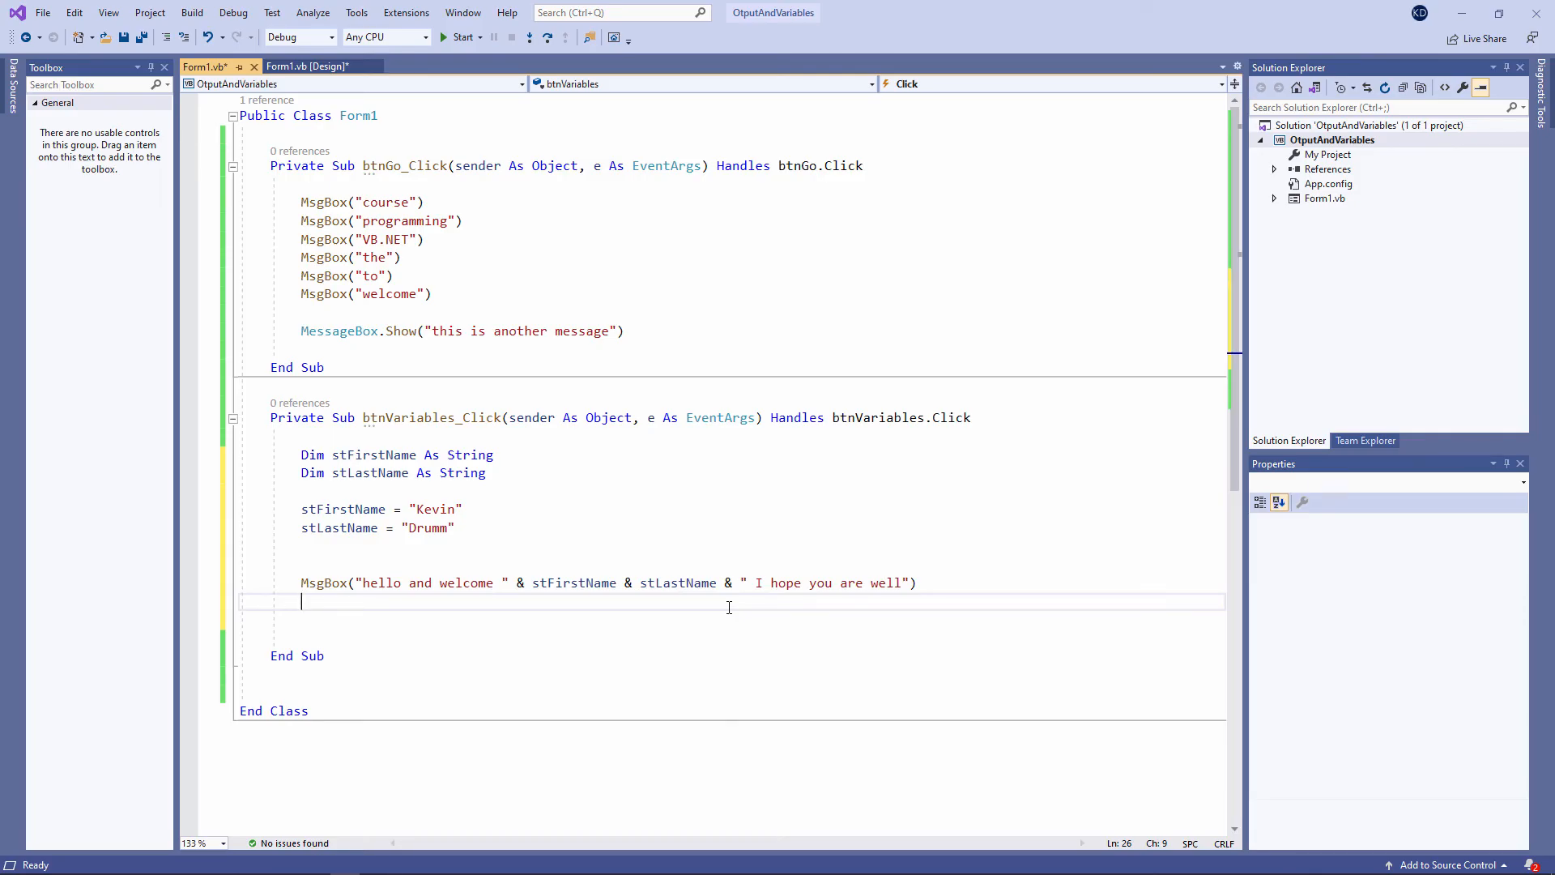
pyautogui.click(459, 36)
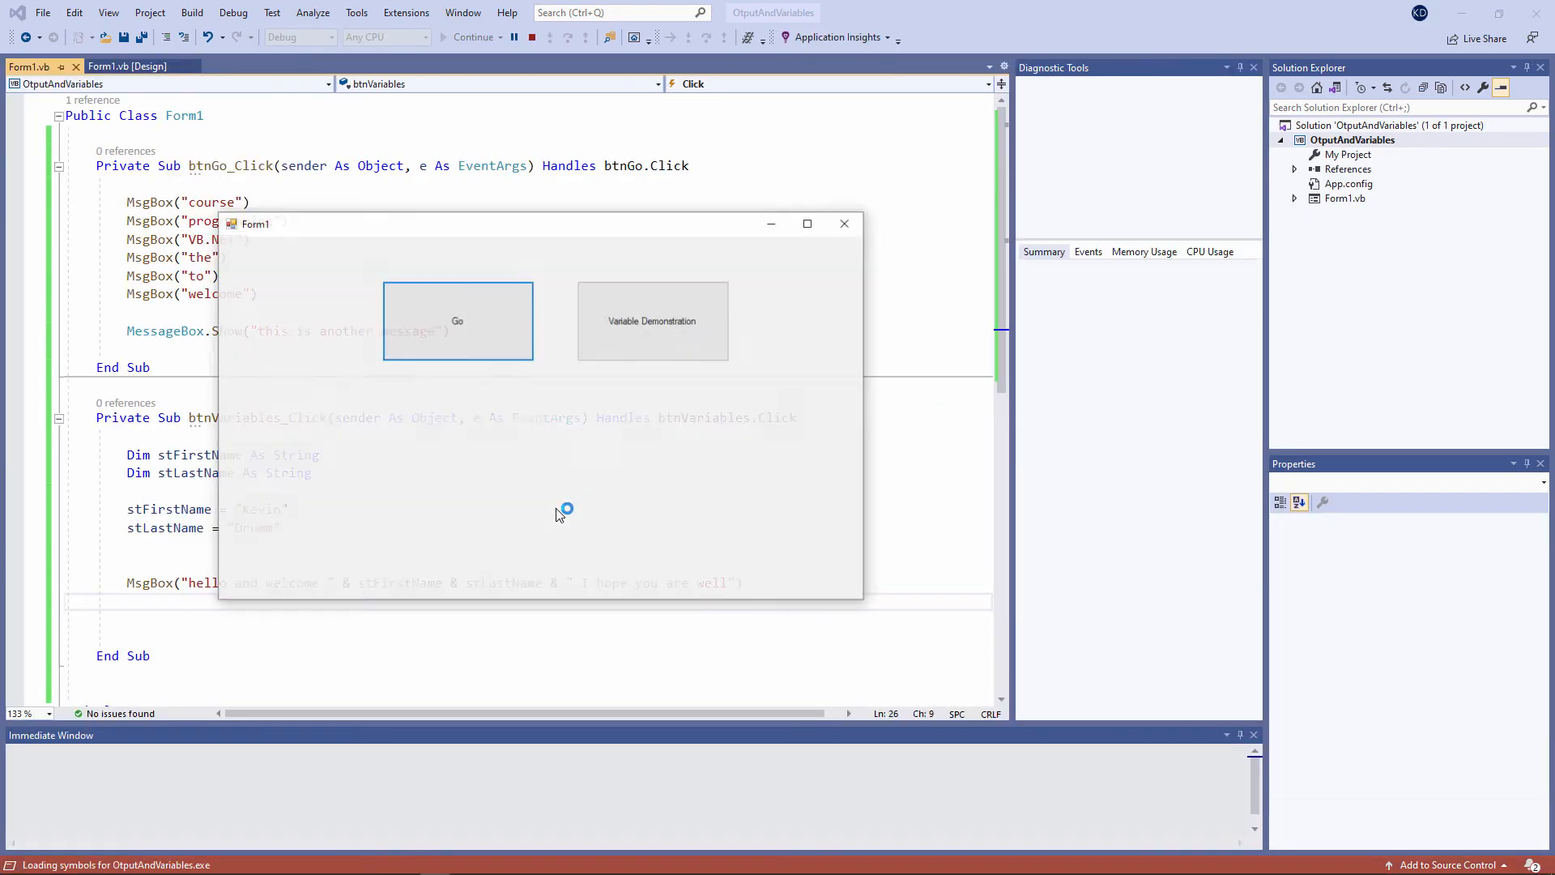
pyautogui.click(651, 321)
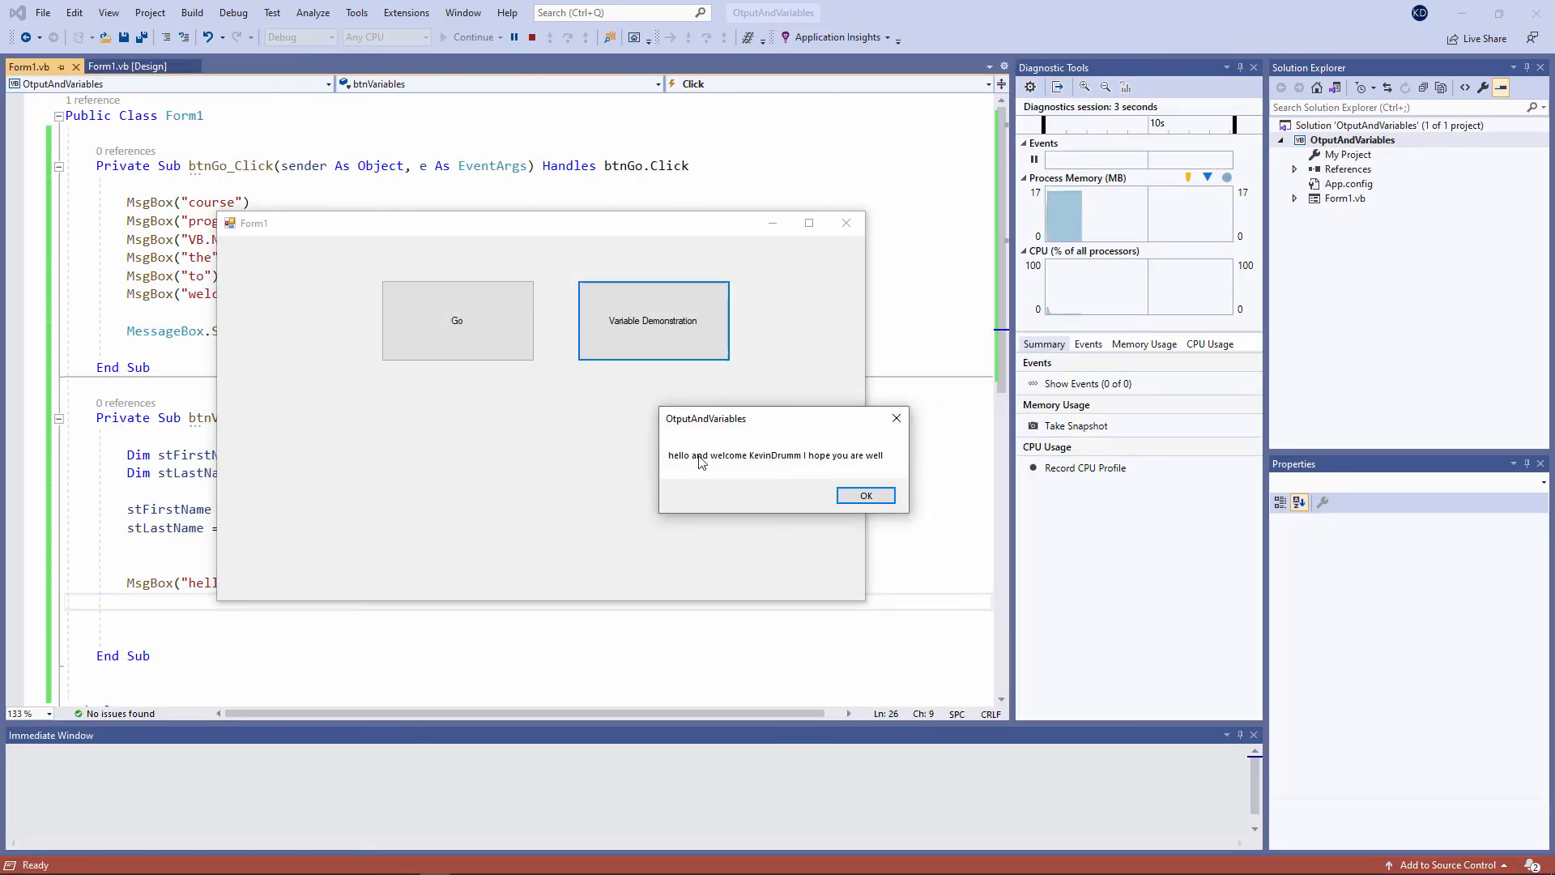
pyautogui.moveTo(782, 462)
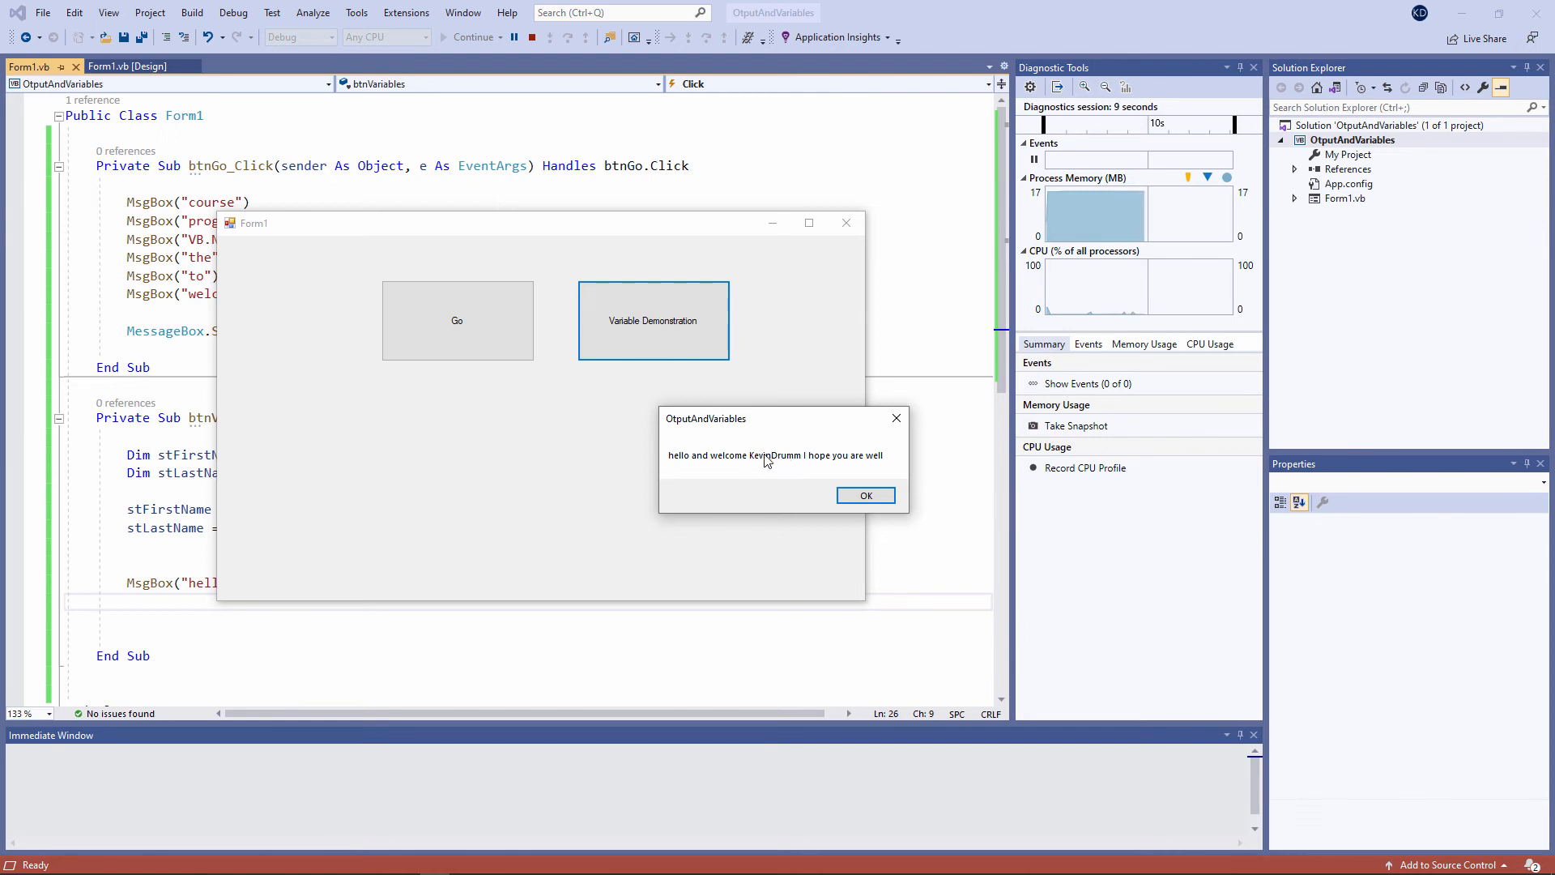
pyautogui.click(864, 495)
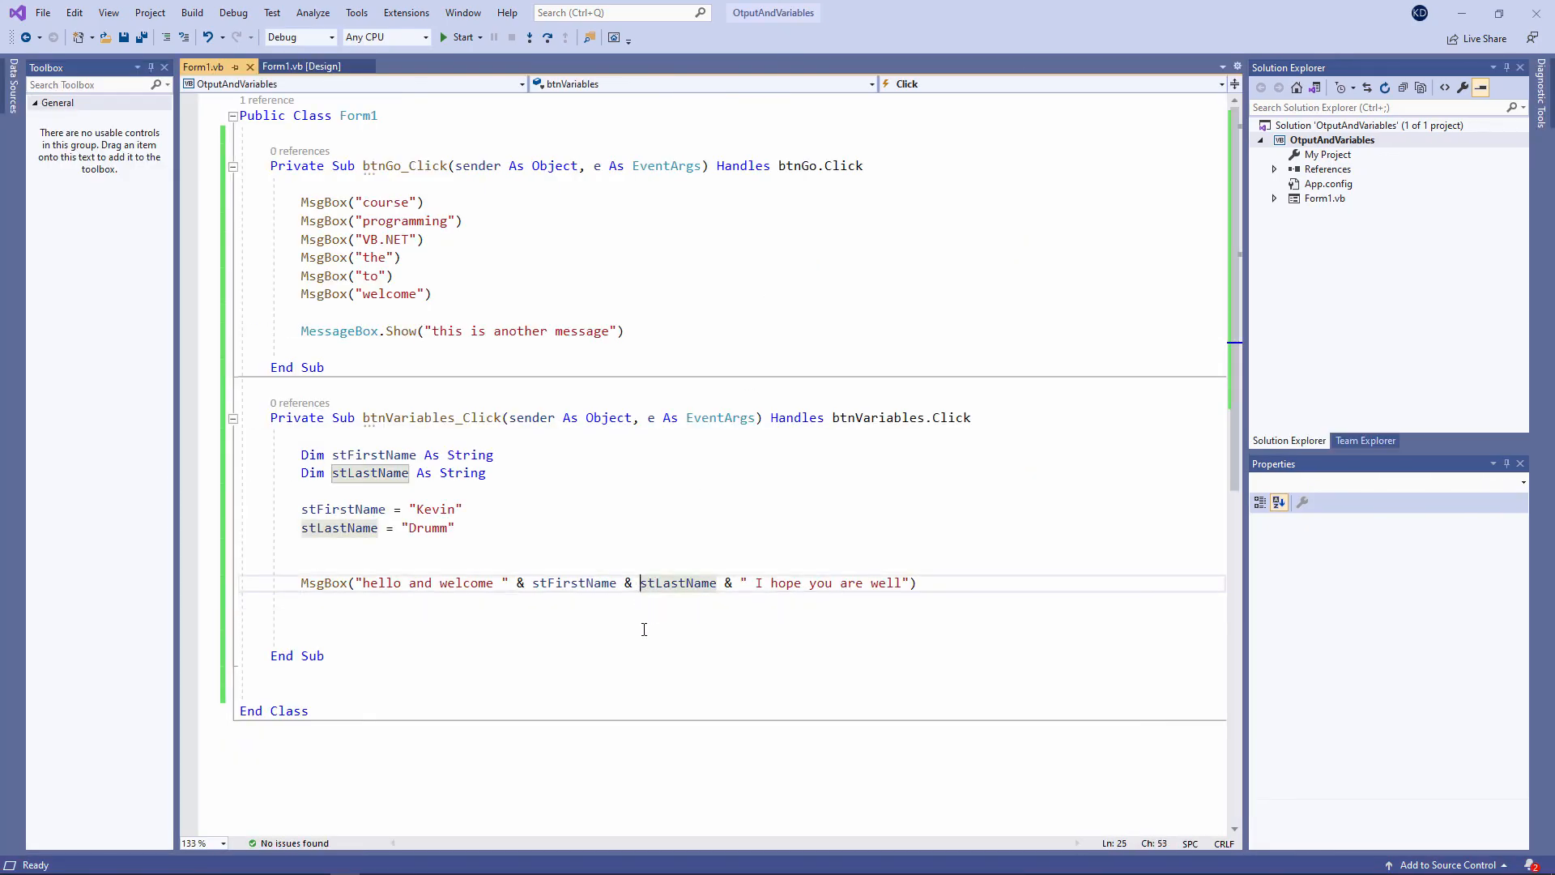
# Step: Insert " " between the first and last names and confirm the greeting shows Kevin Drumm
pyautogui.write('" " &')
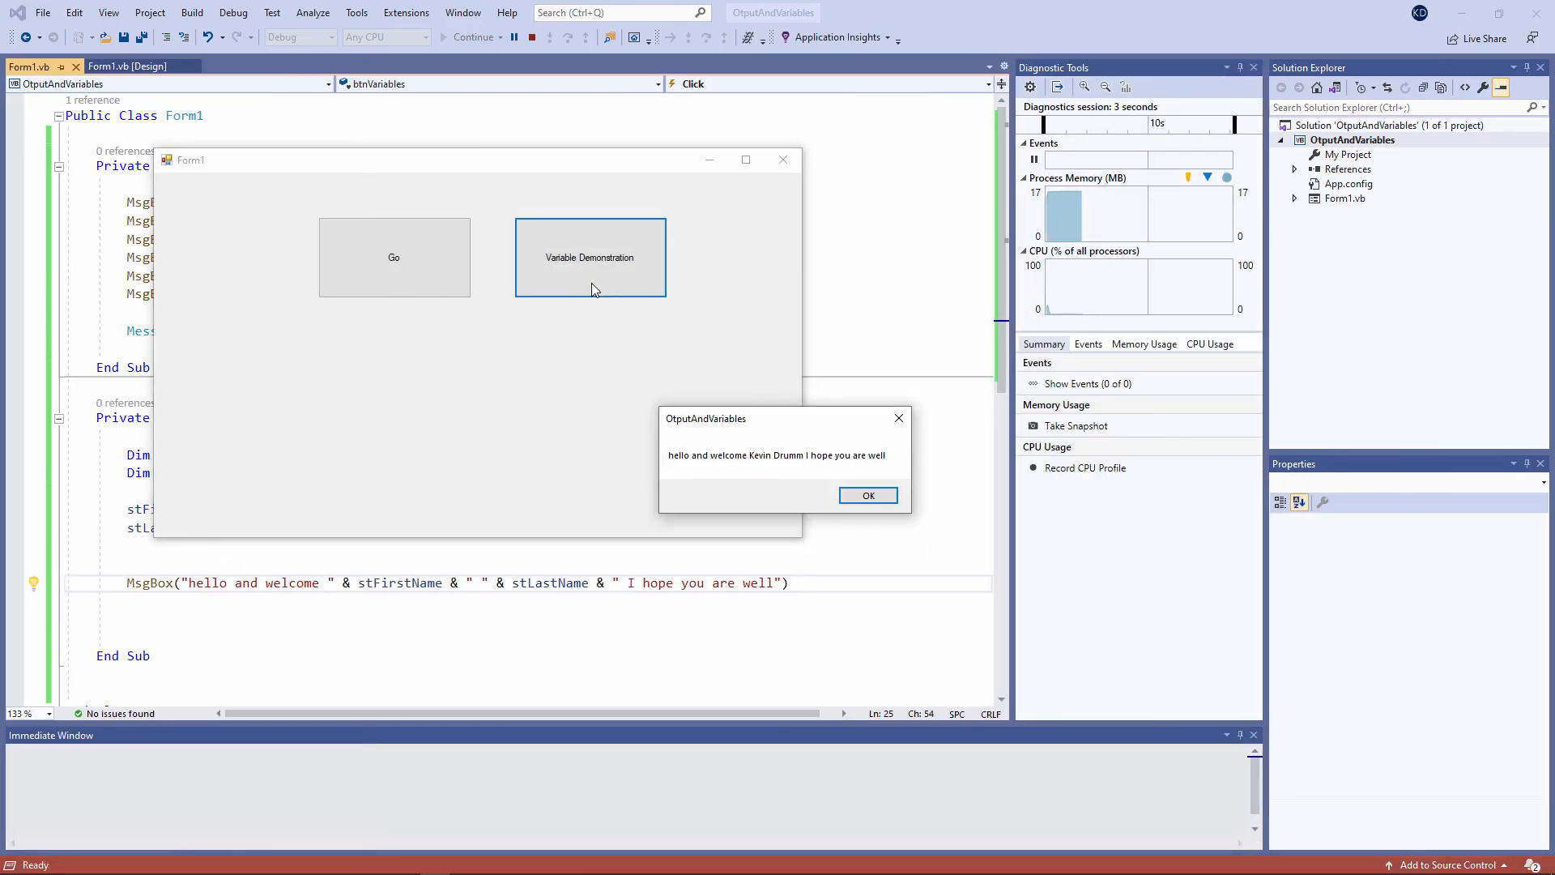
pyautogui.click(866, 494)
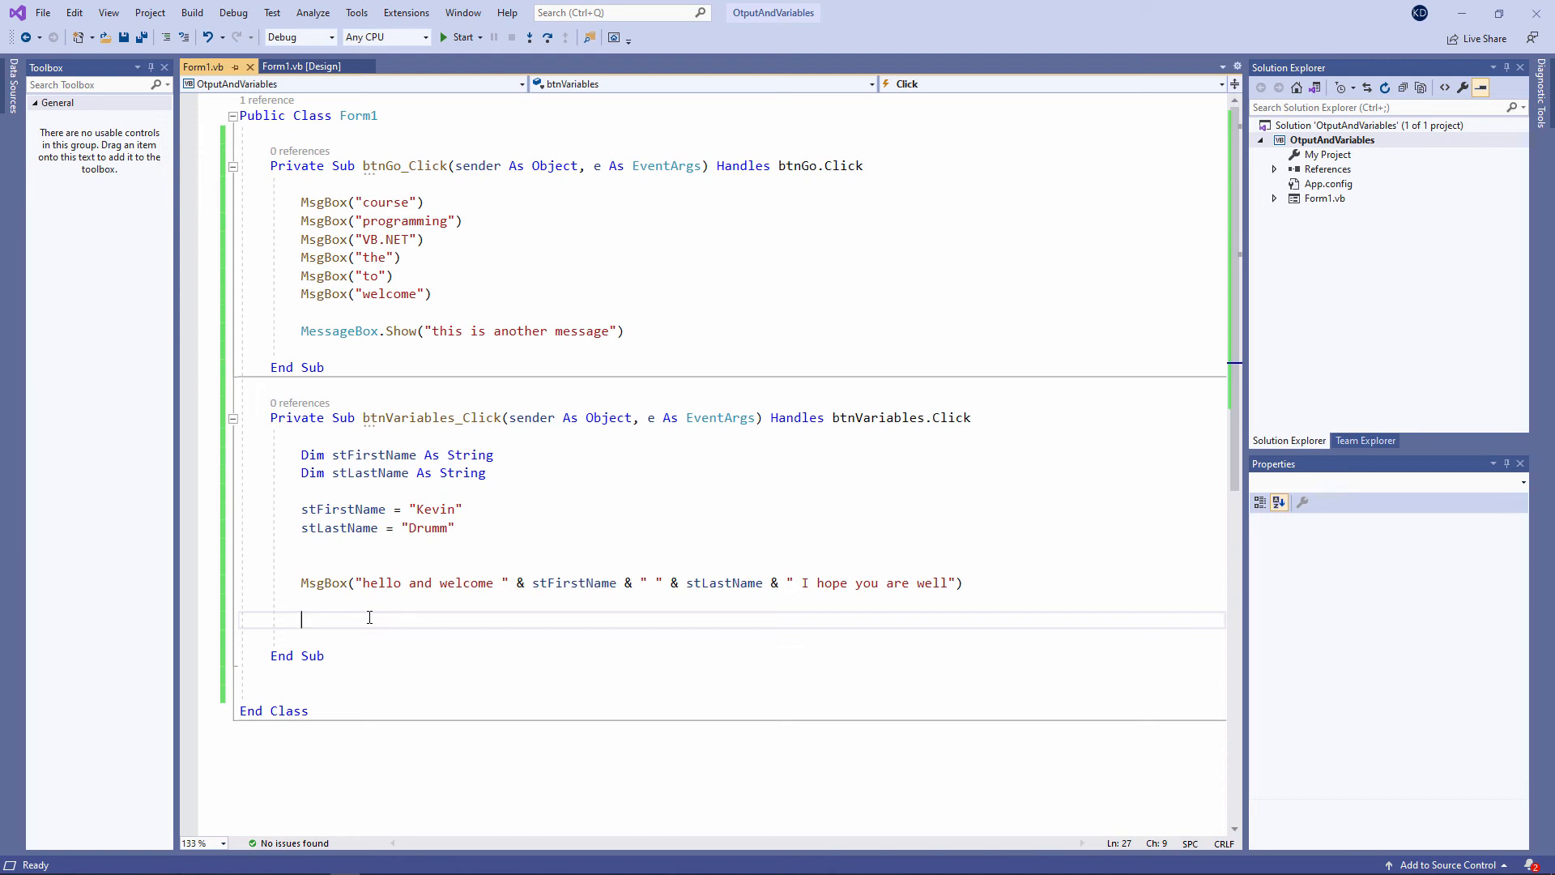
# Step: Remove the extra blank lines so the greeting MsgBox directly follows the name assignments
pyautogui.click(297, 527)
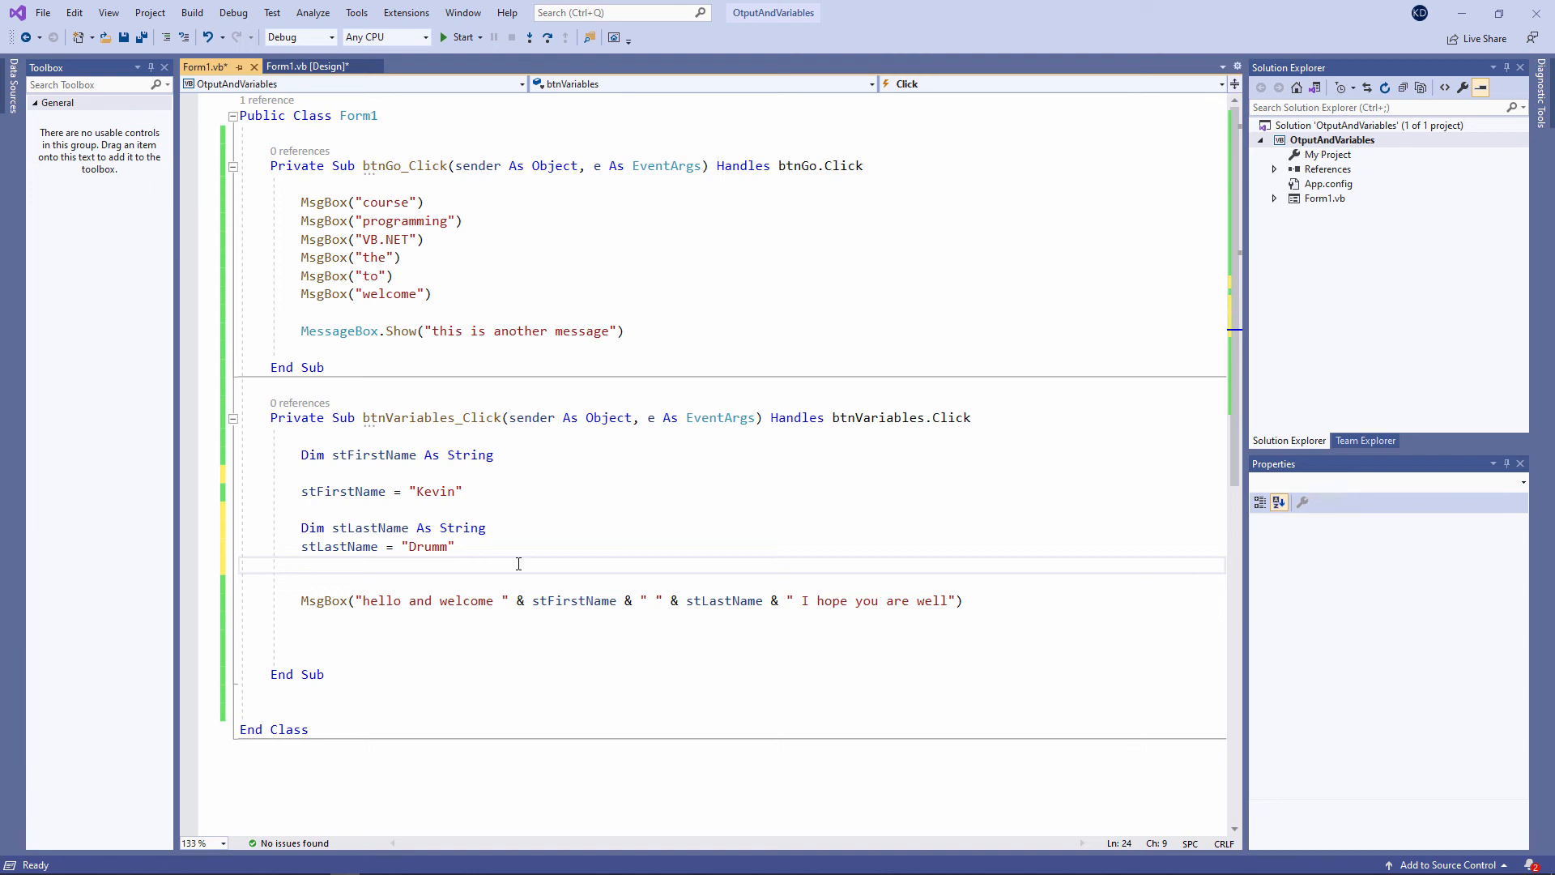
pyautogui.click(301, 565)
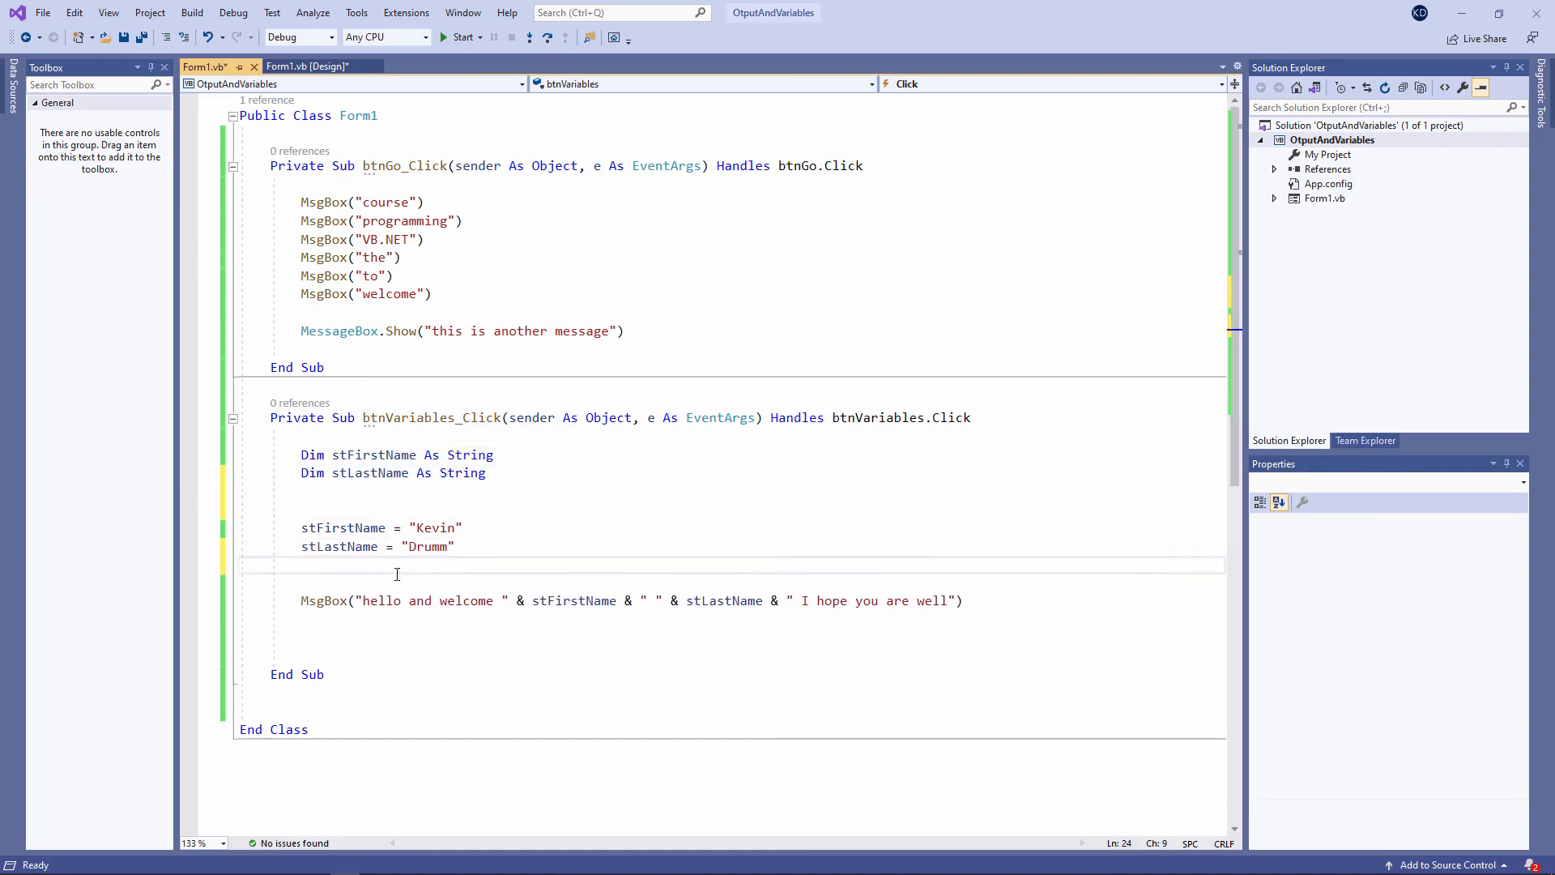
pyautogui.click(305, 564)
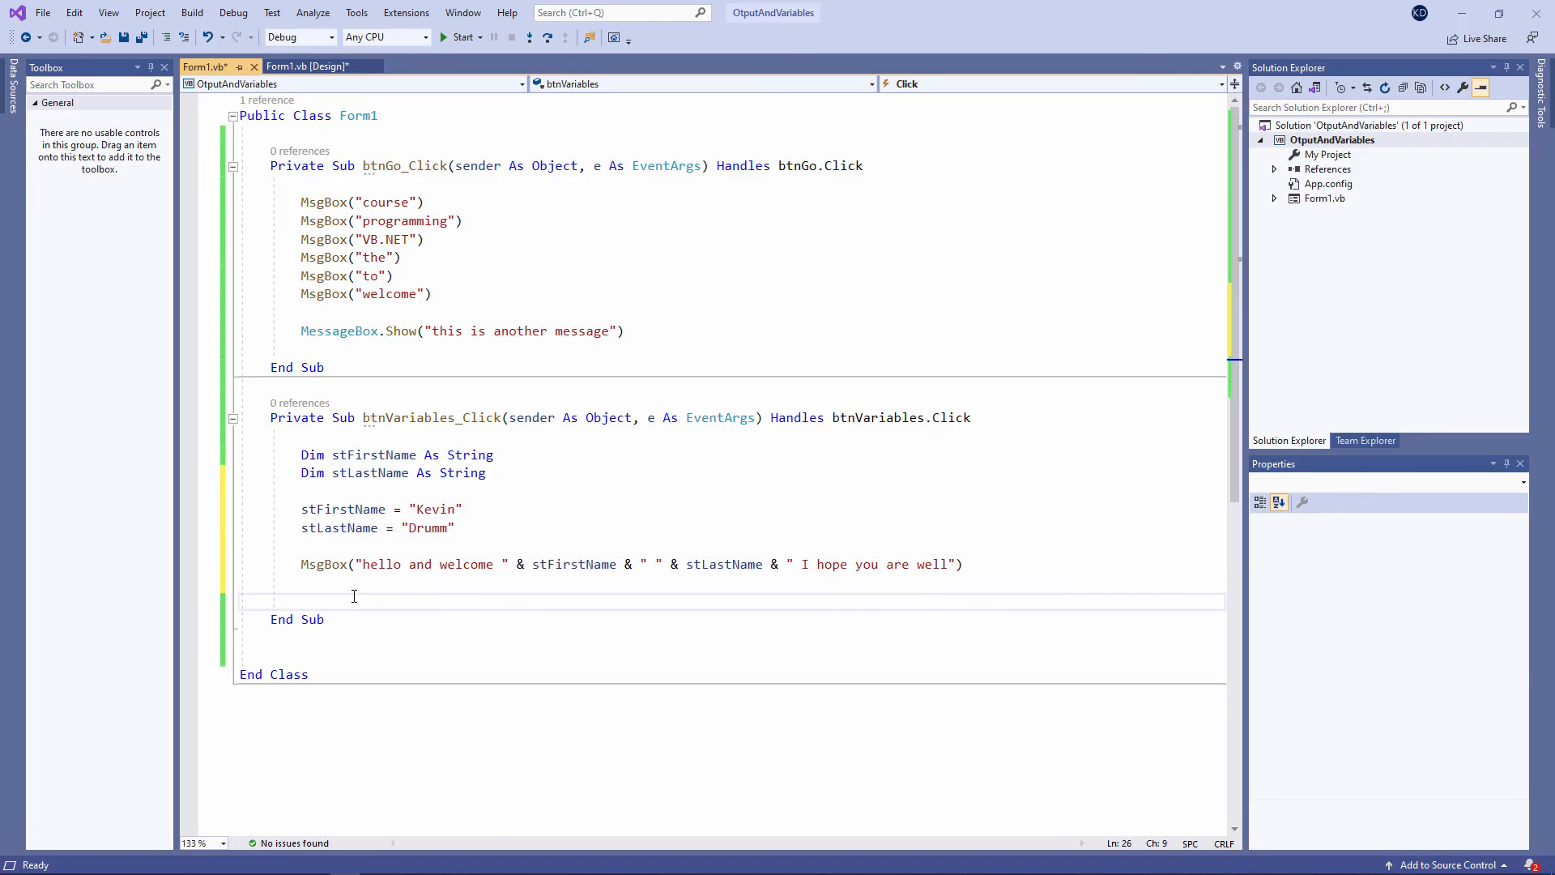
# Step: Place the cursor on a new line below the first greeting MsgBox
pyautogui.click(301, 599)
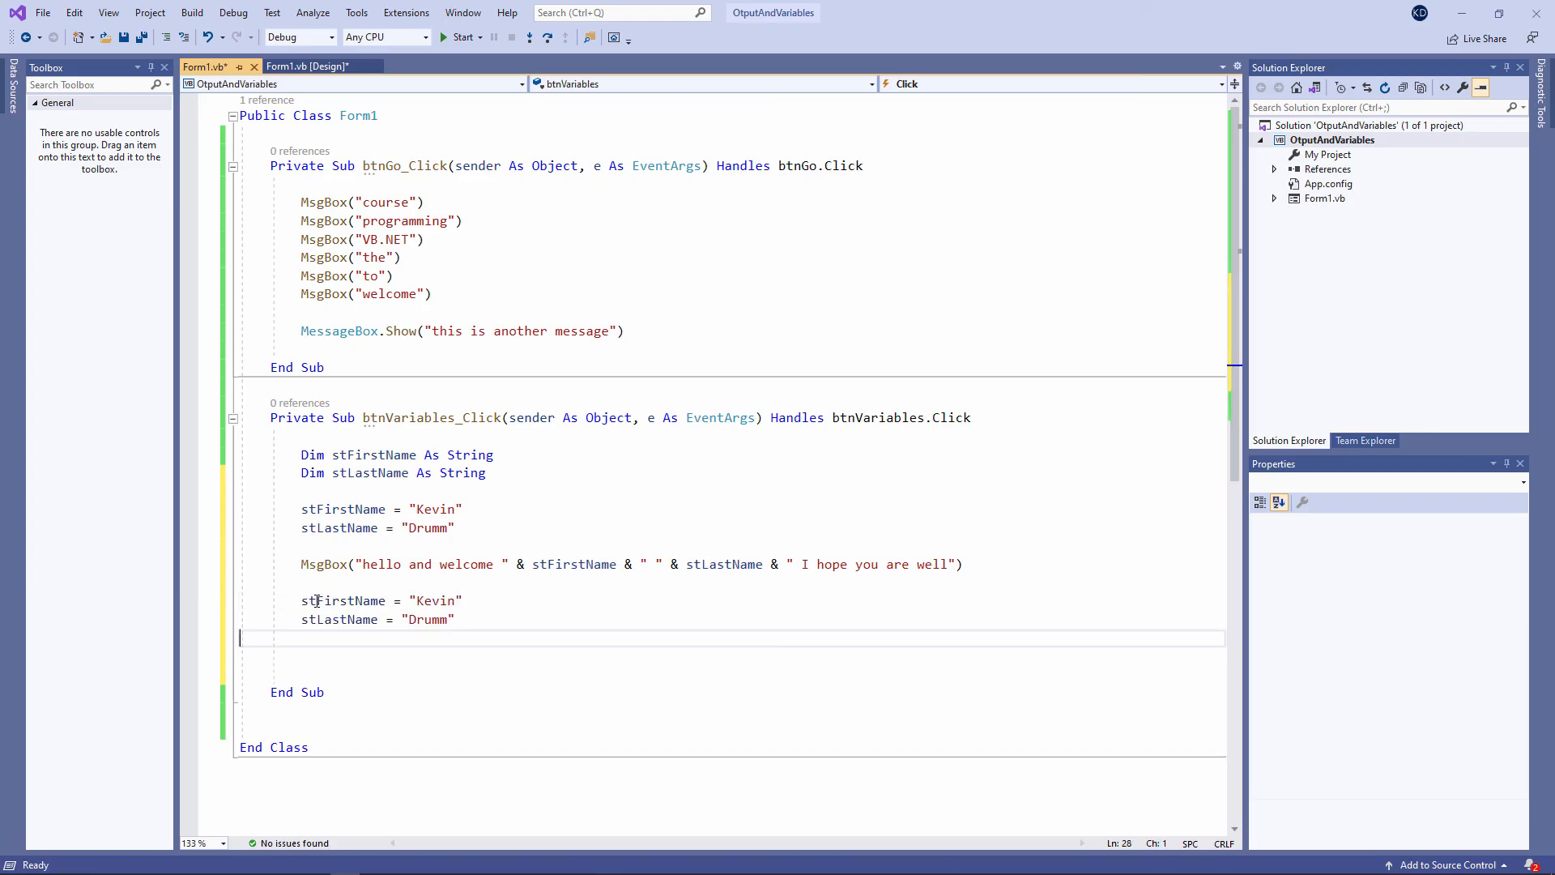
pyautogui.moveTo(435, 600)
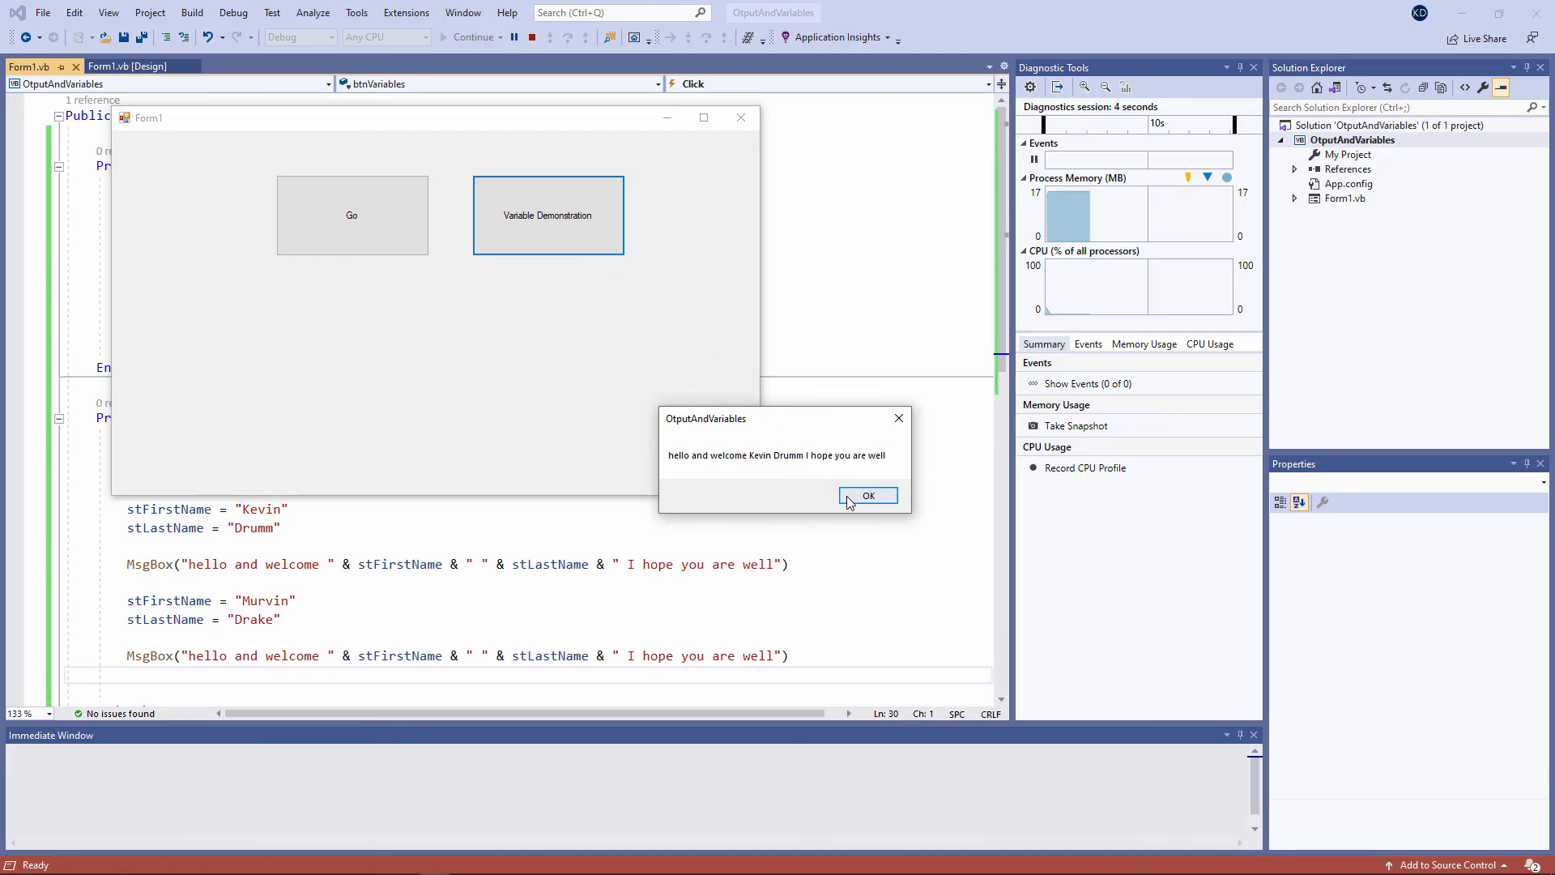
pyautogui.click(867, 495)
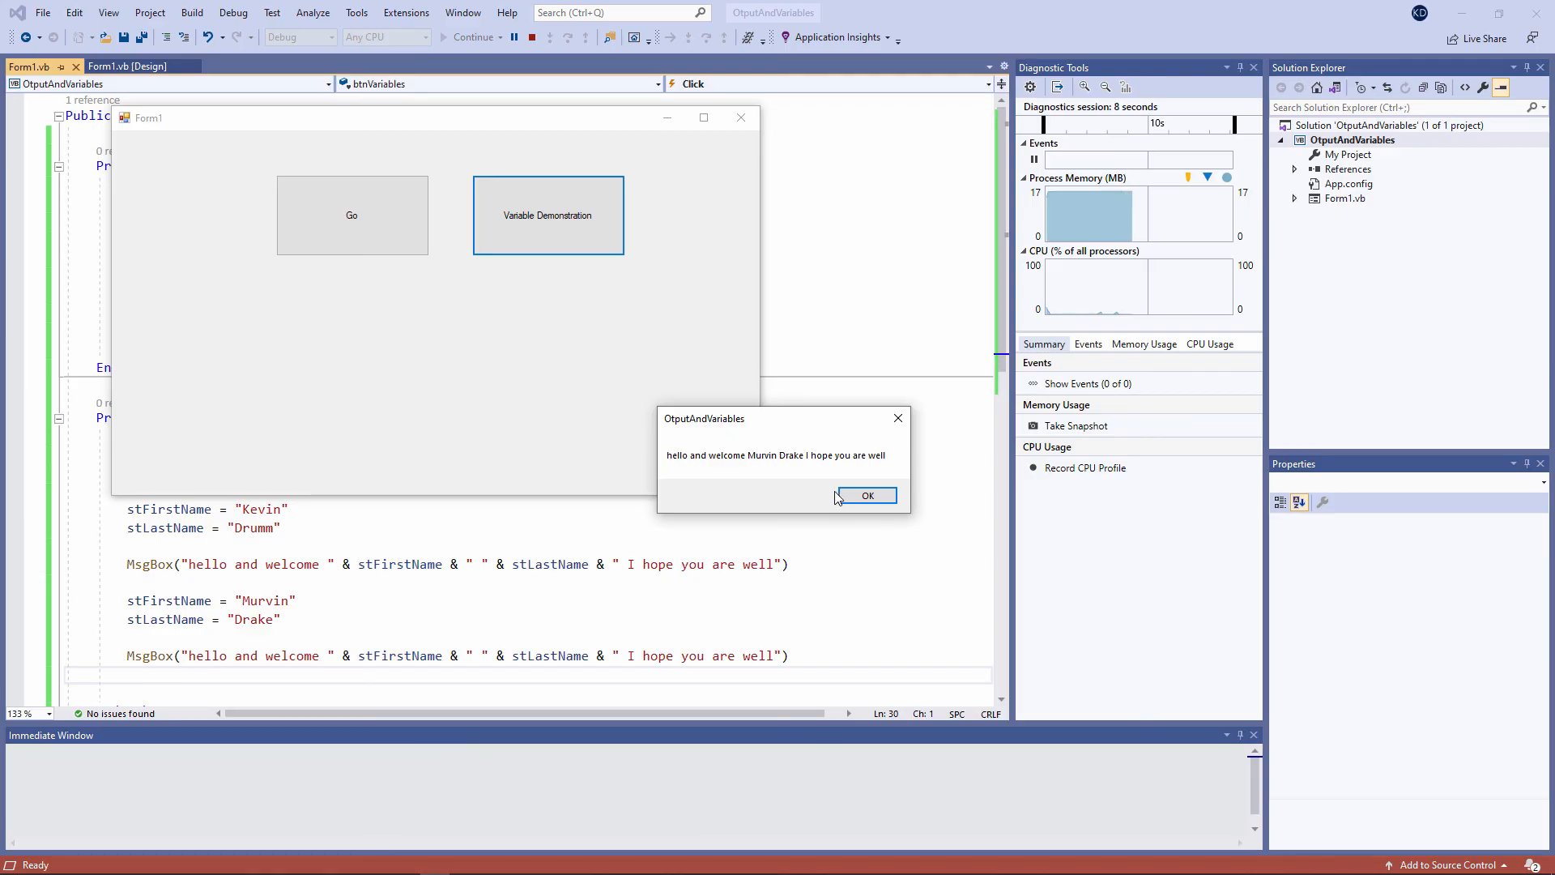
pyautogui.moveTo(867, 495)
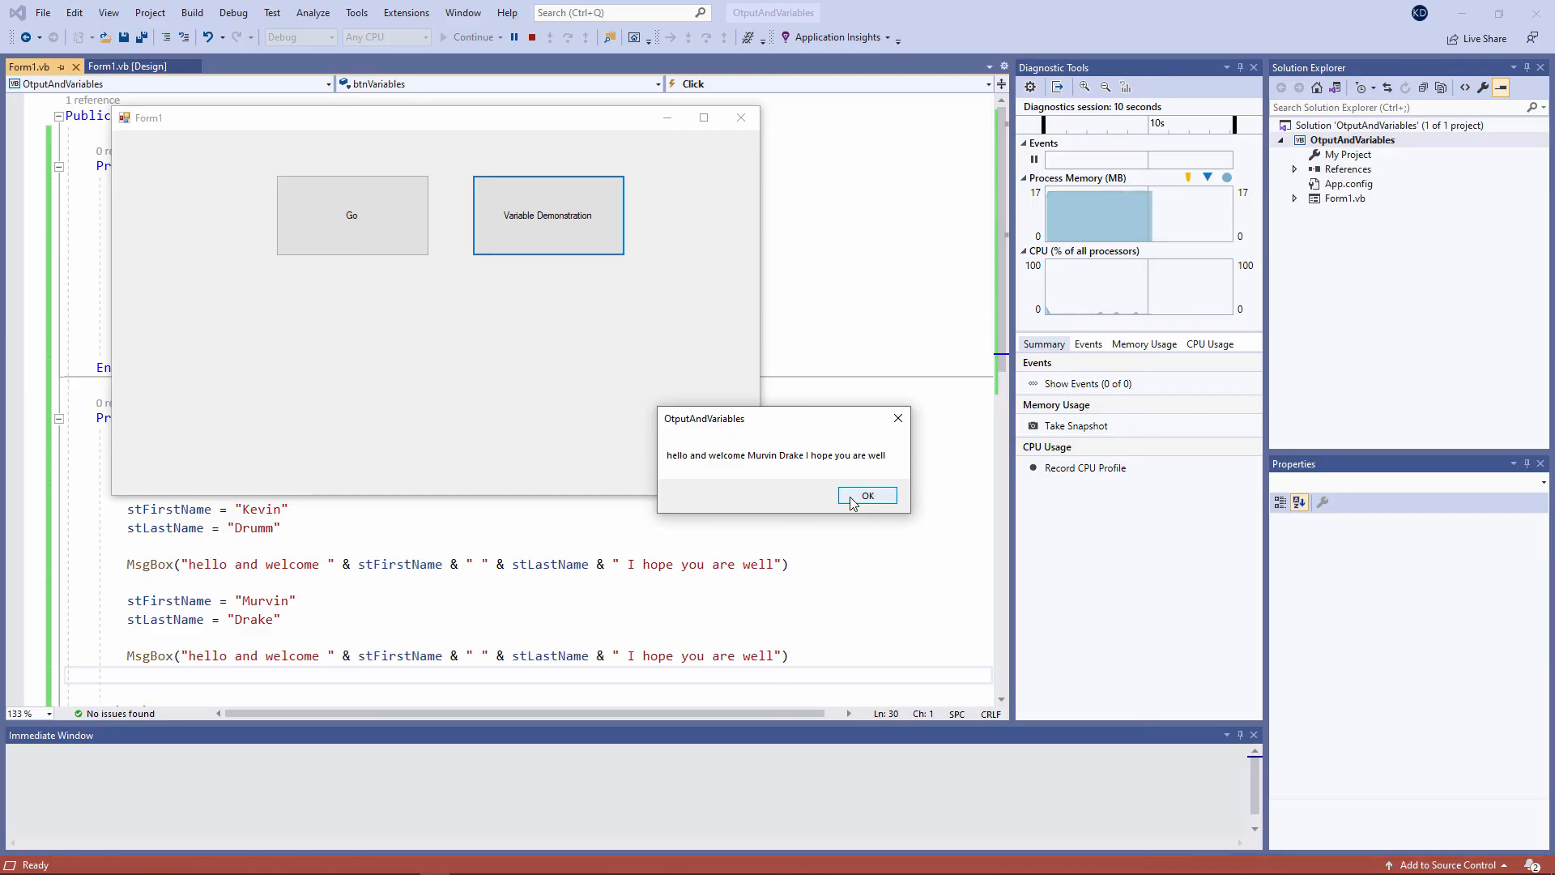
pyautogui.click(867, 495)
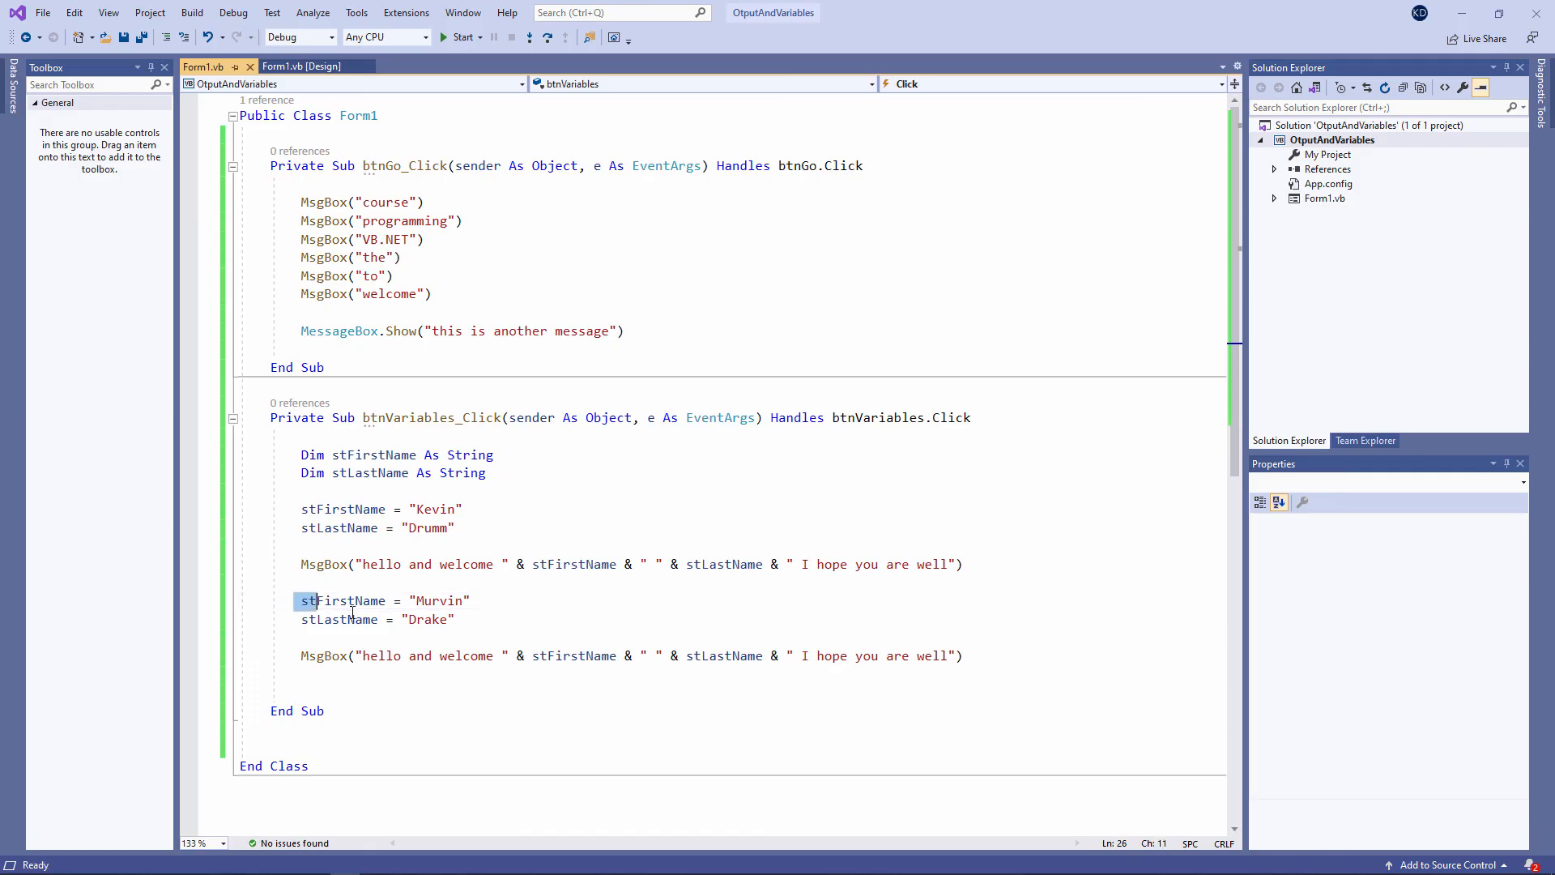
pyautogui.moveTo(300, 601); pyautogui.dragTo(455, 619)
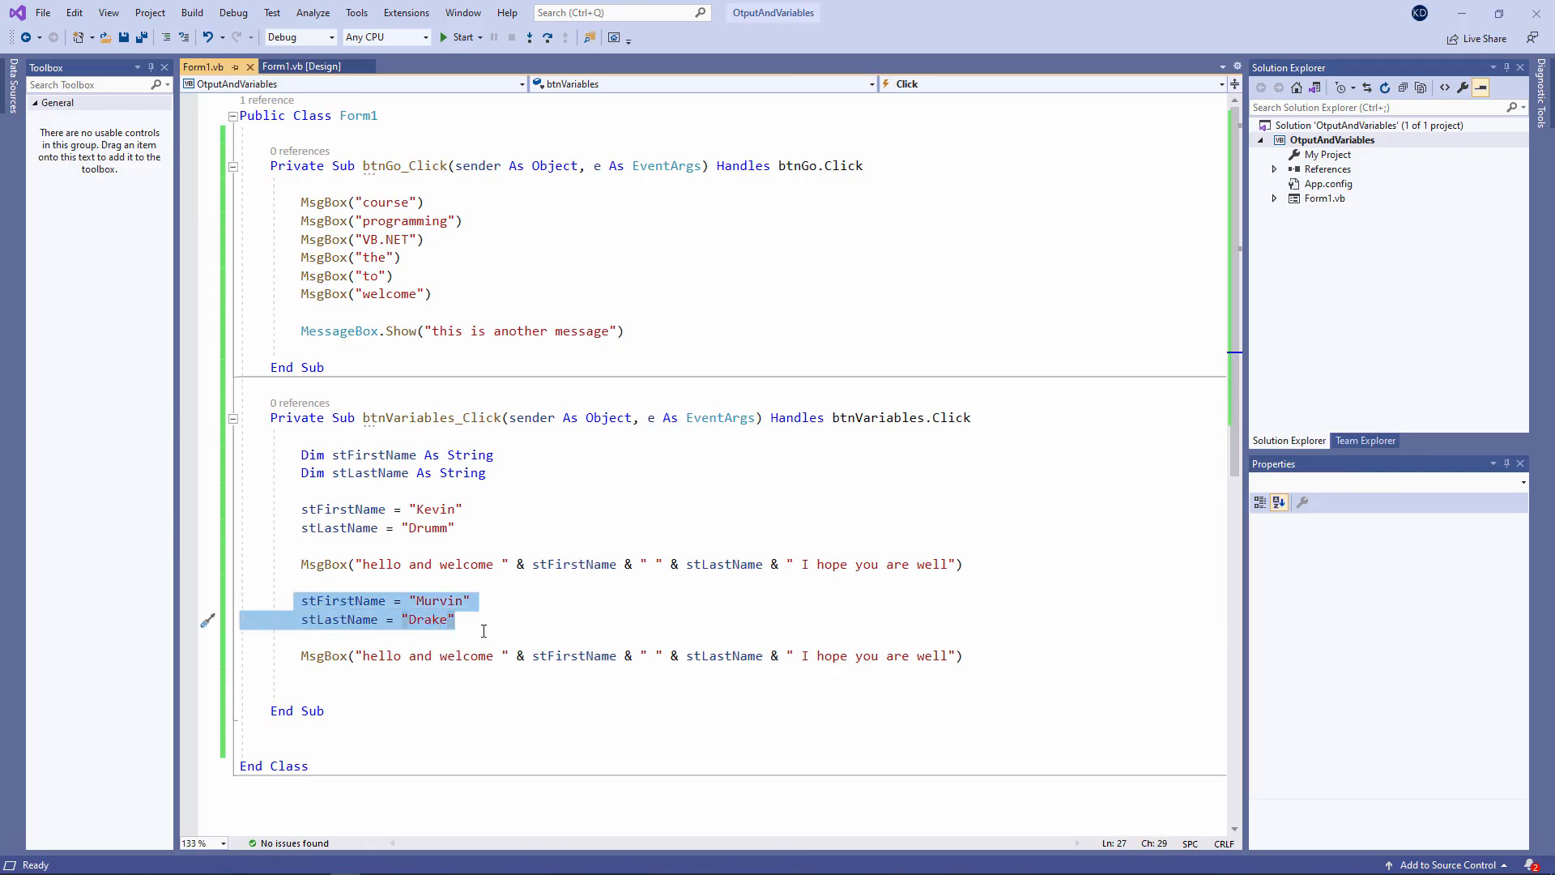
pyautogui.click(467, 619)
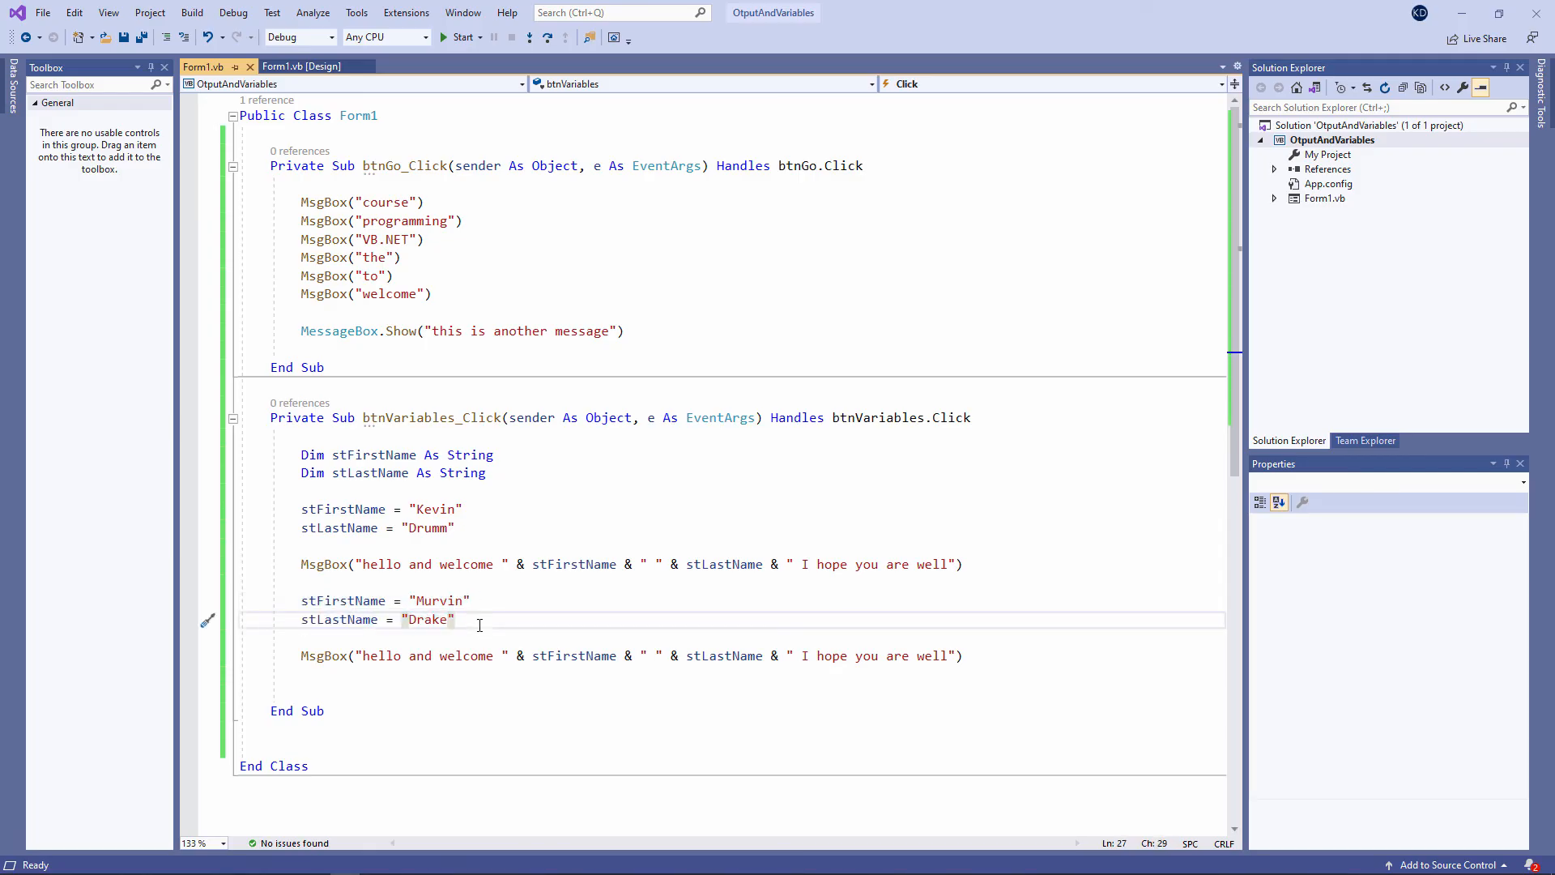